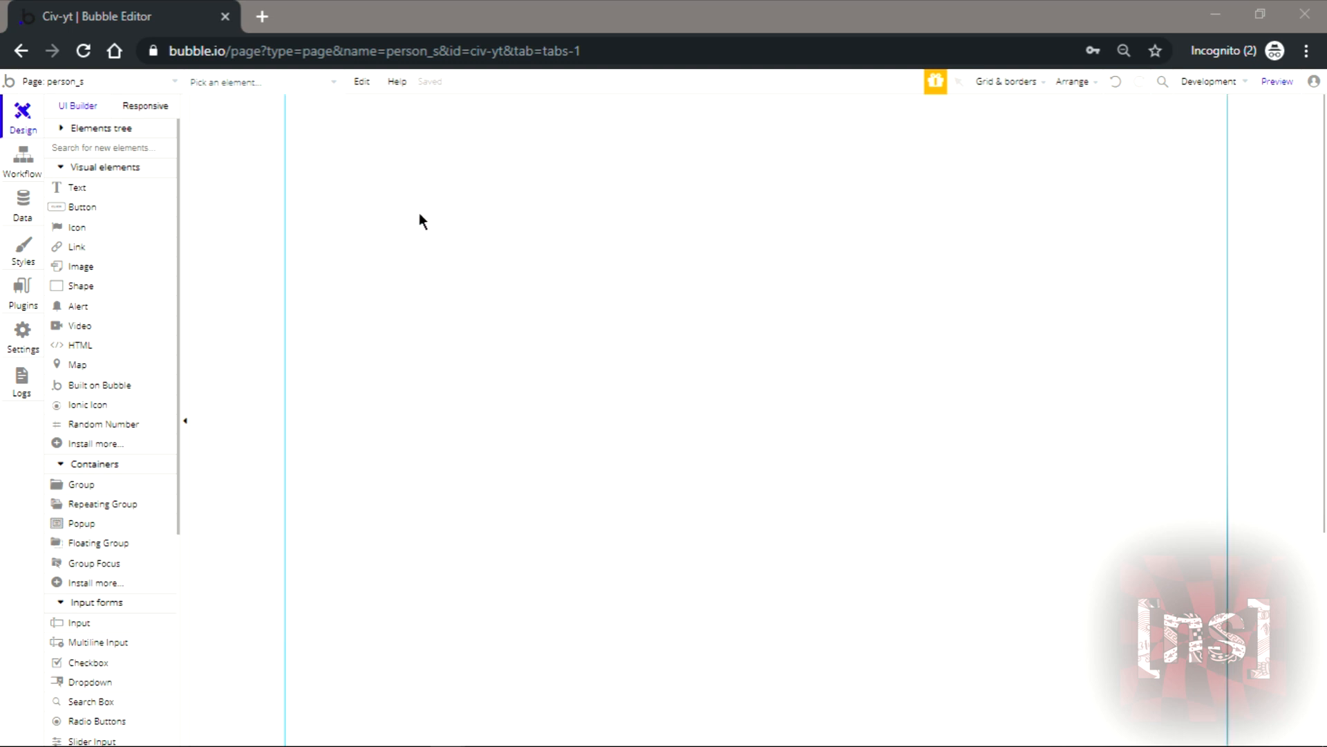
{"action": "mouse_move", "coordinate": [1273, 328]}
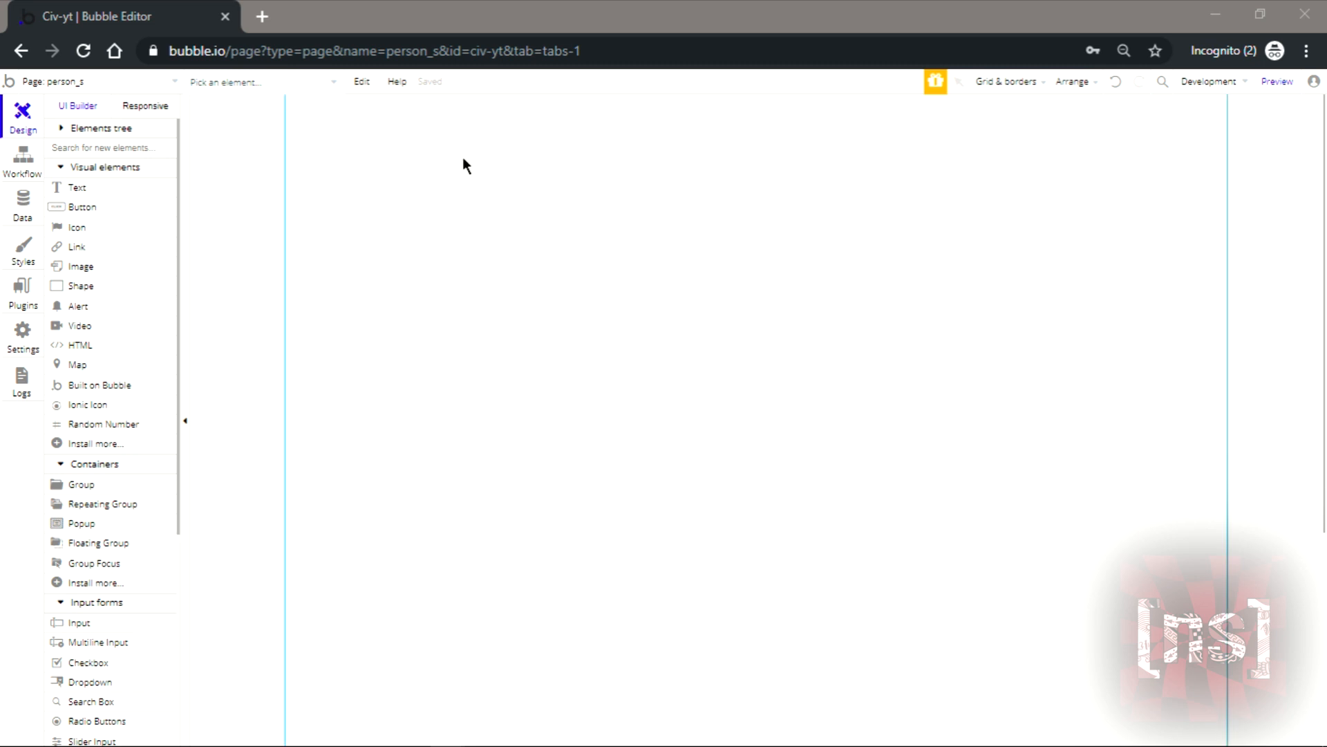
{"action": "mouse_move", "coordinate": [454, 258]}
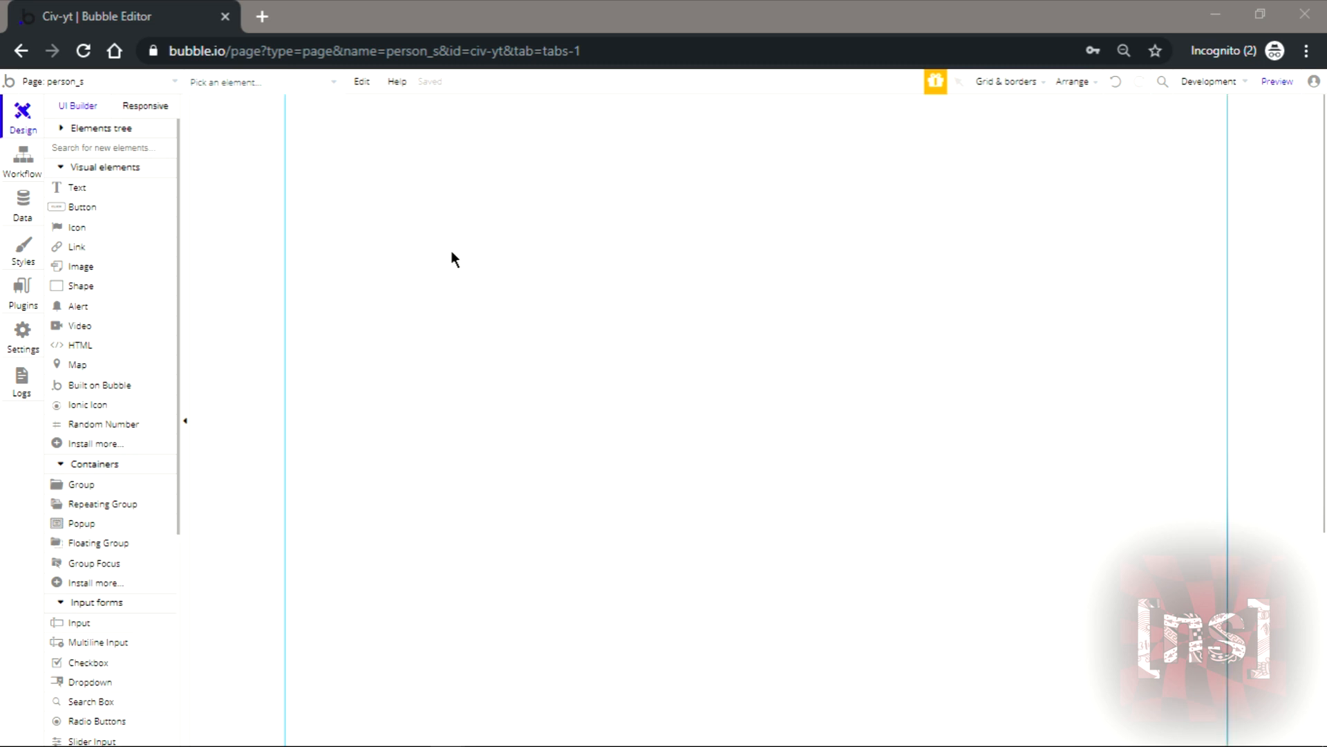
{"action": "mouse_move", "coordinate": [711, 322]}
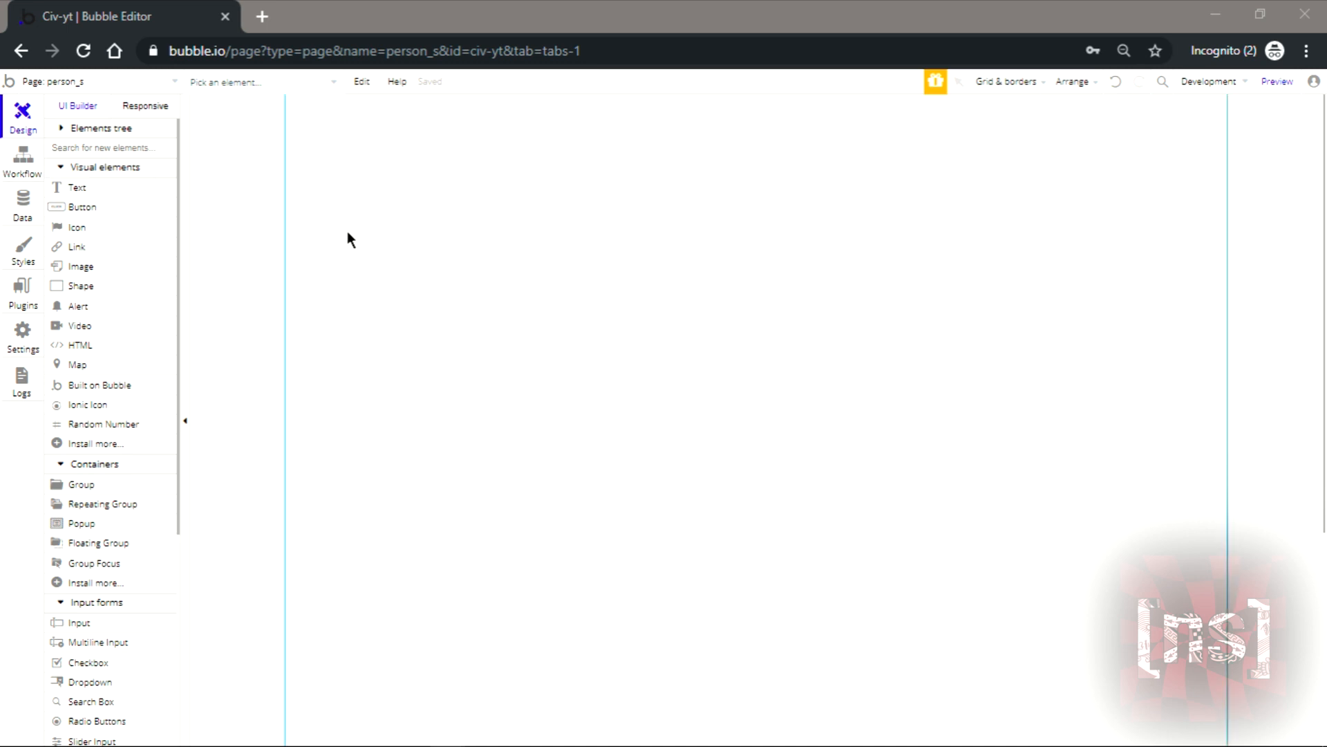
{"action": "mouse_move", "coordinate": [1257, 202]}
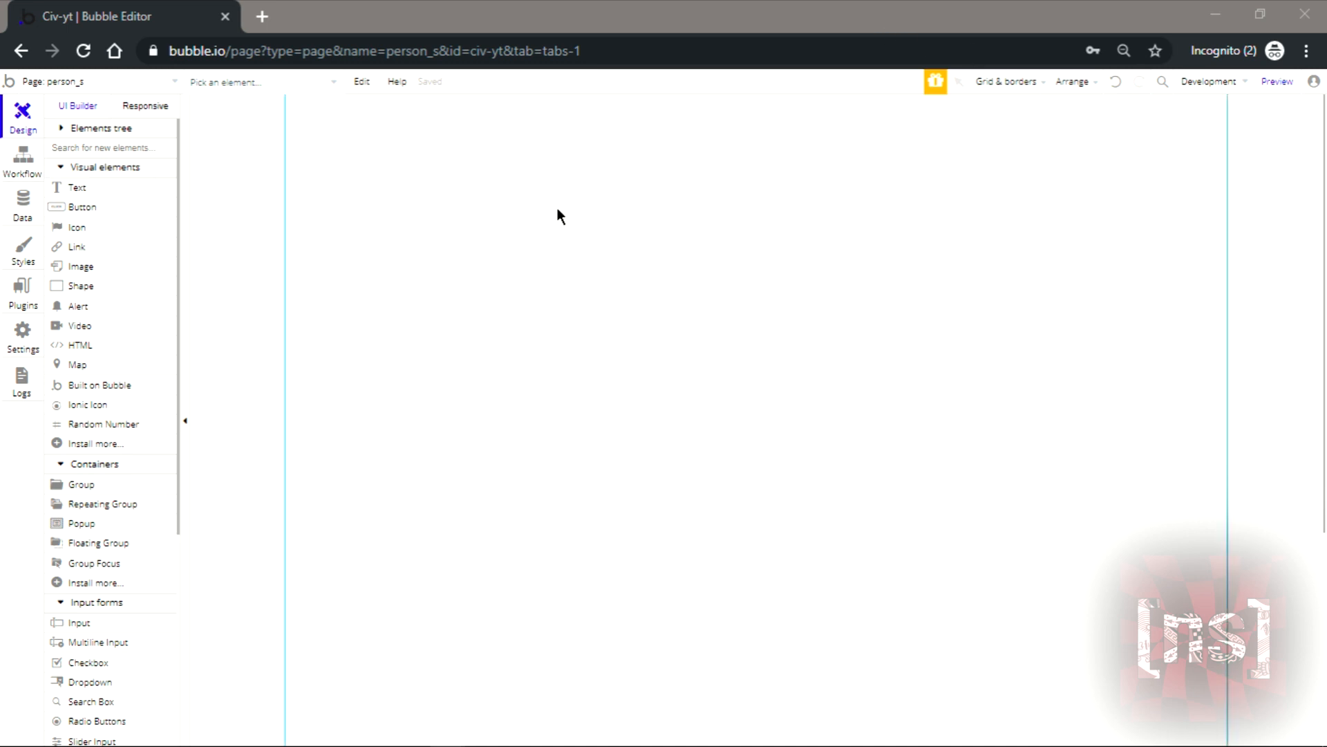
{"action": "mouse_move", "coordinate": [1092, 210]}
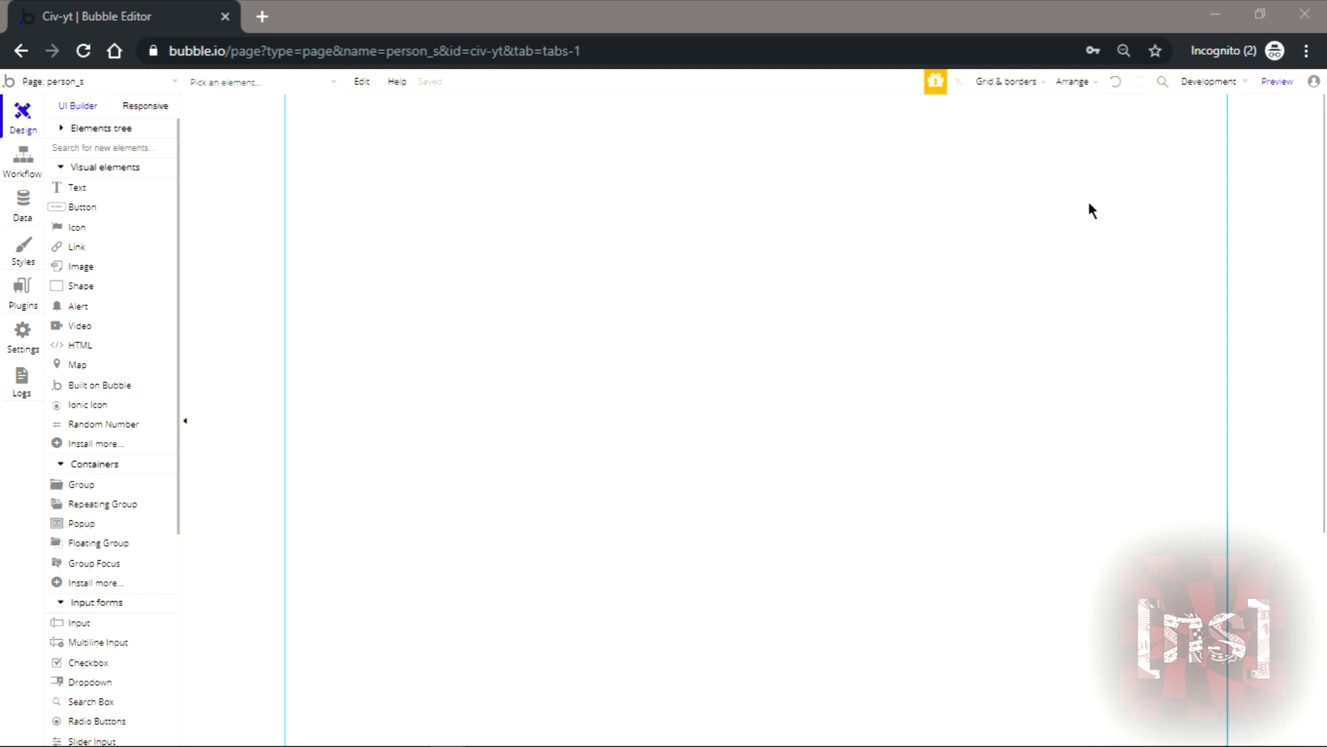
{"action": "mouse_move", "coordinate": [805, 226]}
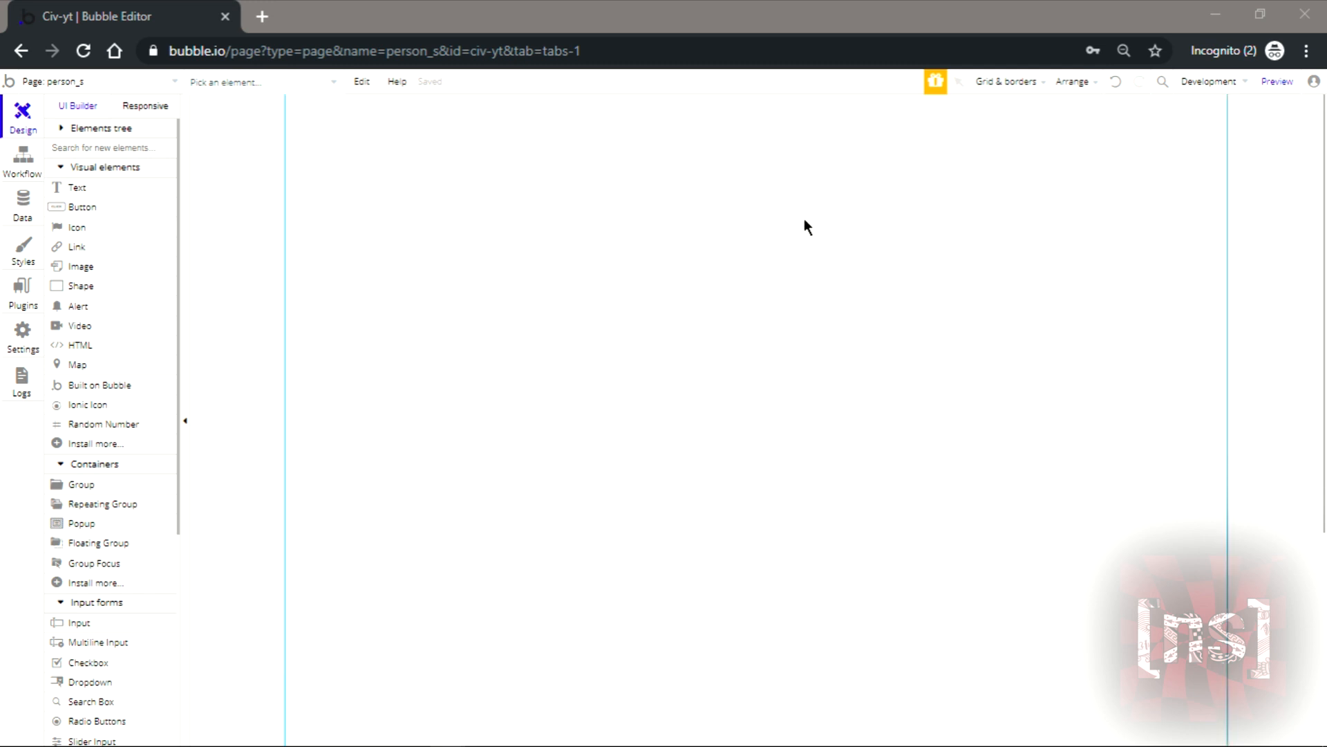
{"action": "mouse_move", "coordinate": [979, 259]}
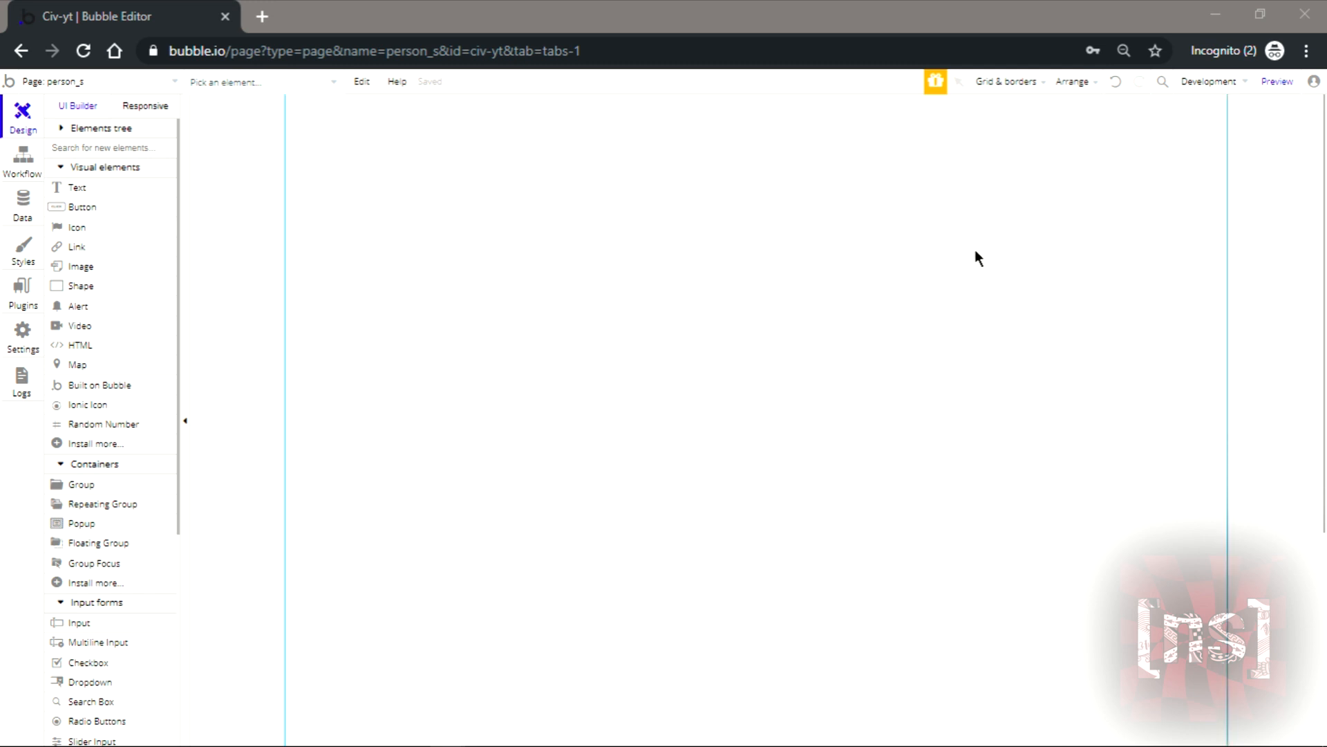
{"action": "mouse_move", "coordinate": [694, 333]}
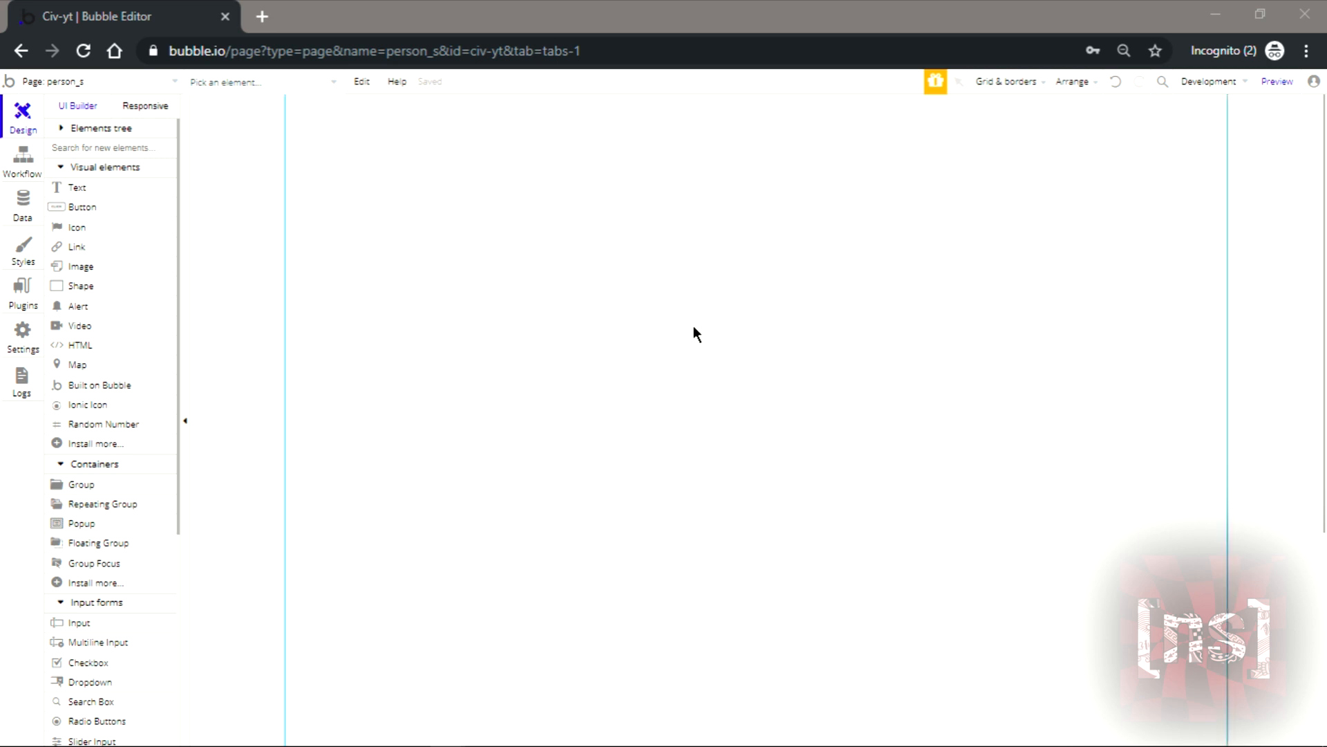
{"action": "mouse_move", "coordinate": [266, 118]}
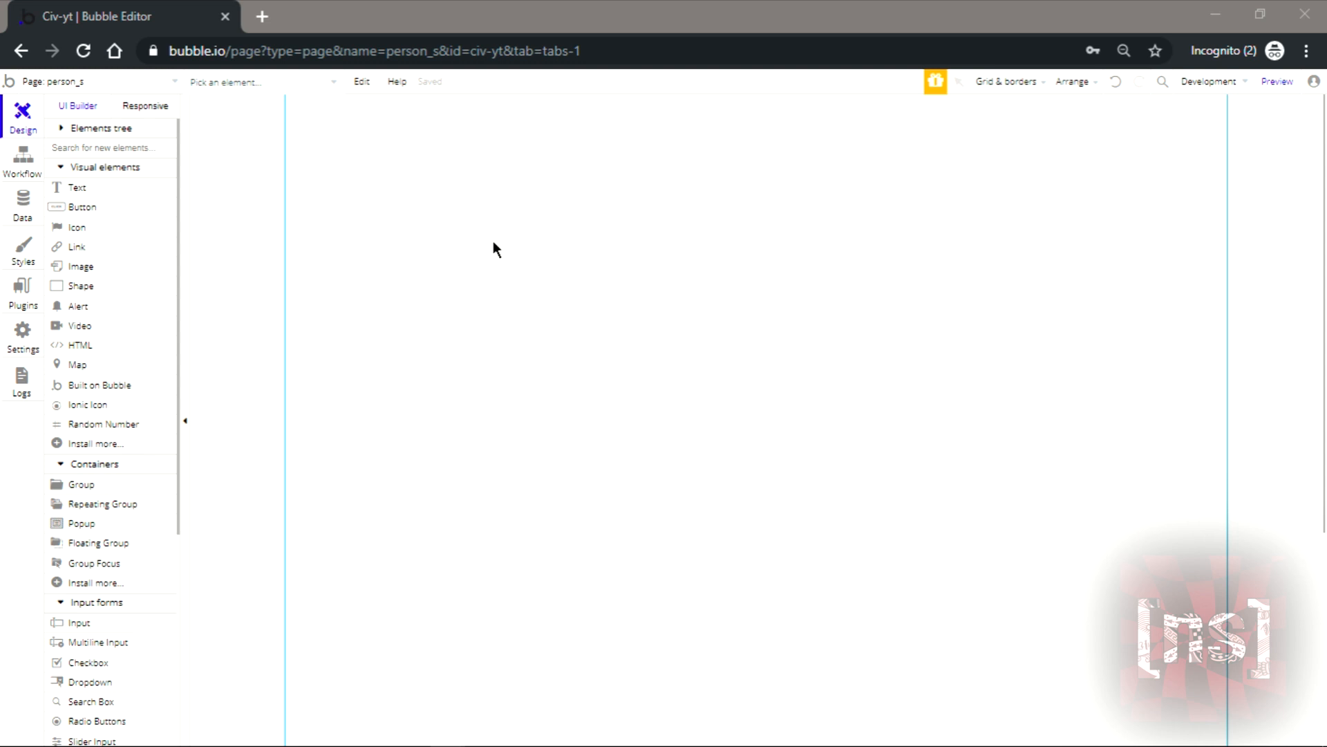
{"action": "mouse_move", "coordinate": [354, 387]}
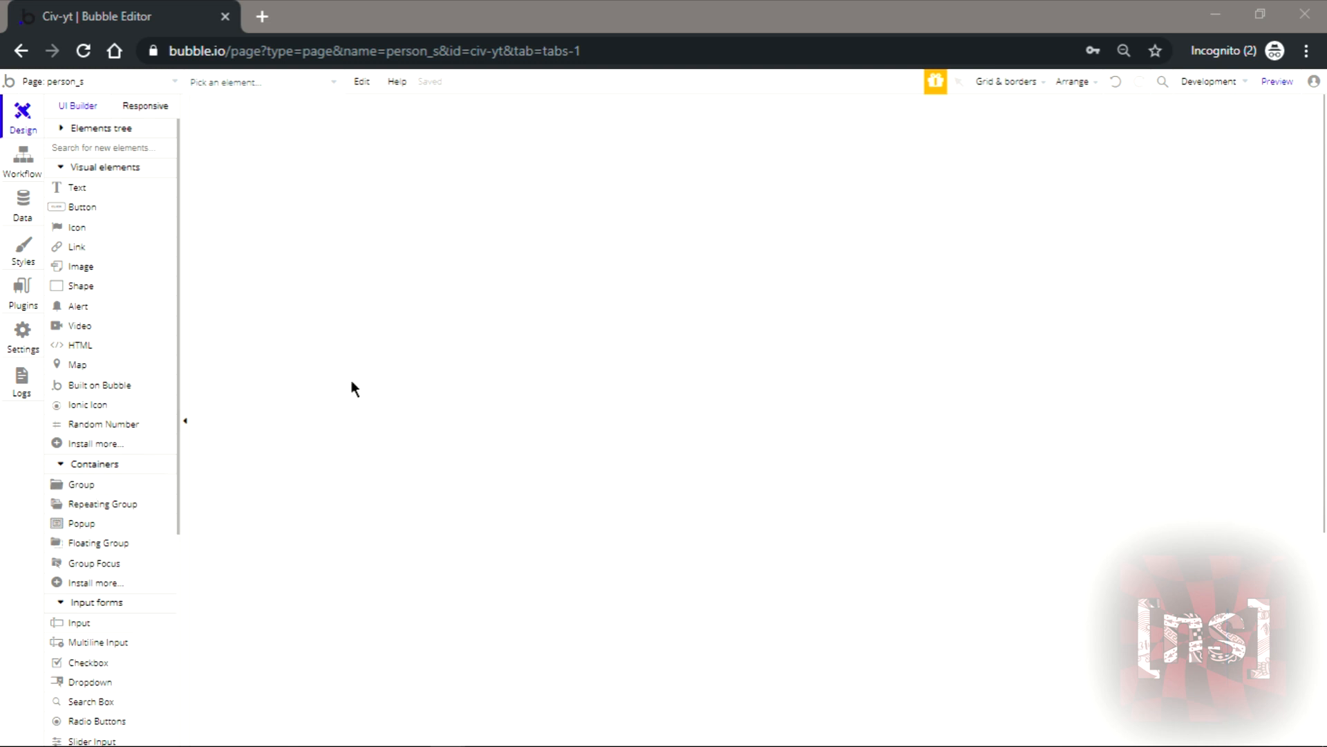
{"action": "mouse_move", "coordinate": [99, 488]}
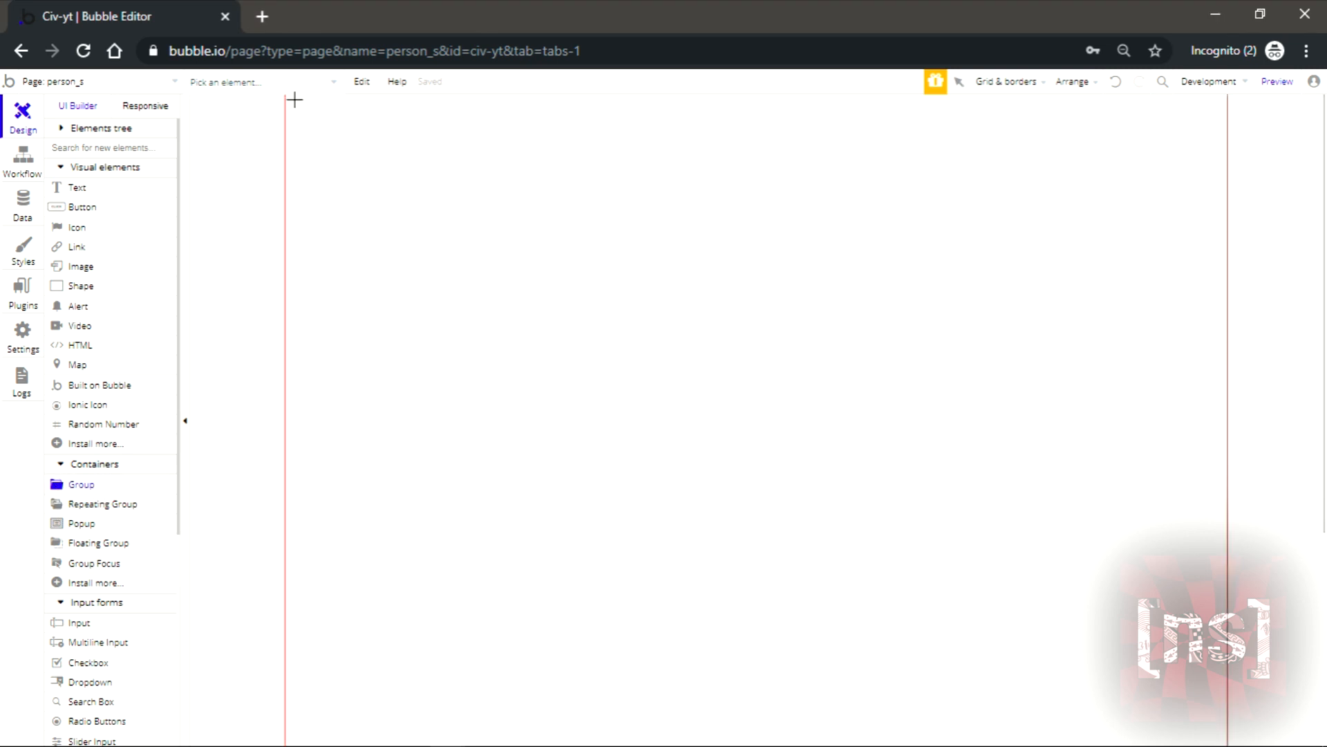
- Draw Group A over the whole person_s page with a solid 1px #6B6B6B border
{"action": "left_click_drag", "start_coordinate": [296, 101], "coordinate": [1212, 722]}
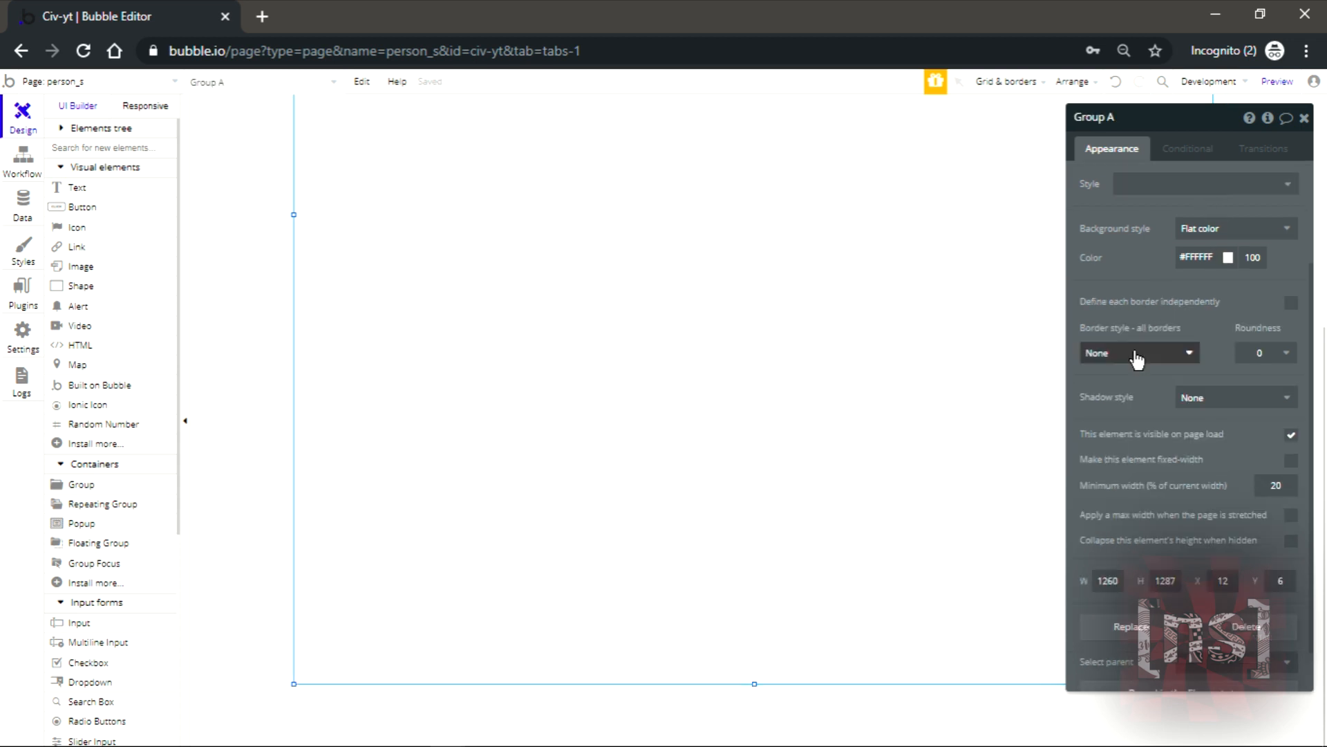
{"action": "left_click", "coordinate": [1138, 353]}
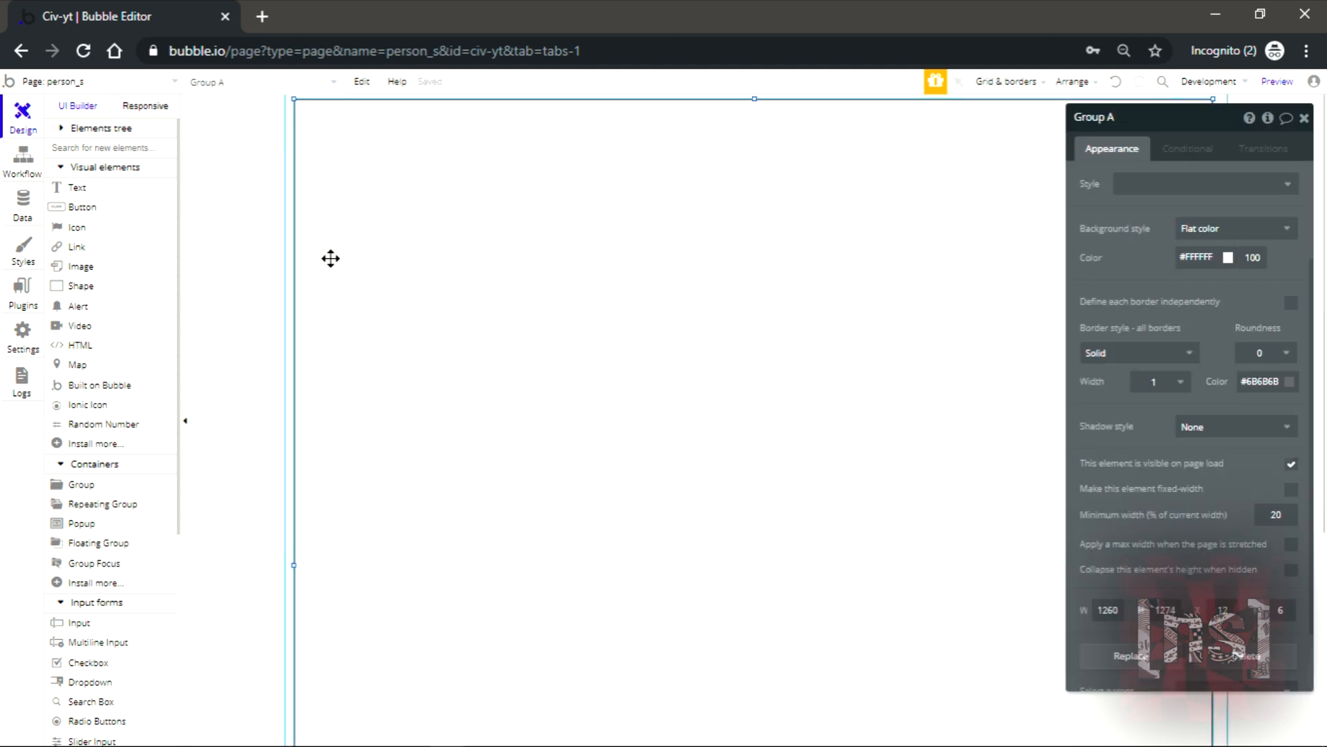
{"action": "mouse_move", "coordinate": [52, 338]}
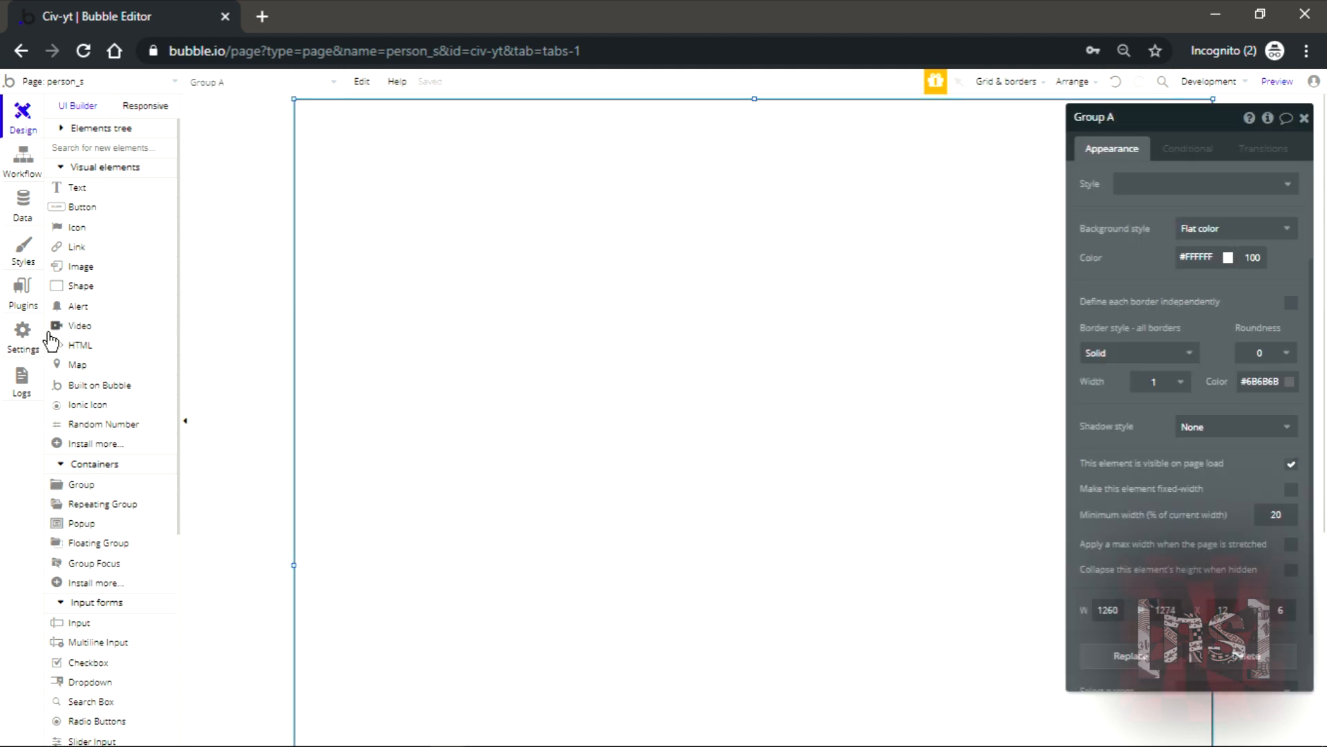
- Place a 'Start typing...' search box at Group A's top-left and make it narrower
{"action": "scroll", "scroll_direction": "down", "scroll_amount": 3}
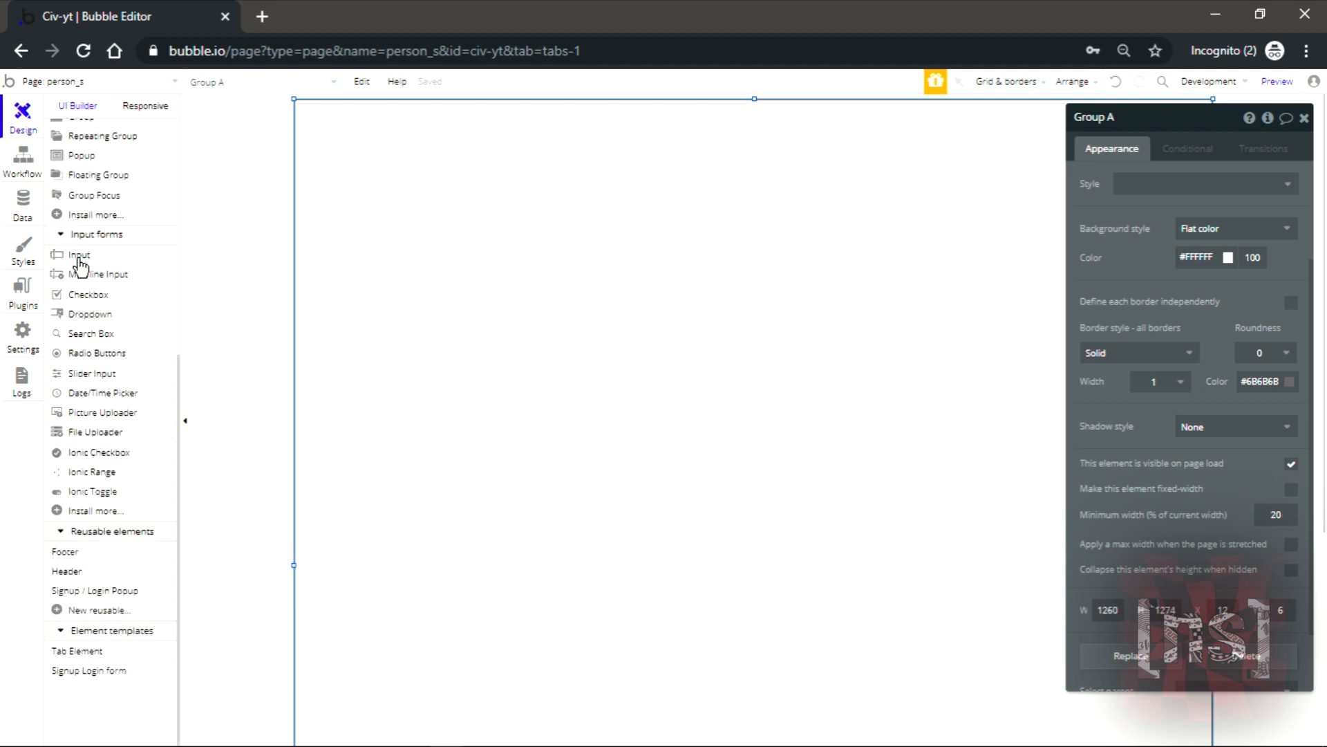
{"action": "mouse_move", "coordinate": [100, 559]}
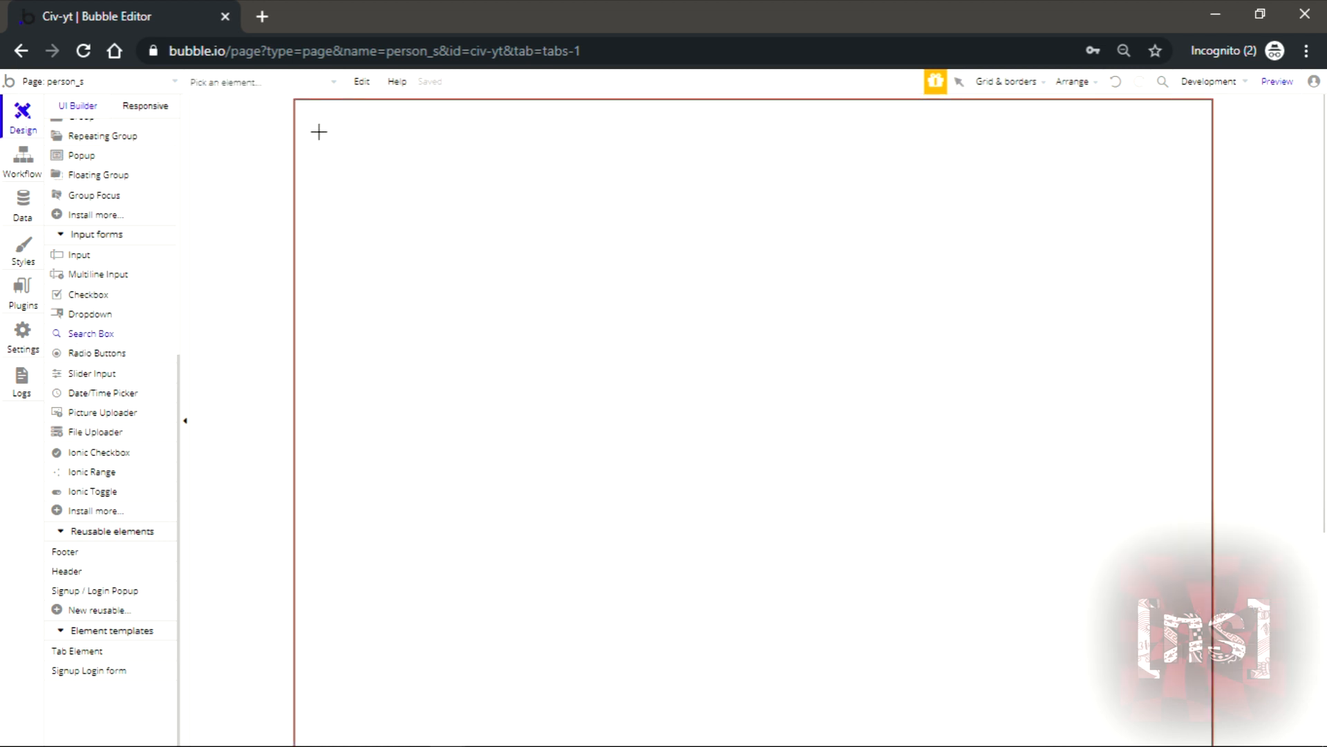
{"action": "left_click_drag", "start_coordinate": [319, 133], "coordinate": [625, 141]}
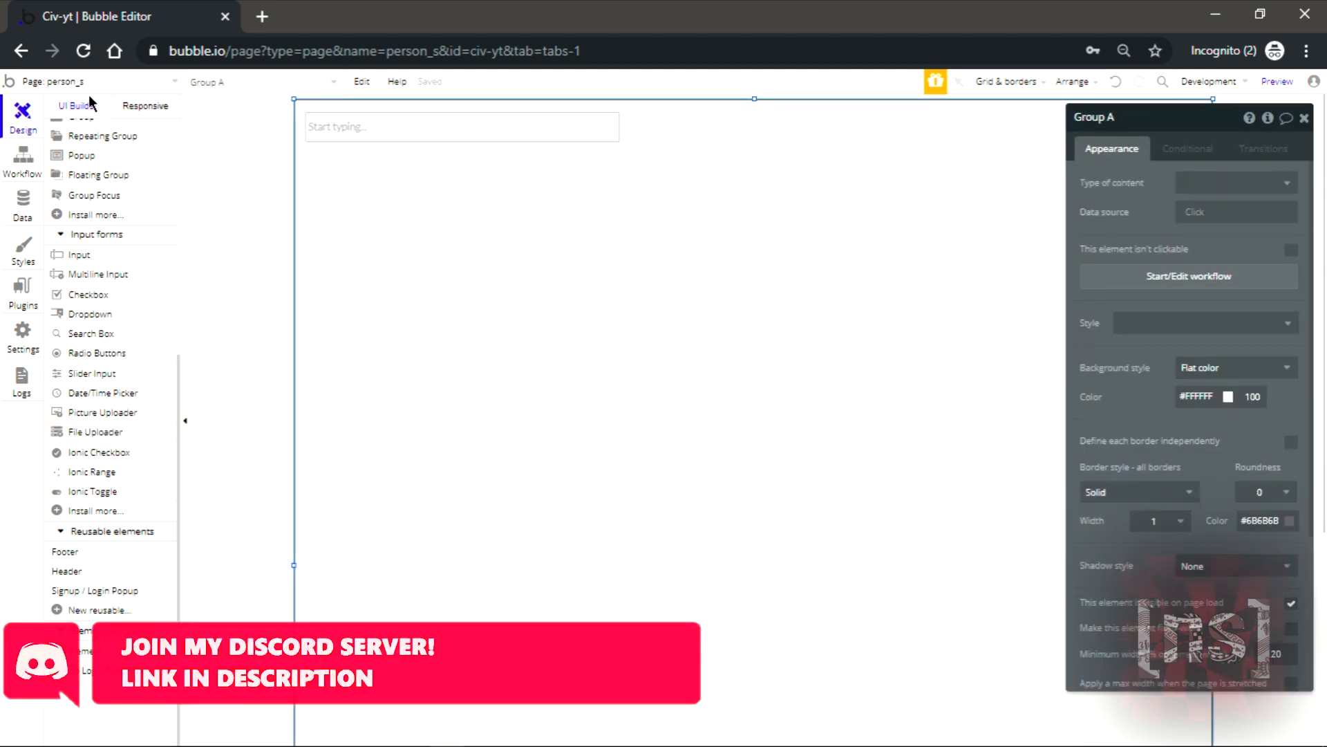
{"action": "left_click", "coordinate": [461, 126]}
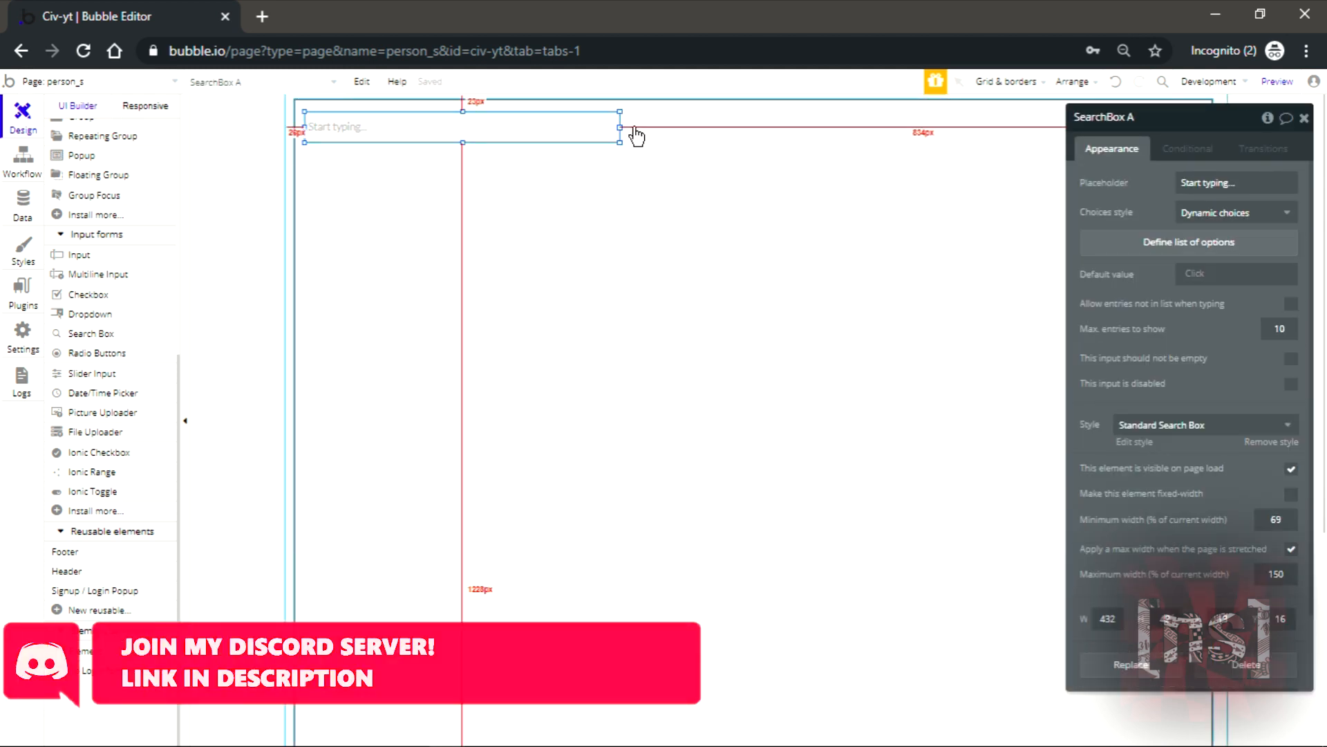
{"action": "left_click_drag", "start_coordinate": [618, 121], "coordinate": [579, 122]}
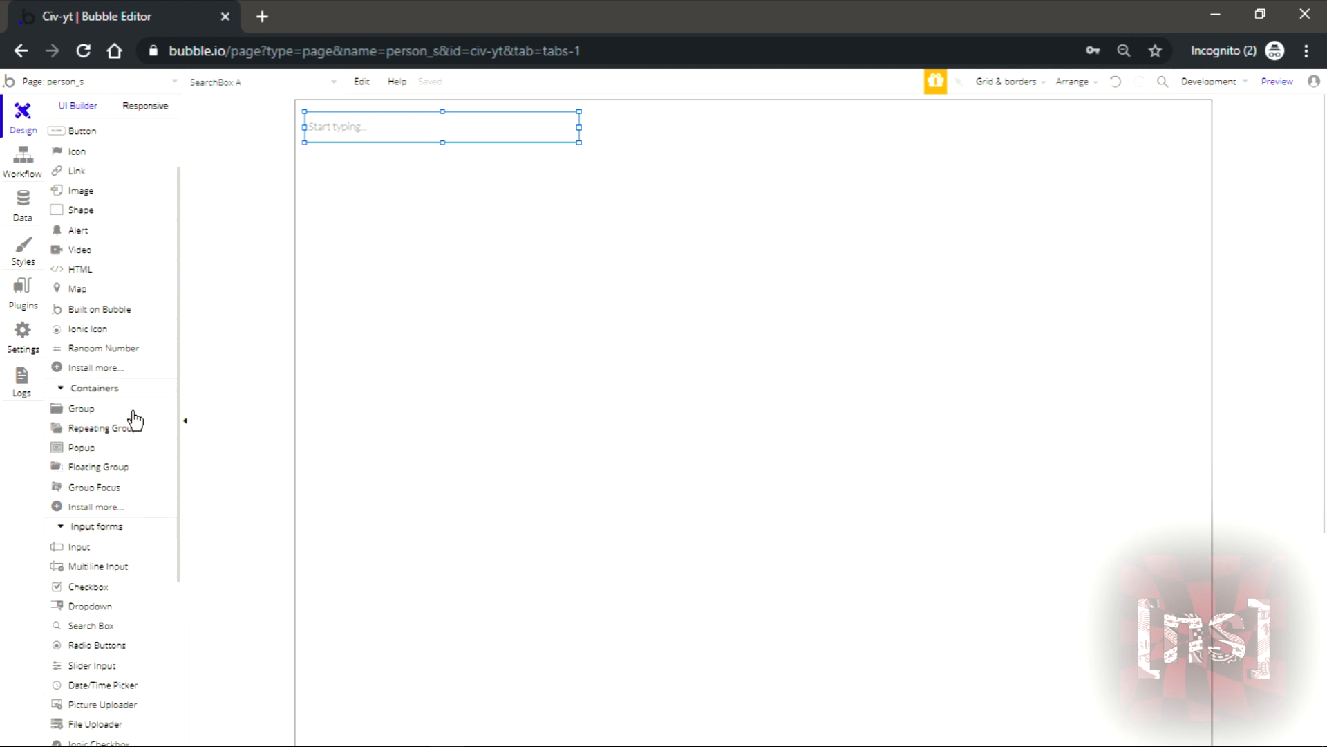
- Draw Group B below the search box with a solid border, then reselect the search box
{"action": "left_click", "coordinate": [82, 408]}
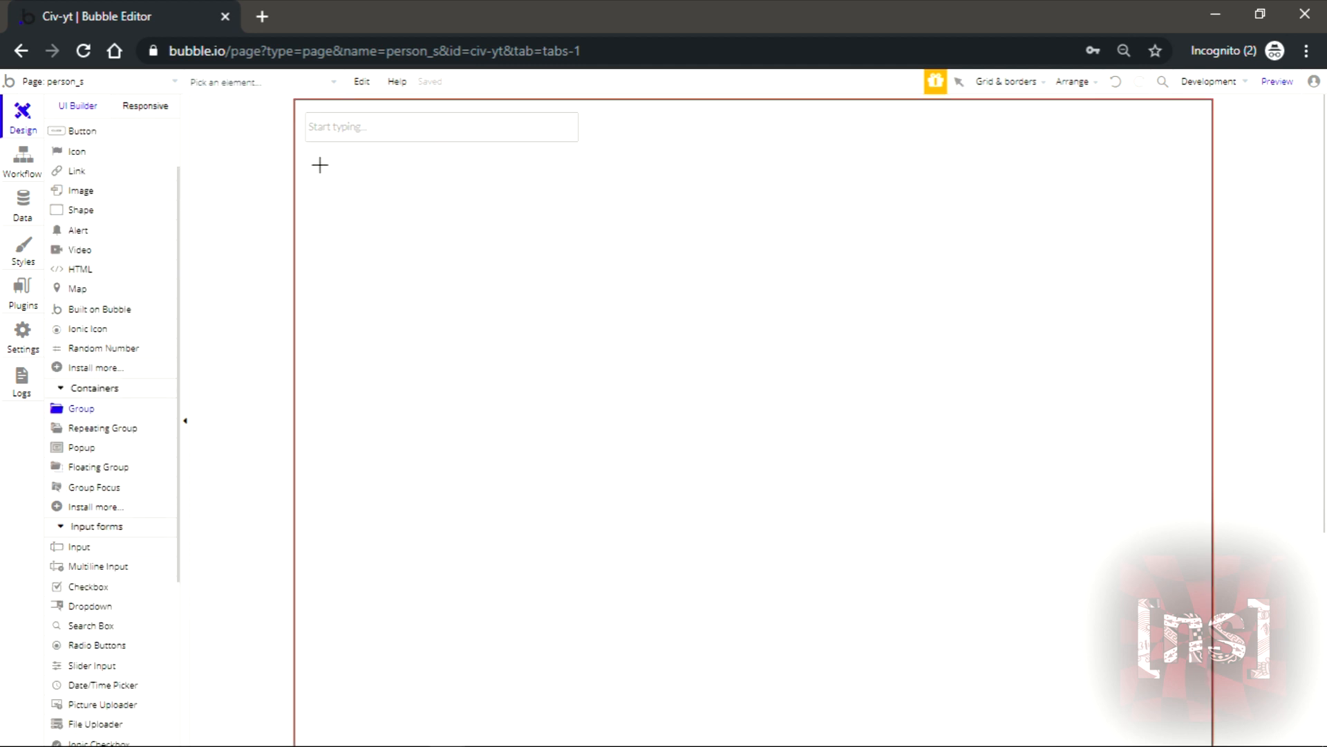
{"action": "left_click_drag", "start_coordinate": [319, 165], "coordinate": [1185, 589]}
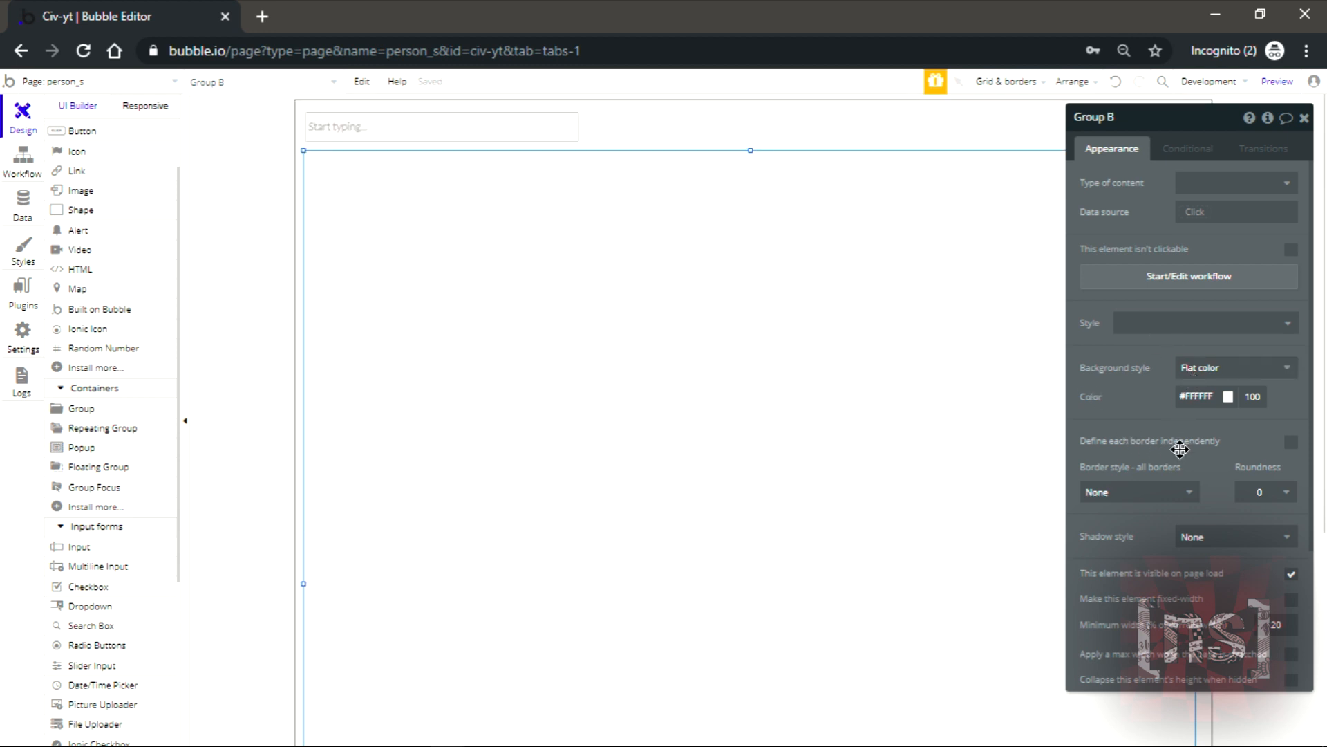
{"action": "left_click", "coordinate": [1138, 492]}
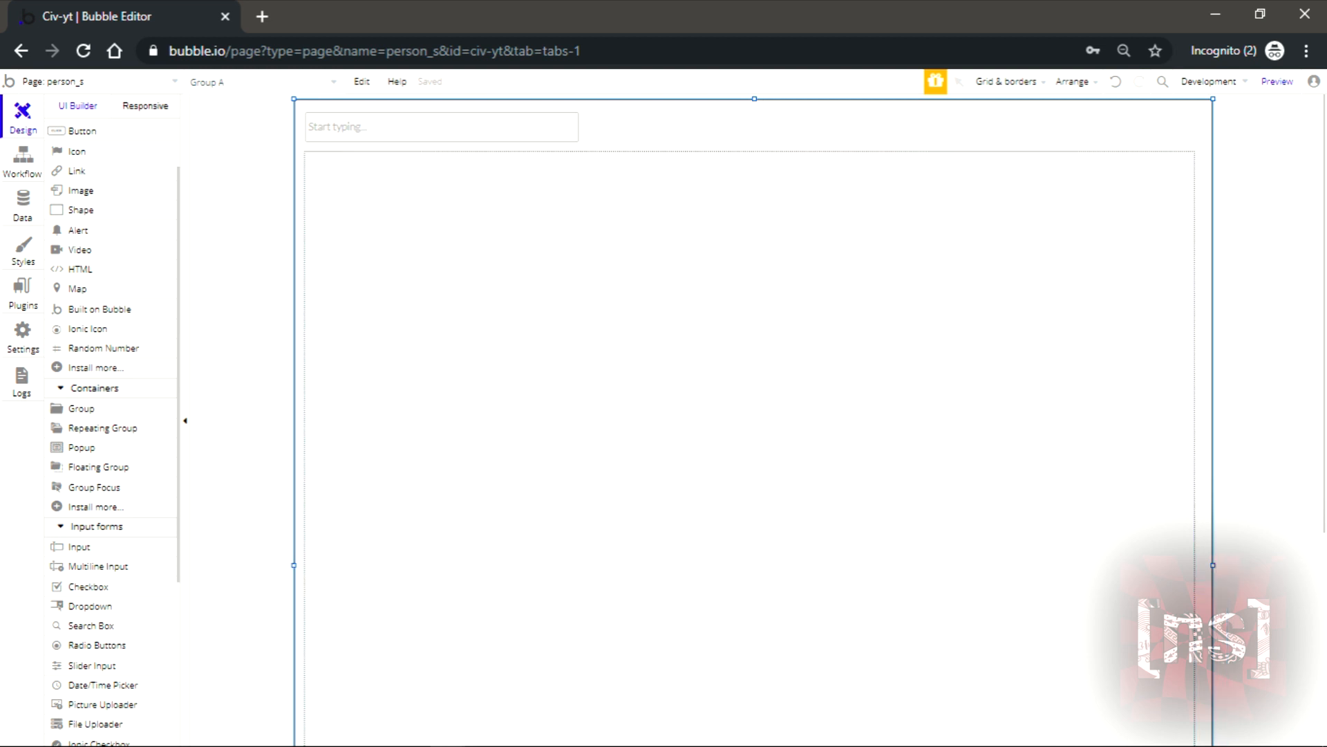
{"action": "left_click", "coordinate": [440, 126]}
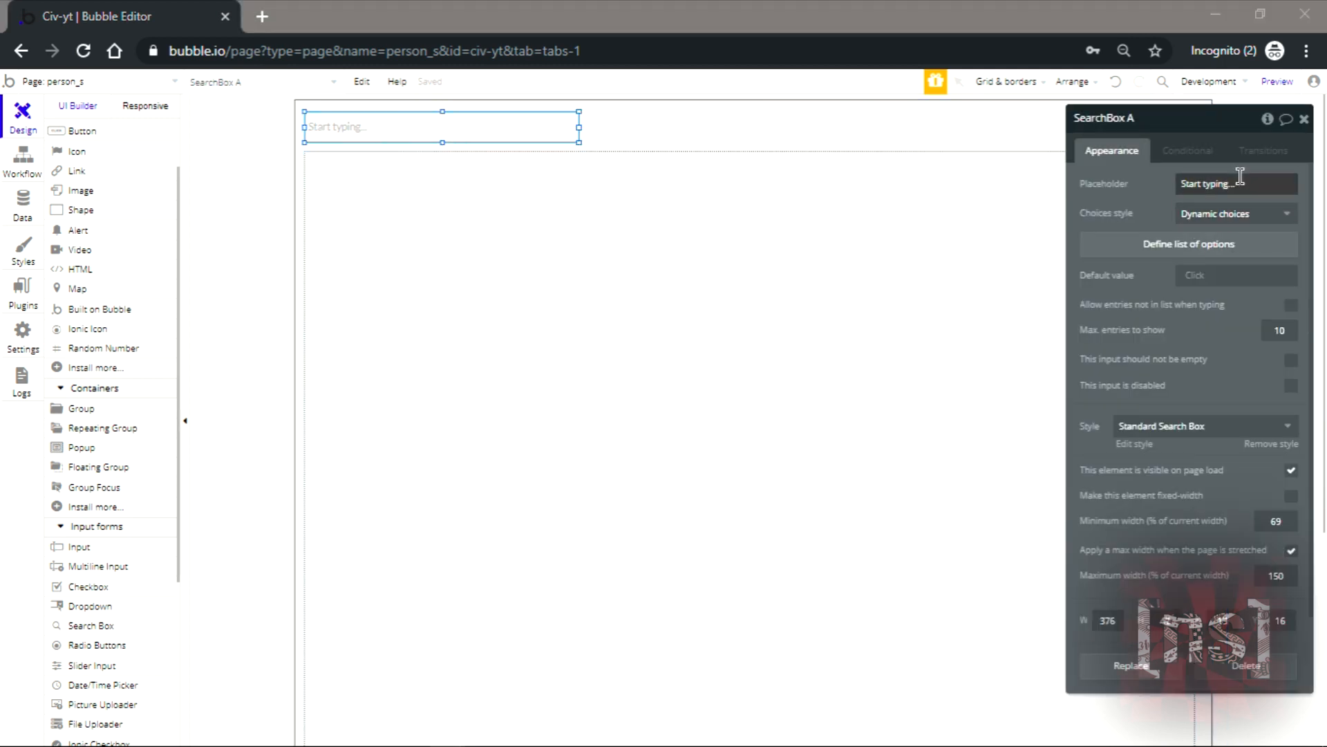
- Give the search box placeholder 'Full Name', options type Civilian, field to search CFull Name
{"action": "type", "text": "Full Name"}
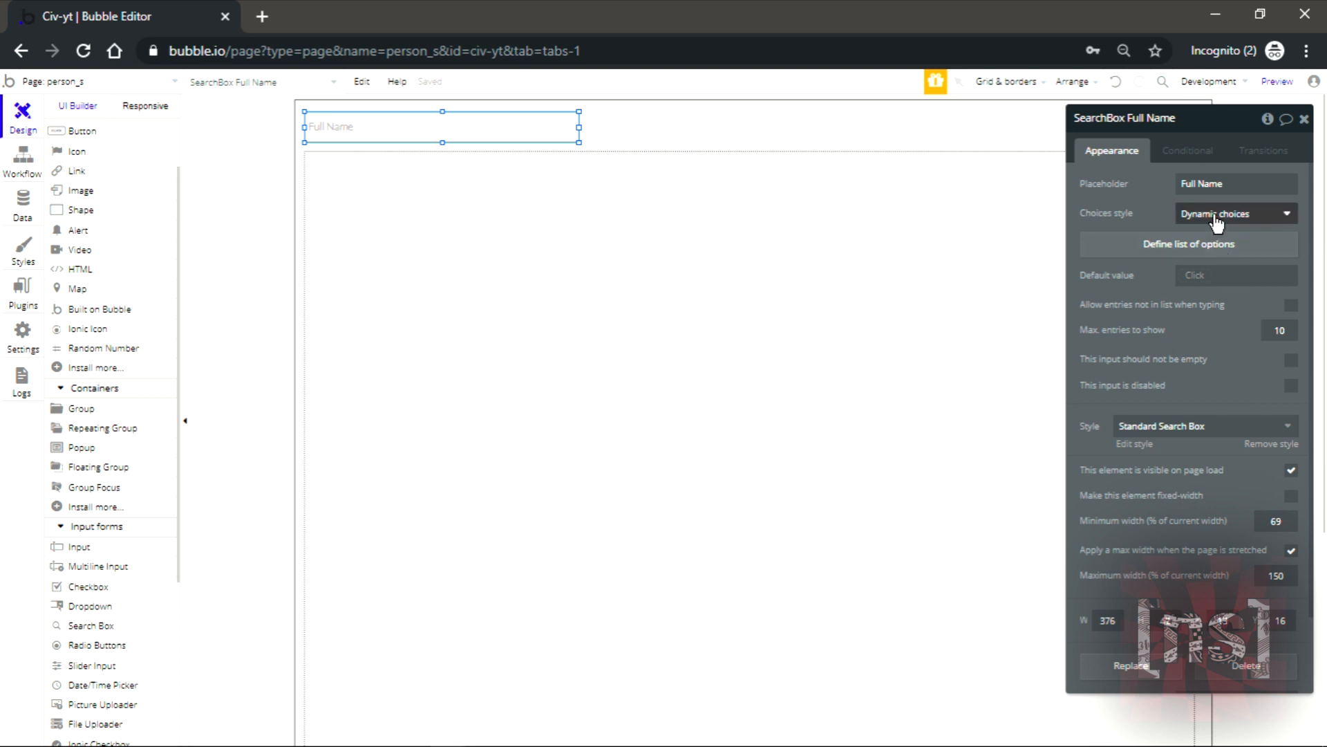
{"action": "left_click", "coordinate": [1189, 243]}
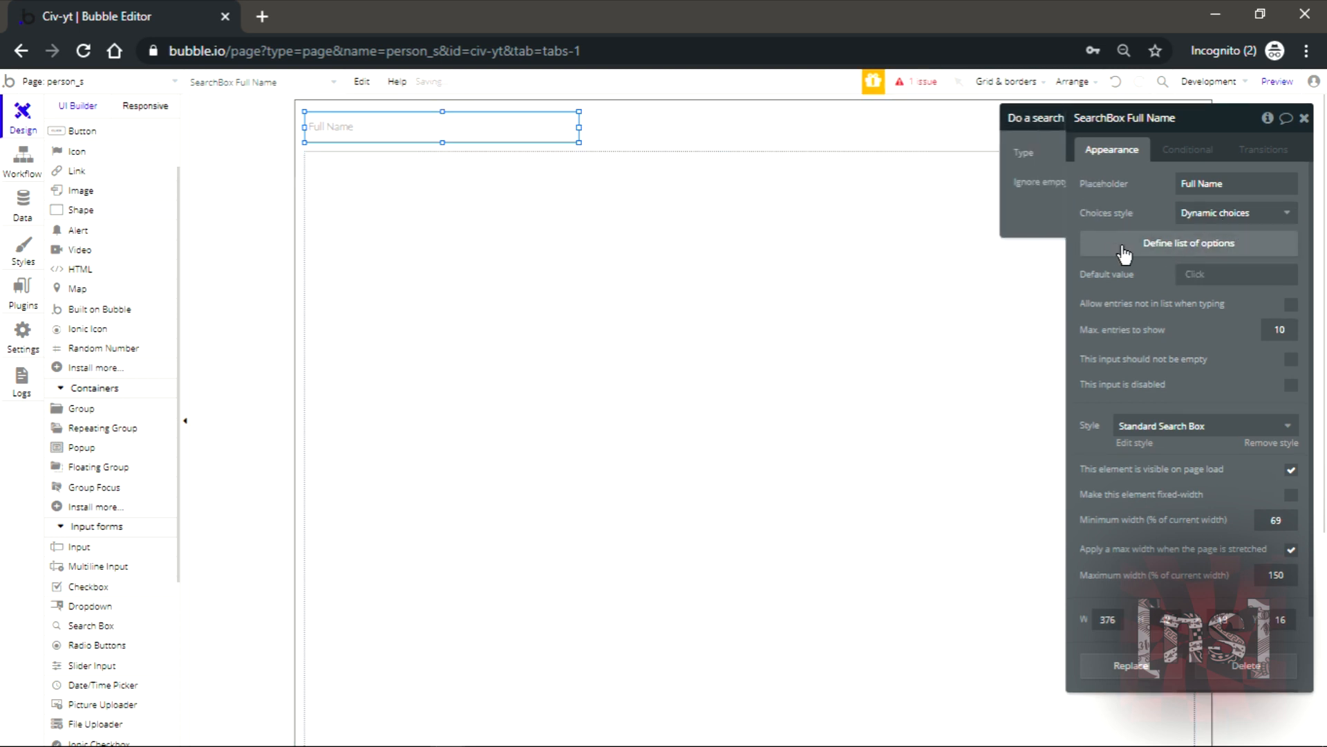
{"action": "left_click", "coordinate": [1188, 244]}
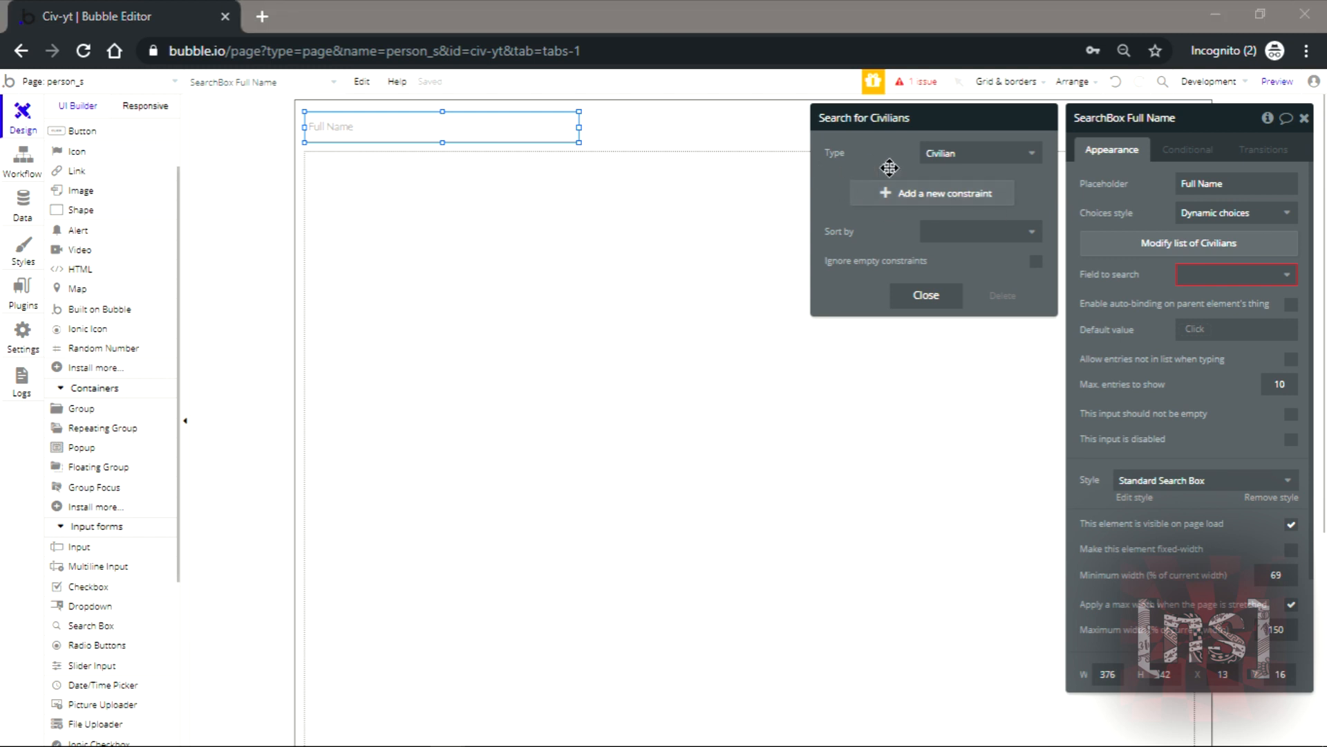
{"action": "left_click", "coordinate": [1232, 276]}
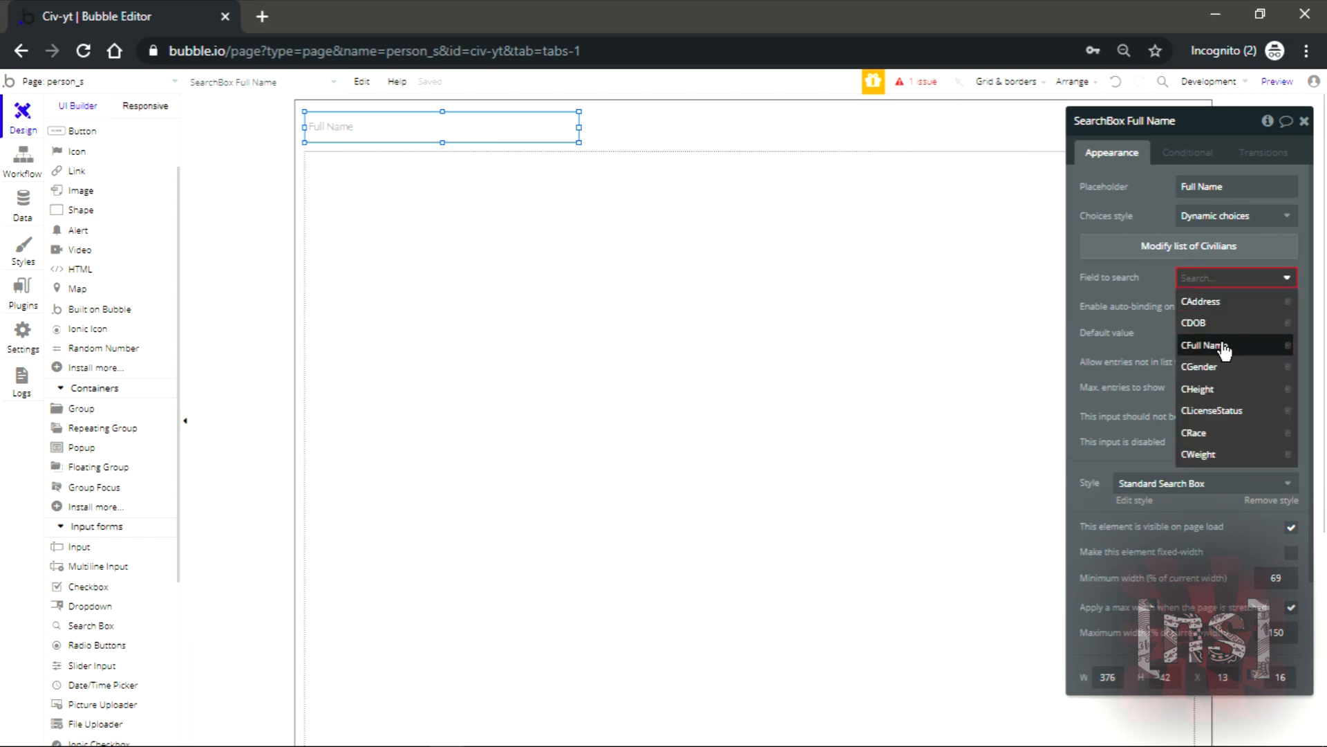
{"action": "left_click", "coordinate": [1227, 344]}
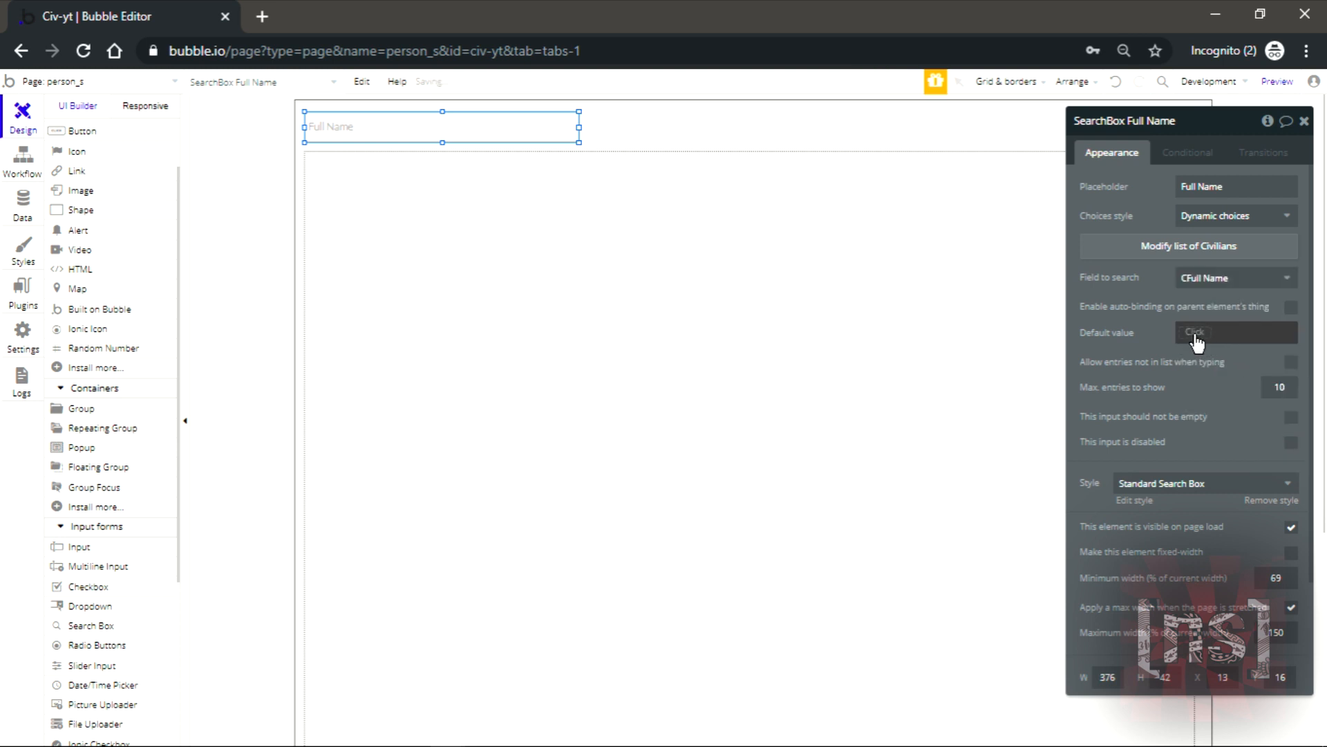
{"action": "left_click", "coordinate": [1235, 332]}
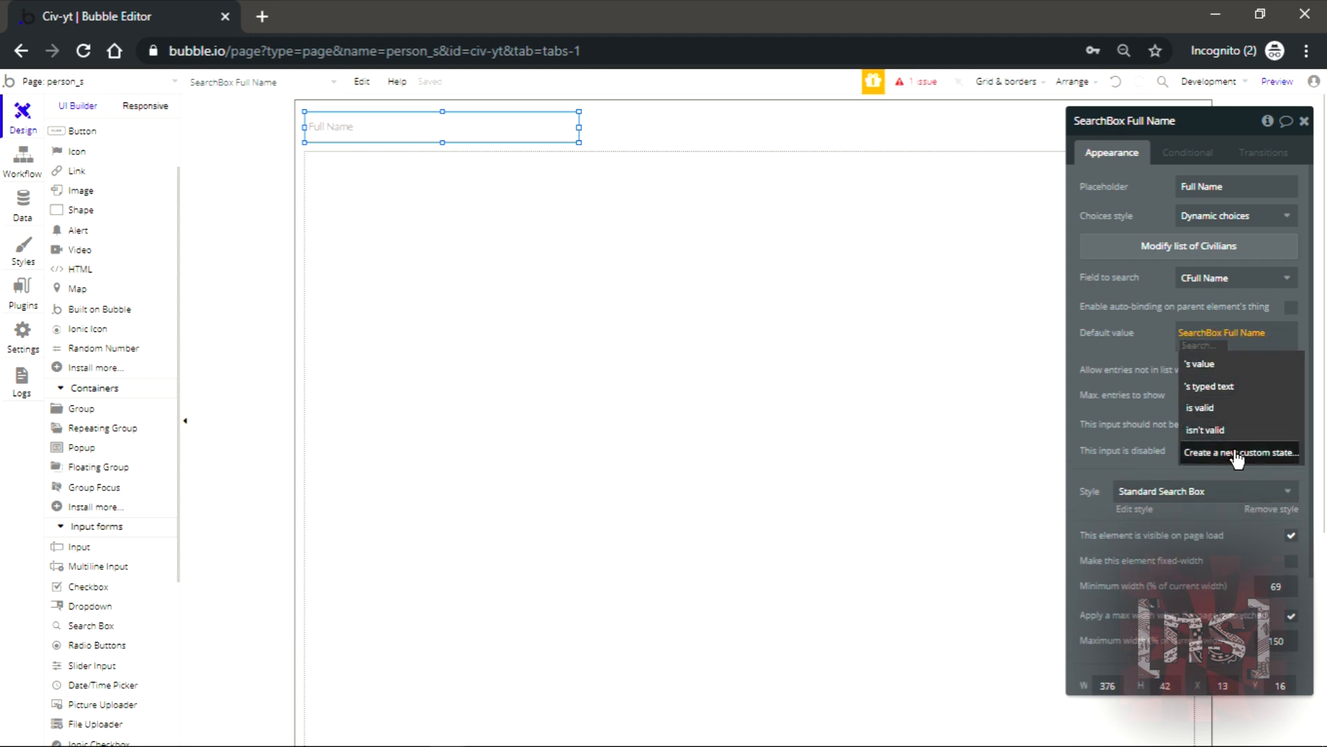
- Create a text custom state 'CIV SEARCH' and use it as the search box's default value
{"action": "left_click", "coordinate": [1241, 451]}
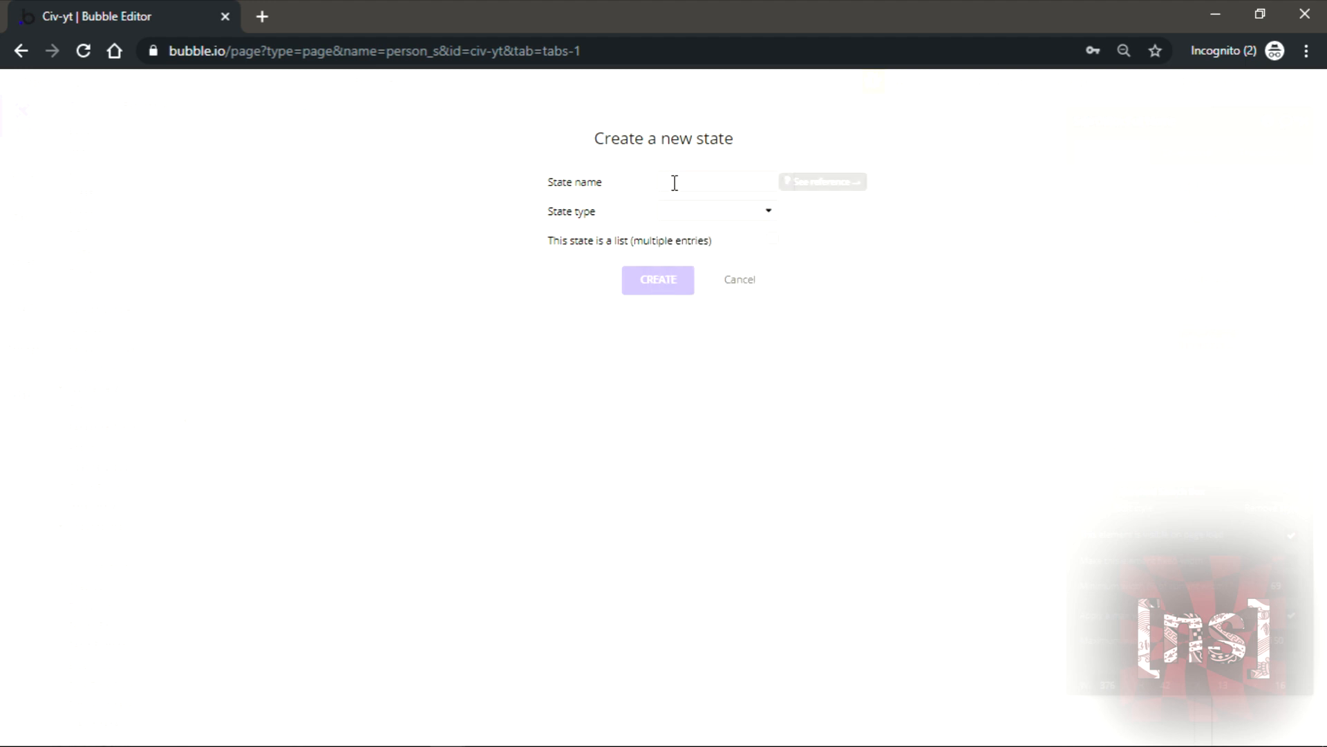
{"action": "type", "text": "C"}
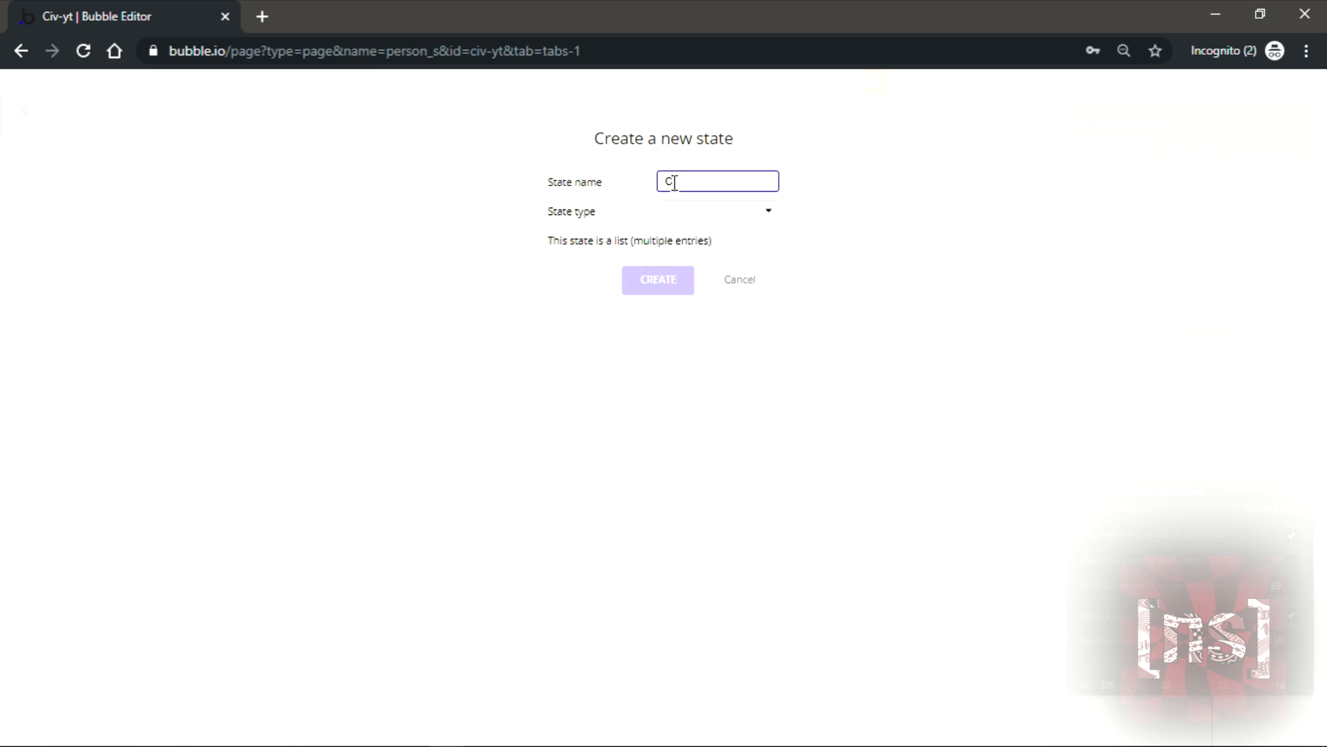
{"action": "type", "text": "IV SEAC"}
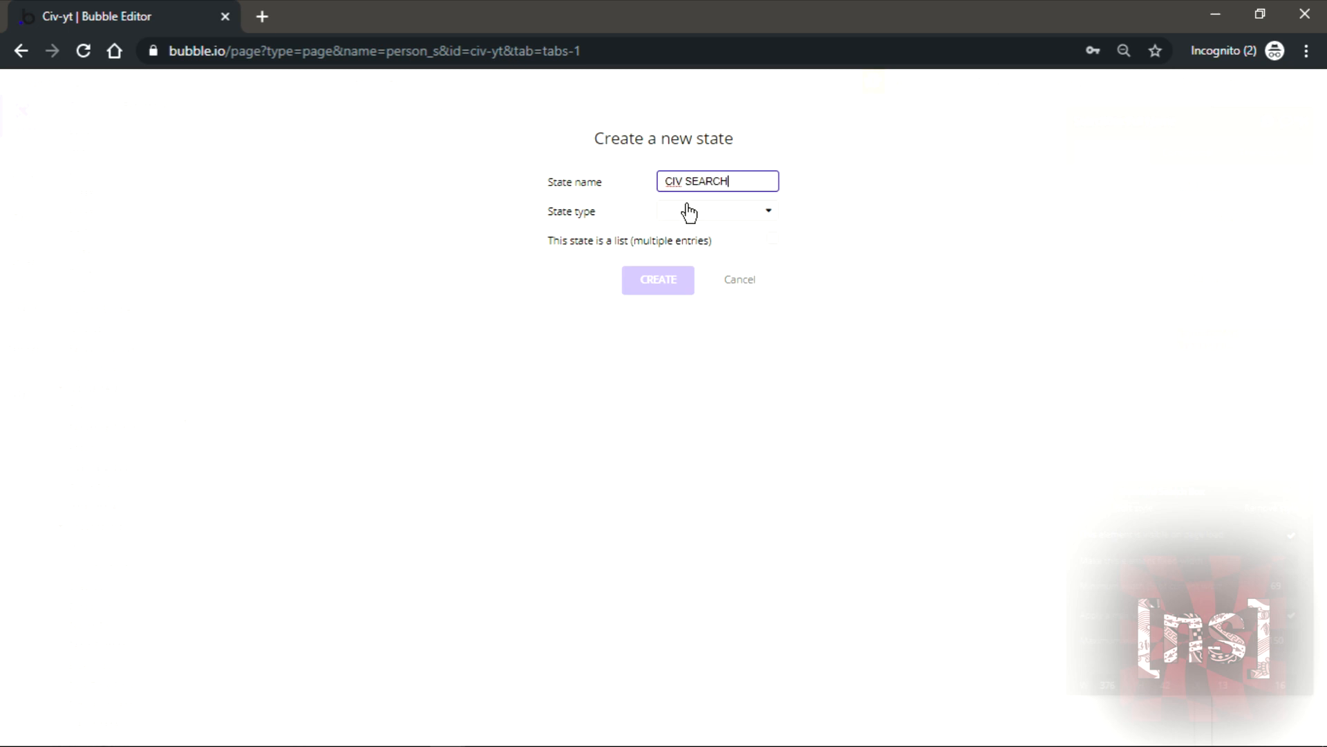
{"action": "left_click", "coordinate": [716, 210]}
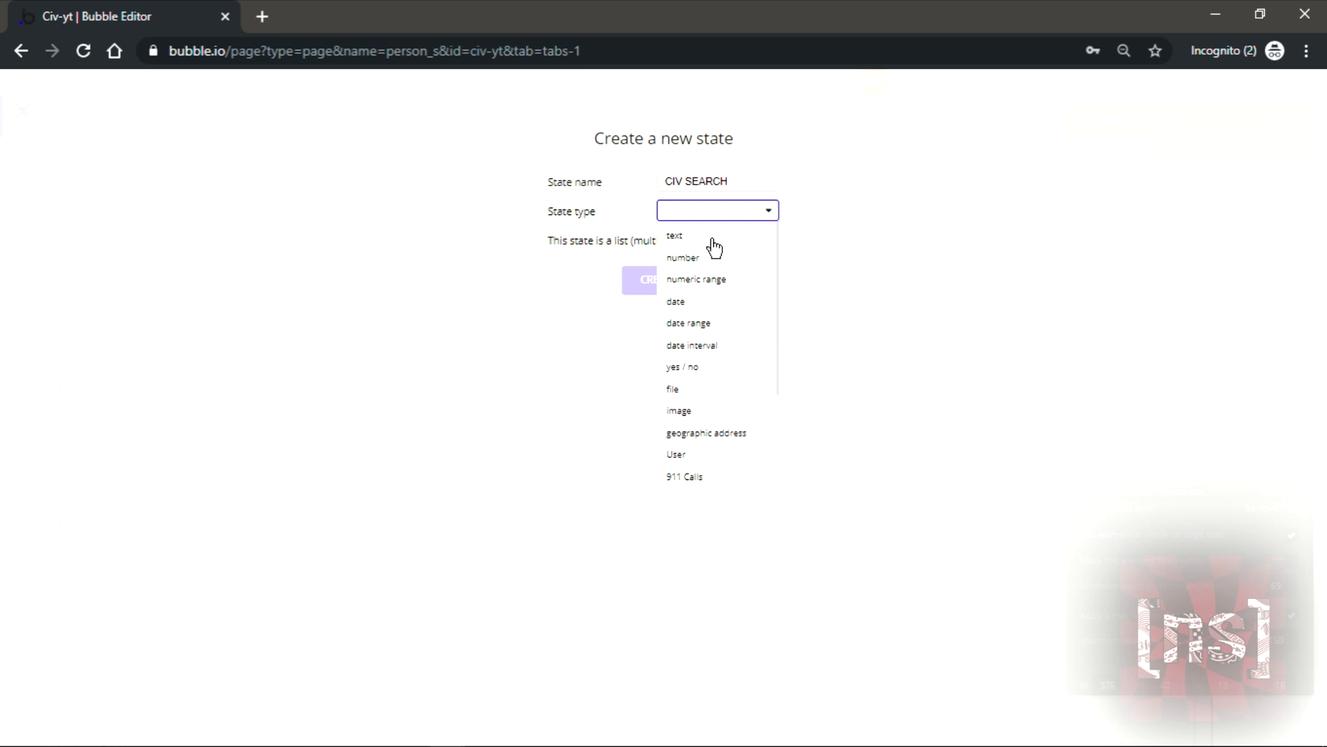
{"action": "left_click", "coordinate": [673, 235]}
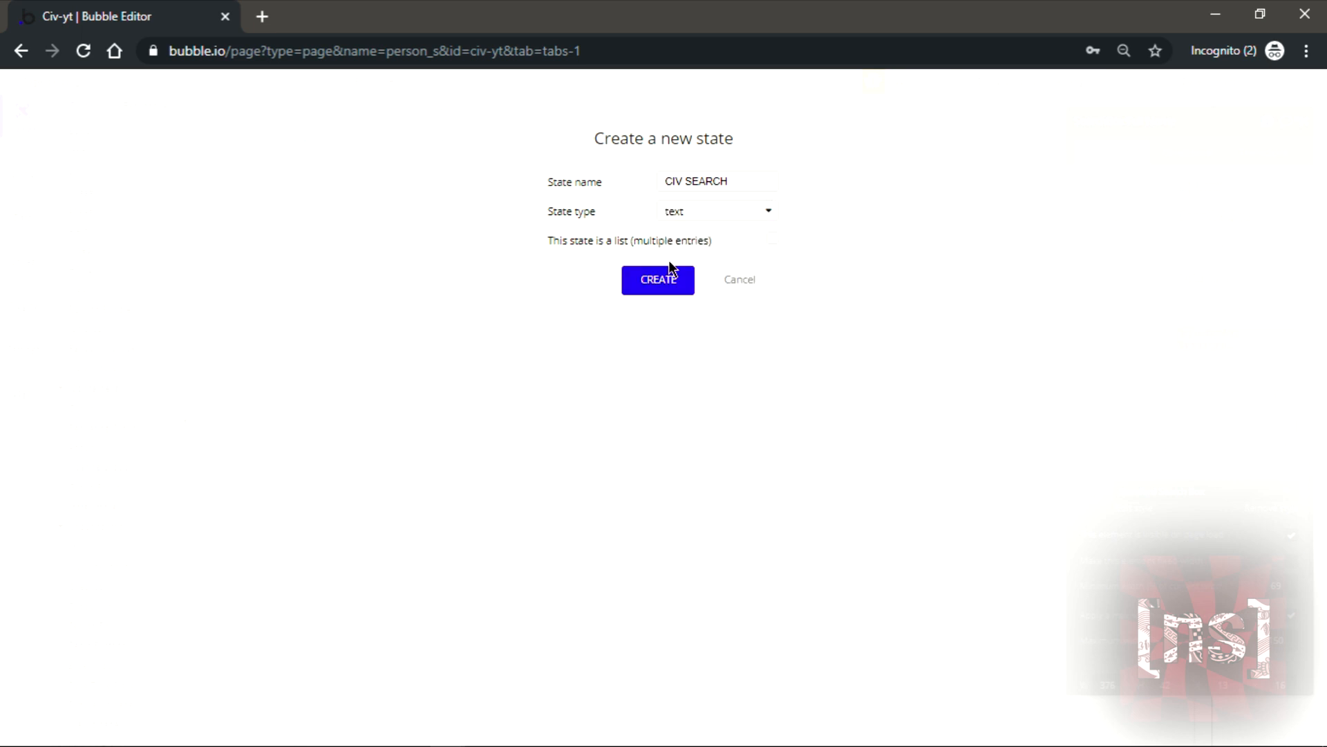
{"action": "left_click", "coordinate": [658, 279]}
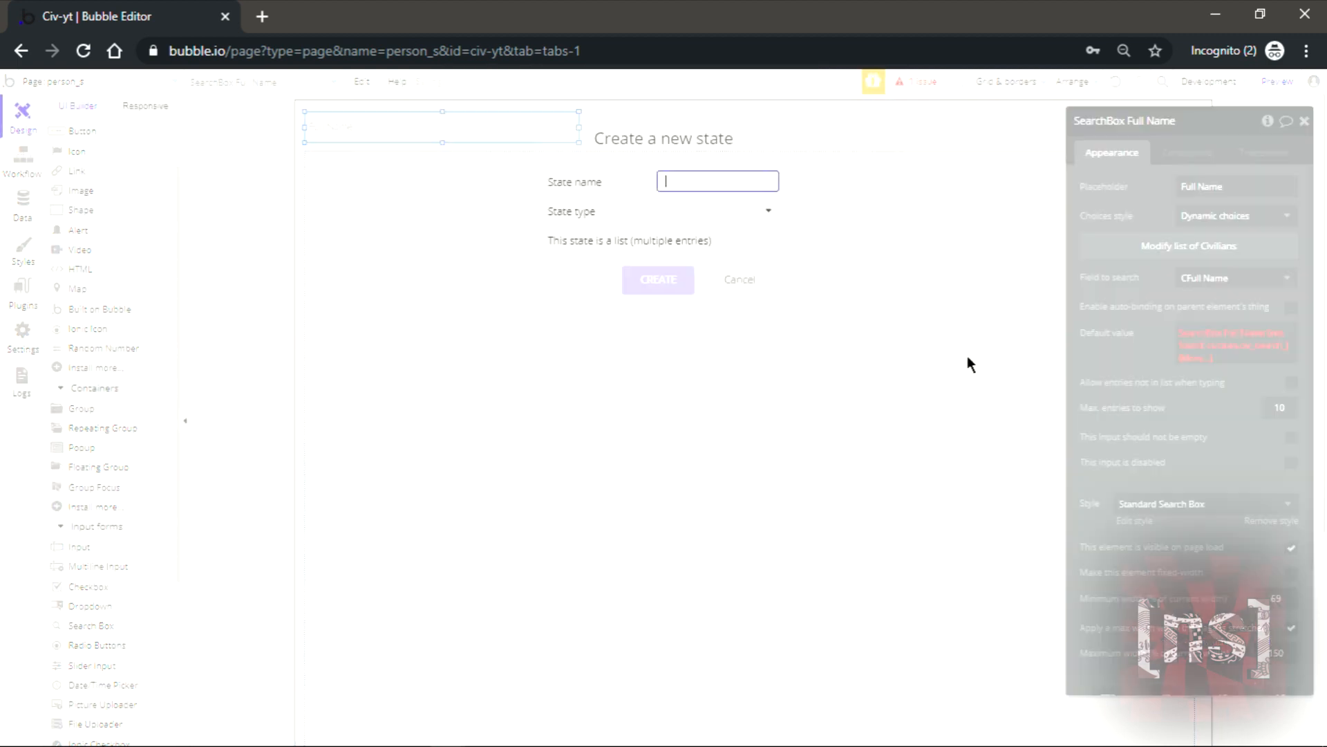
{"action": "type", "text": "Civ"}
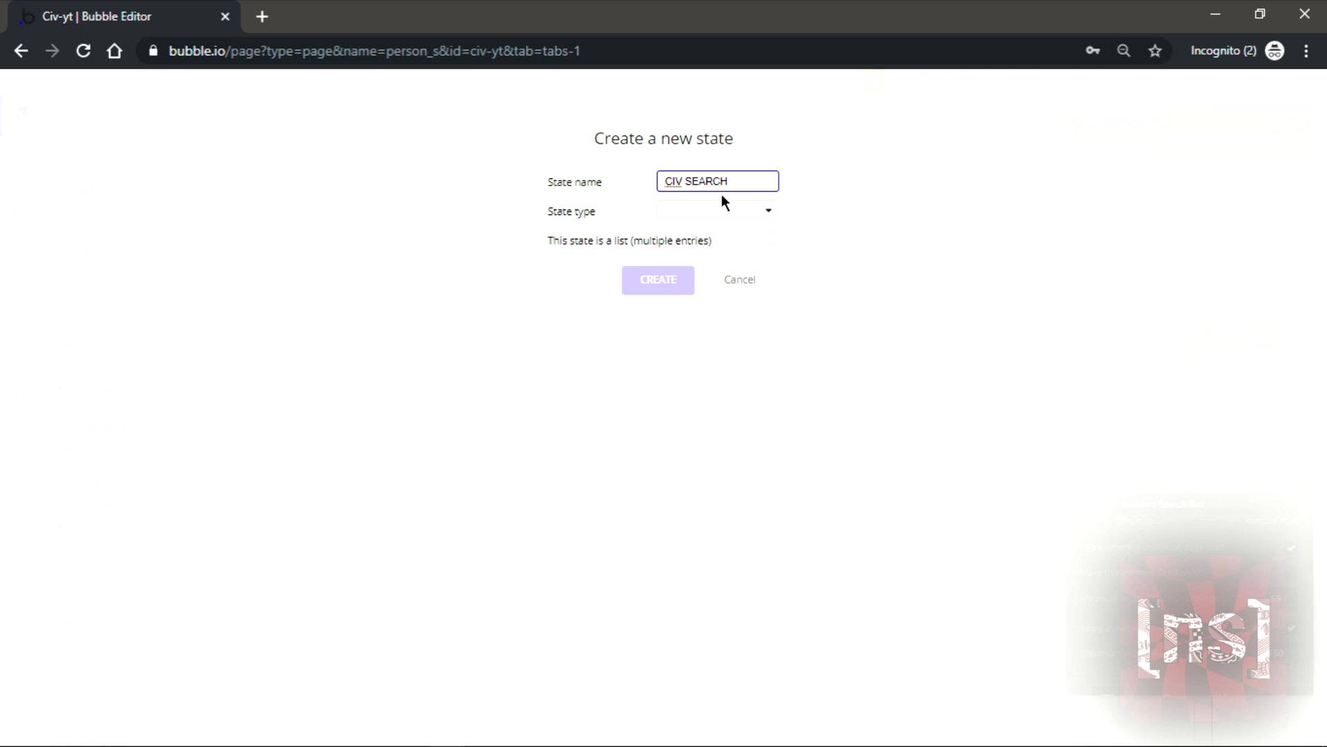
{"action": "left_click", "coordinate": [716, 211]}
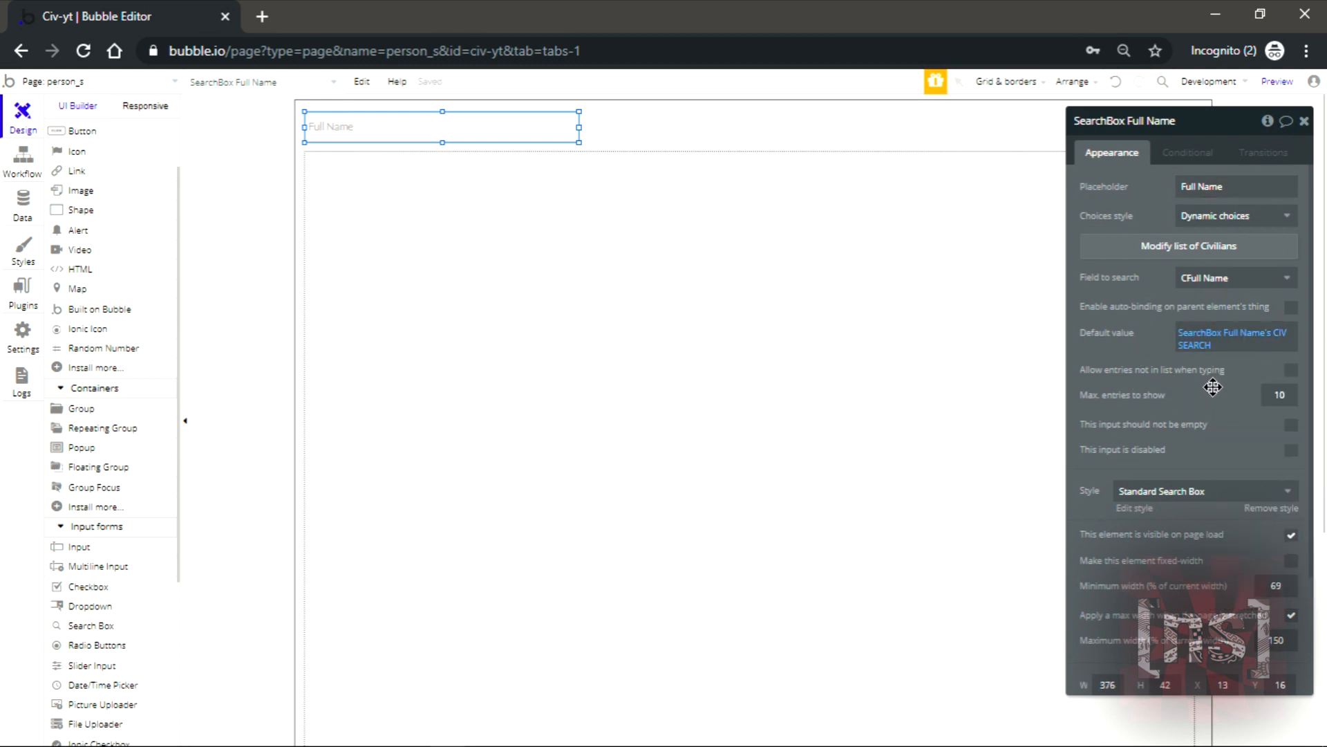
{"action": "mouse_move", "coordinate": [1307, 153]}
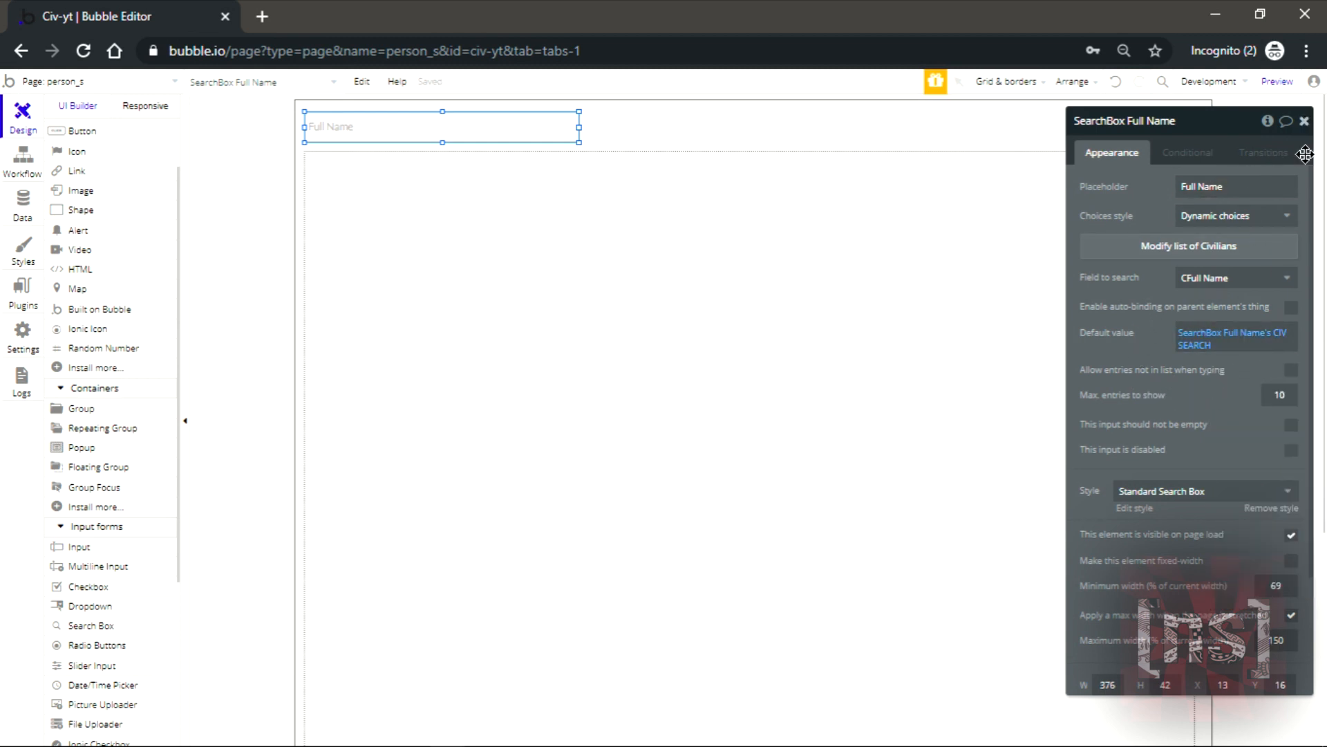
- Allow unlisted entries, then set the group's content to Civilian sourced from a Civilian search
{"action": "left_click", "coordinate": [1292, 371]}
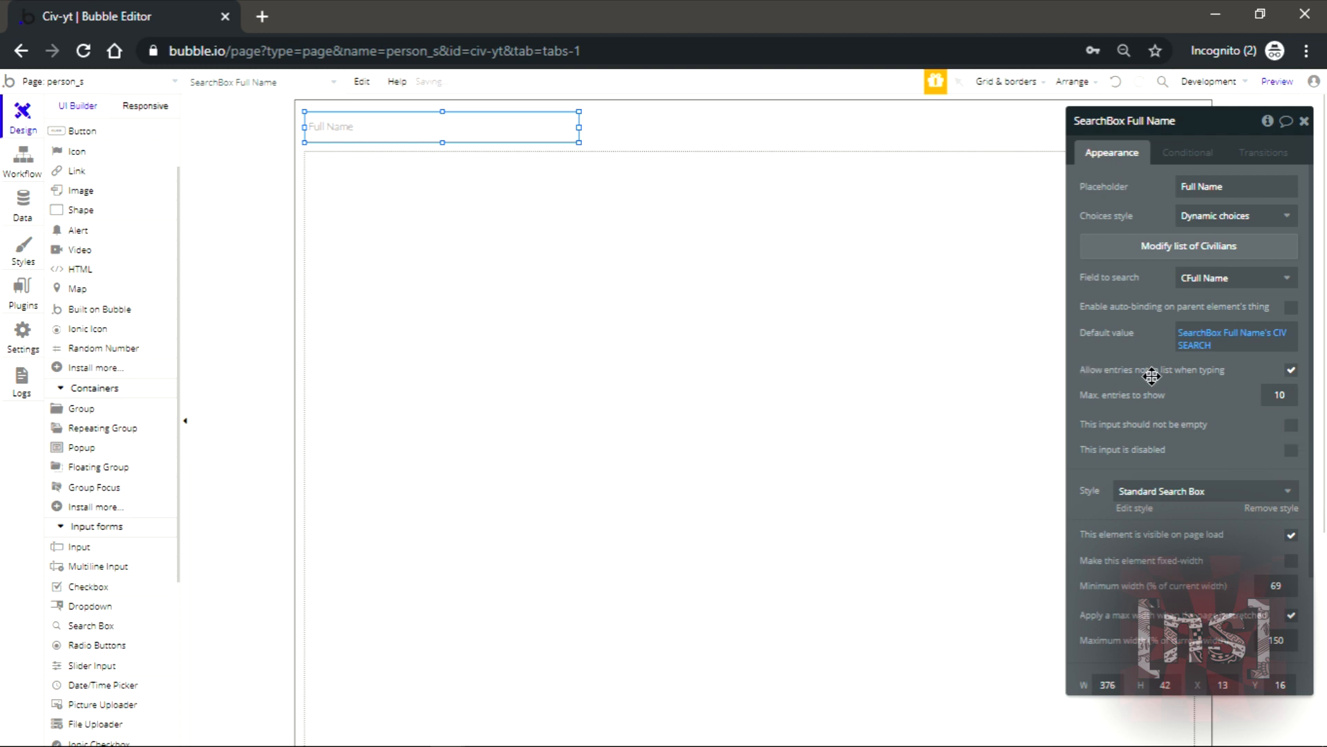
{"action": "left_click", "coordinate": [1291, 424]}
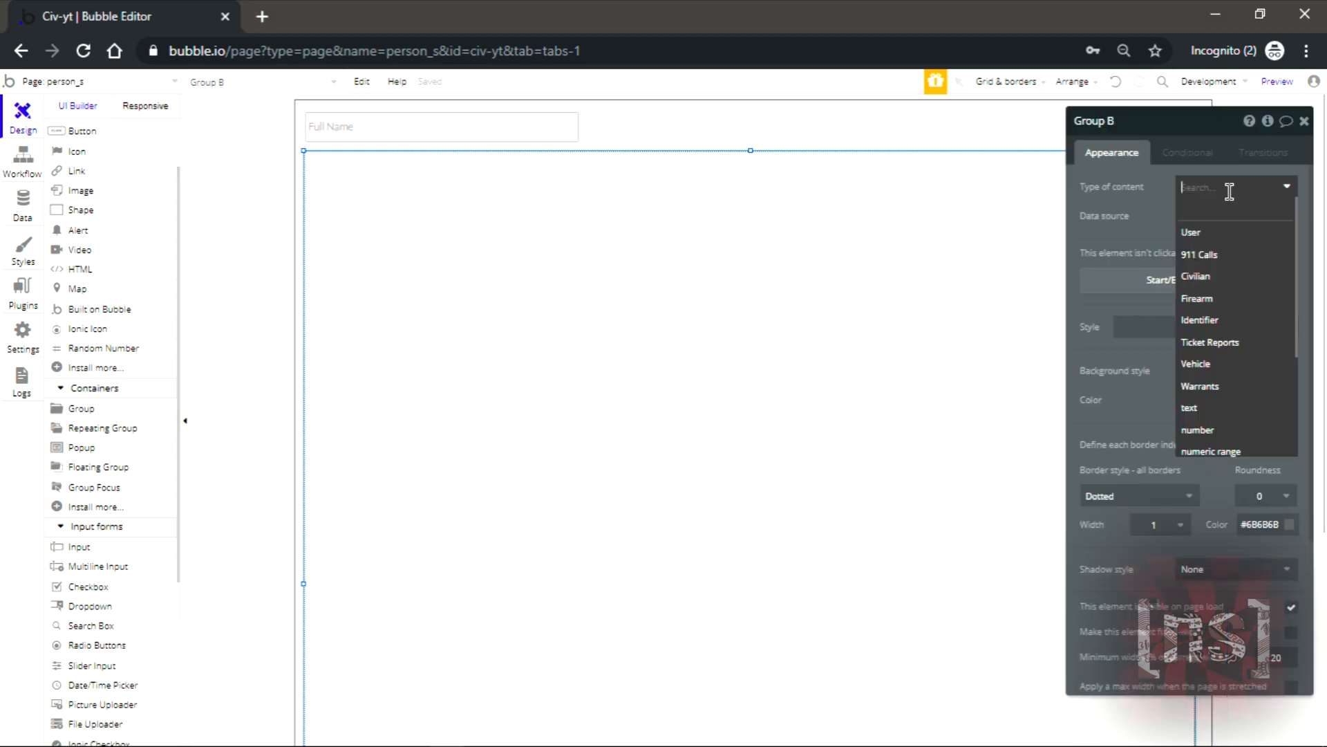
{"action": "left_click", "coordinate": [1196, 277]}
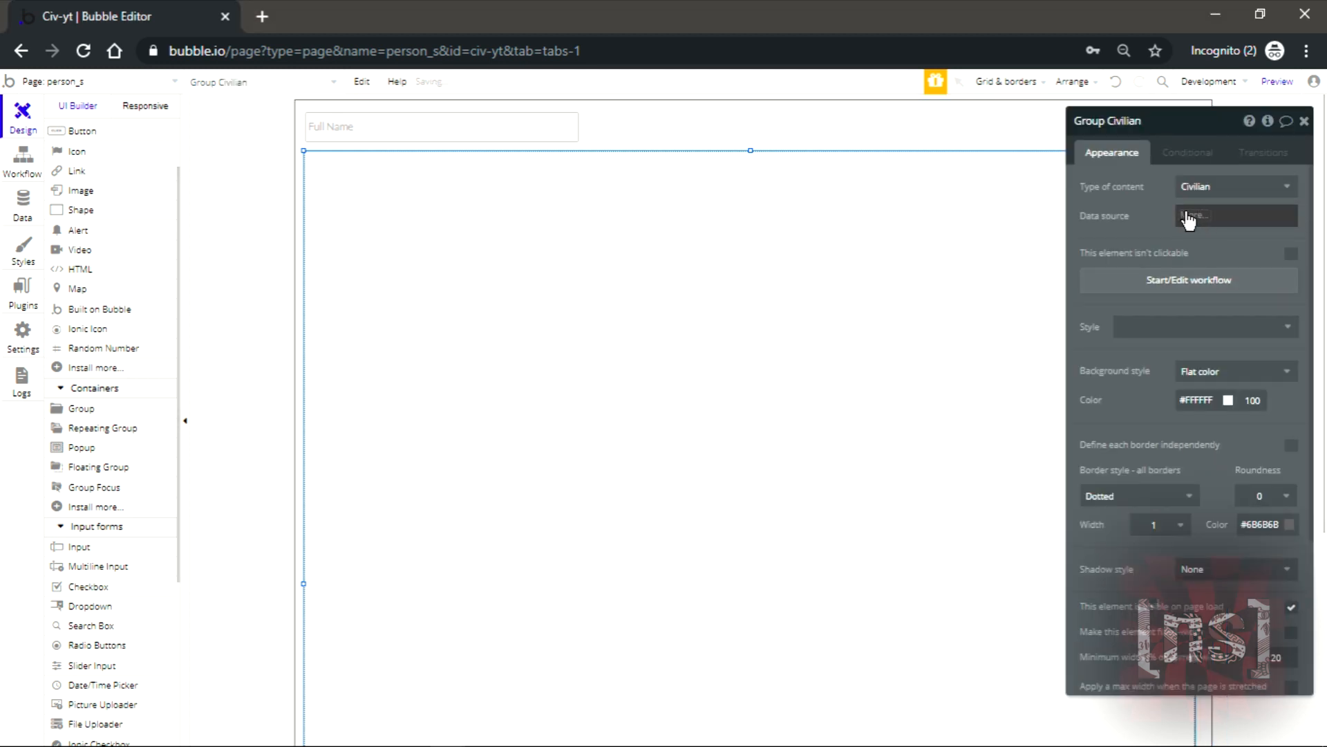
{"action": "left_click", "coordinate": [1193, 216]}
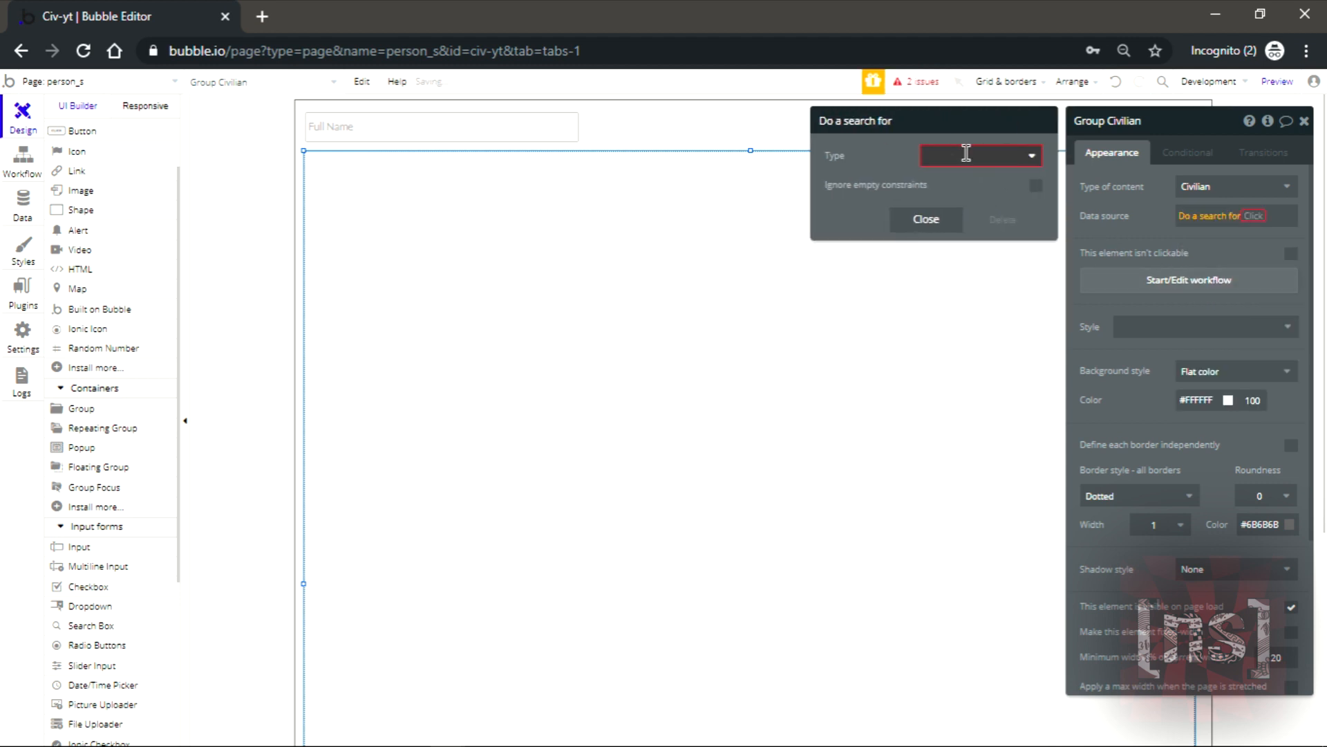
{"action": "left_click", "coordinate": [979, 155]}
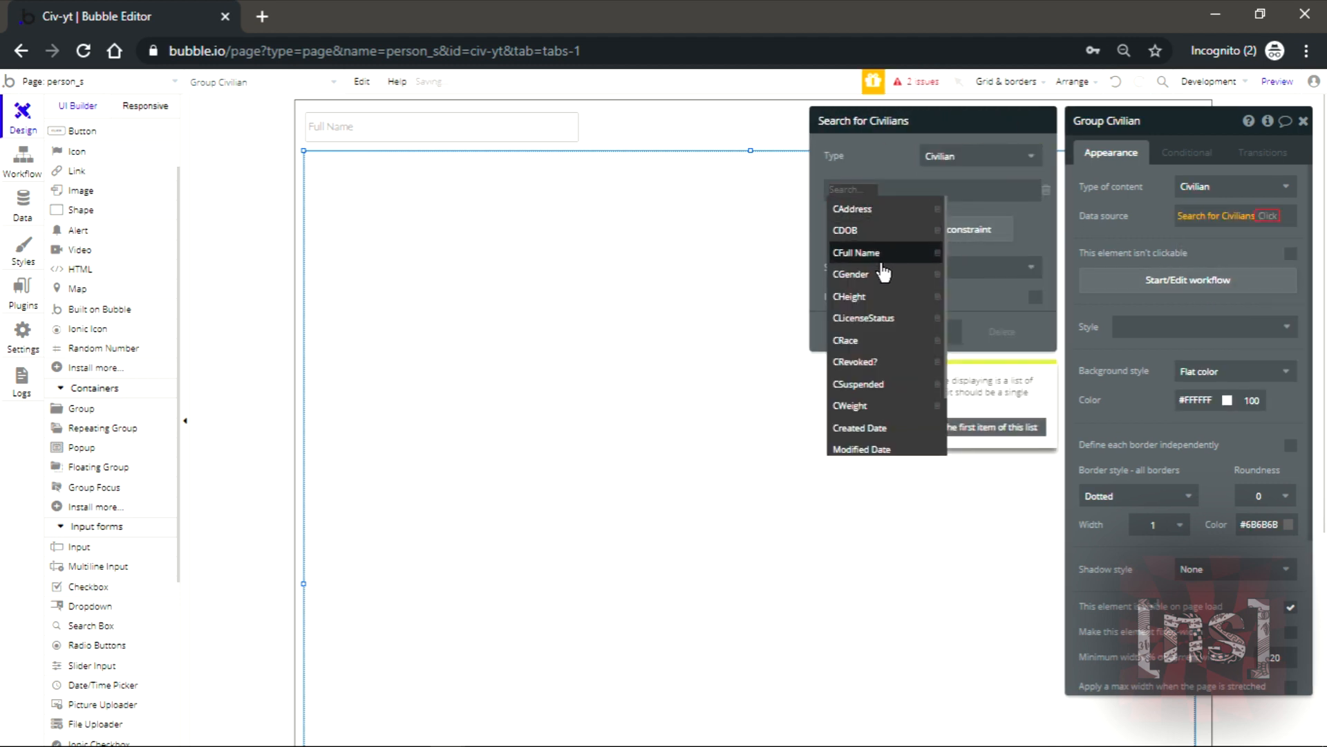
- Constrain the search to CFull Name = SearchBox Full Name's value's CFull Name
{"action": "left_click", "coordinate": [855, 252]}
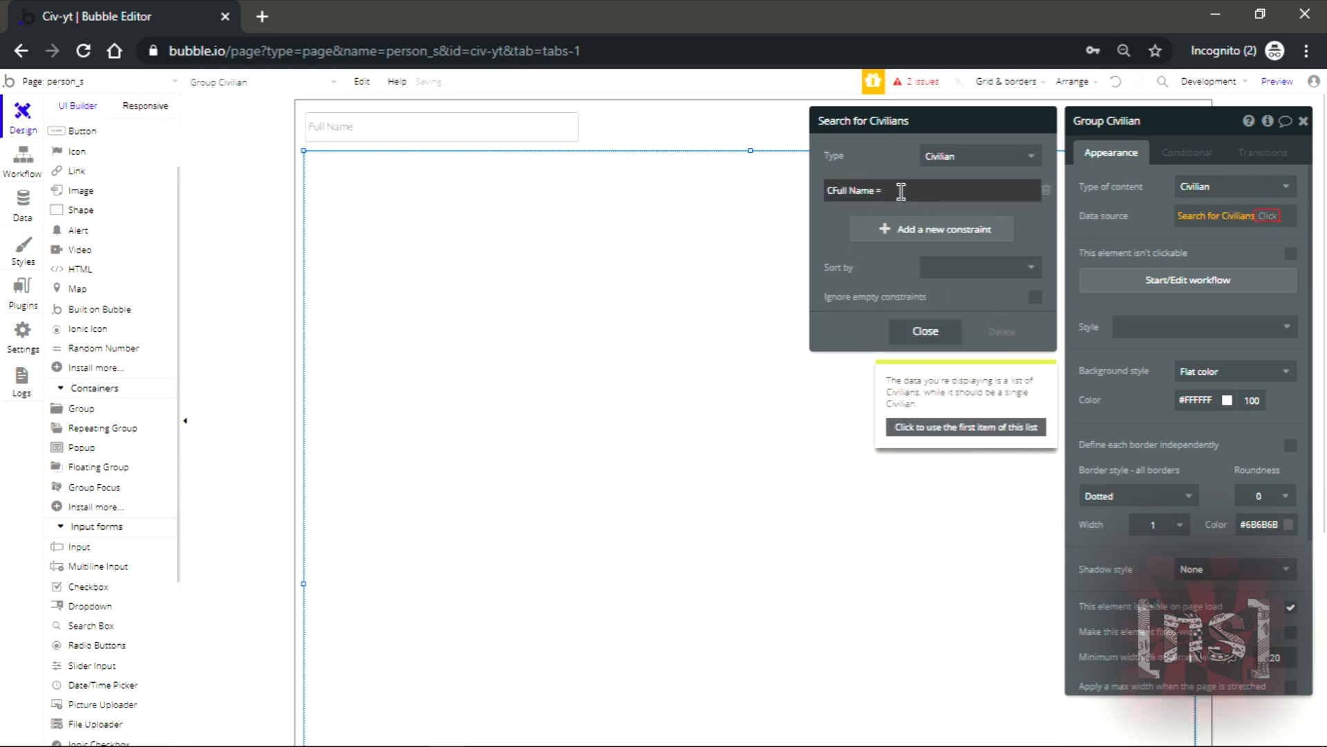
{"action": "left_click", "coordinate": [931, 191]}
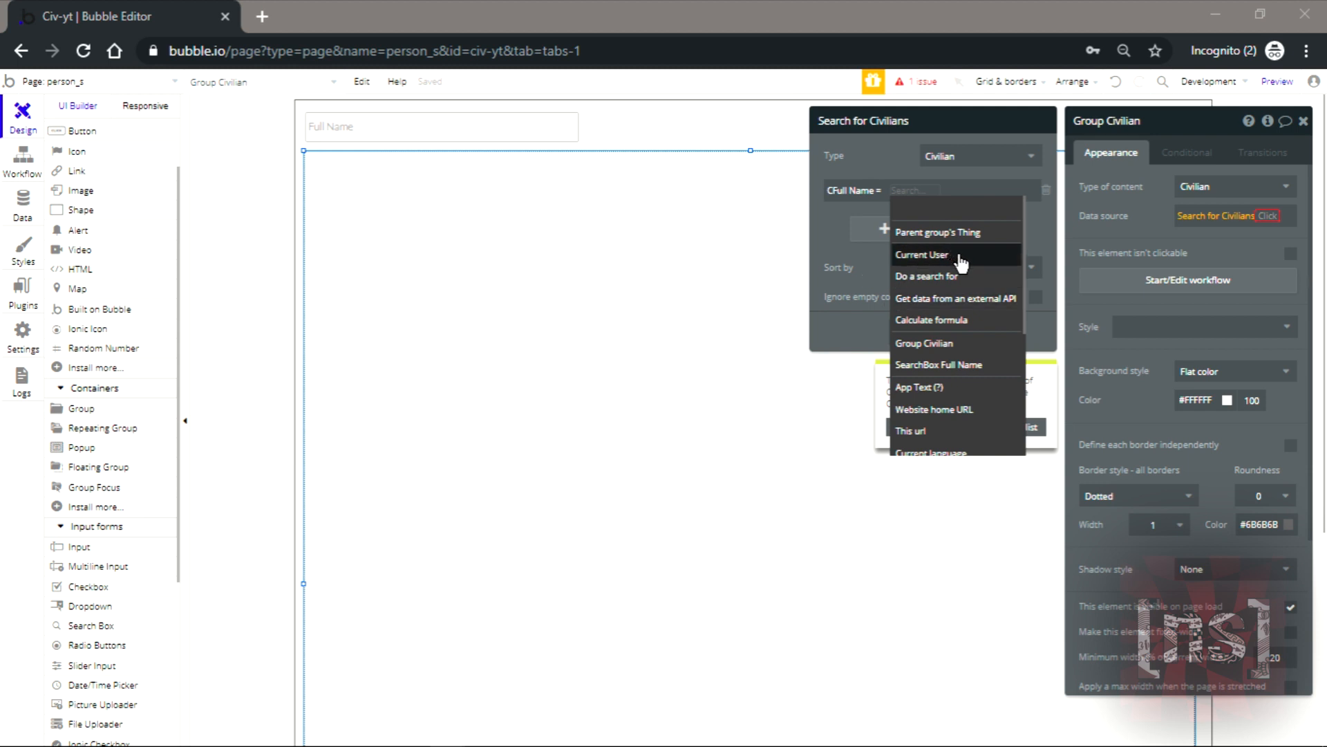
{"action": "left_click", "coordinate": [938, 364]}
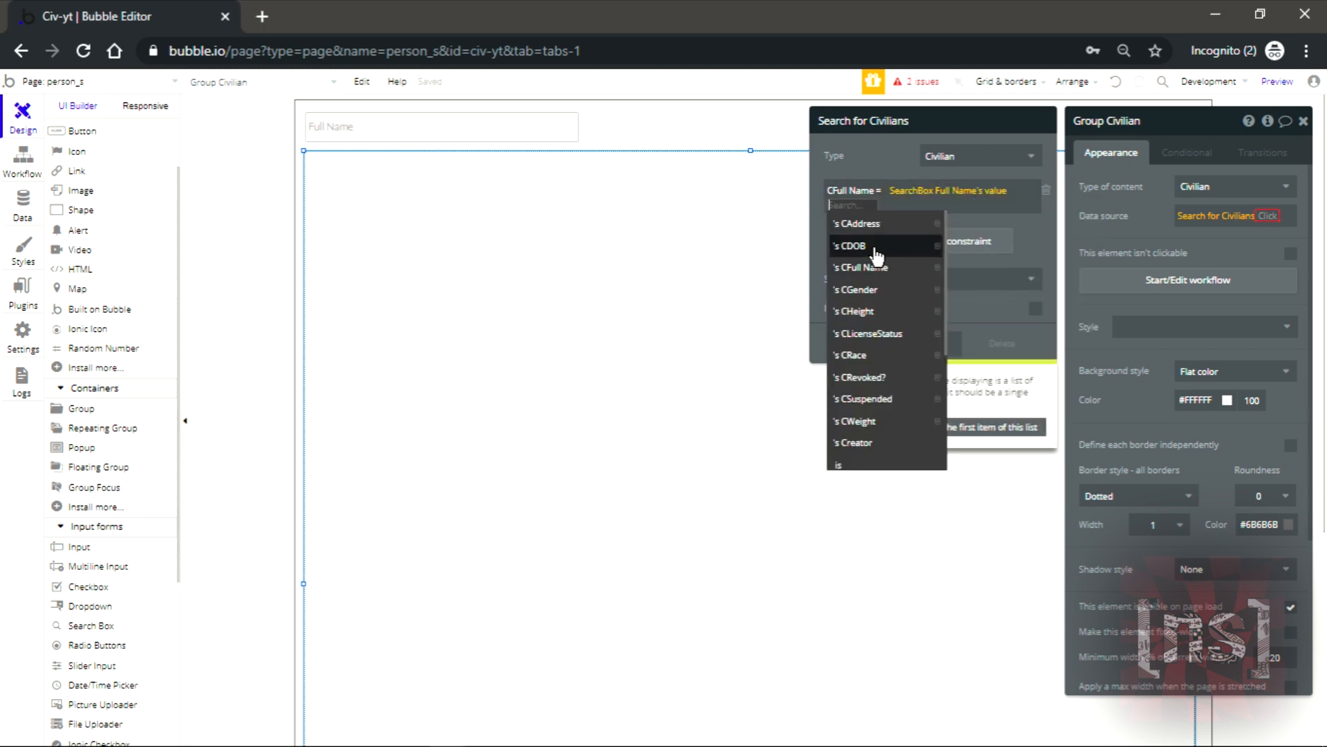
{"action": "left_click", "coordinate": [860, 267]}
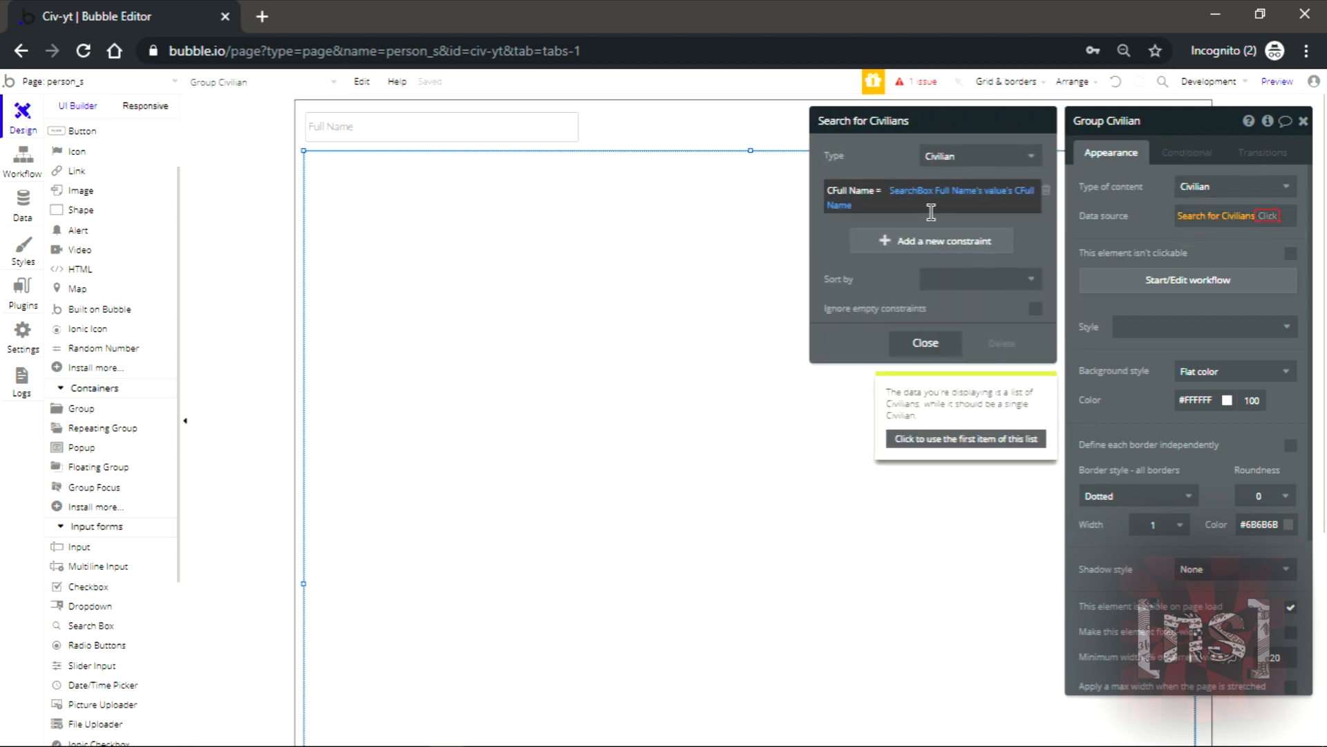
{"action": "left_click", "coordinate": [965, 439]}
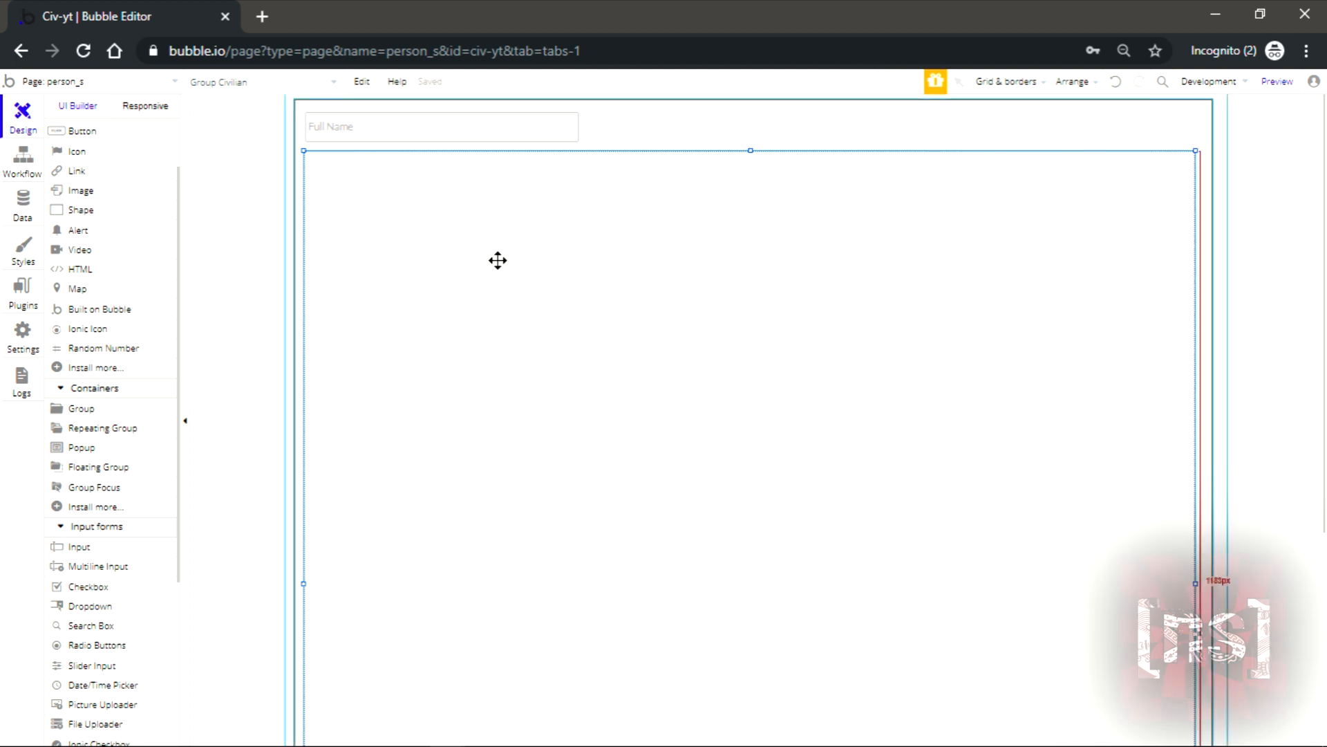
{"action": "mouse_move", "coordinate": [431, 265]}
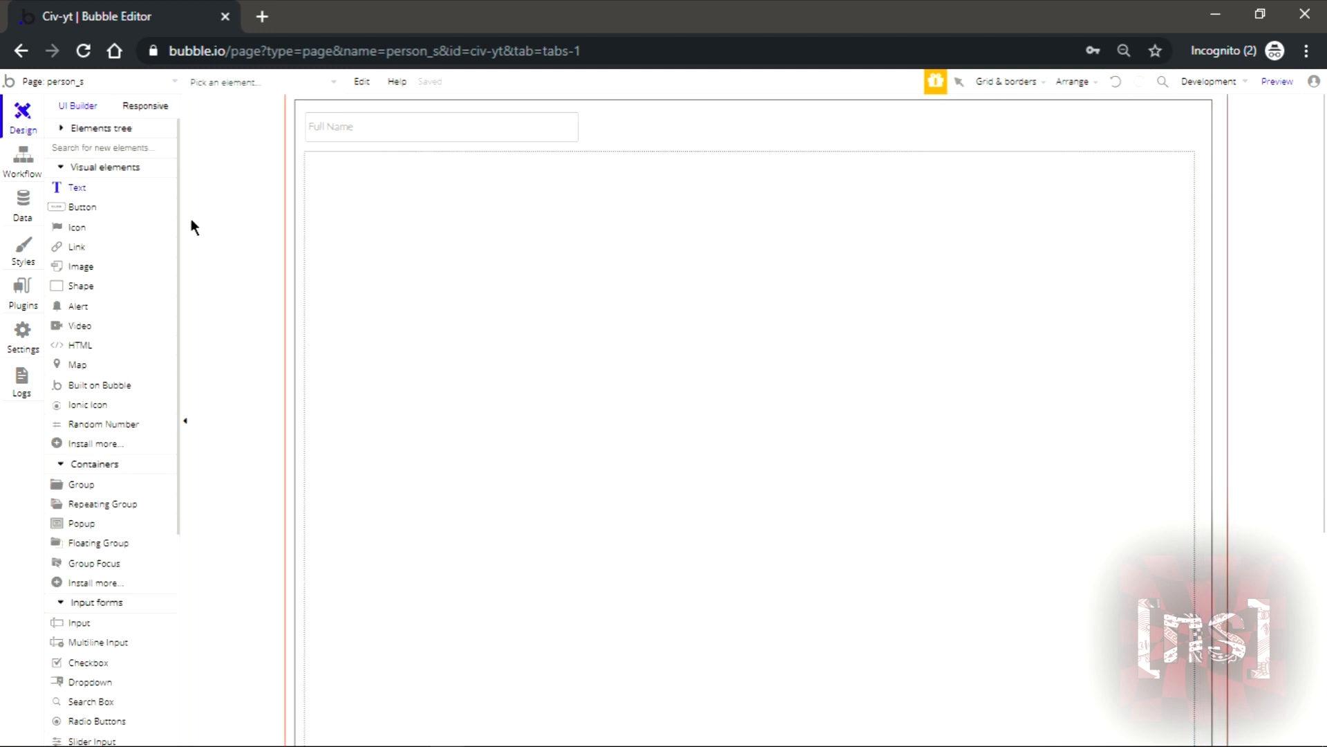
- Add a widened text element reading 'Full Name' near the group's top-left
{"action": "left_click_drag", "start_coordinate": [318, 168], "coordinate": [591, 209]}
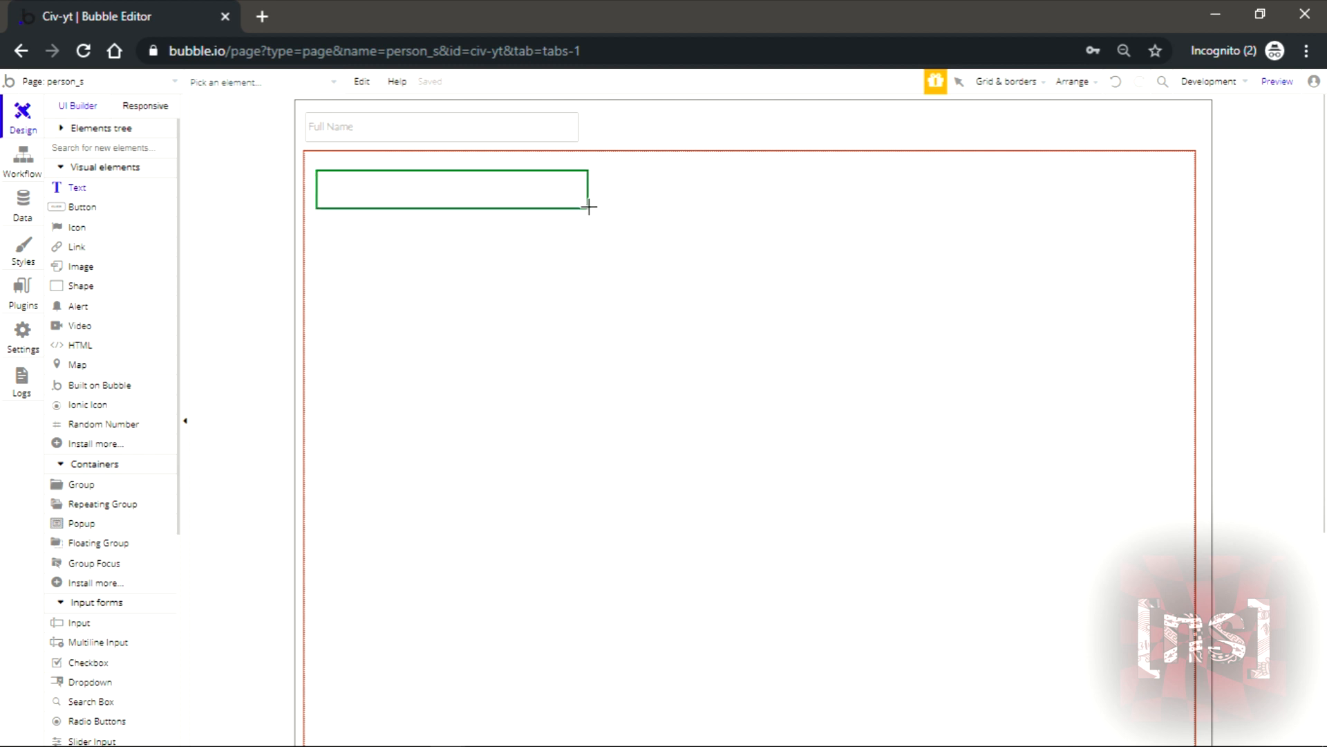
{"action": "left_click_drag", "start_coordinate": [587, 206], "coordinate": [651, 203]}
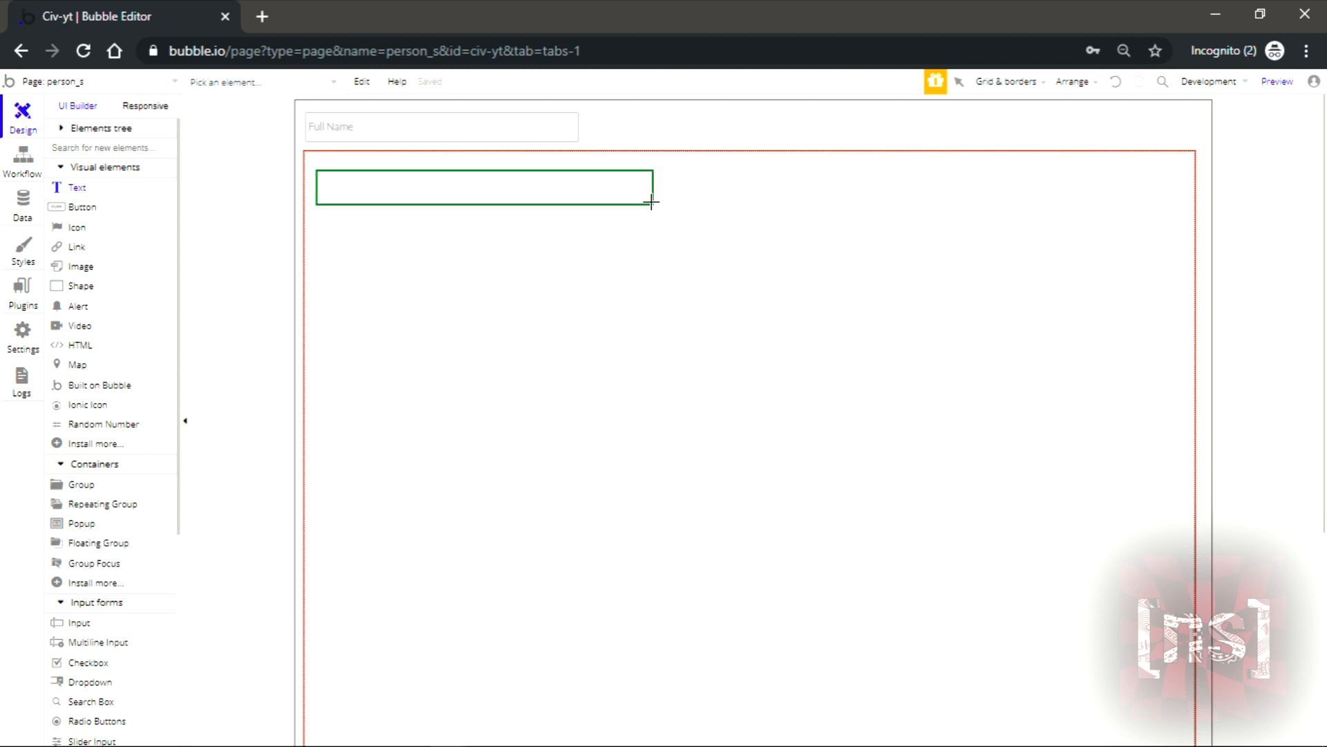
{"action": "left_click_drag", "start_coordinate": [317, 172], "coordinate": [651, 204]}
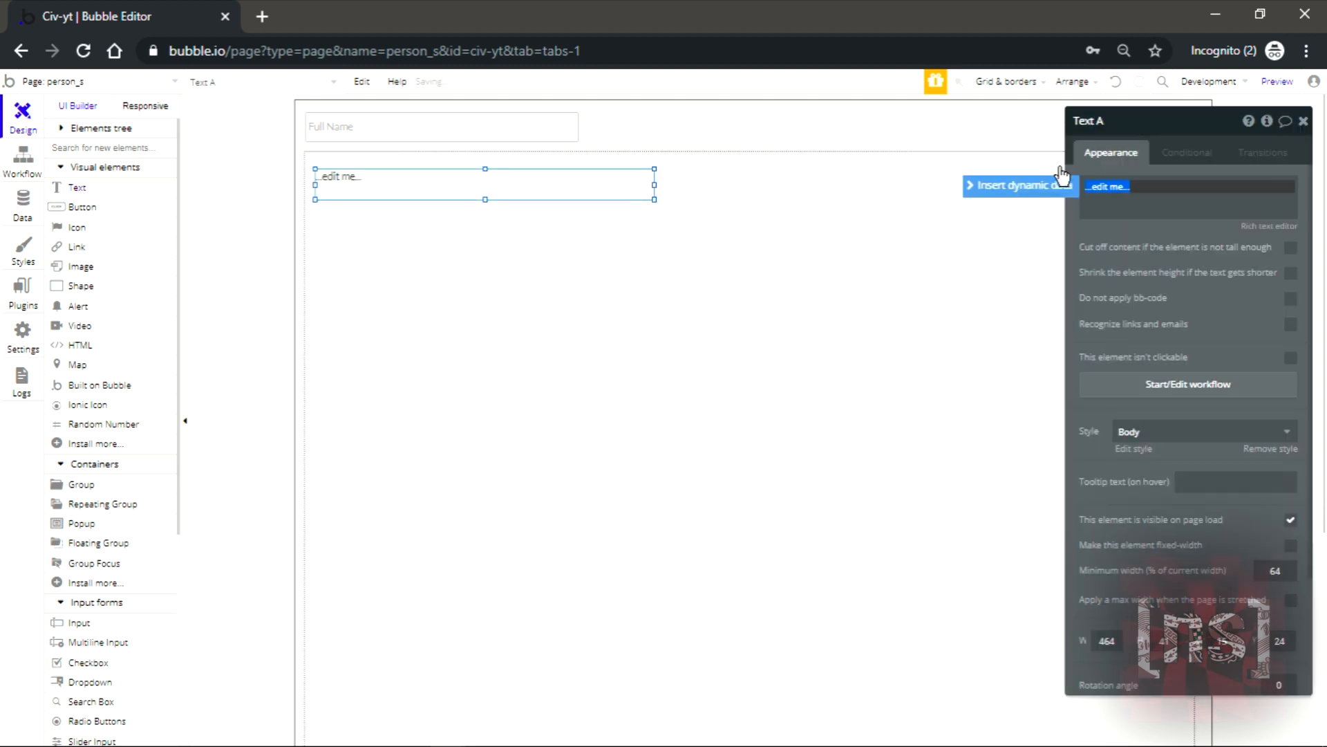
{"action": "type", "text": "Full Name"}
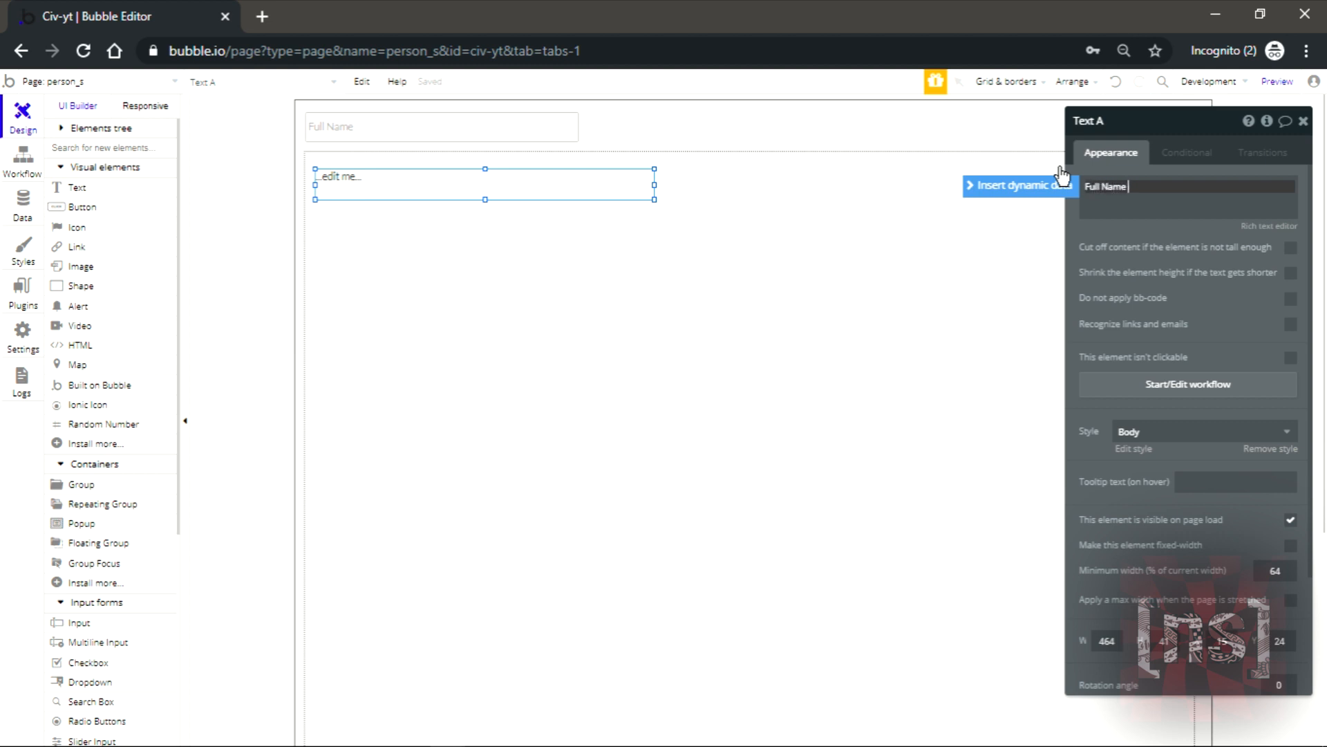
{"action": "left_click", "coordinate": [1019, 185]}
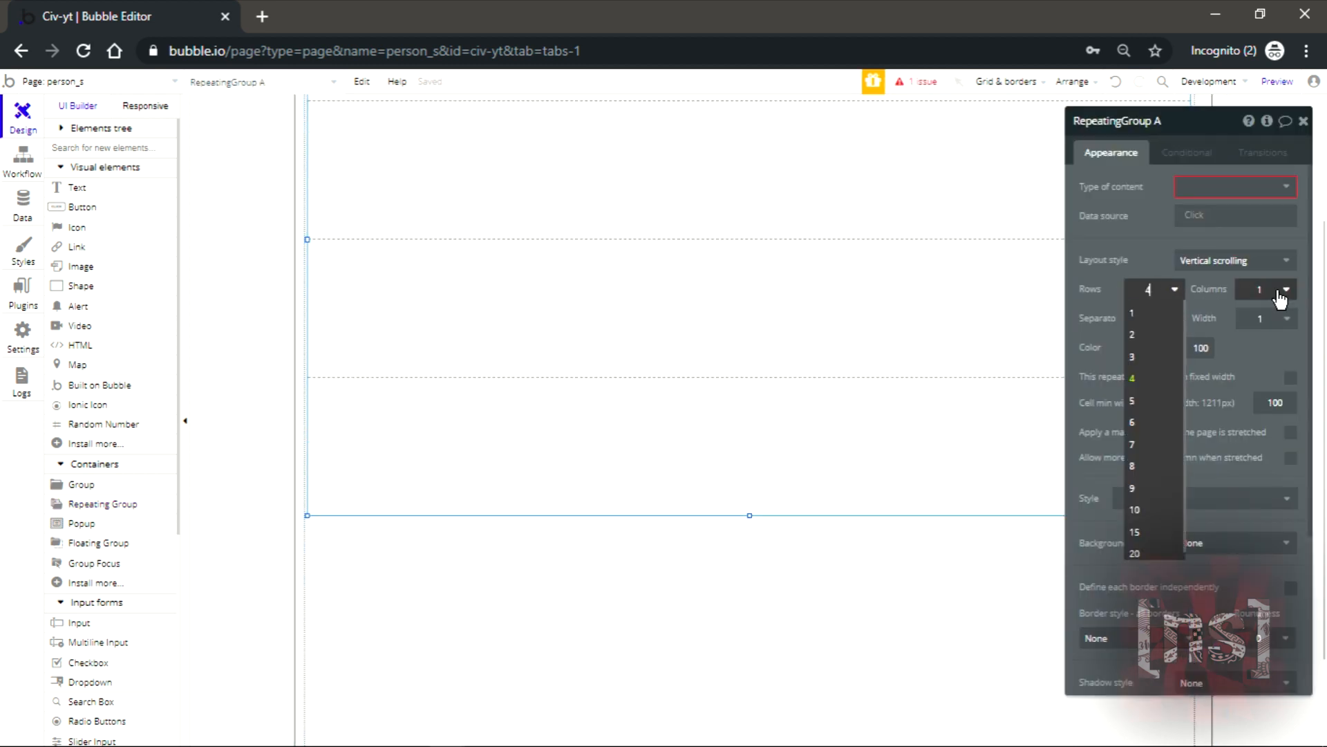
- Make the one-row repeating group list Civilians whose CFull Name equals the Full Name search box's value
{"action": "left_click", "coordinate": [1132, 314]}
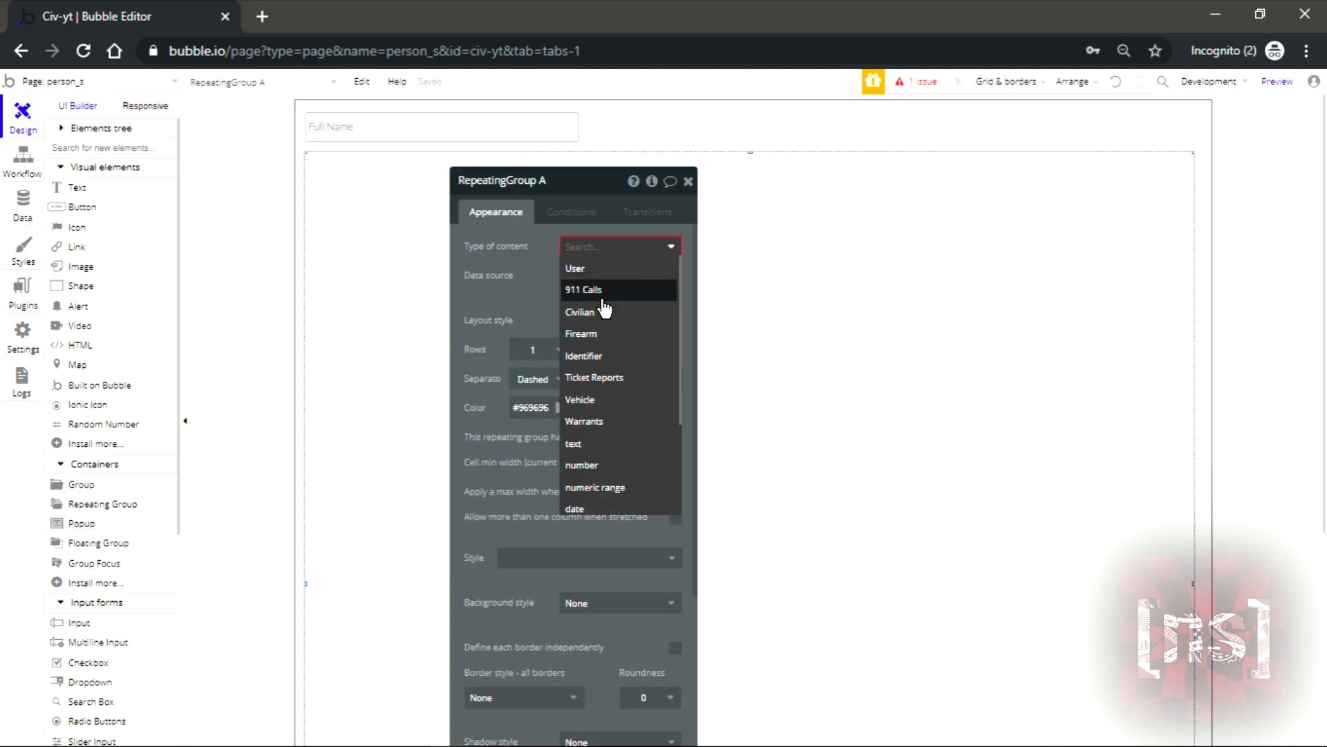
{"action": "left_click", "coordinate": [580, 311]}
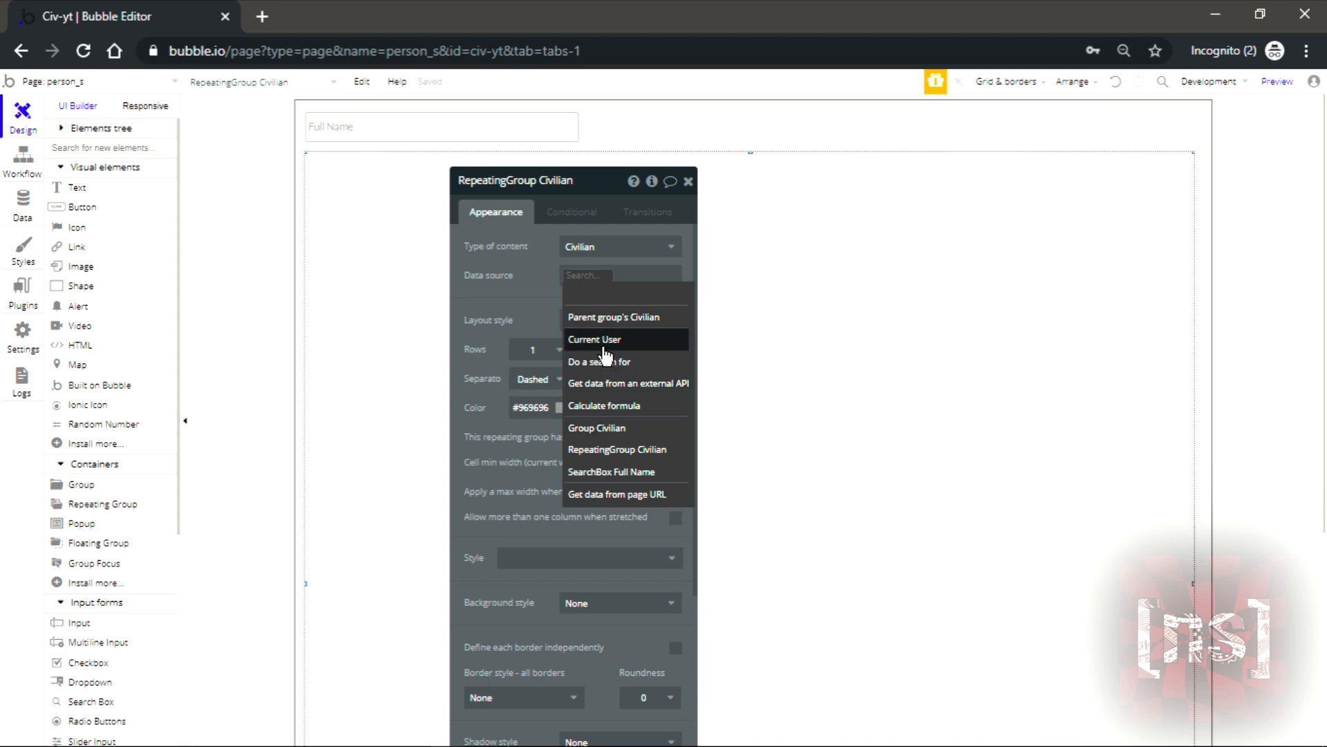
{"action": "mouse_move", "coordinate": [603, 366]}
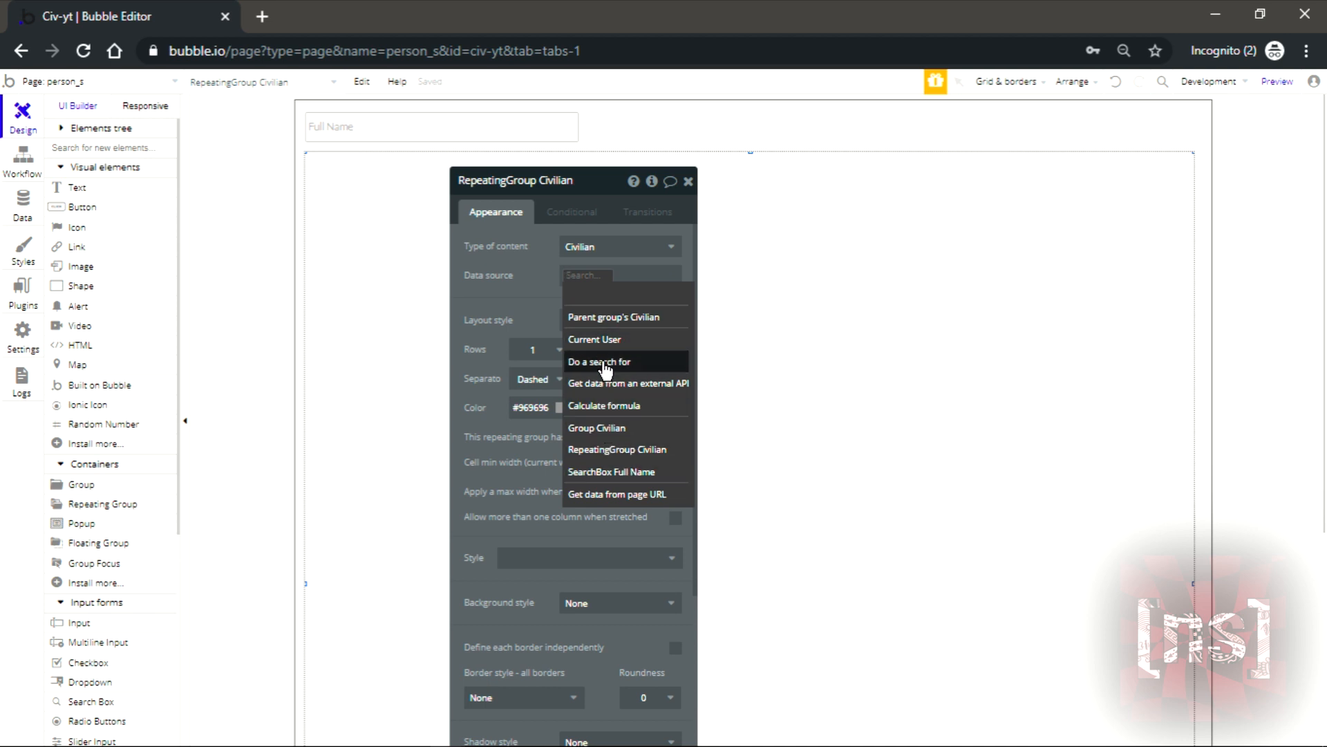
{"action": "left_click", "coordinate": [599, 360]}
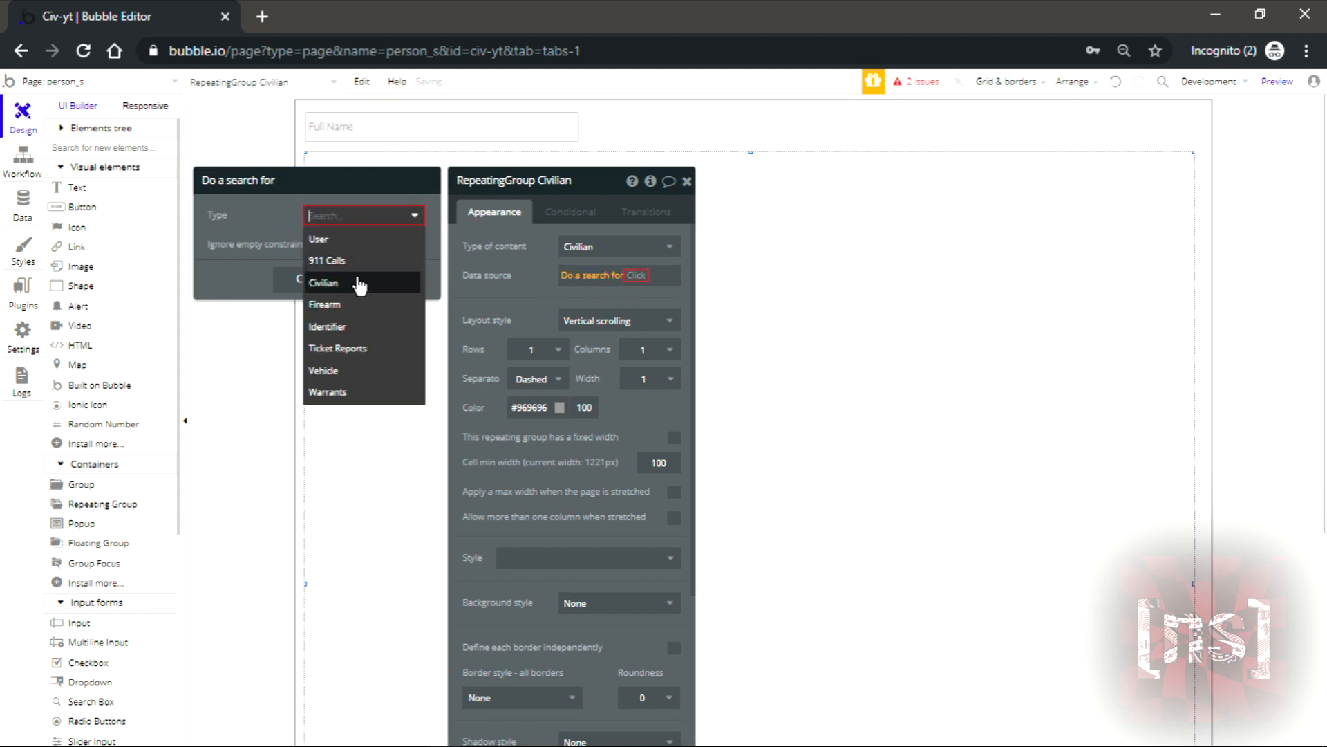
{"action": "left_click", "coordinate": [322, 282]}
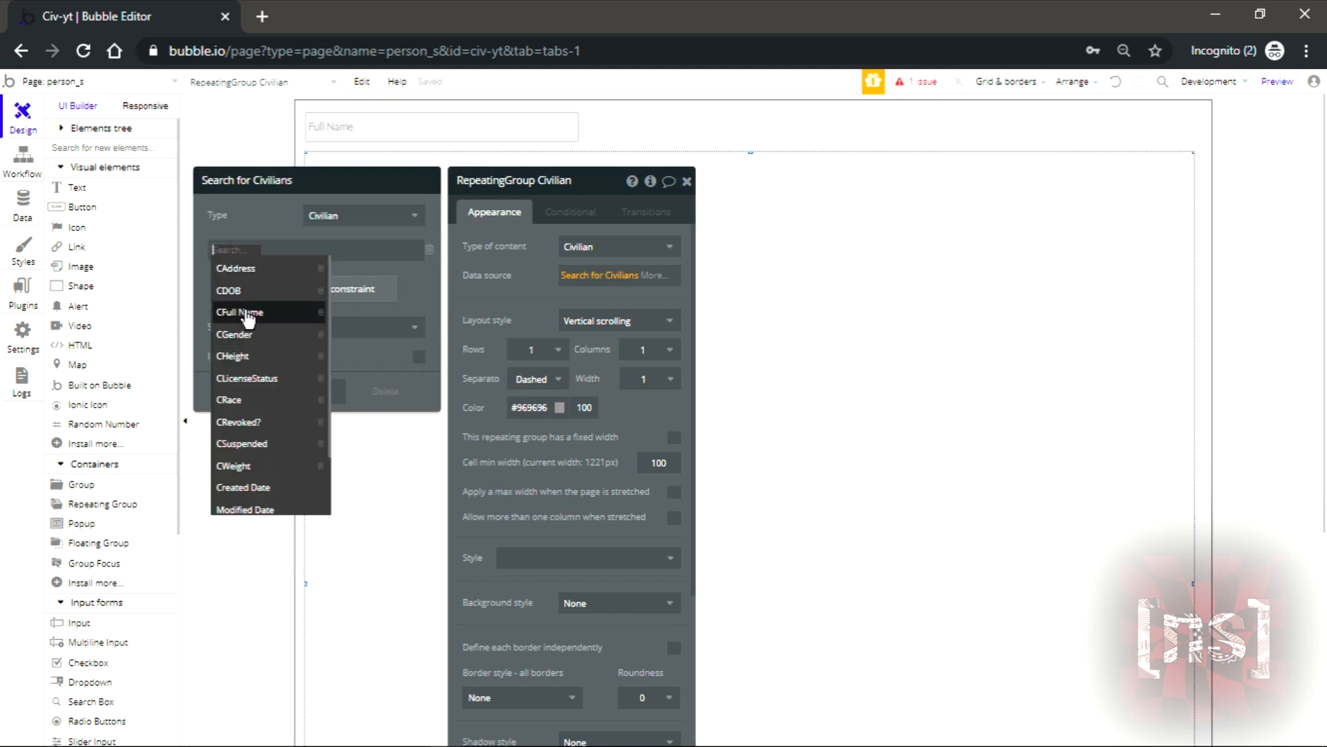
{"action": "left_click", "coordinate": [239, 313]}
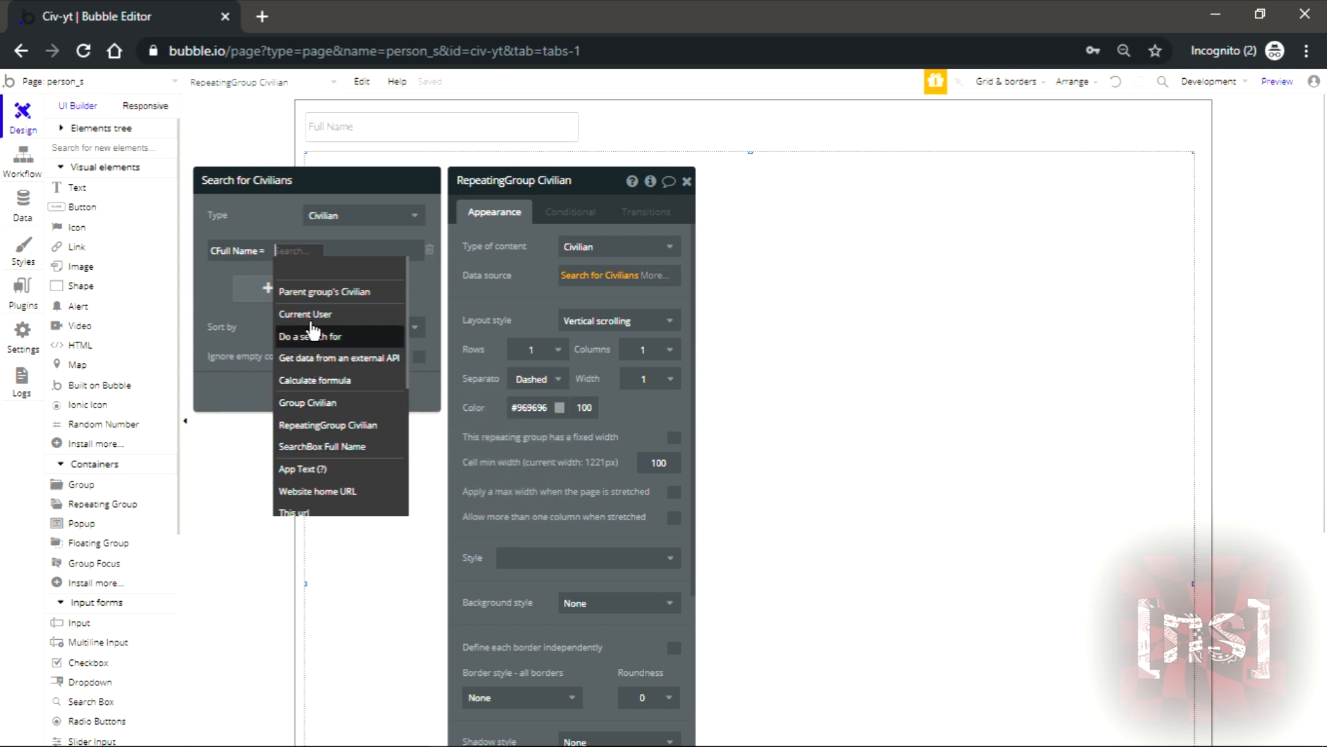
{"action": "mouse_move", "coordinate": [333, 458]}
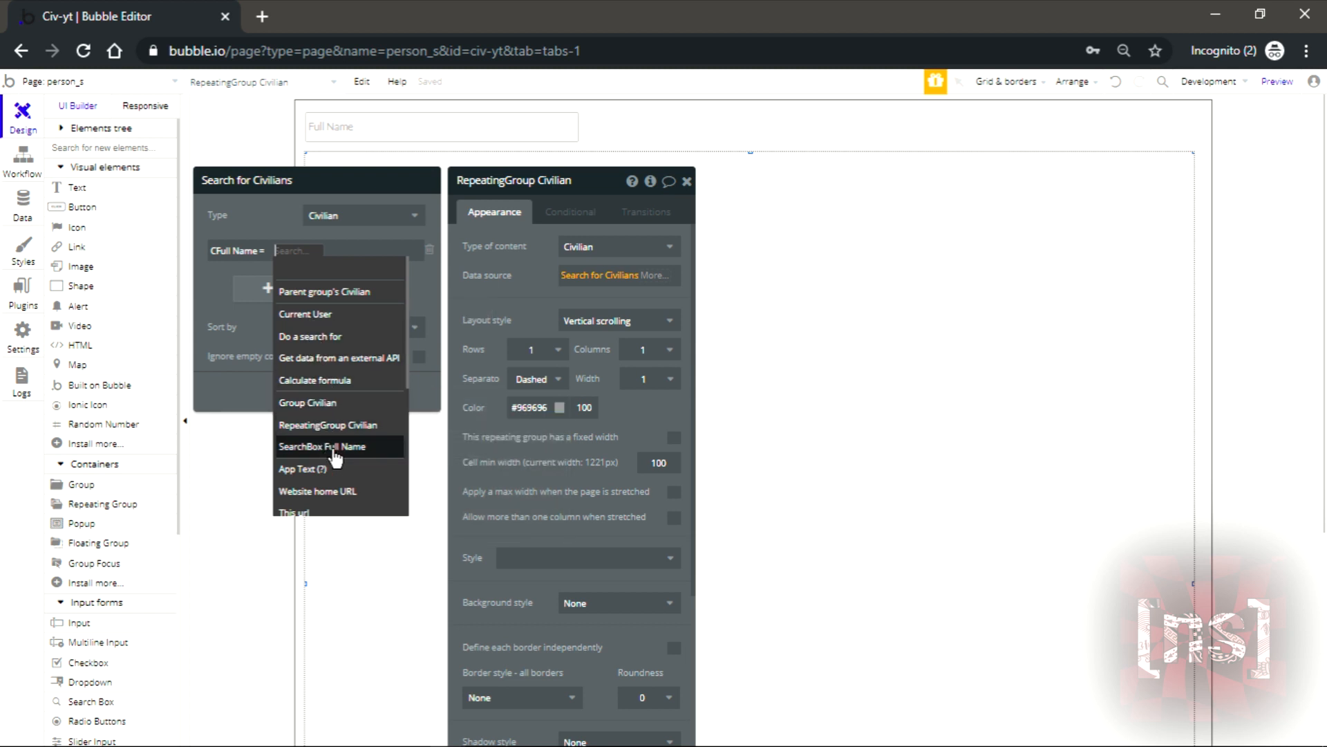
{"action": "left_click", "coordinate": [322, 447]}
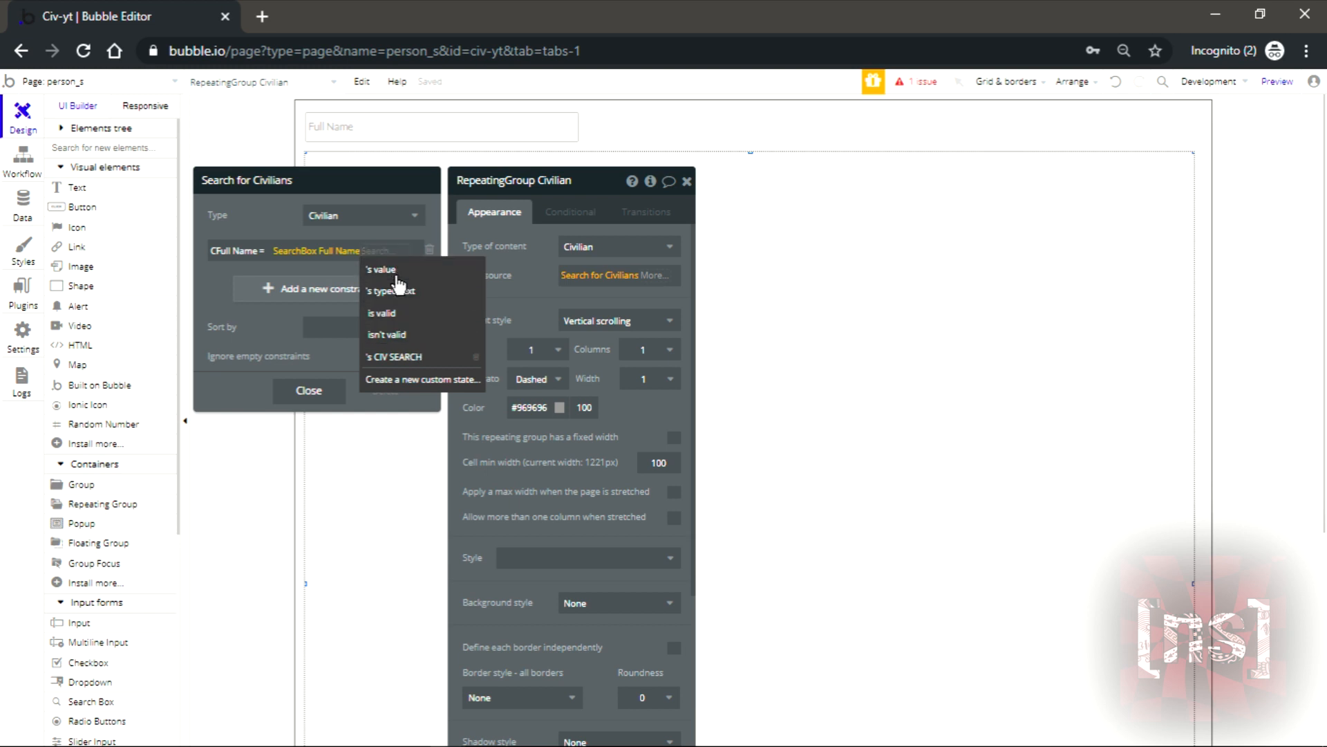
{"action": "left_click", "coordinate": [380, 270]}
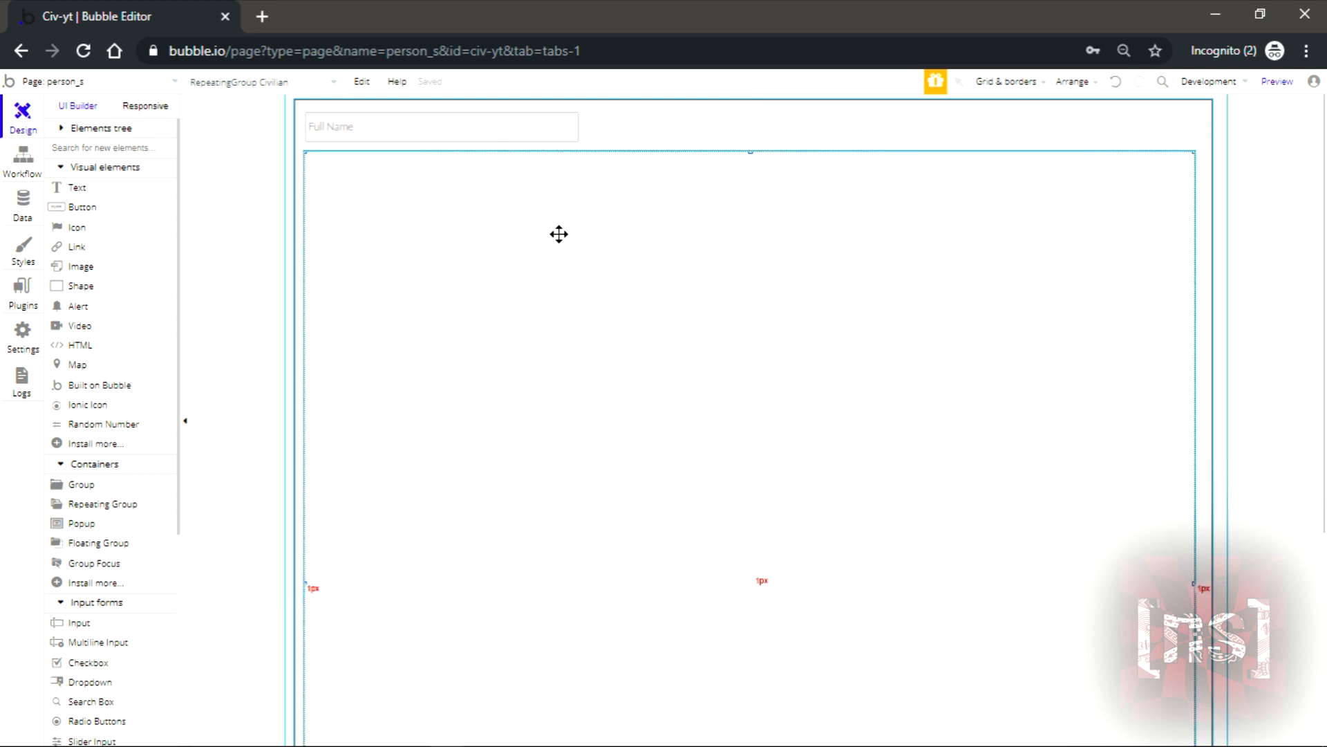
{"action": "mouse_move", "coordinate": [693, 426]}
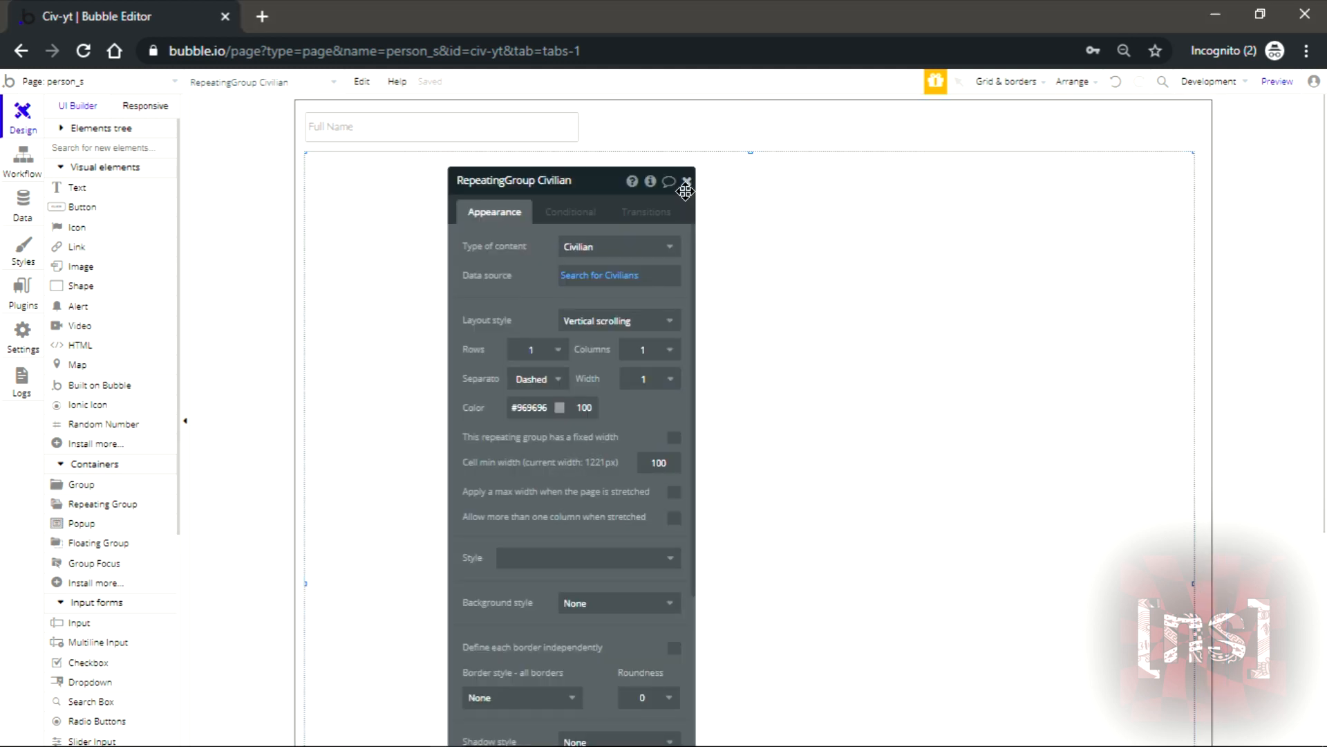
- Add a cell text 'Full Name :' followed by Current cell's Civilian's CFull Name
{"action": "left_click", "coordinate": [686, 183]}
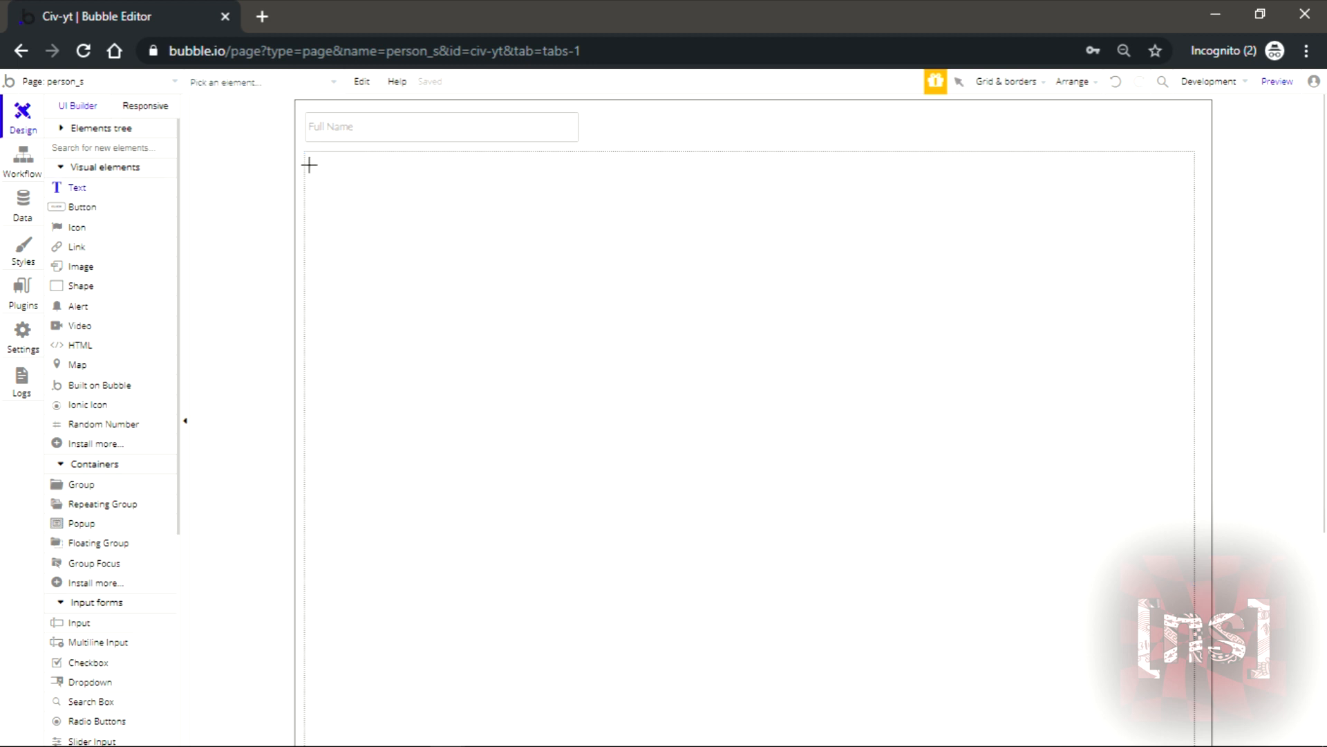
{"action": "left_click_drag", "start_coordinate": [308, 165], "coordinate": [593, 203]}
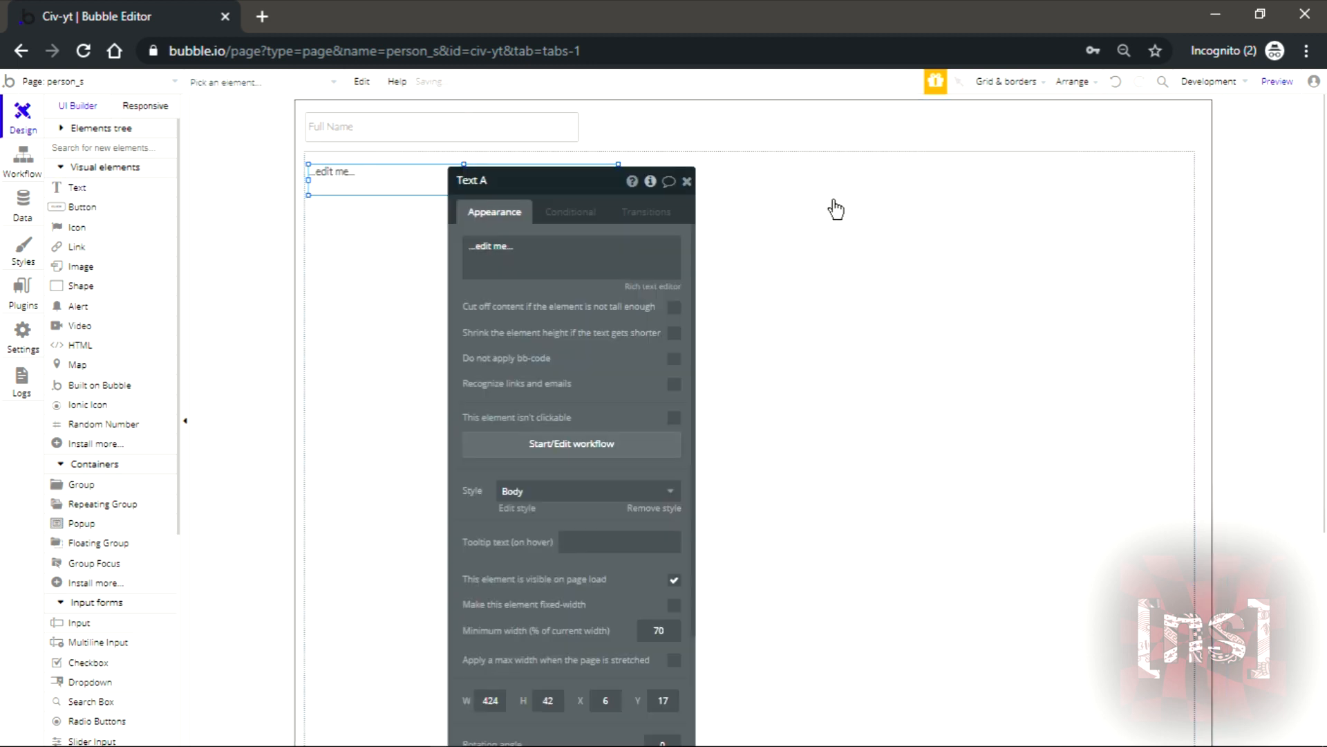
{"action": "type", "text": "Full Name :"}
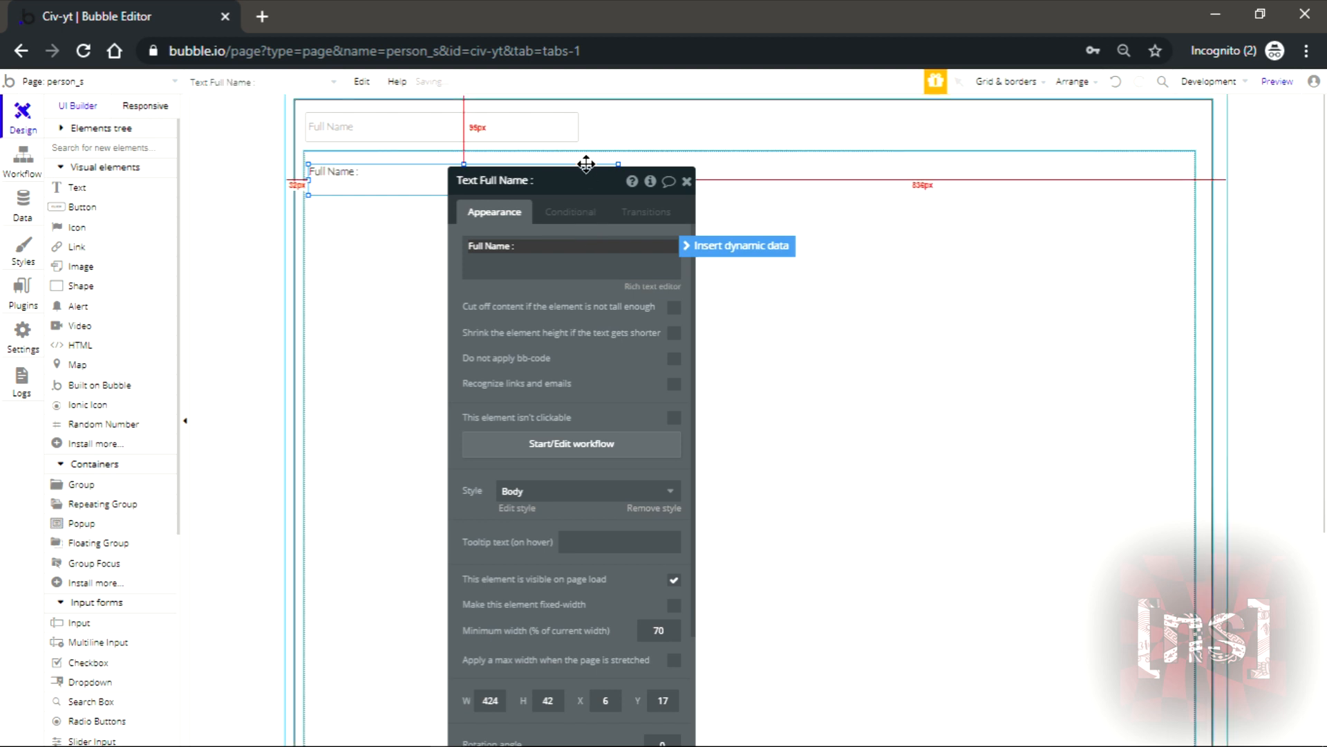
{"action": "left_click", "coordinate": [741, 246]}
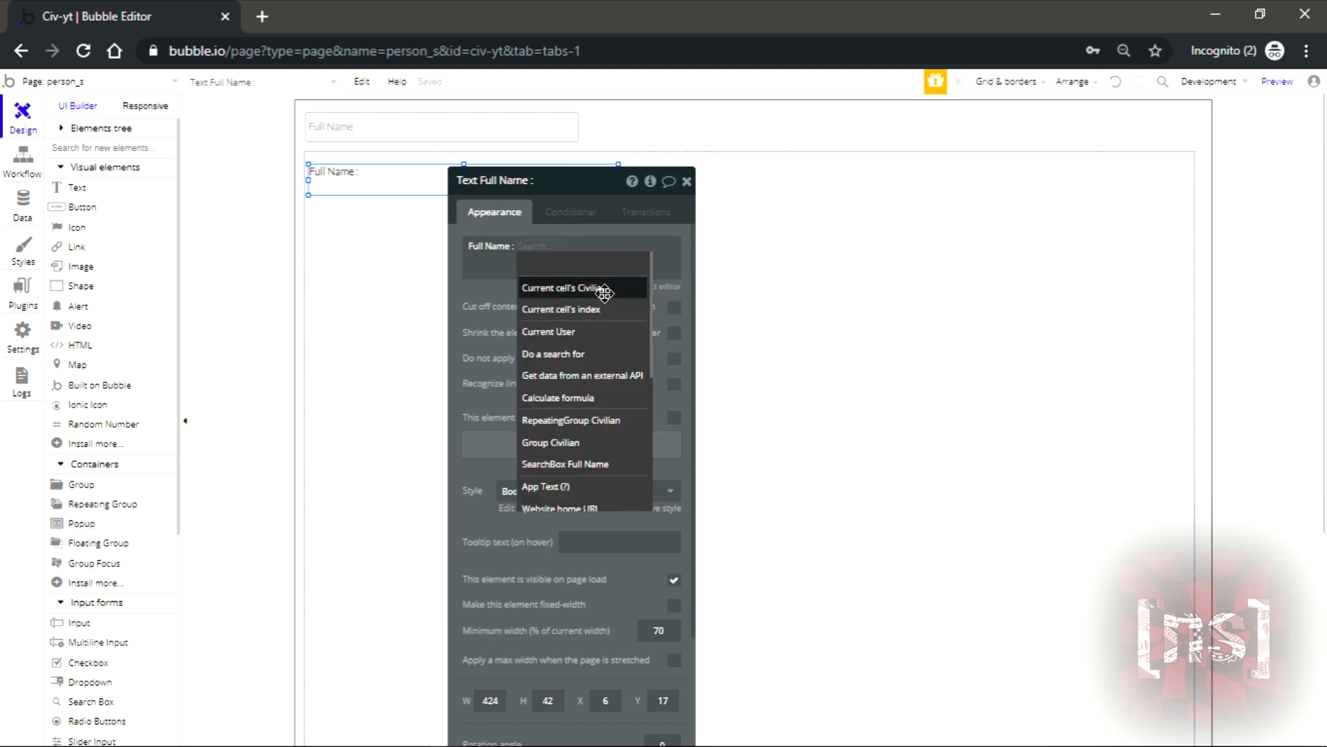
{"action": "left_click", "coordinate": [560, 288]}
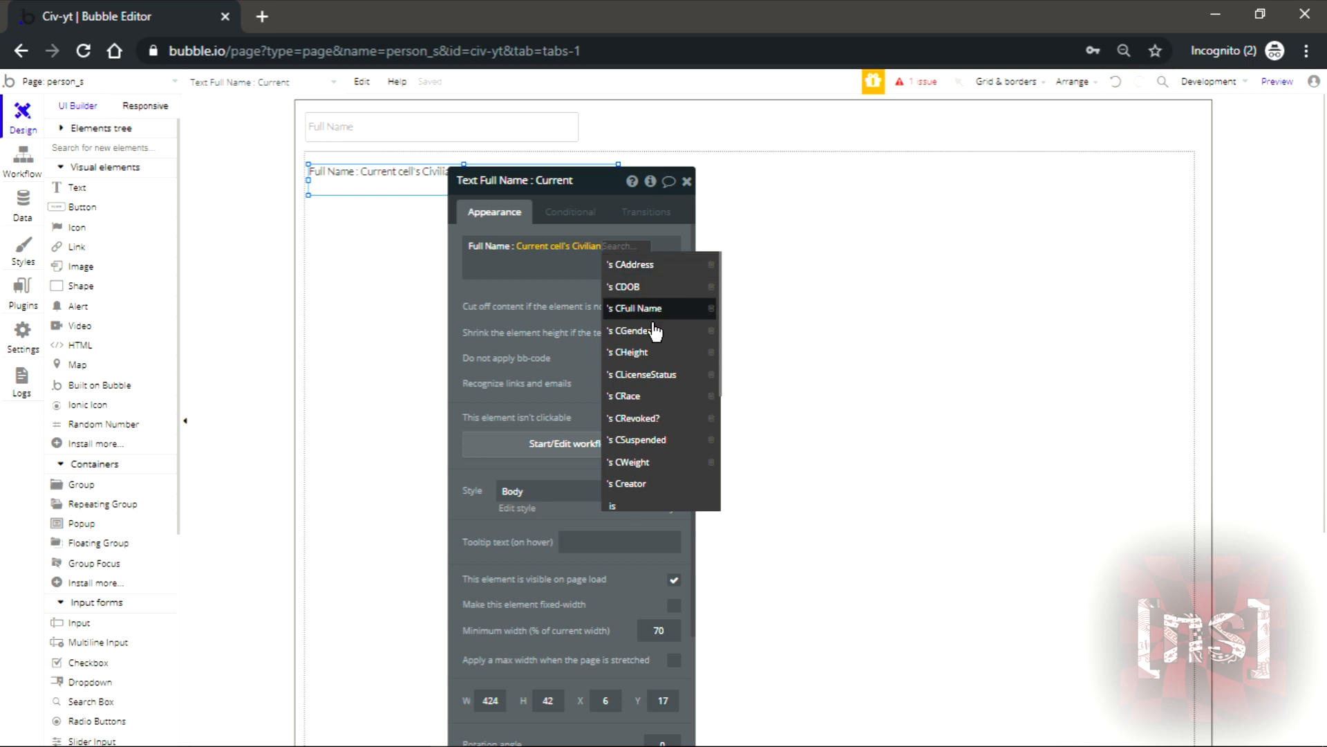
{"action": "left_click", "coordinate": [636, 308]}
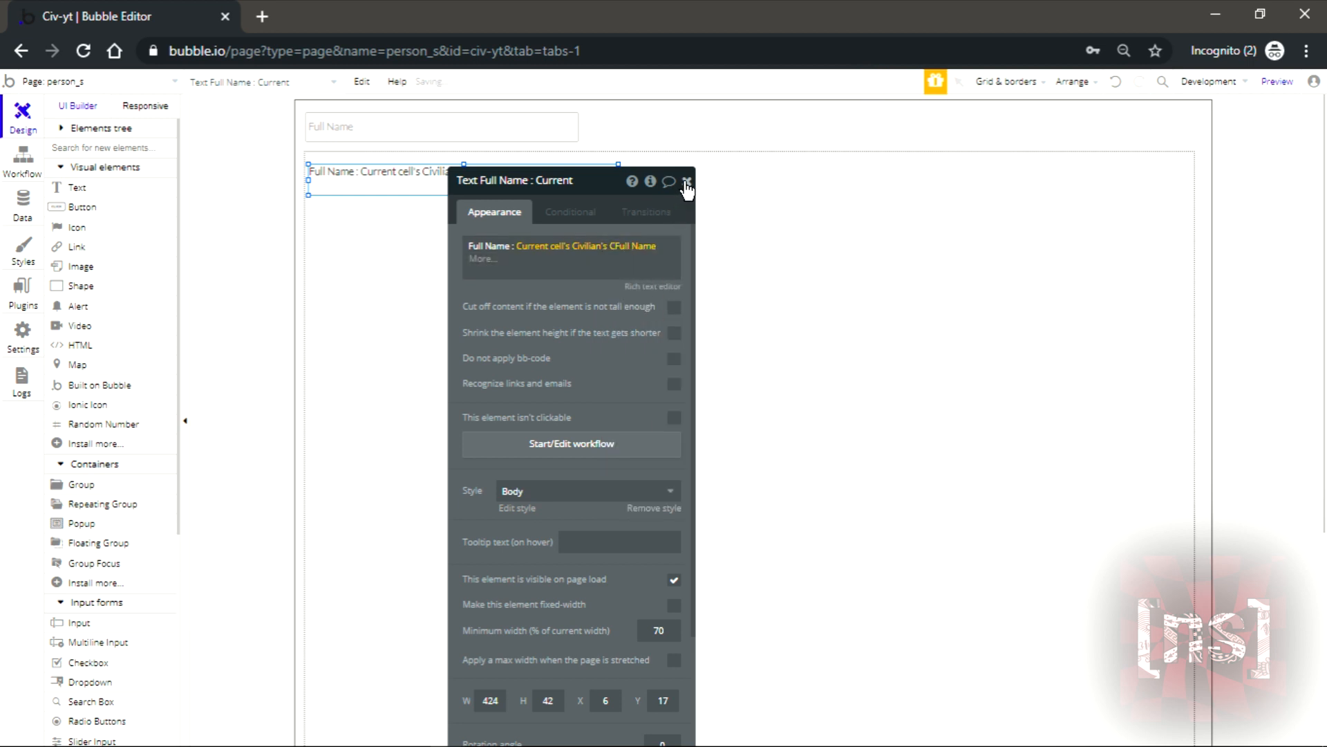
{"action": "left_click", "coordinate": [687, 182]}
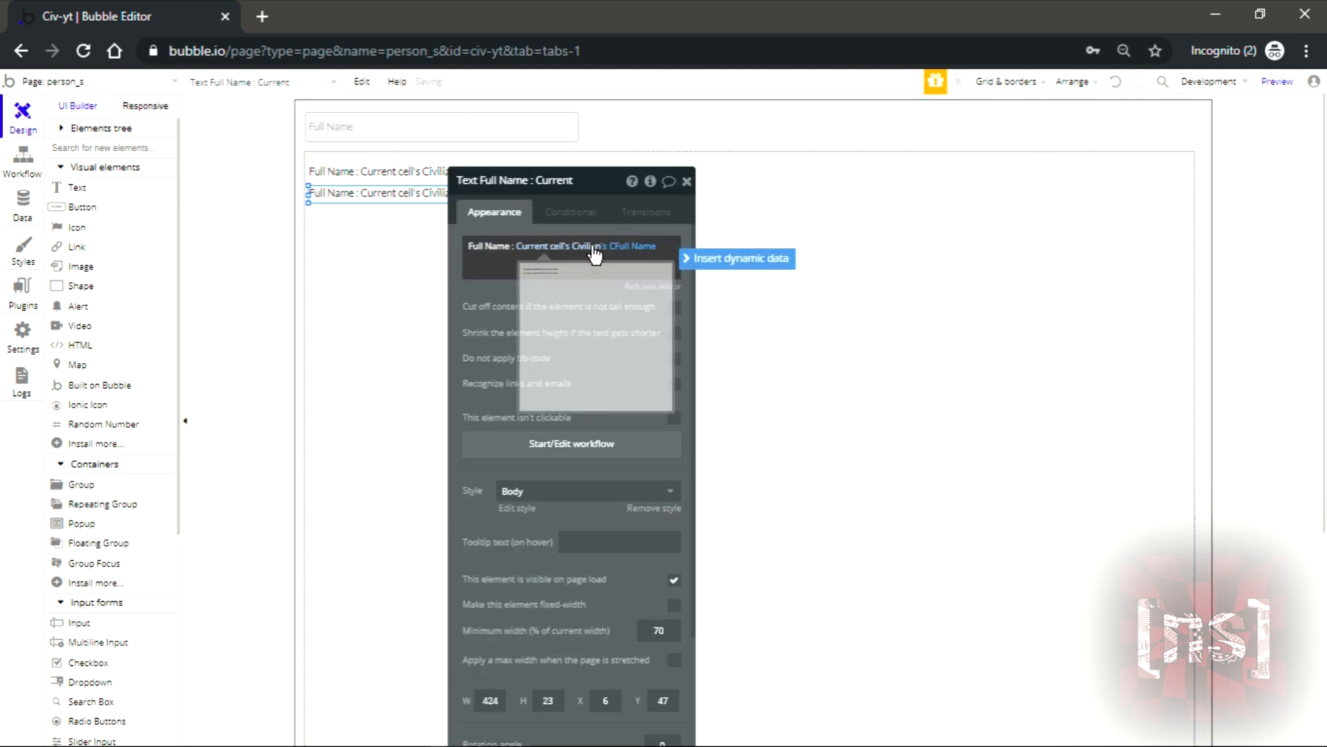
- Make copies showing the civilian's CGender and a 'DOB' line showing CDOB
{"action": "left_click", "coordinate": [626, 246]}
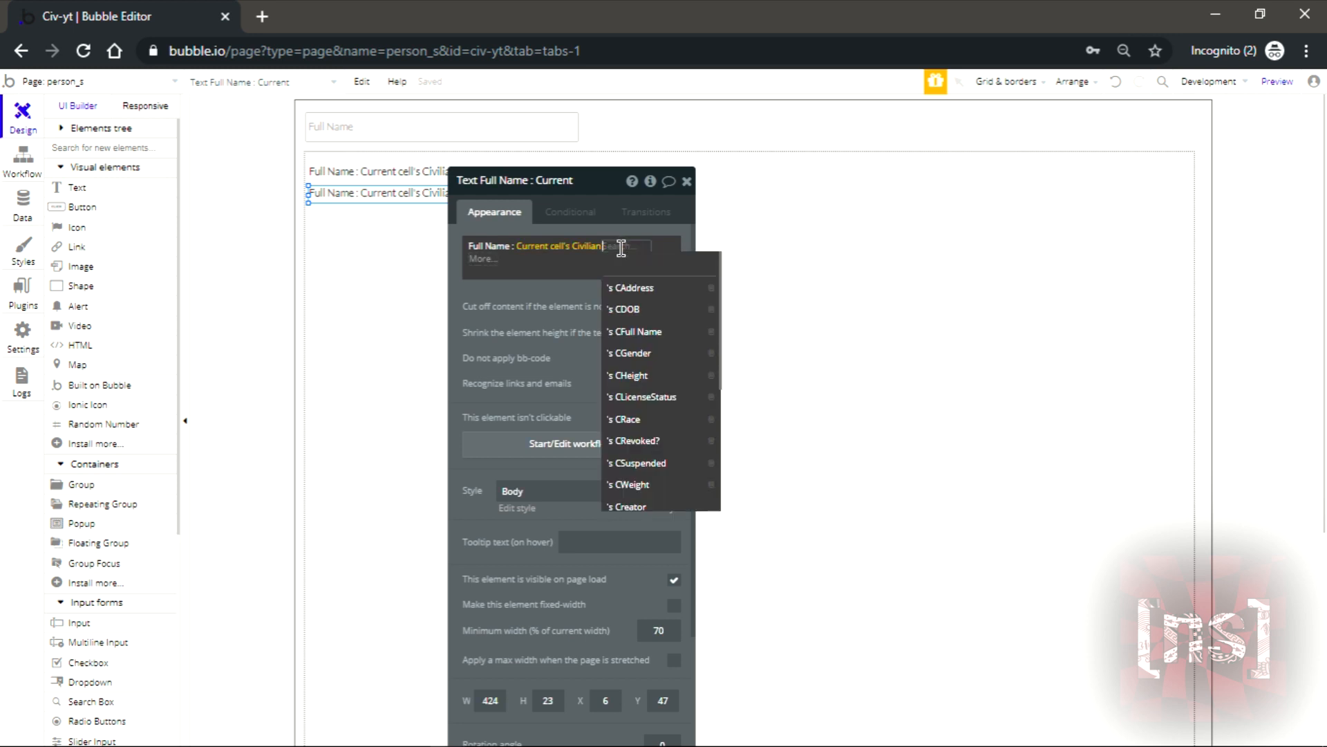
{"action": "left_click", "coordinate": [631, 353]}
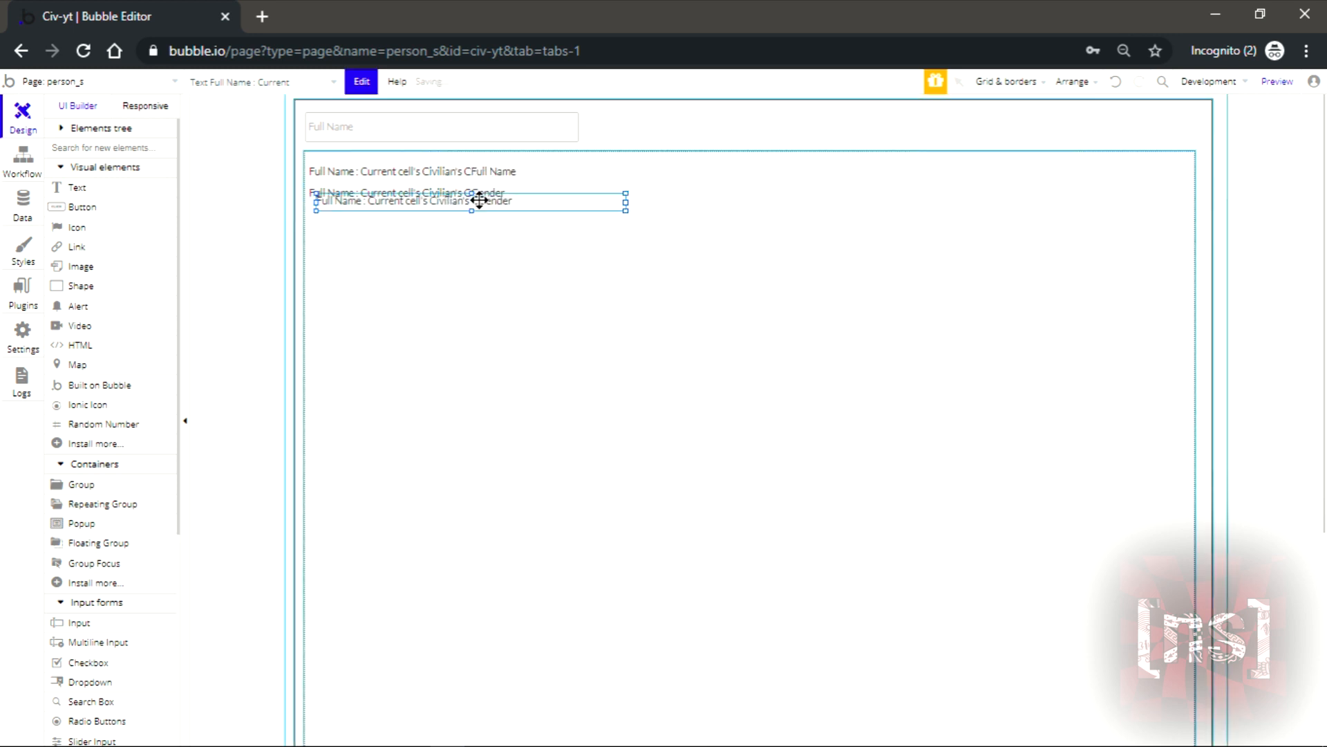
{"action": "left_click_drag", "start_coordinate": [470, 202], "coordinate": [465, 193]}
{"action": "type", "text": "Gender :"}
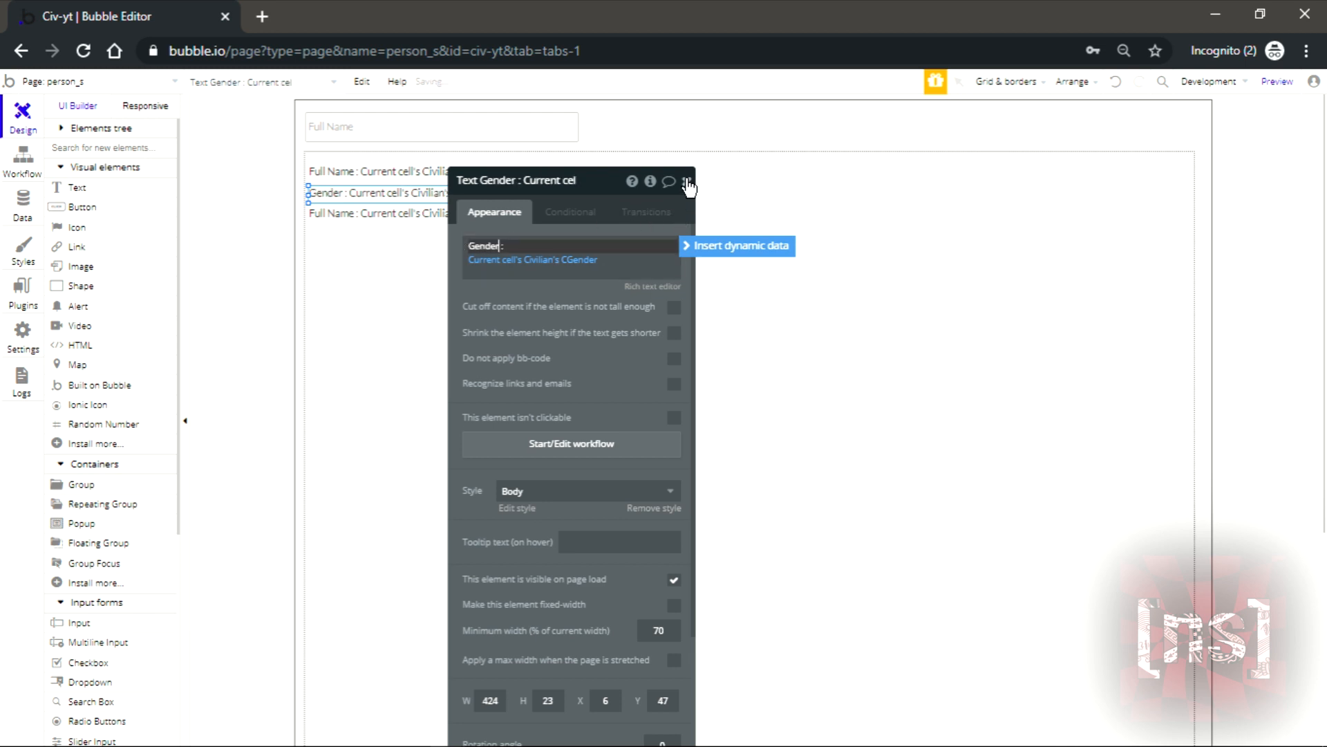
{"action": "left_click", "coordinate": [379, 213]}
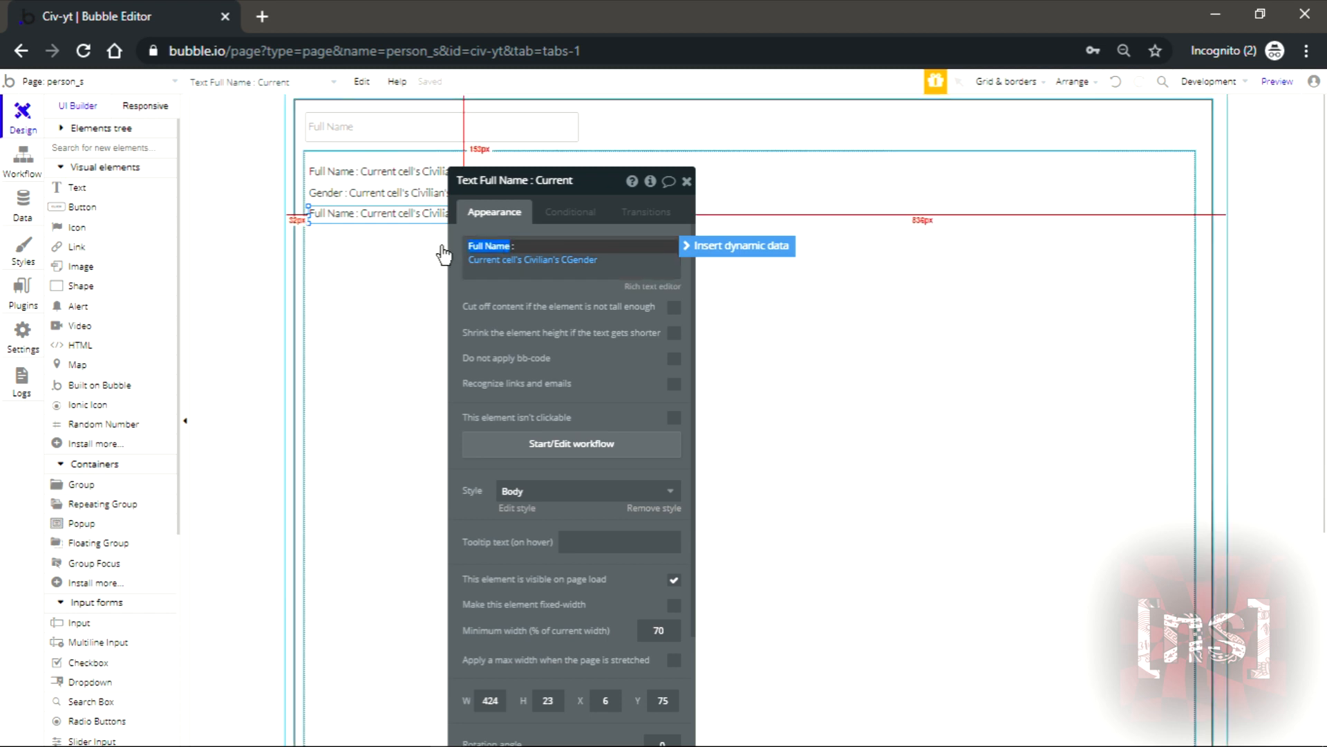
{"action": "type", "text": "DOB :"}
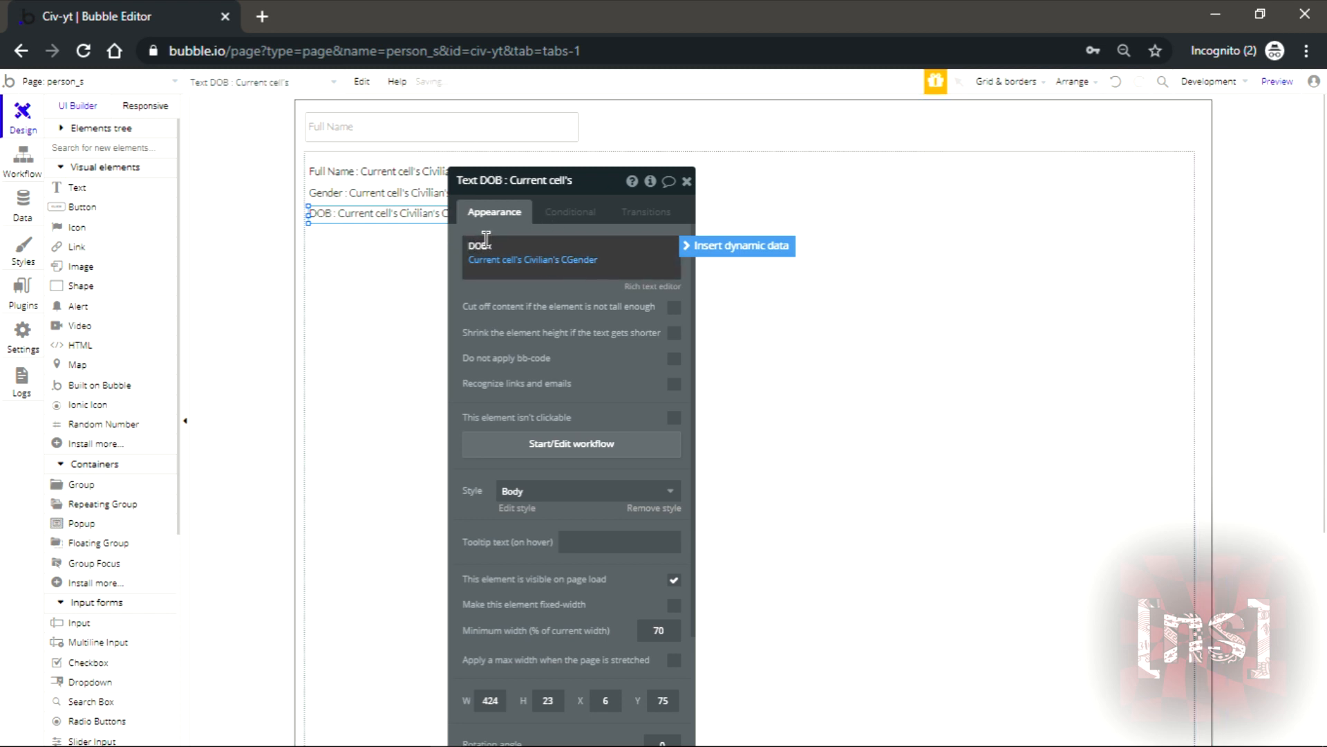
{"action": "left_click", "coordinate": [534, 258]}
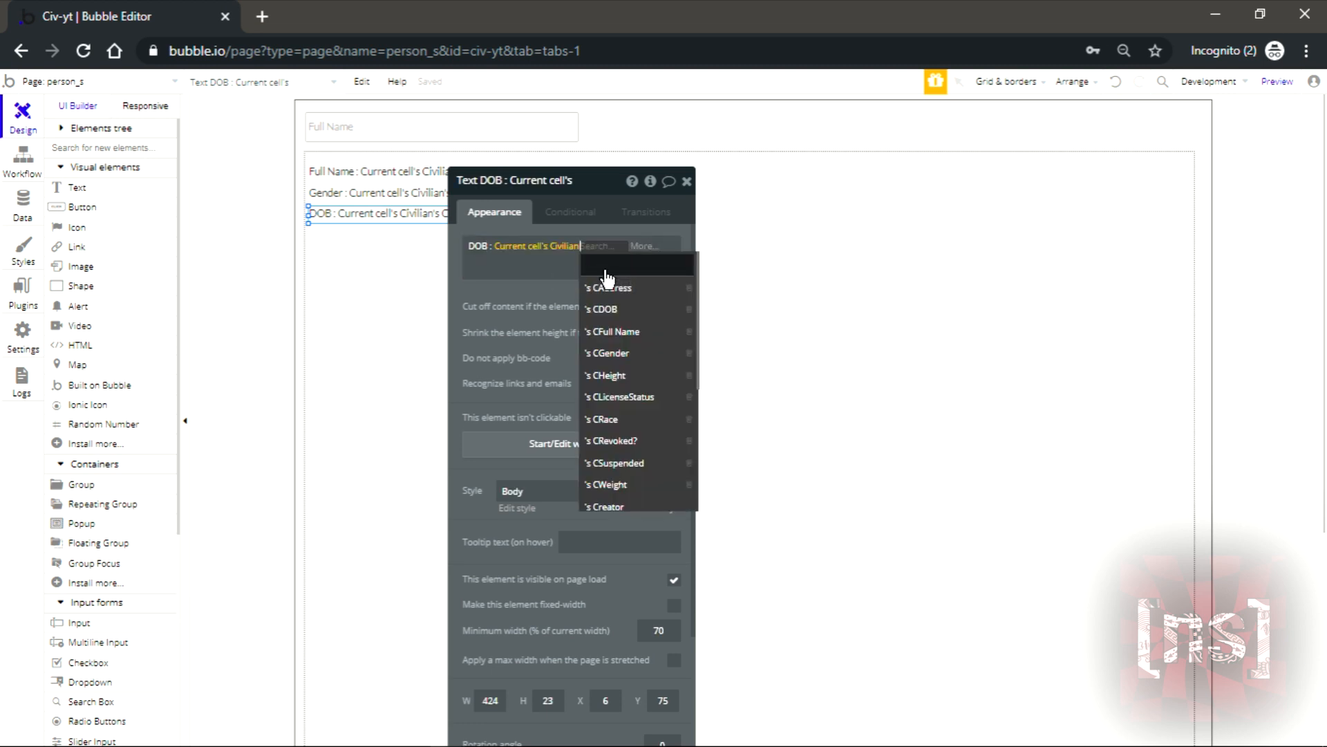
{"action": "left_click", "coordinate": [601, 309]}
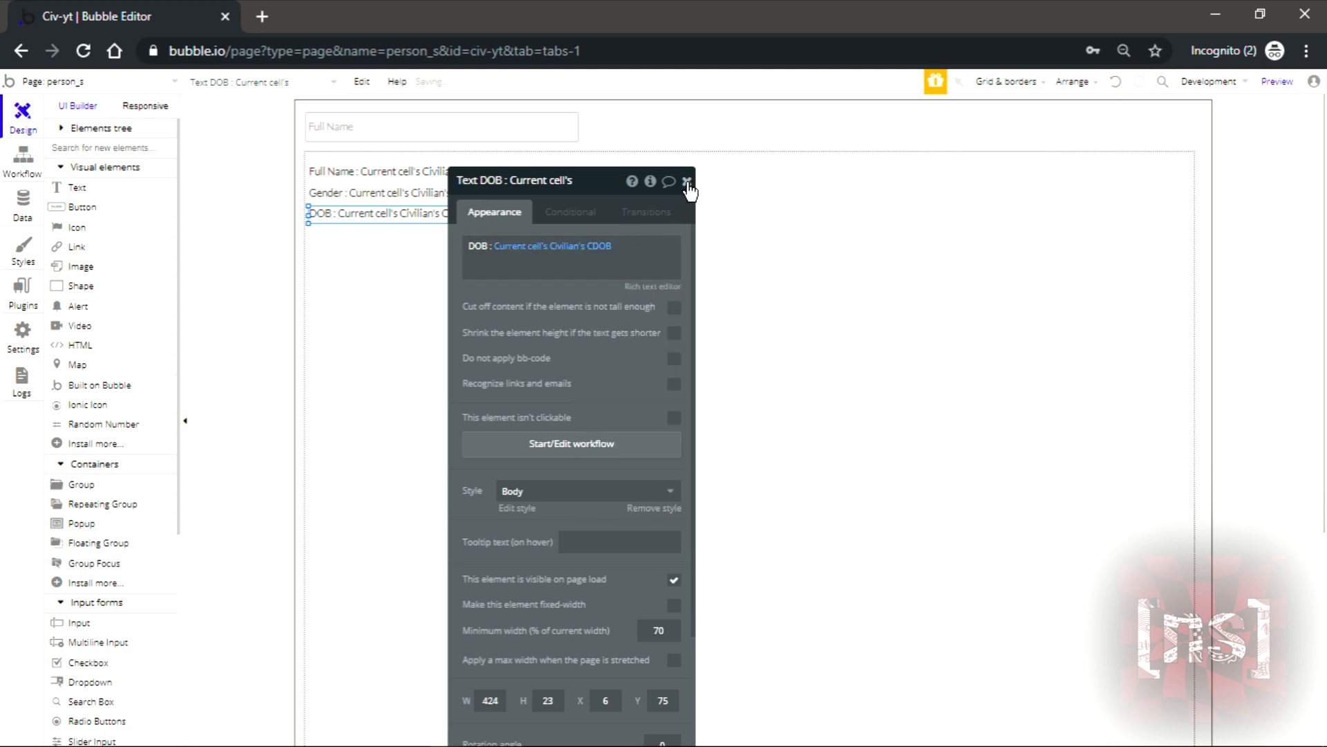
{"action": "left_click", "coordinate": [687, 181]}
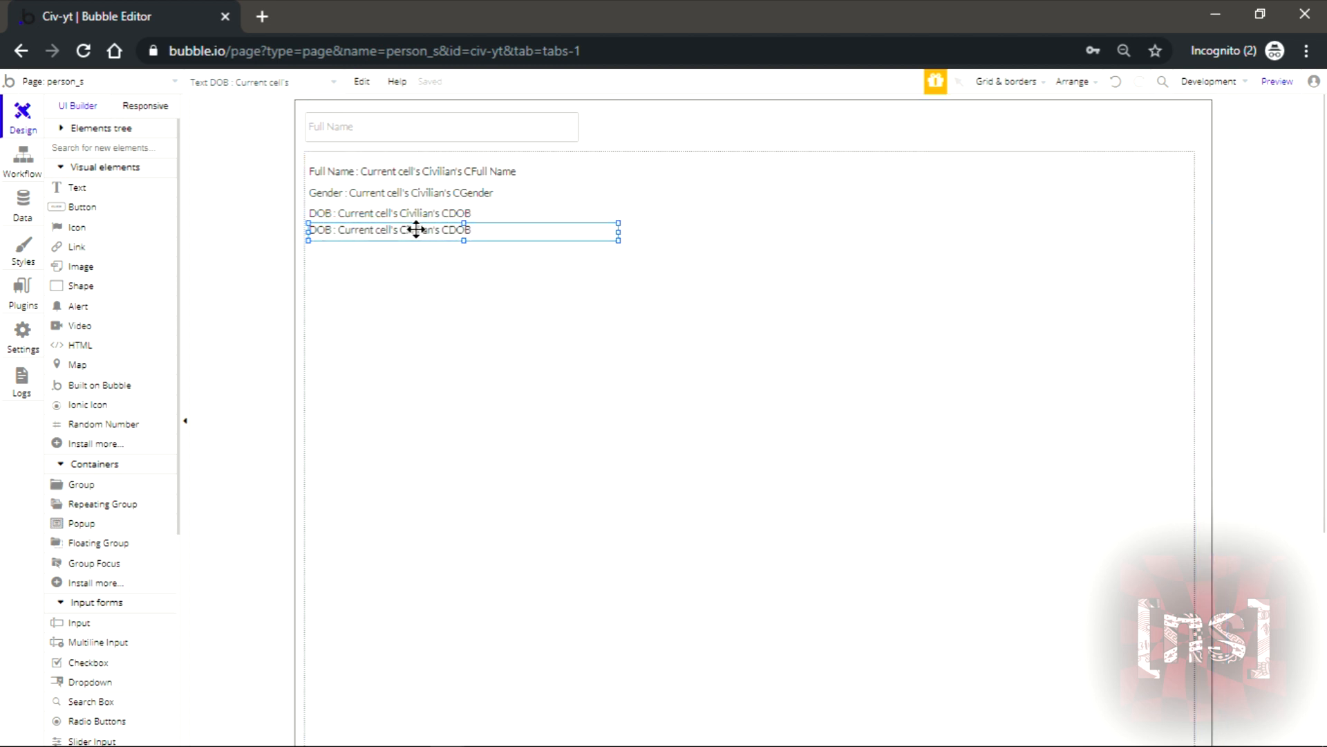
- Add an Address line showing CAddress and align it under DOB
{"action": "left_click_drag", "start_coordinate": [415, 230], "coordinate": [417, 238]}
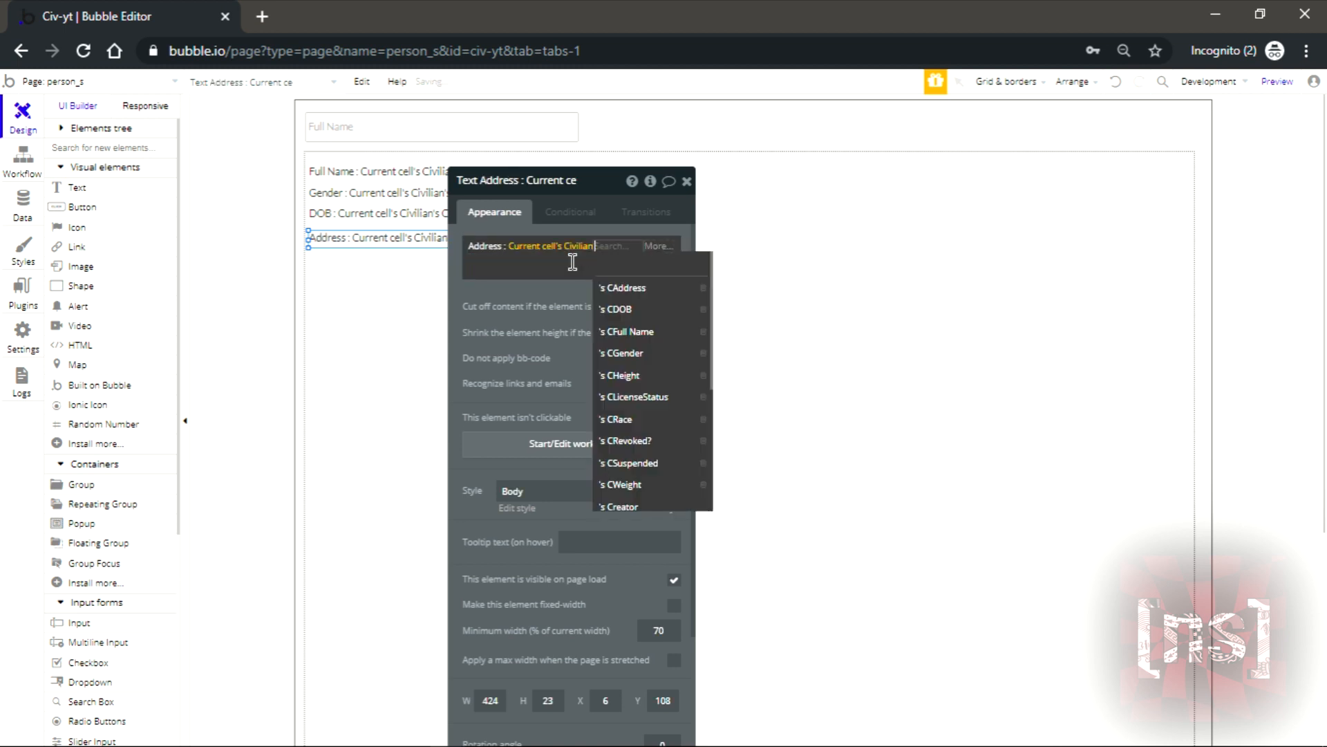
{"action": "left_click", "coordinate": [624, 288]}
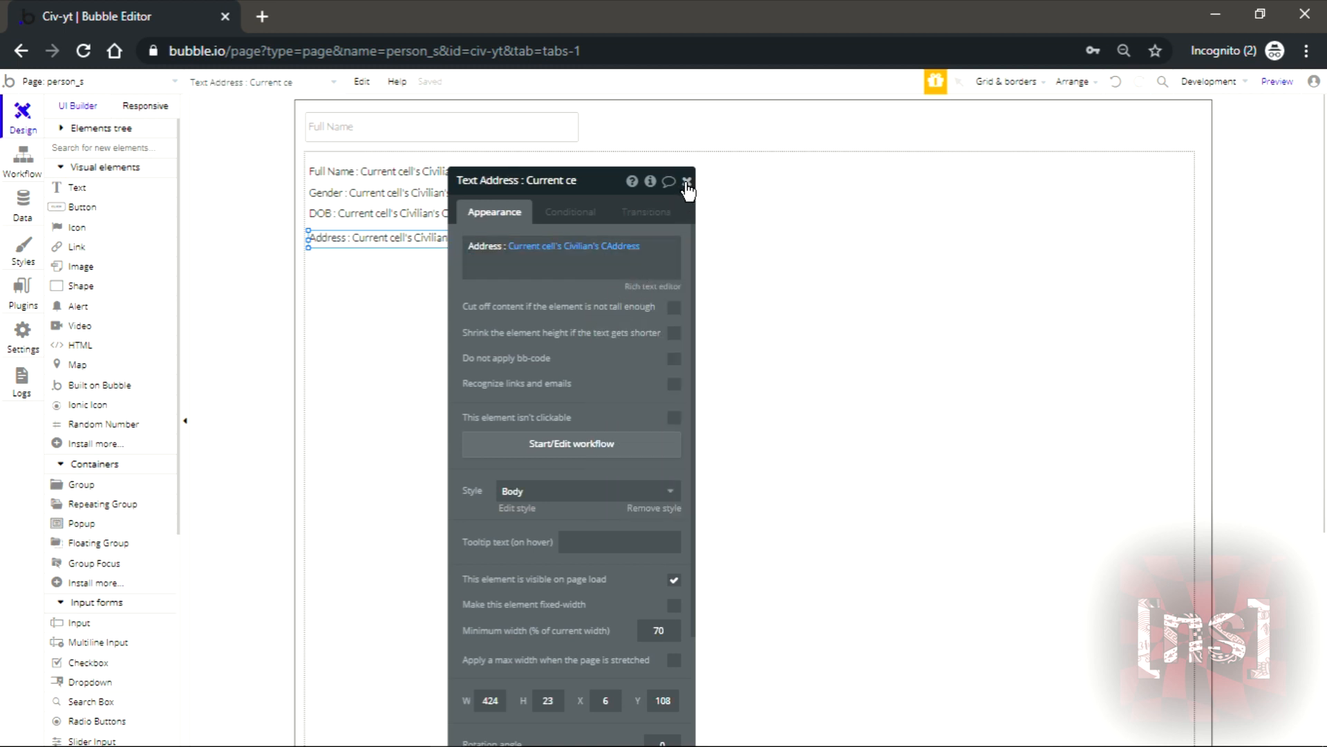
{"action": "left_click", "coordinate": [687, 181]}
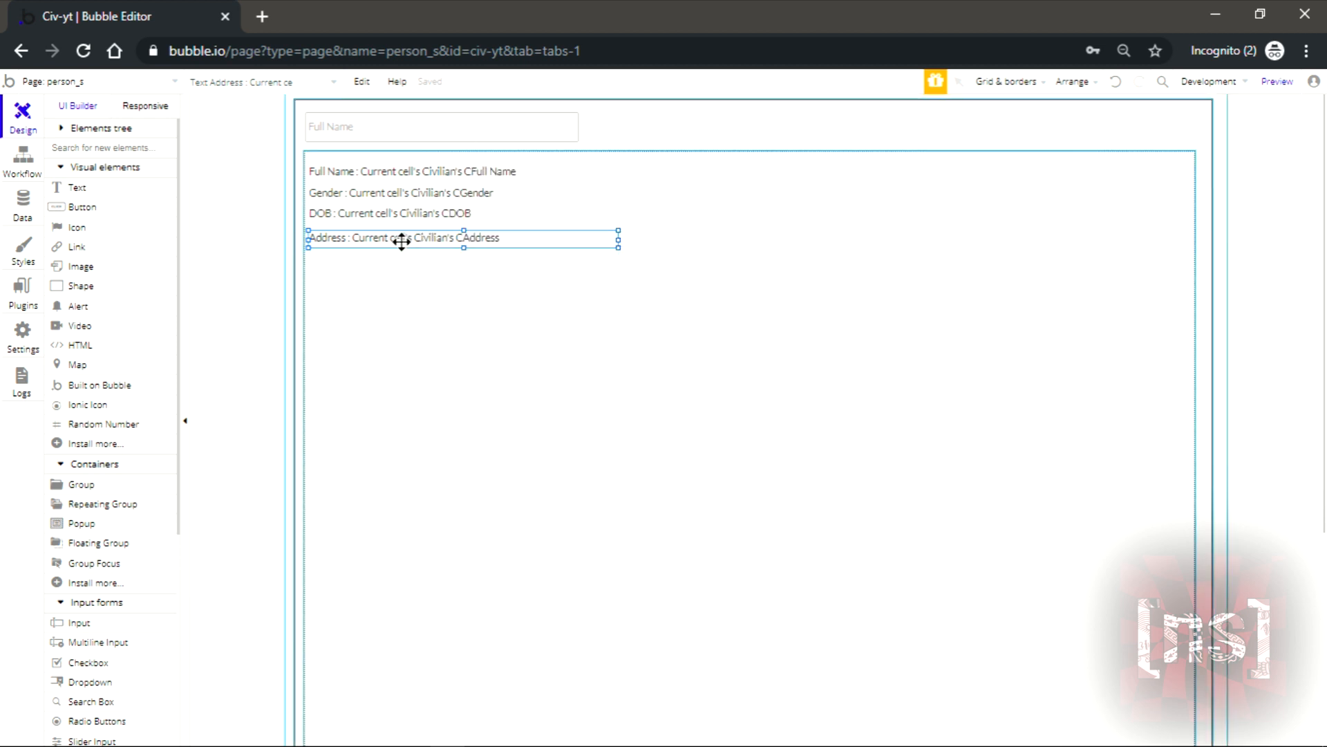
{"action": "left_click_drag", "start_coordinate": [402, 238], "coordinate": [782, 210]}
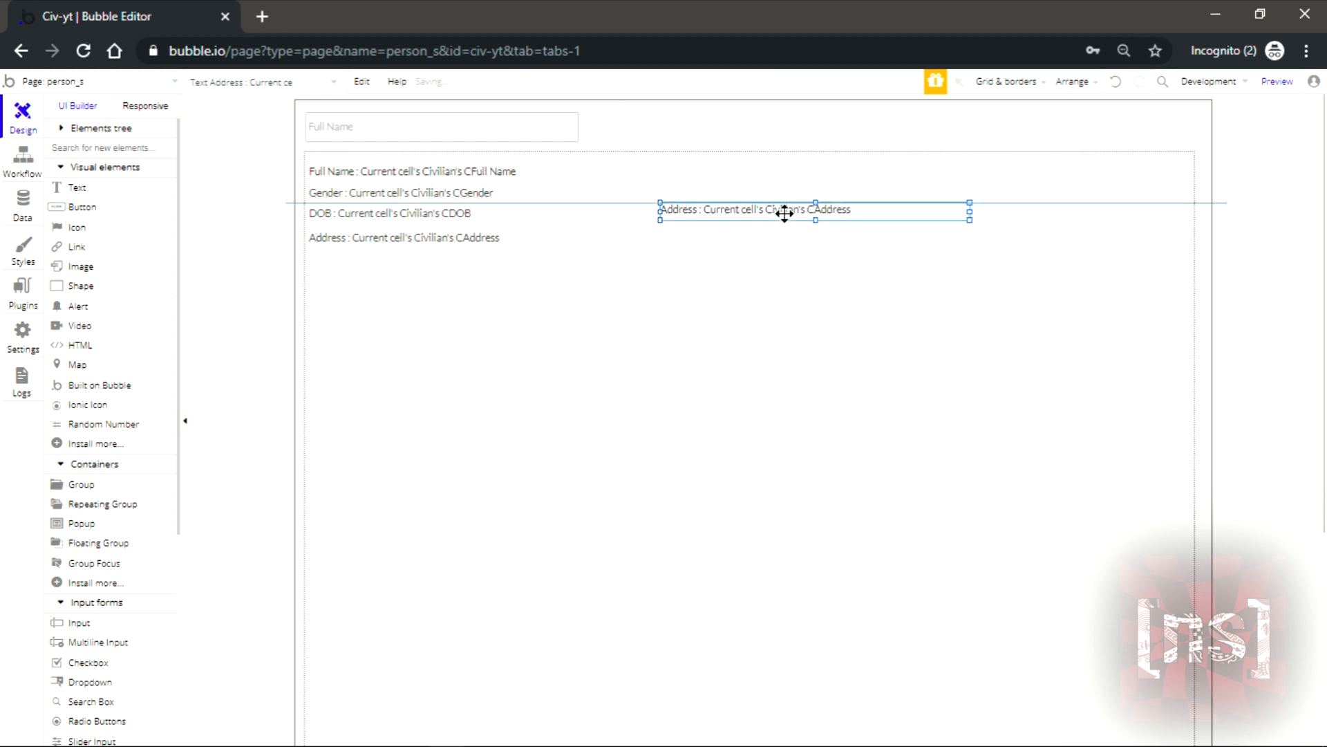
{"action": "double_click", "coordinate": [782, 208]}
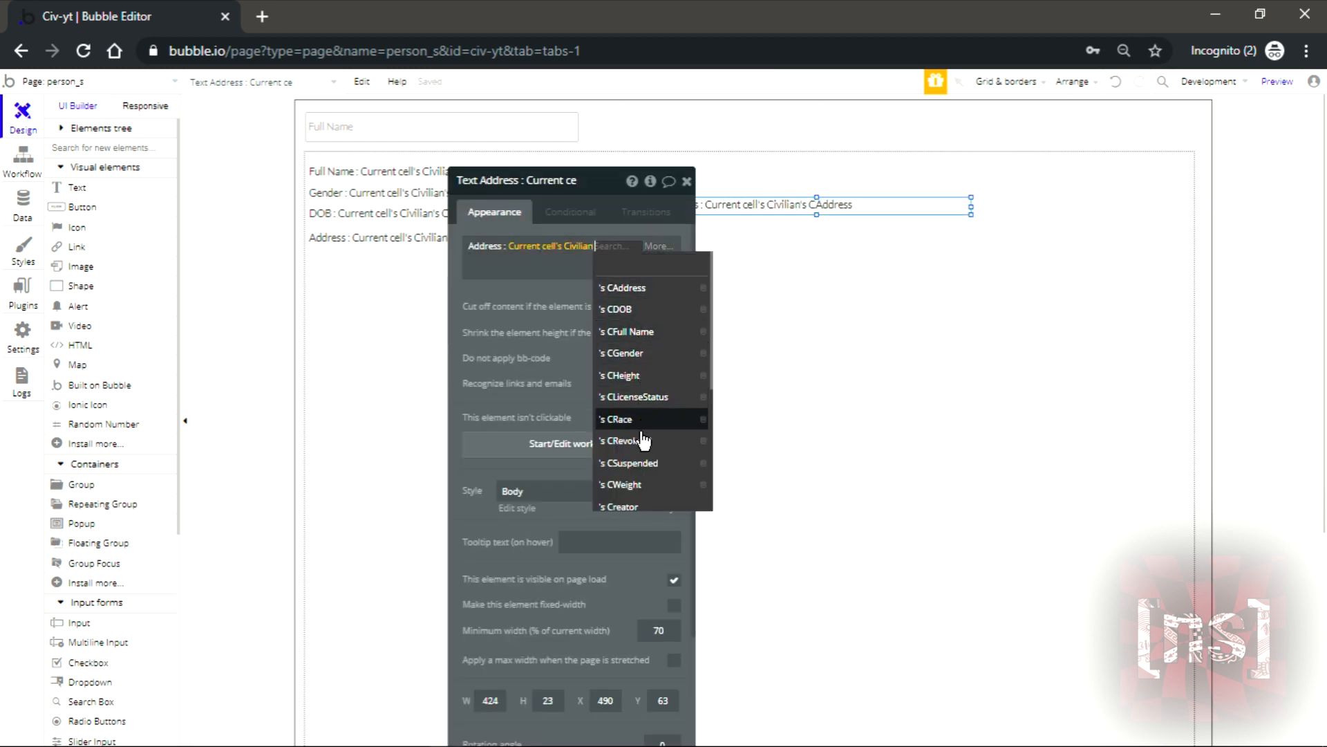
{"action": "mouse_move", "coordinate": [658, 408]}
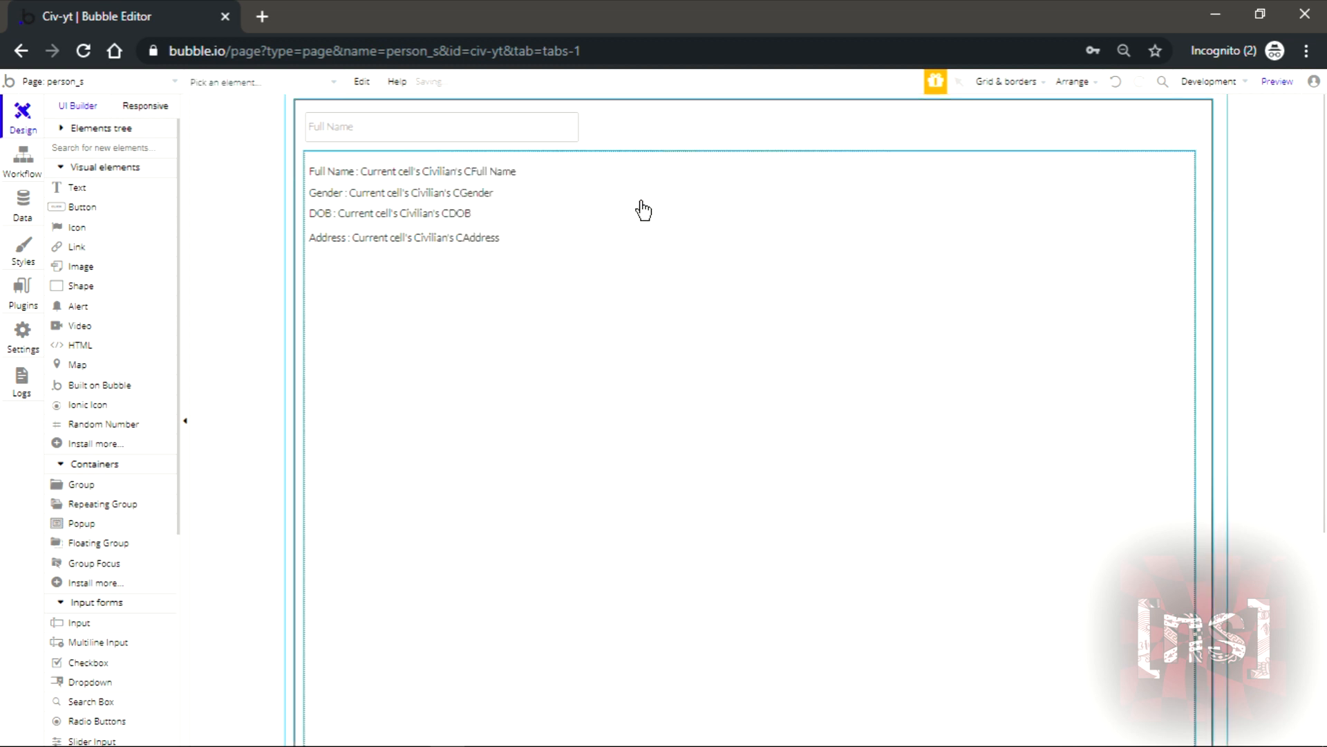
{"action": "left_click", "coordinate": [404, 236]}
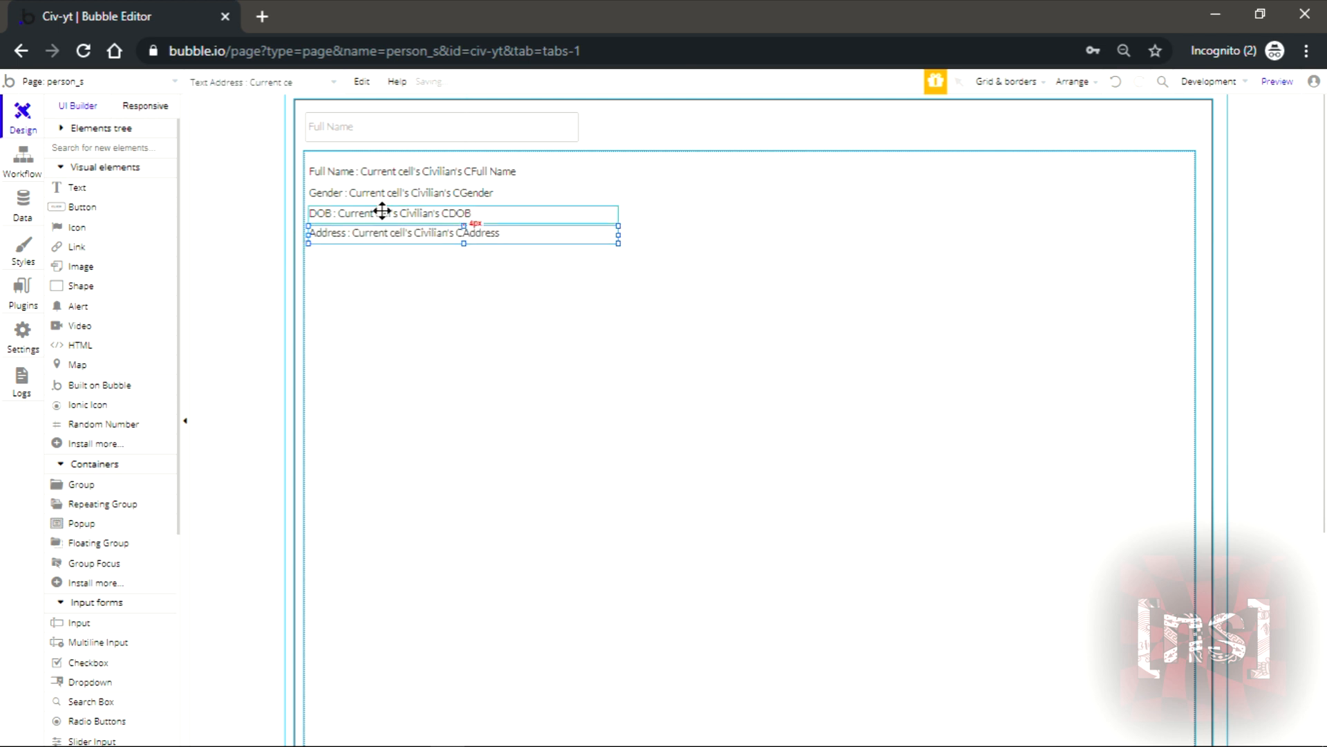
{"action": "left_click", "coordinate": [390, 212]}
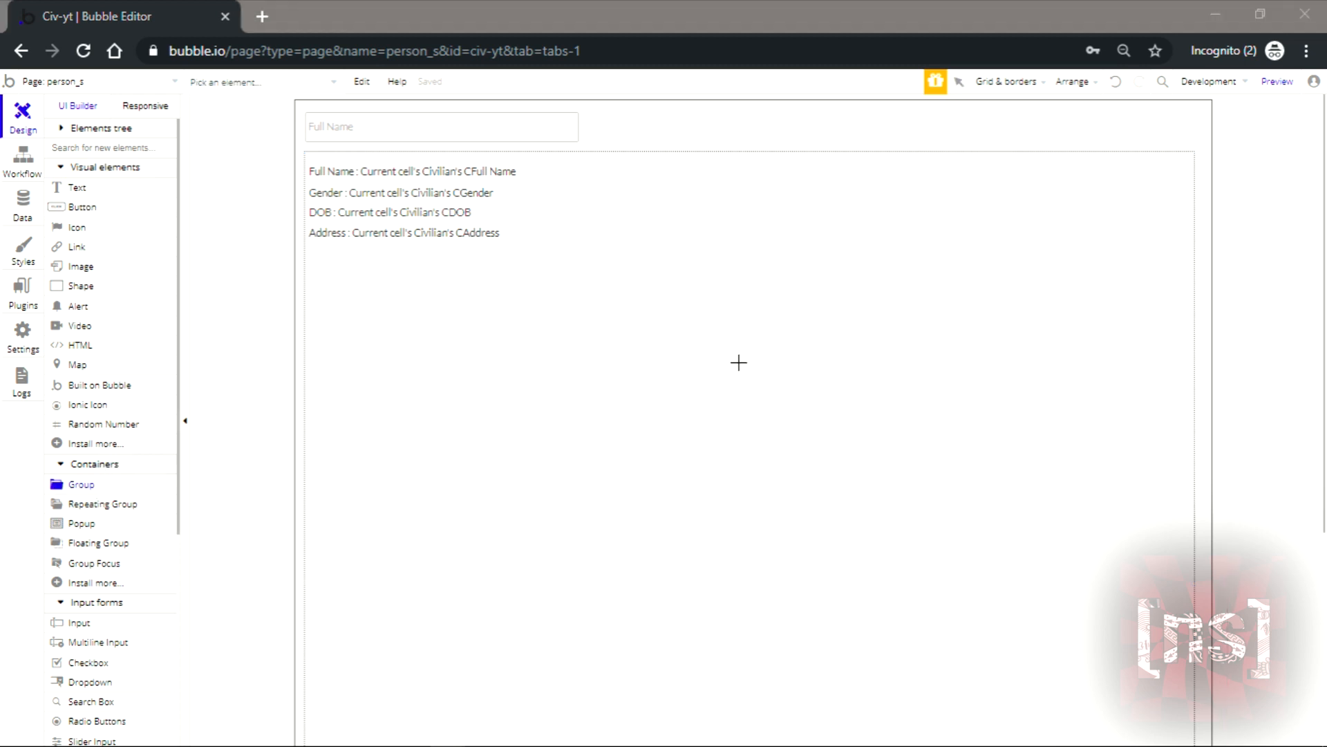
{"action": "mouse_move", "coordinate": [326, 272]}
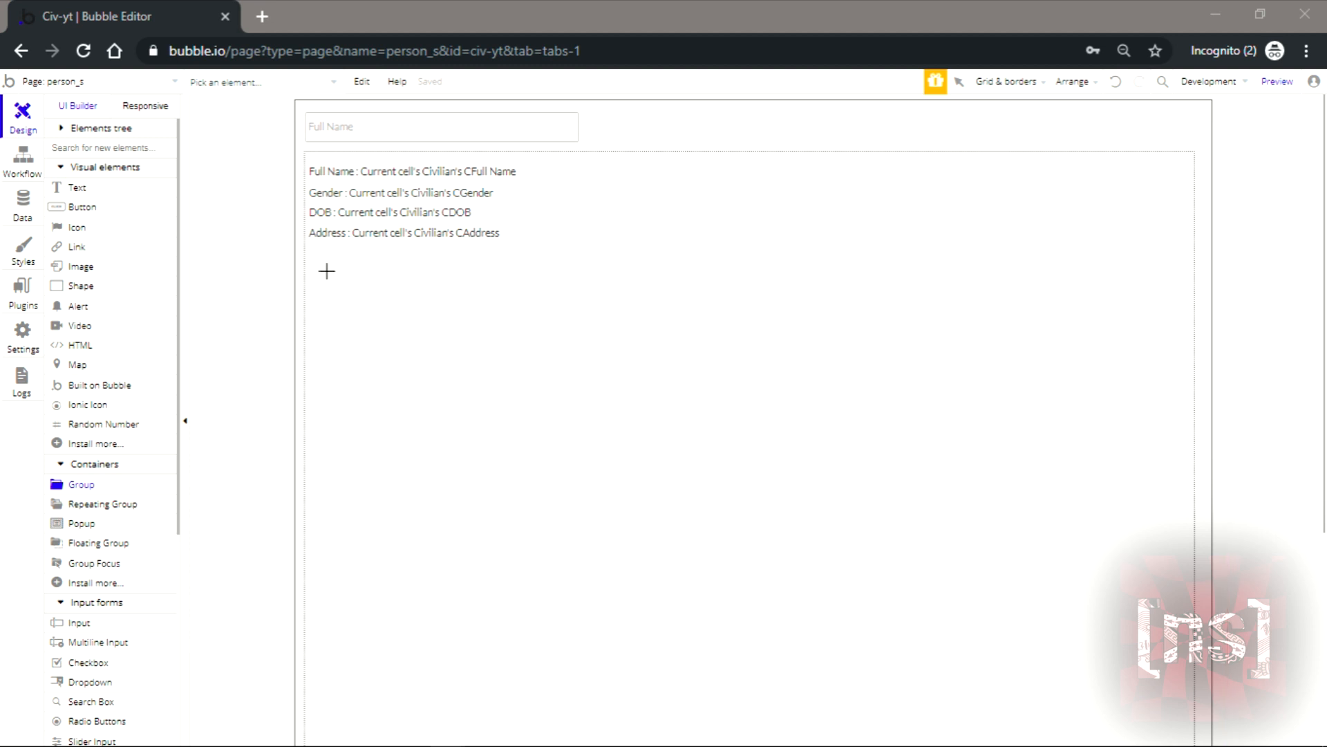
- Draw a group below the civilian details and give it a light grey background
{"action": "left_click_drag", "start_coordinate": [325, 271], "coordinate": [509, 307]}
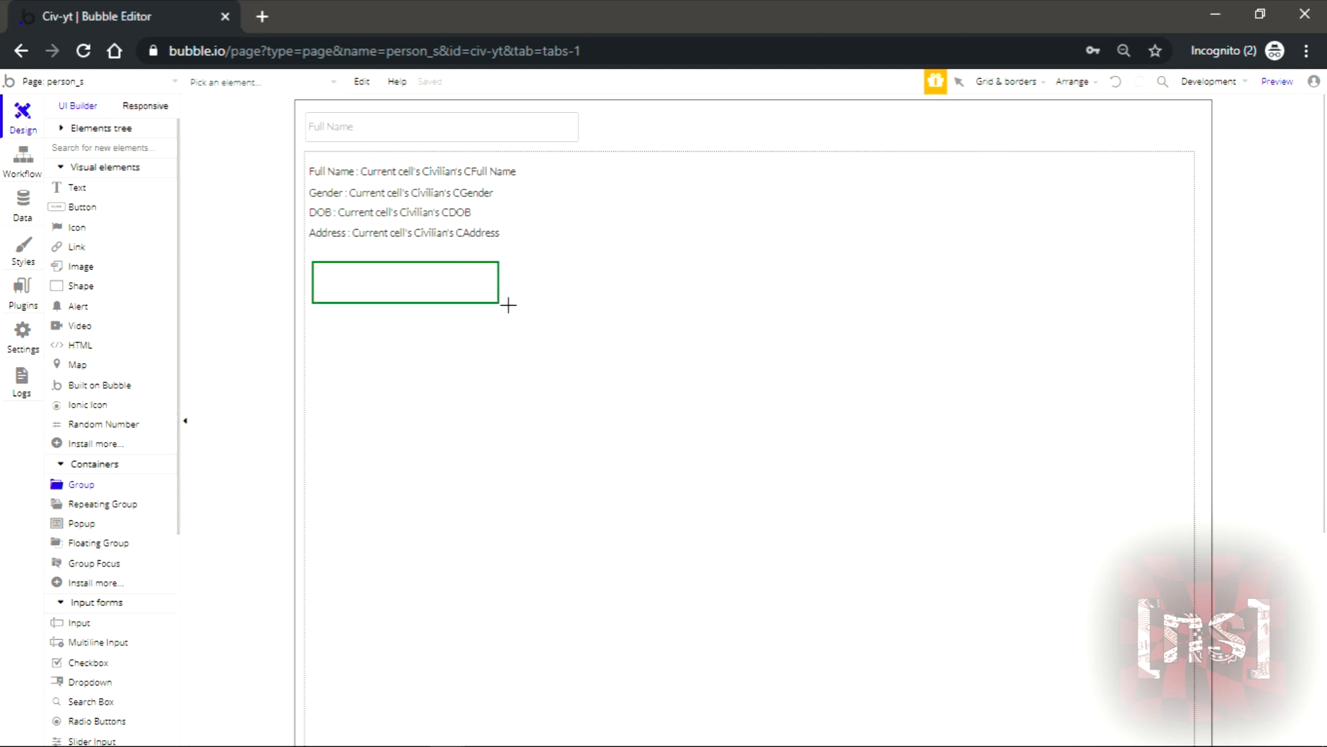
{"action": "left_click_drag", "start_coordinate": [508, 307], "coordinate": [1089, 363]}
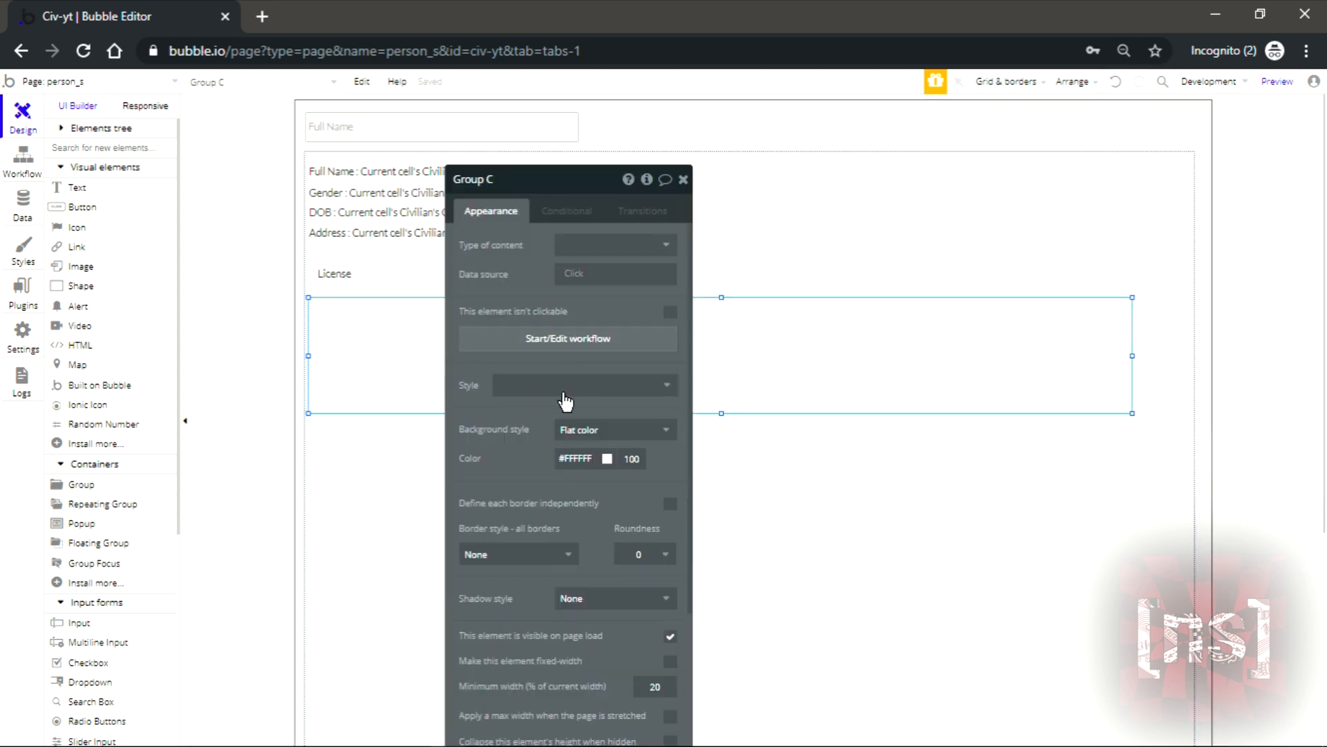
{"action": "left_click", "coordinate": [575, 458]}
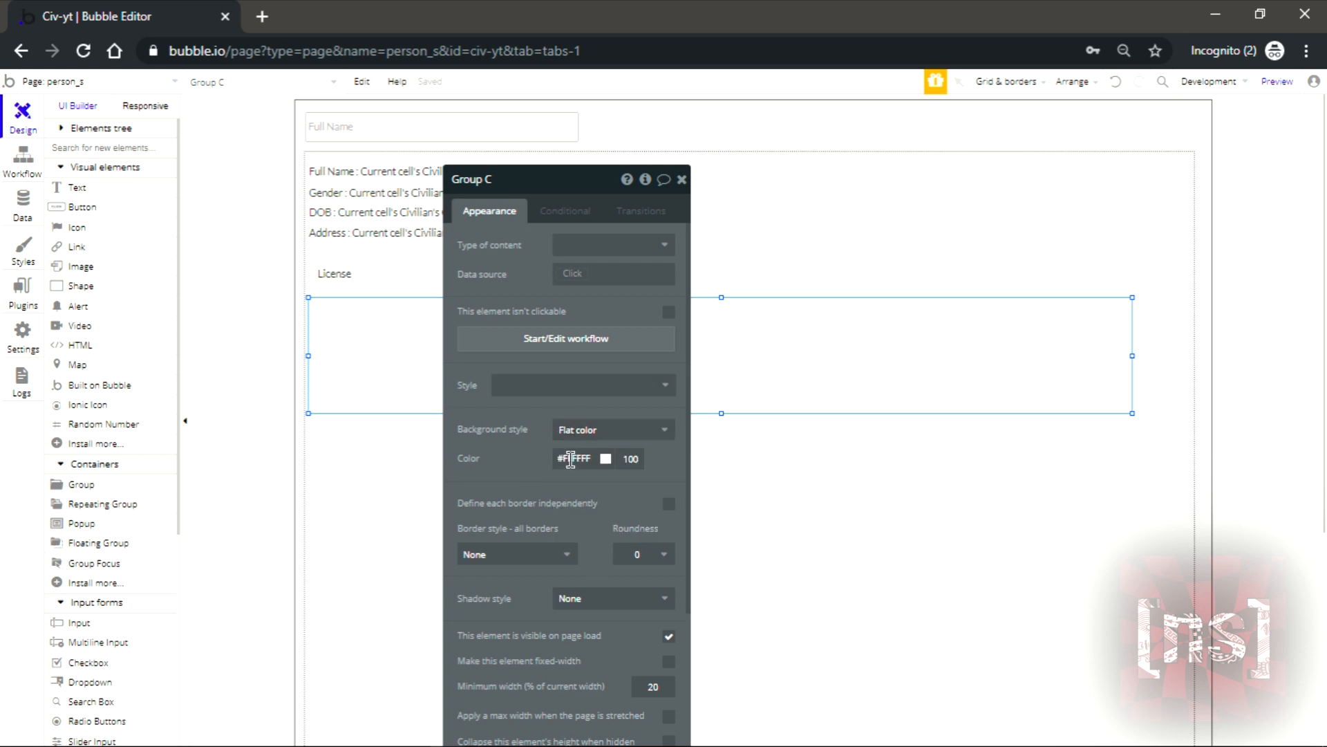
{"action": "left_click", "coordinate": [604, 458]}
{"action": "type", "text": "24"}
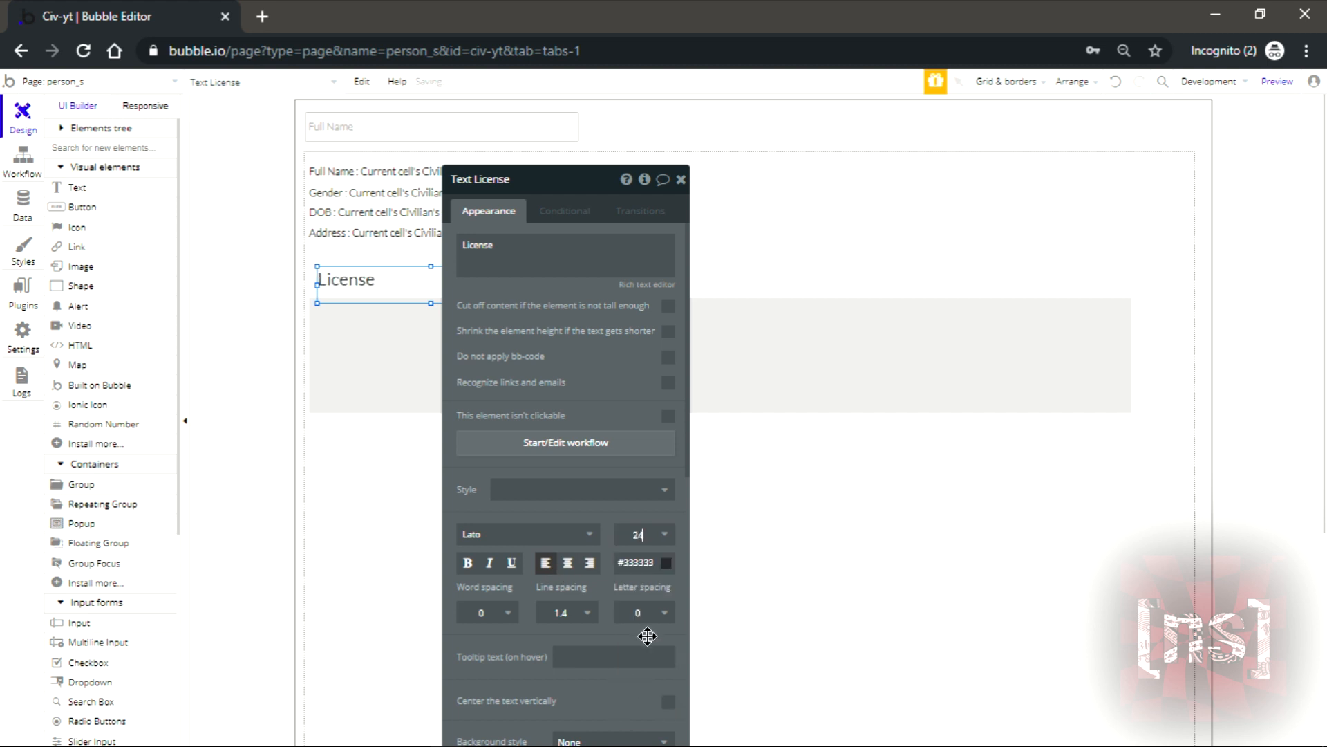
- Set the License heading to size 24 and place a new text inside the grey group
{"action": "left_click", "coordinate": [664, 534]}
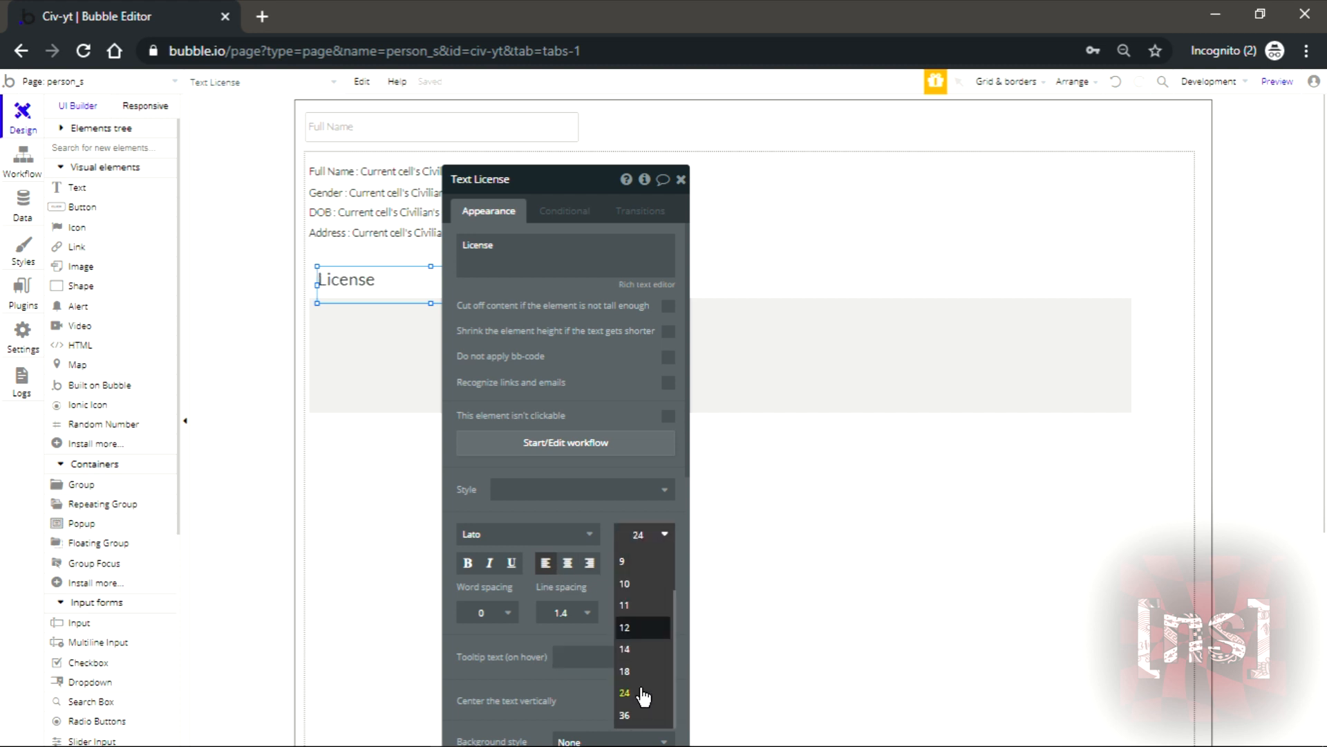
{"action": "left_click", "coordinate": [625, 693]}
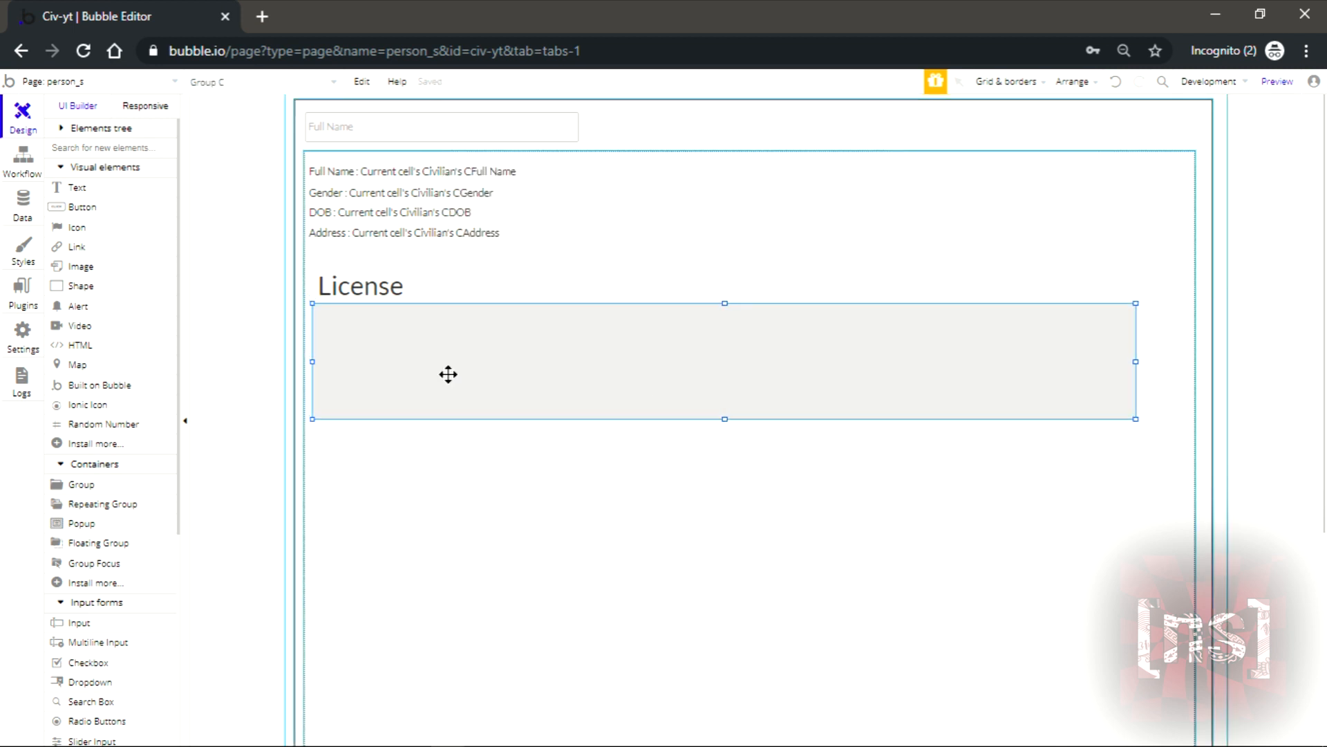
{"action": "right_click", "coordinate": [448, 373]}
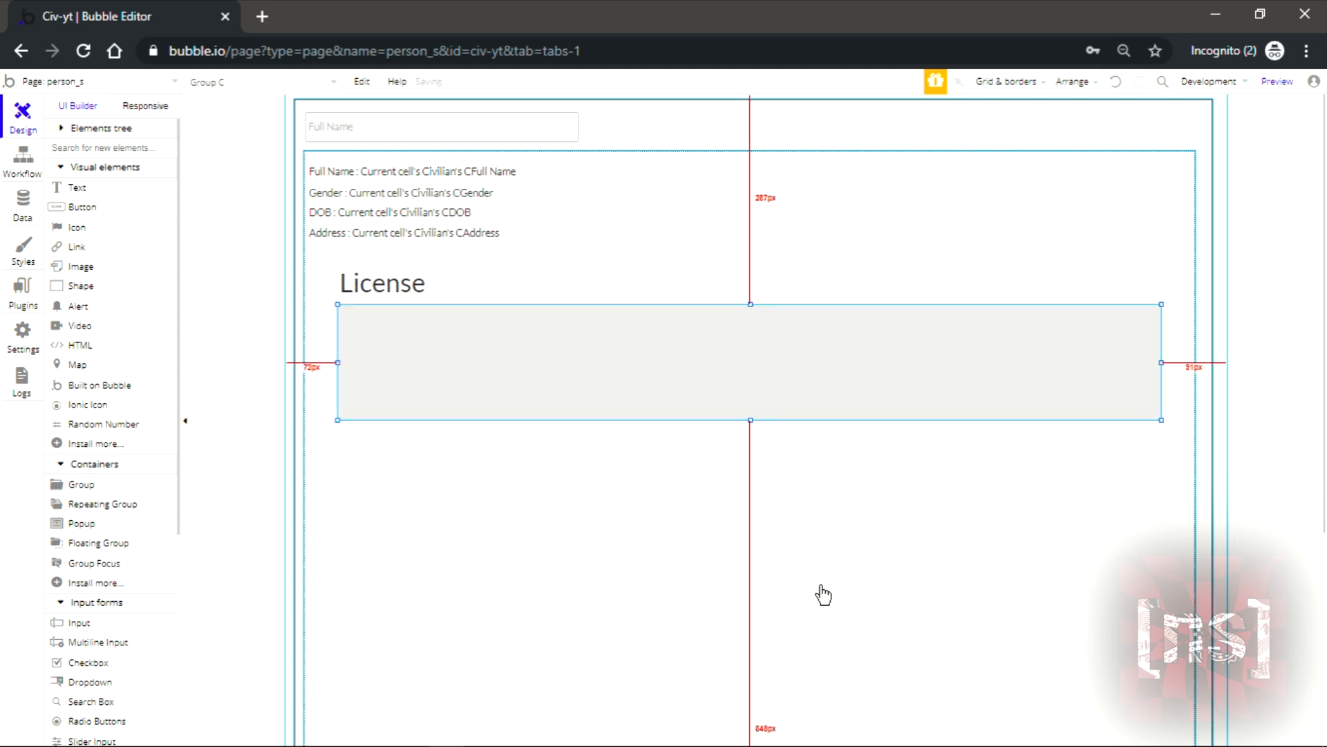
{"action": "left_click", "coordinate": [372, 213]}
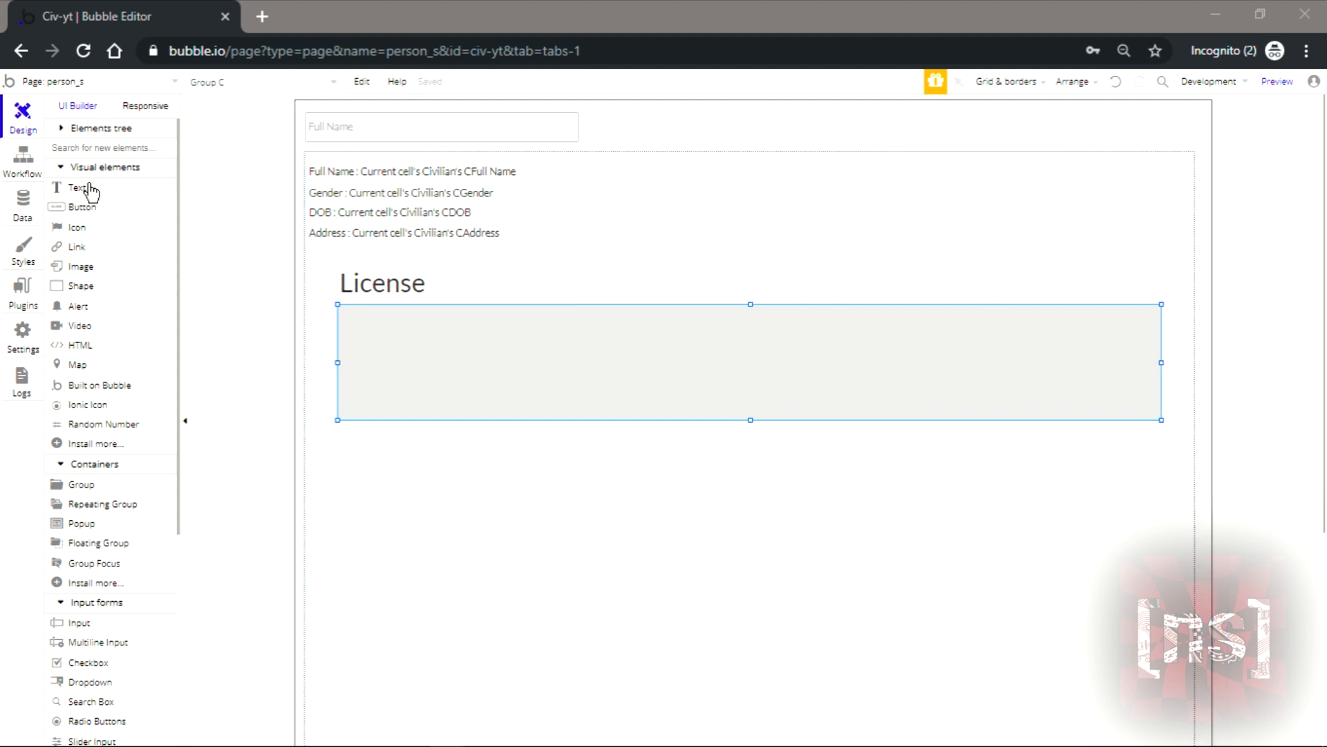
{"action": "left_click_drag", "start_coordinate": [347, 311], "coordinate": [507, 335]}
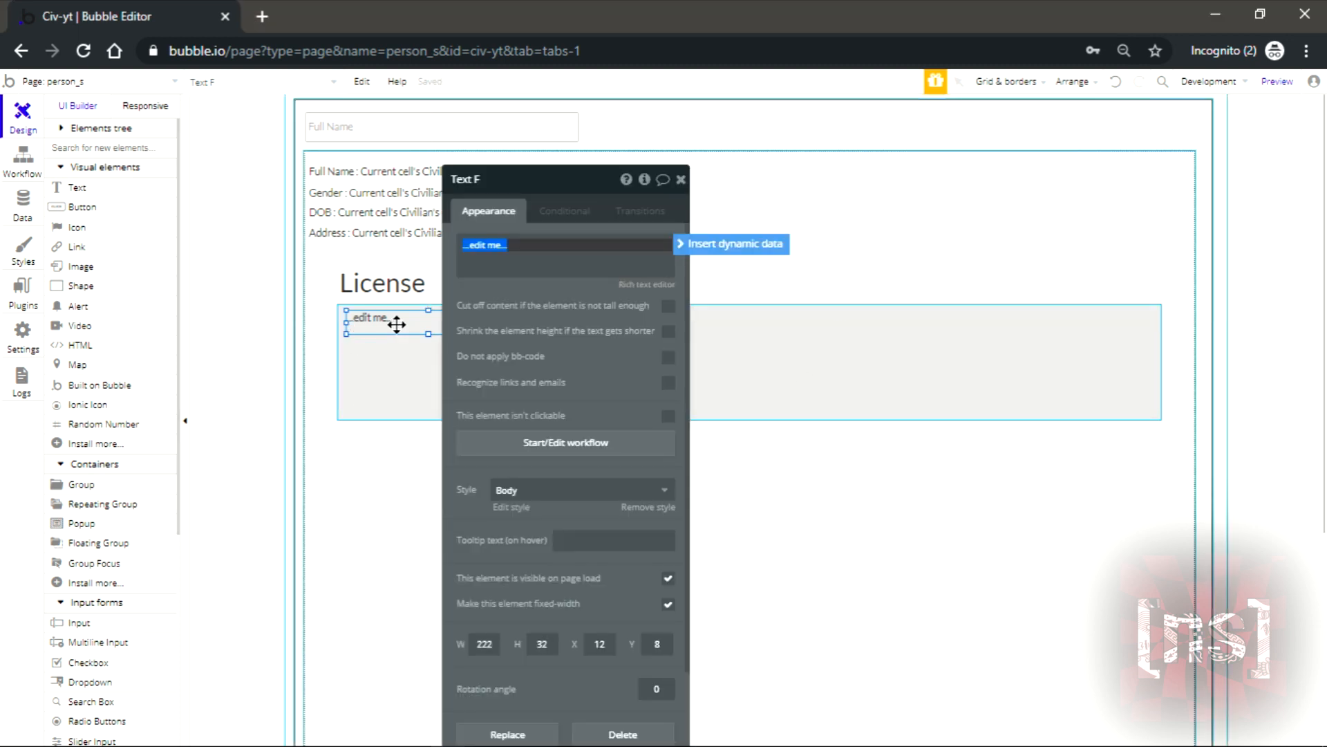
- Make the new text read 'Type of License' at font size 24
{"action": "type", "text": "Tyo"}
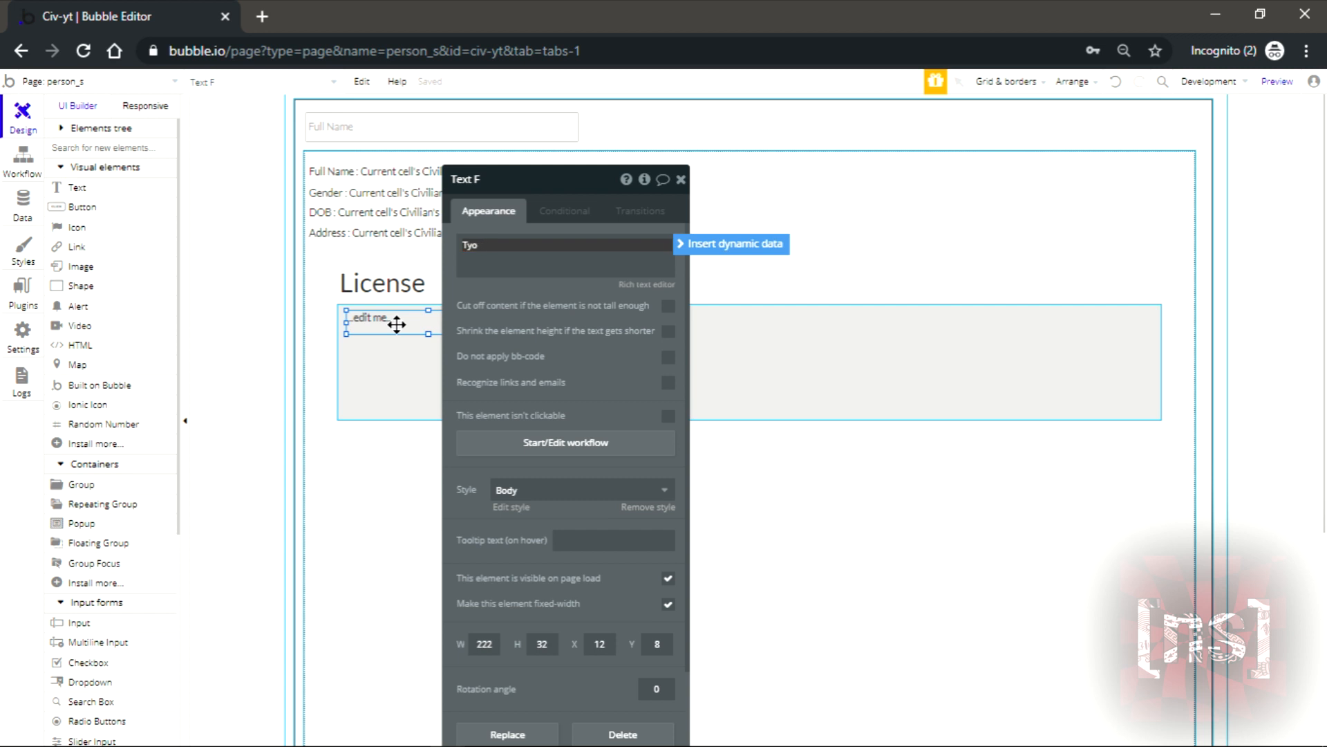
{"action": "type", "text": "Type of License"}
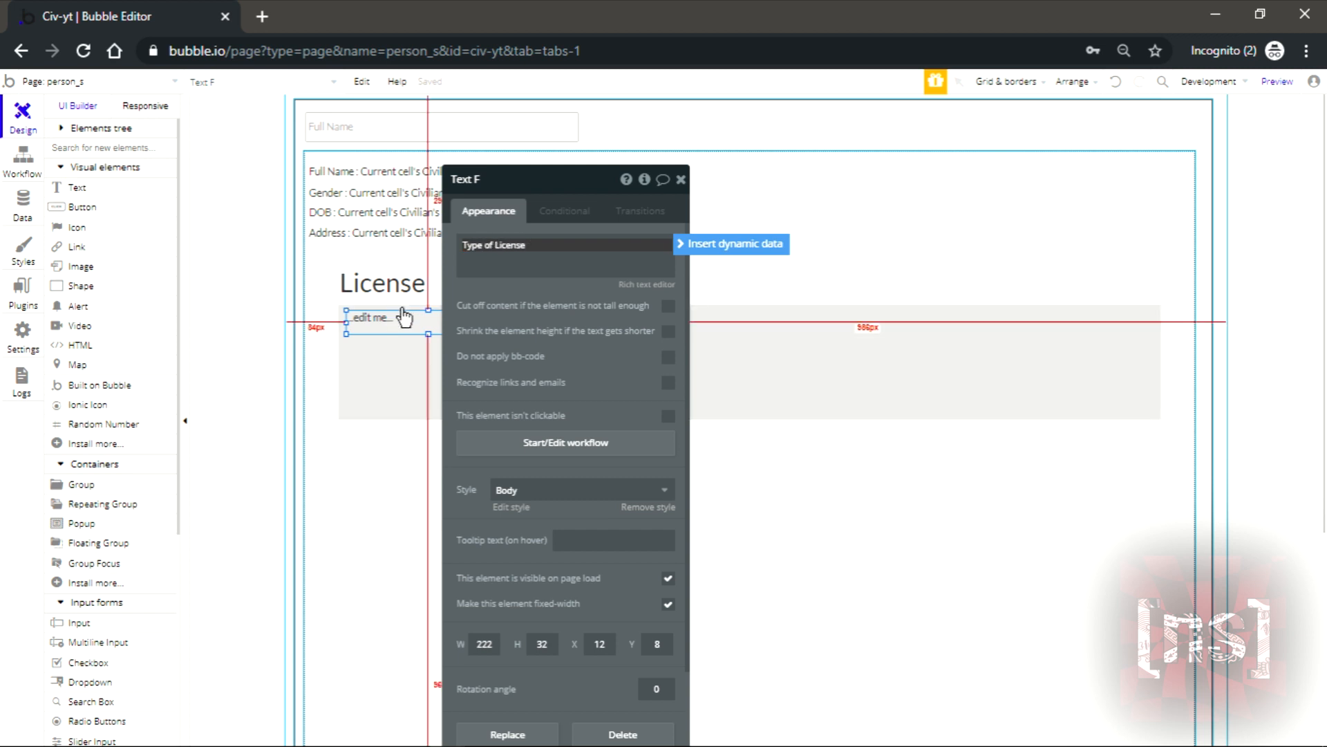
{"action": "type", "text": "Type of License"}
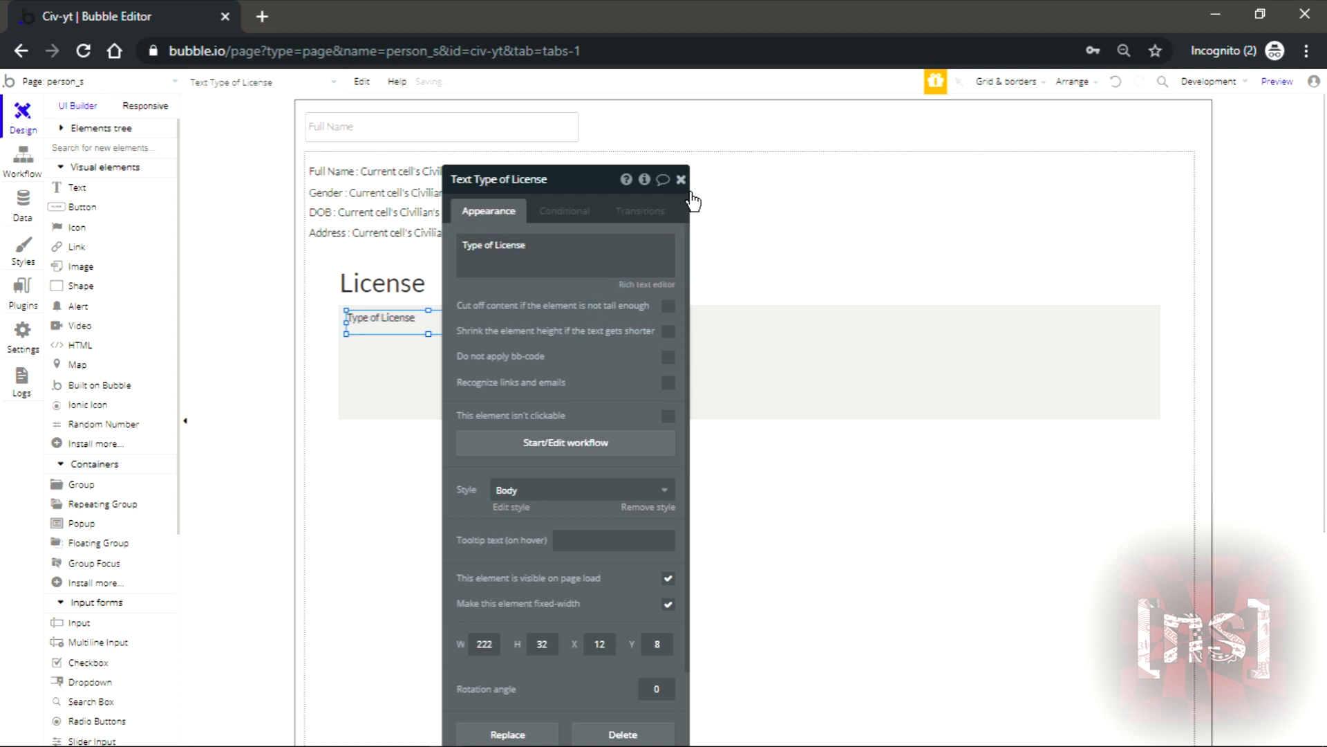
{"action": "left_click", "coordinate": [579, 490]}
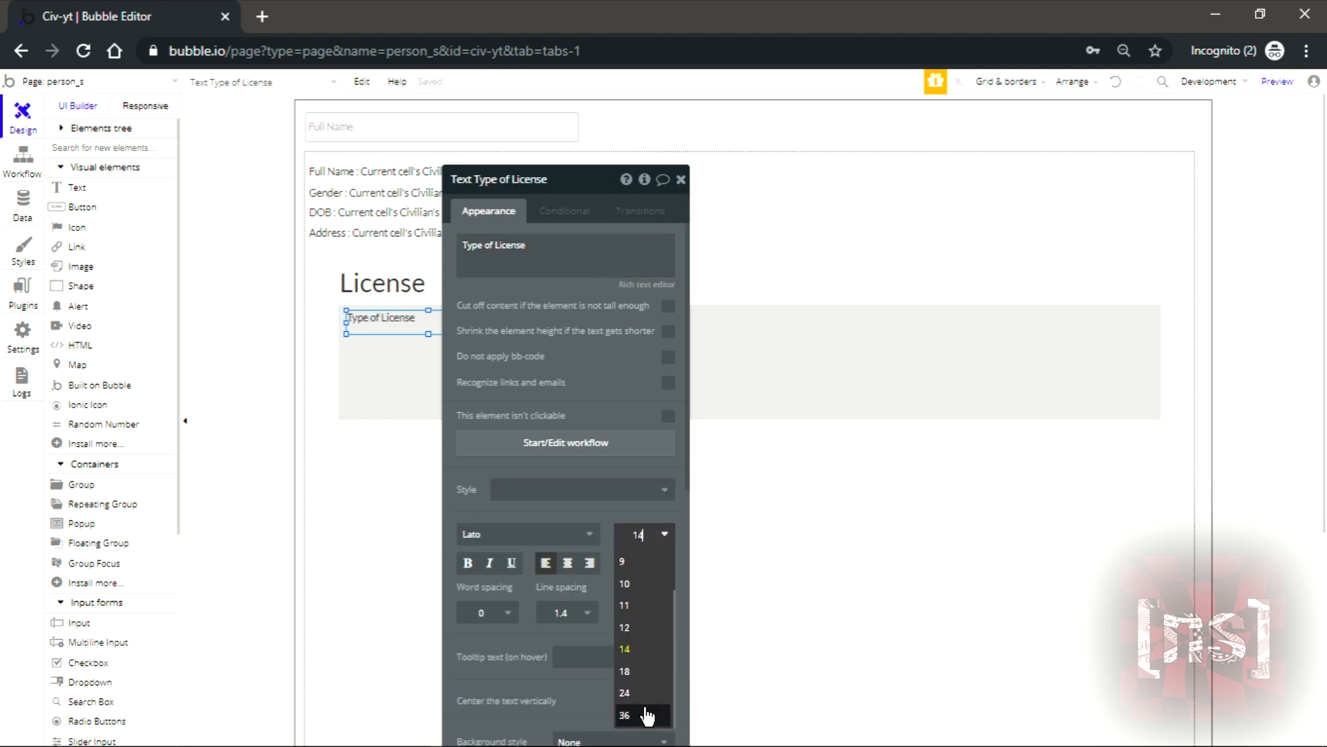
{"action": "left_click", "coordinate": [623, 715]}
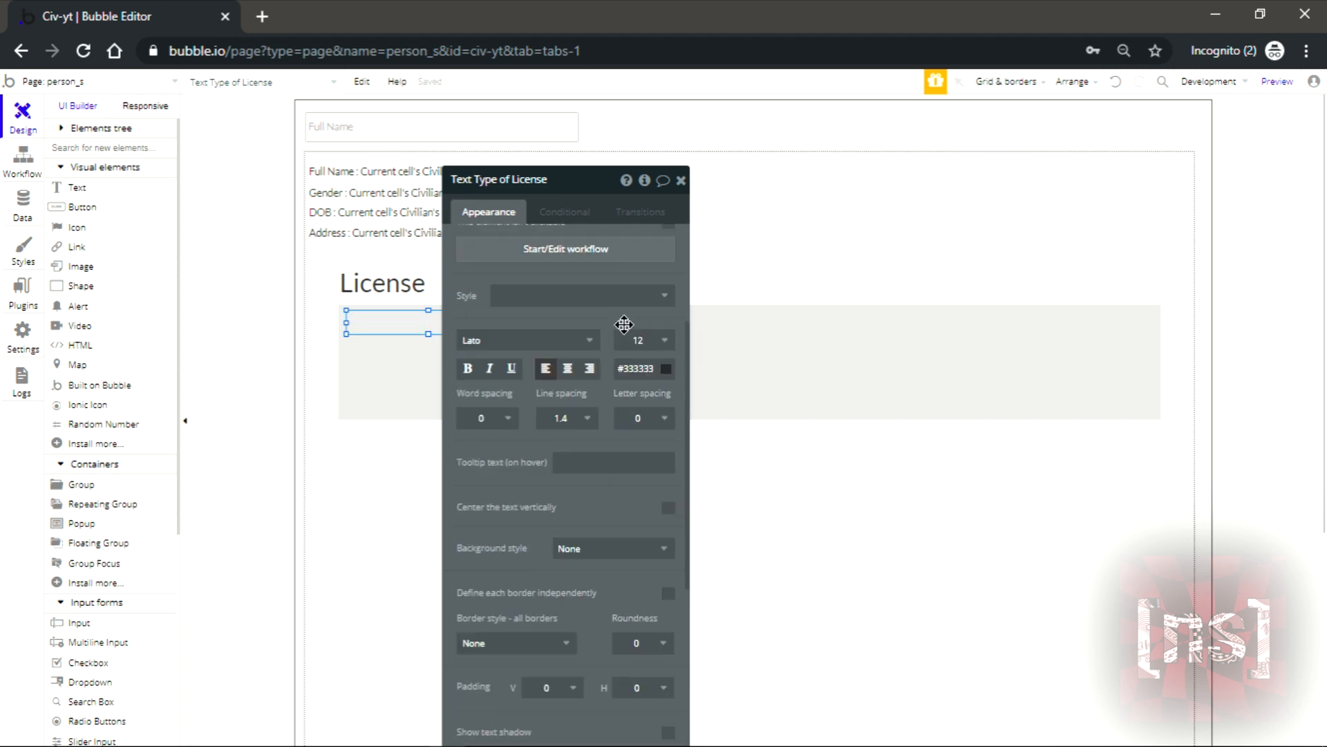
{"action": "left_click", "coordinate": [643, 341]}
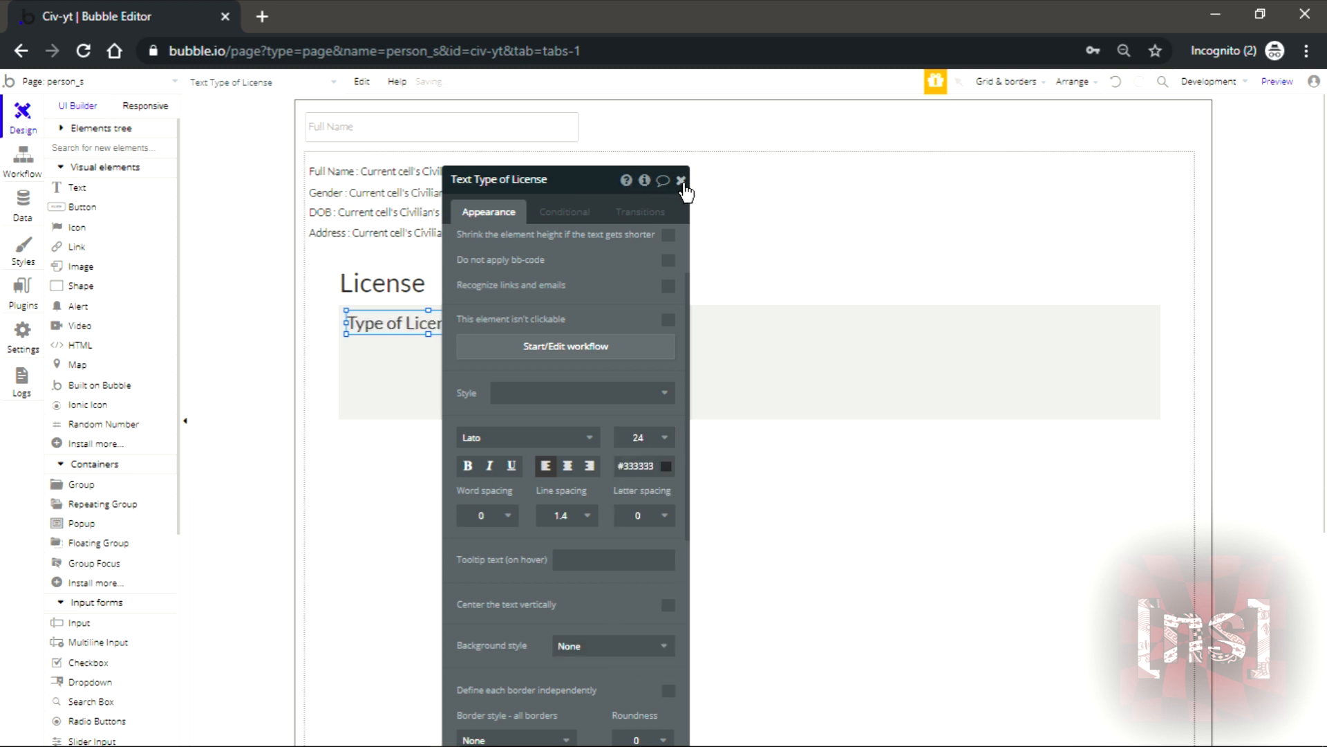
{"action": "left_click", "coordinate": [681, 180]}
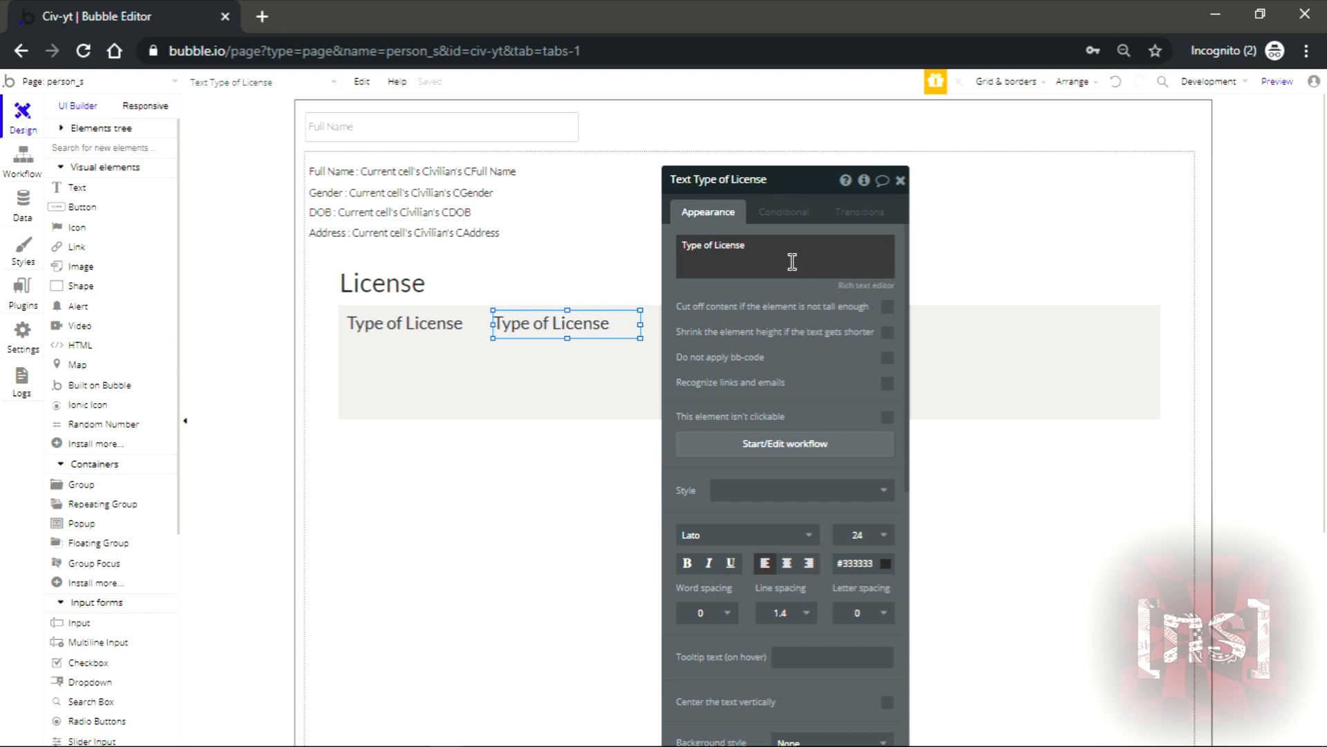
- Rename the copied headings to 'Created Date' and 'Revoked?' and line them up
{"action": "type", "text": "Created Date"}
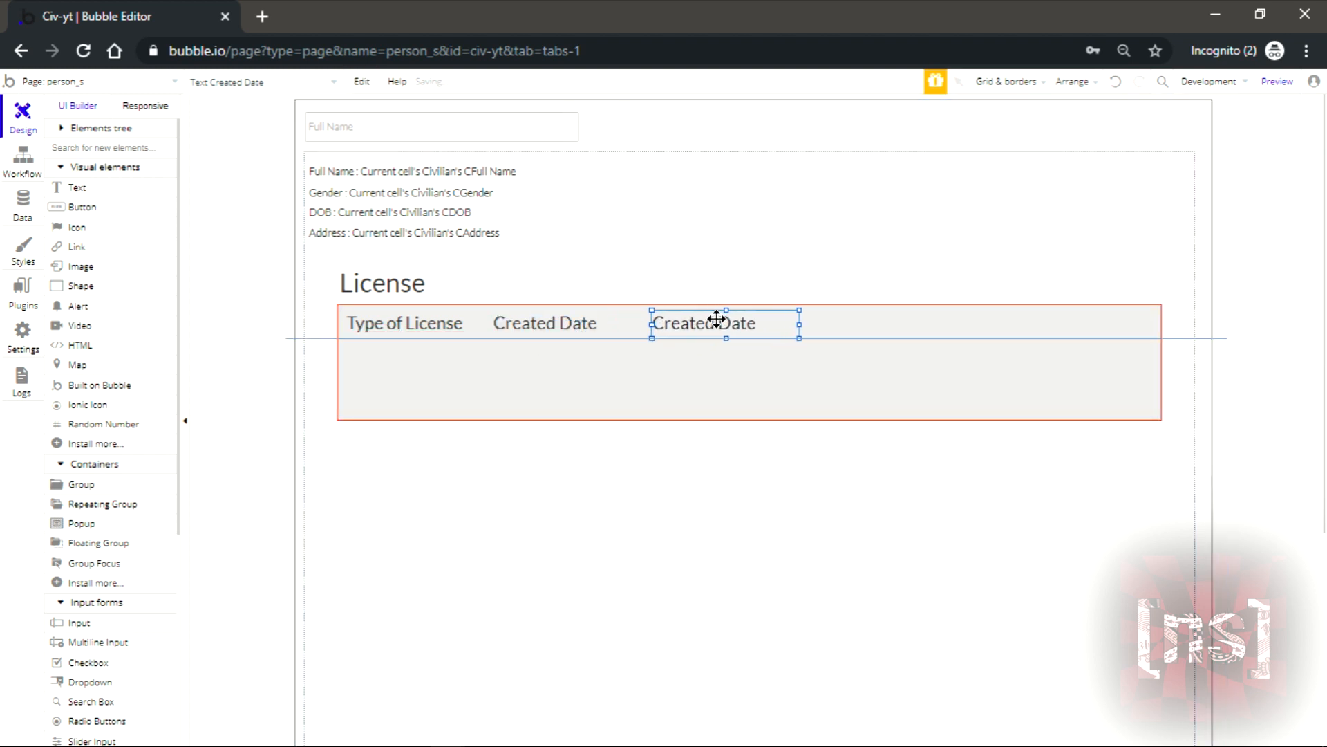
{"action": "double_click", "coordinate": [703, 322]}
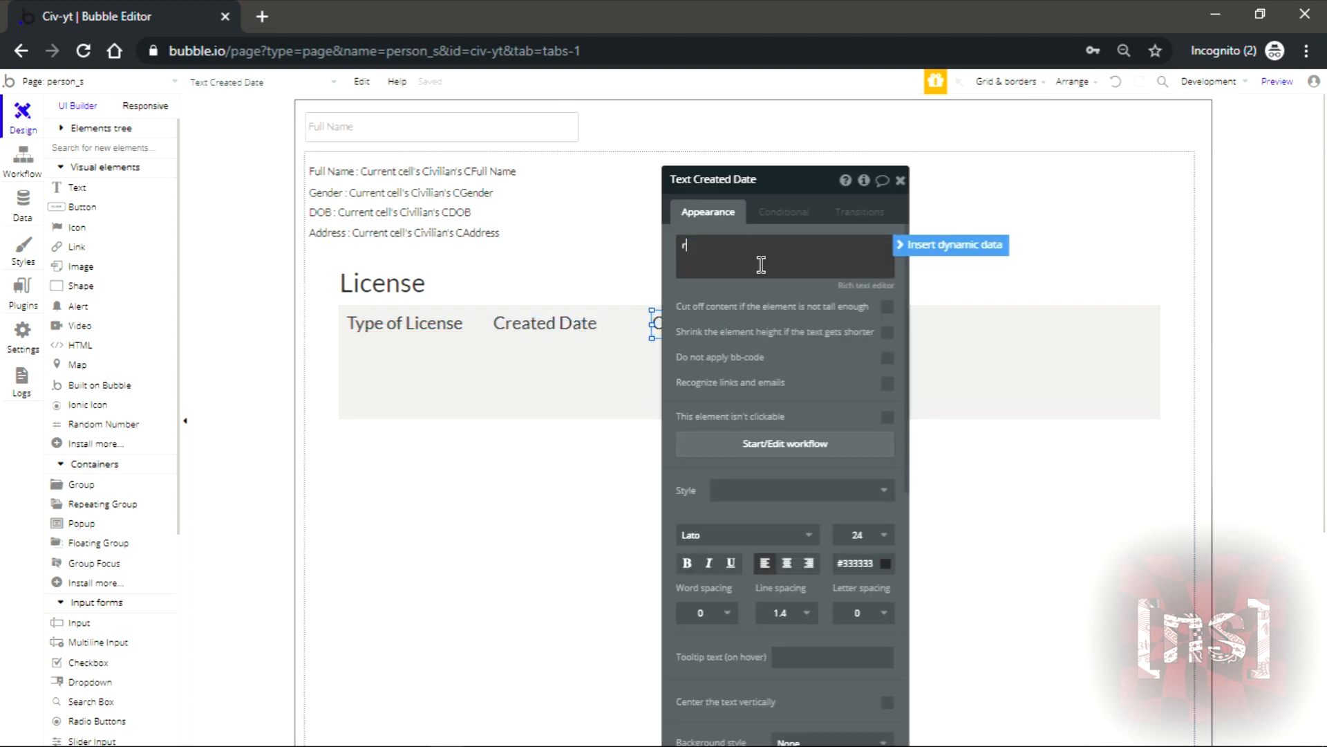
{"action": "type", "text": "evoked"}
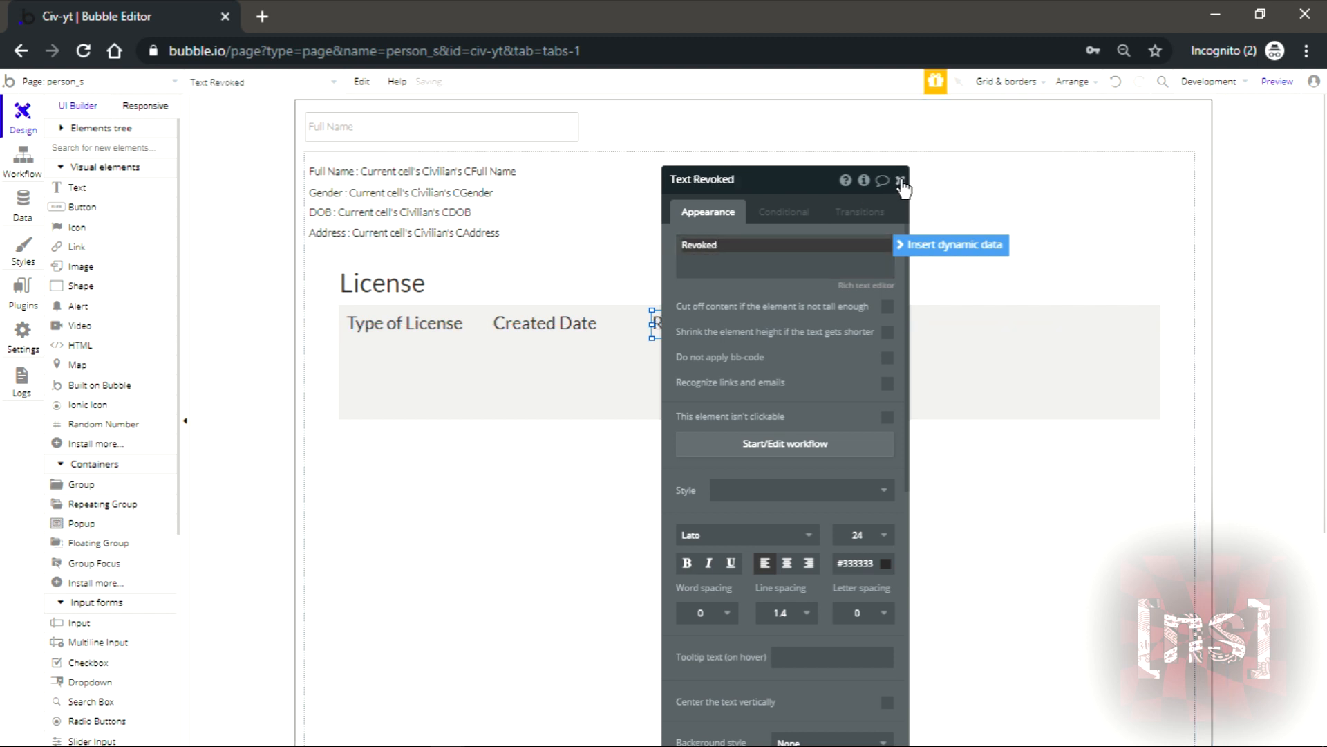
{"action": "left_click", "coordinate": [902, 179]}
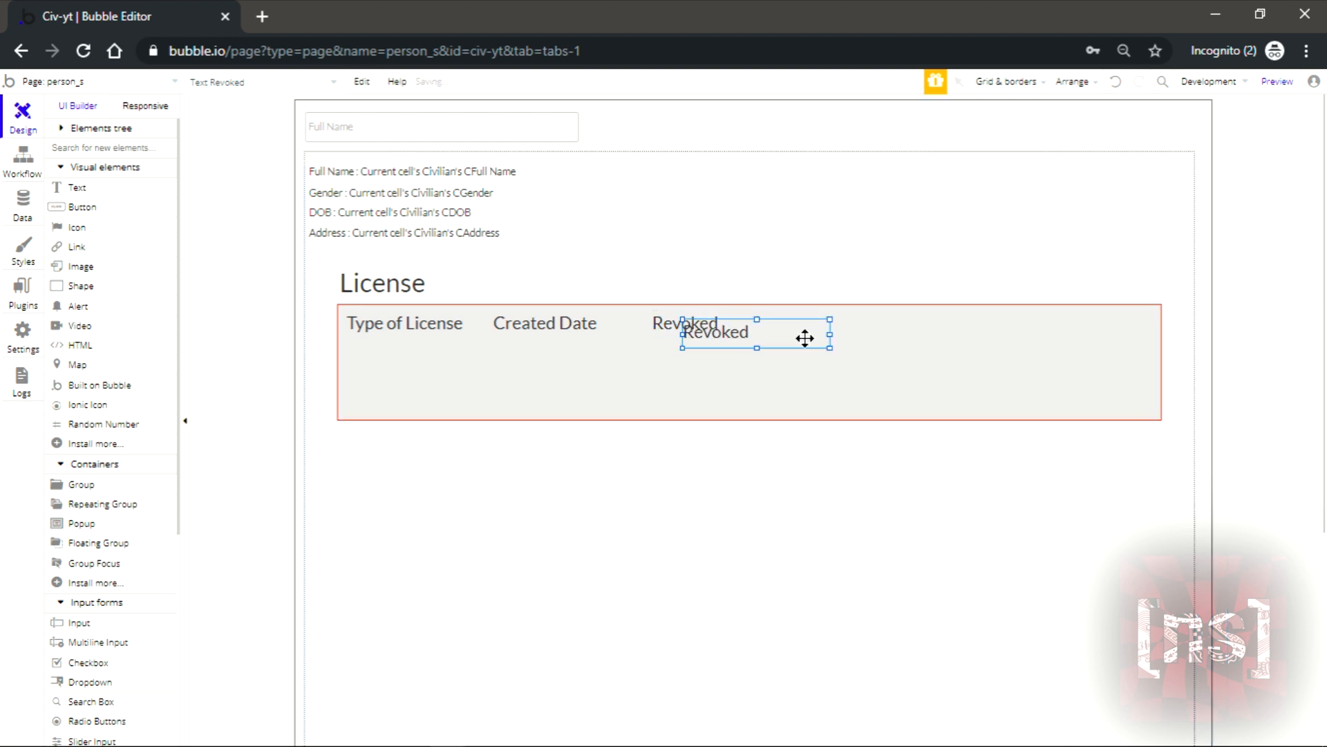
{"action": "left_click_drag", "start_coordinate": [756, 332], "coordinate": [890, 323]}
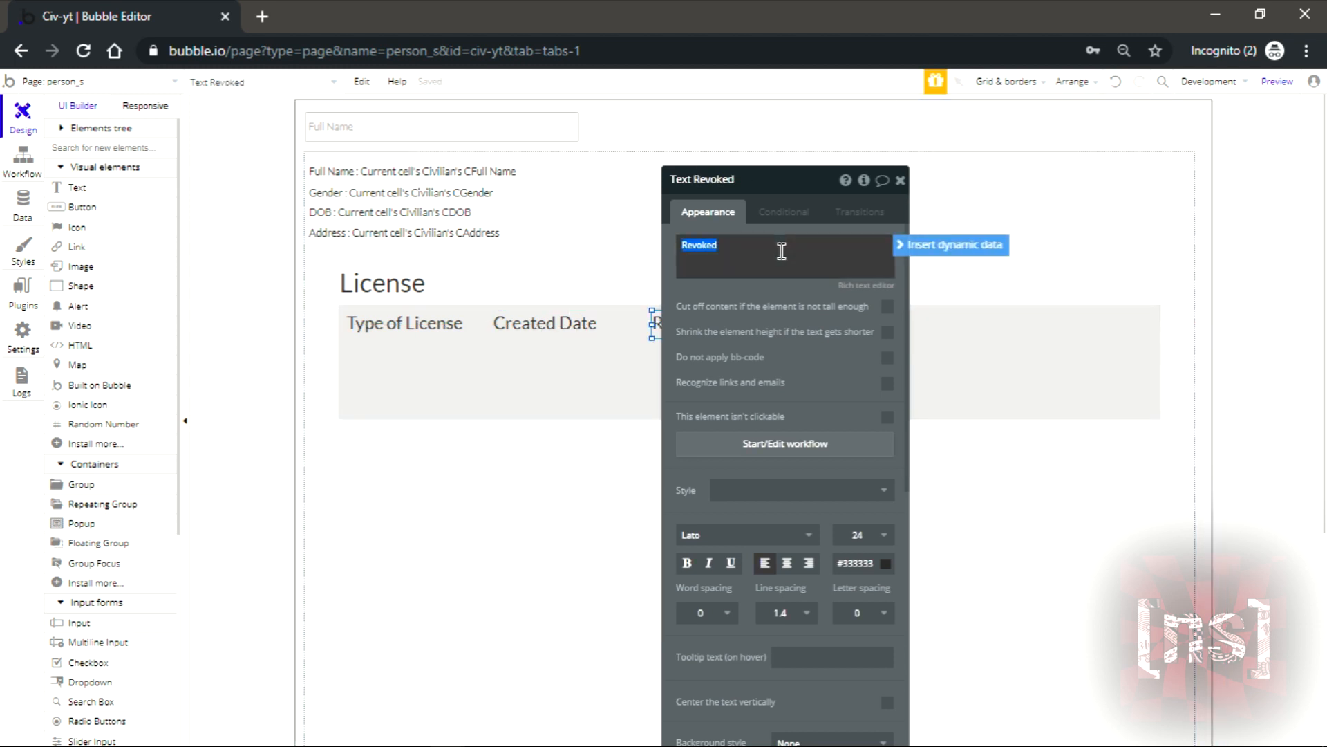
{"action": "type", "text": "?"}
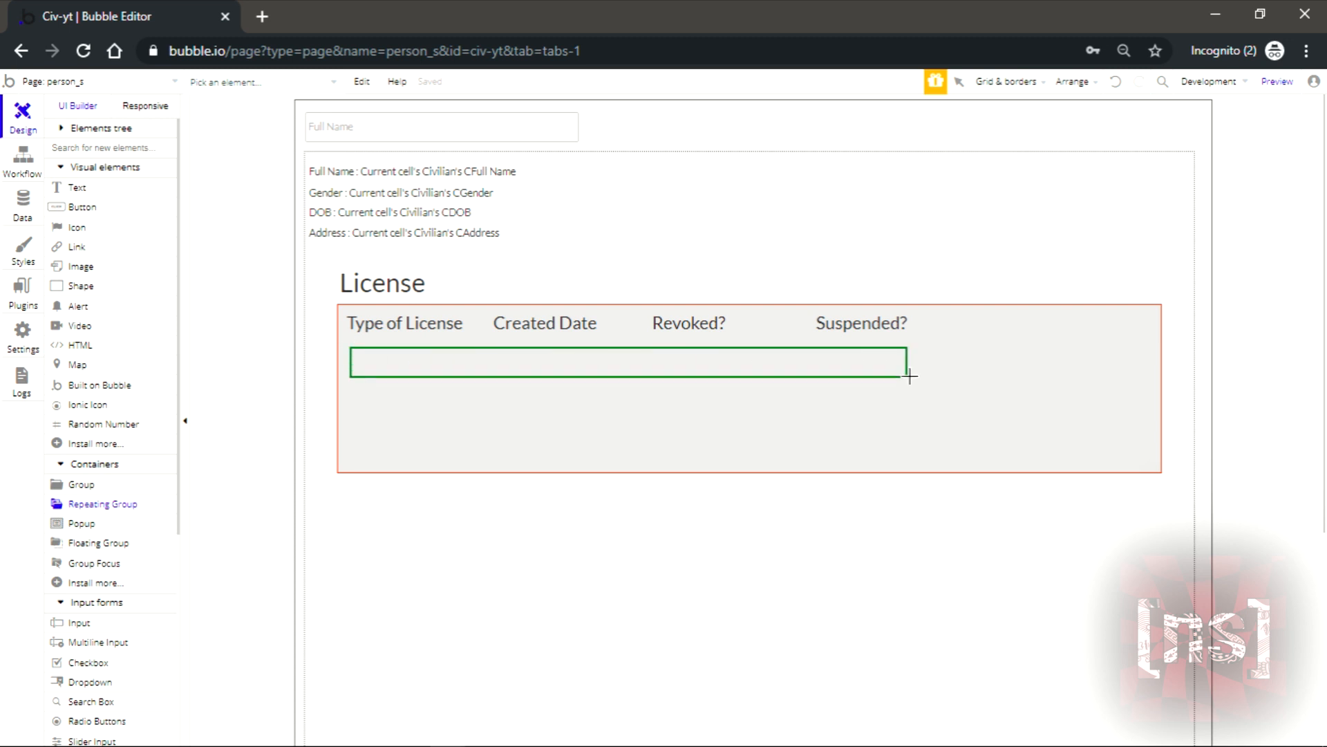
- Draw a repeating group under the headings with 1 row and content type Civilian
{"action": "left_click_drag", "start_coordinate": [910, 377], "coordinate": [1101, 381]}
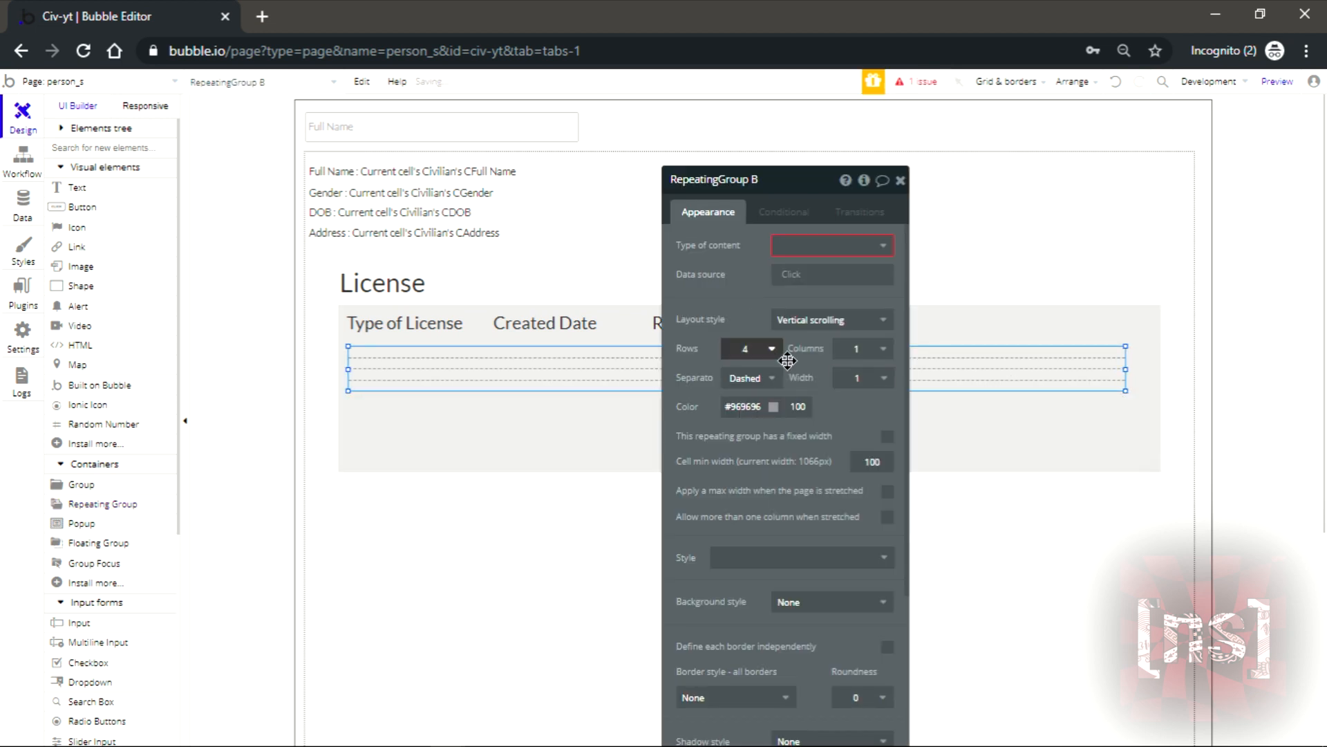
{"action": "left_click", "coordinate": [748, 348]}
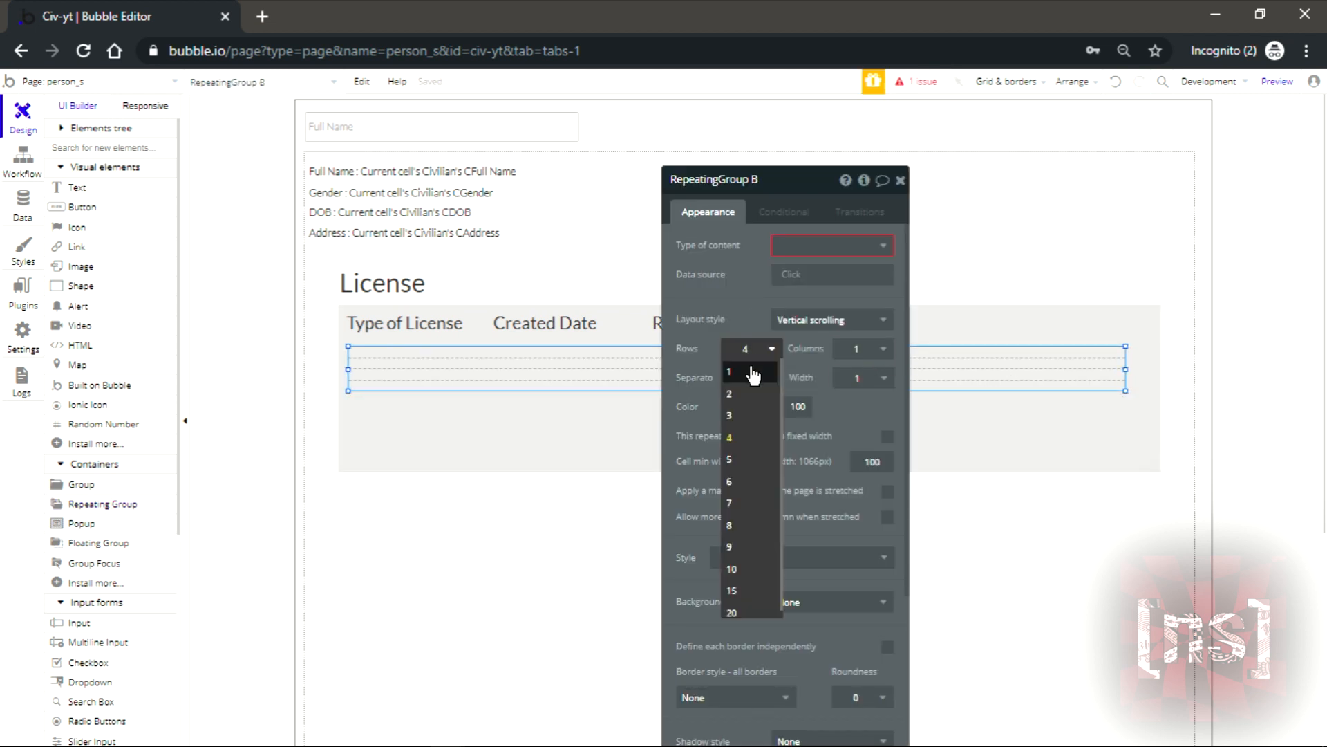
{"action": "left_click", "coordinate": [730, 370]}
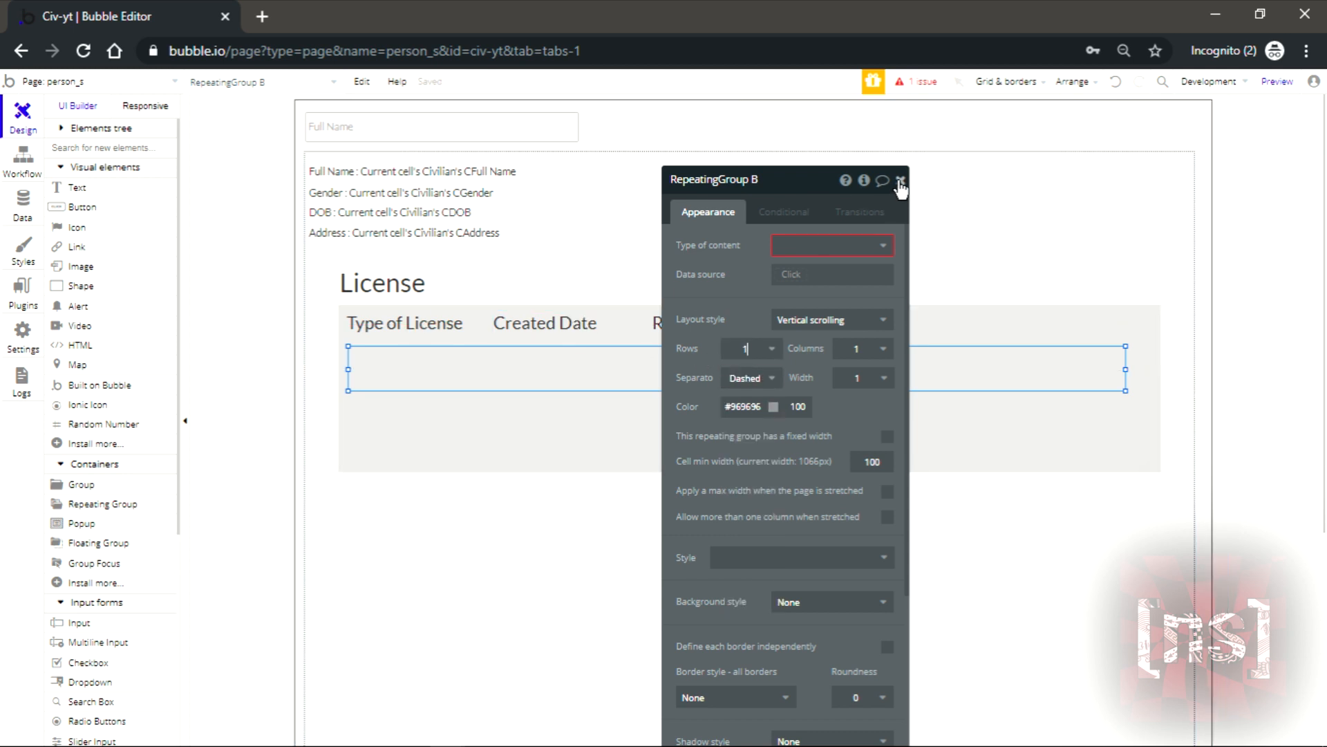
{"action": "left_click", "coordinate": [831, 245]}
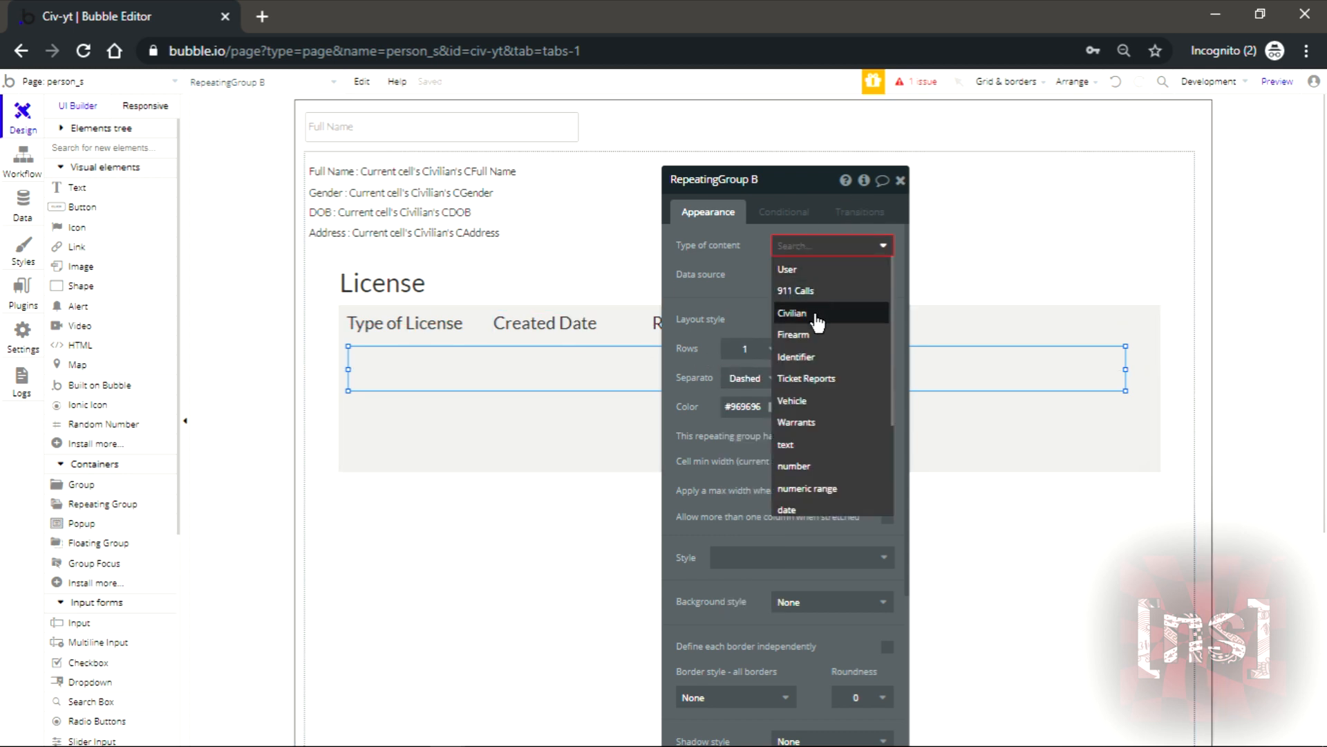
{"action": "left_click", "coordinate": [791, 312]}
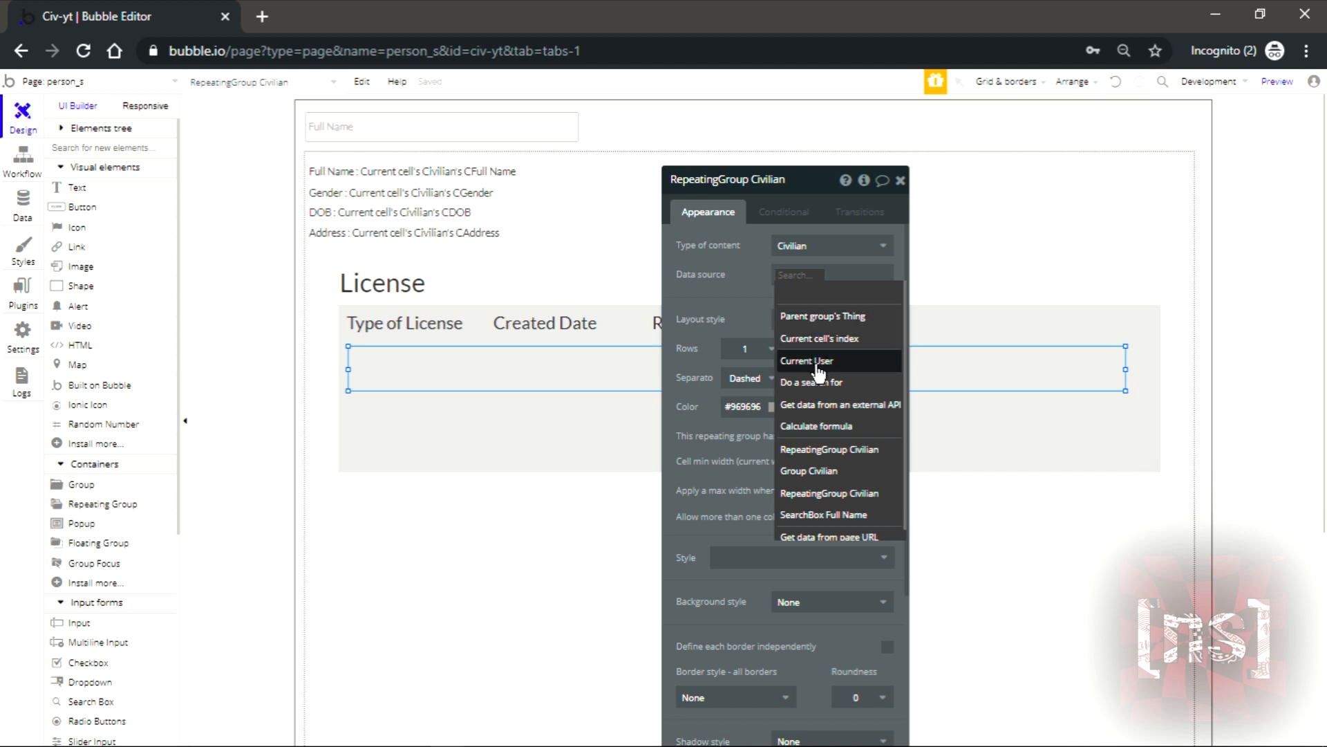
- Set its data source to search Civilians where CFull Name = SearchBox Full Name's value
{"action": "left_click", "coordinate": [811, 382]}
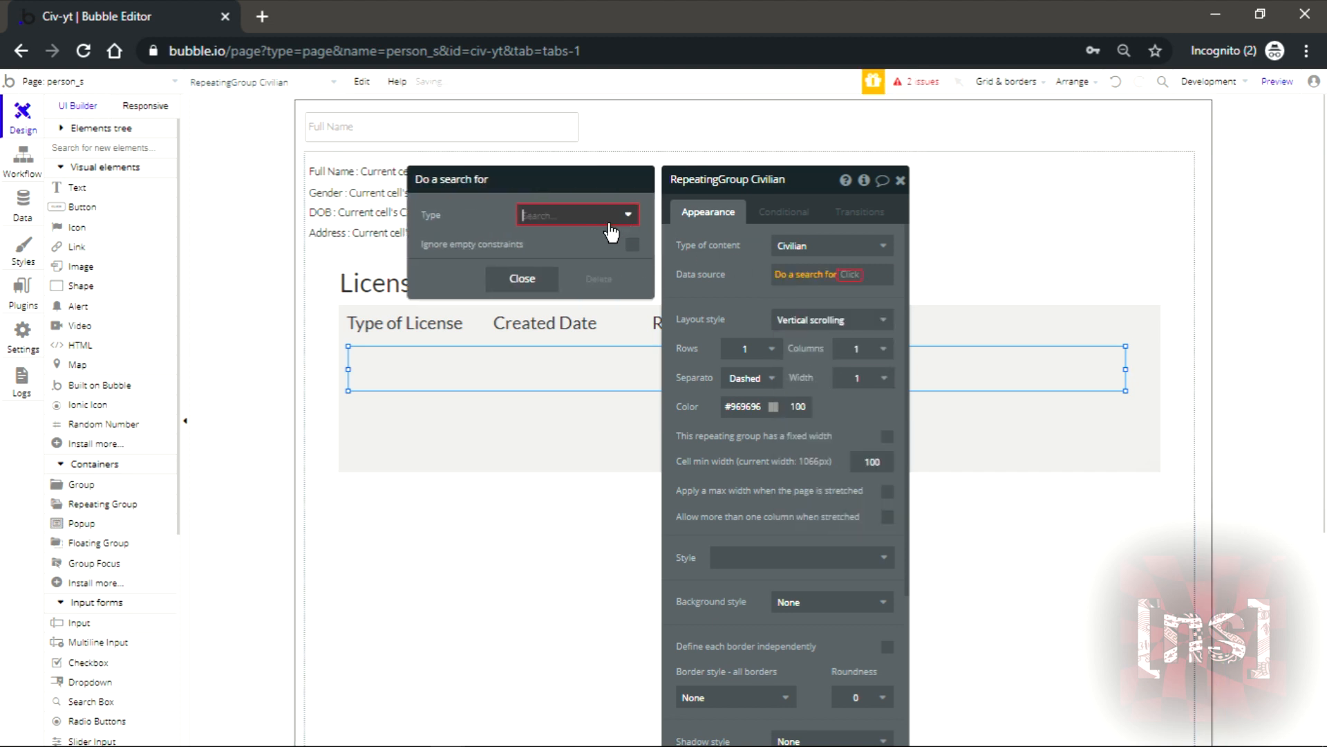
{"action": "left_click", "coordinate": [578, 215]}
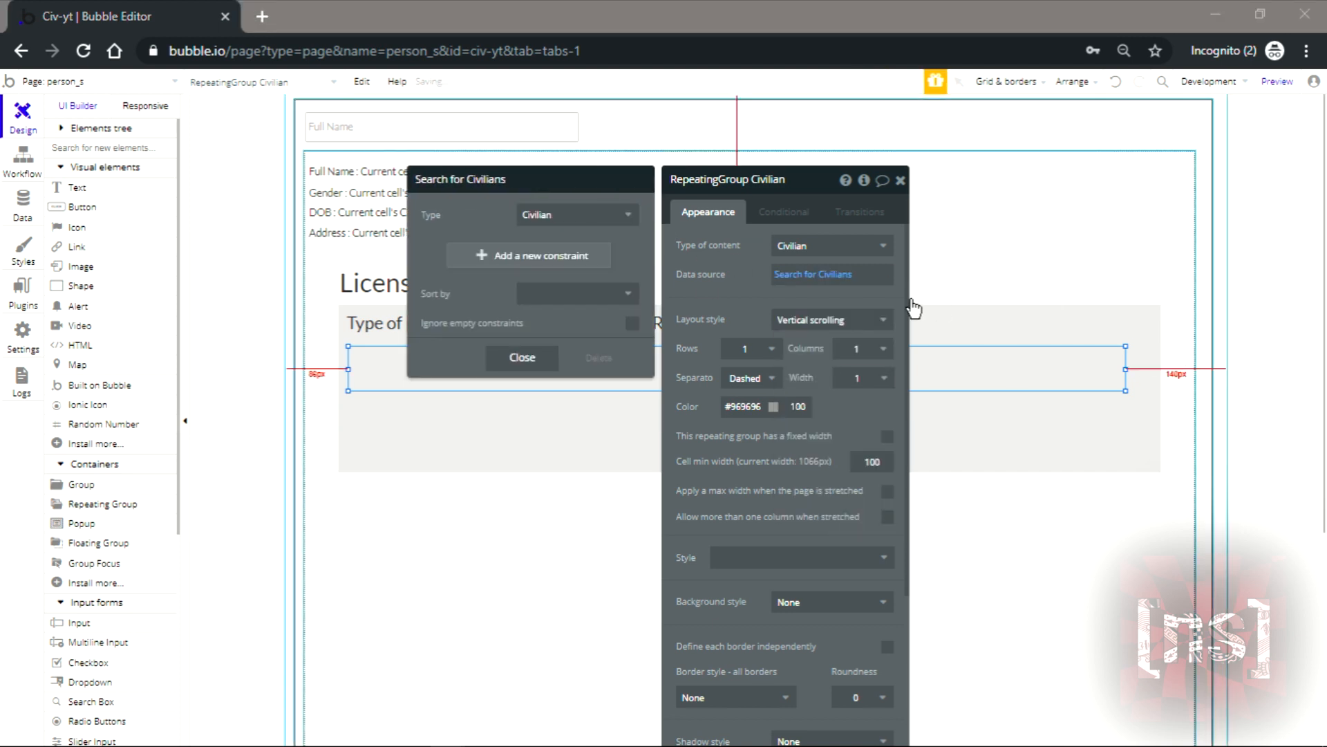
{"action": "left_click", "coordinate": [527, 254]}
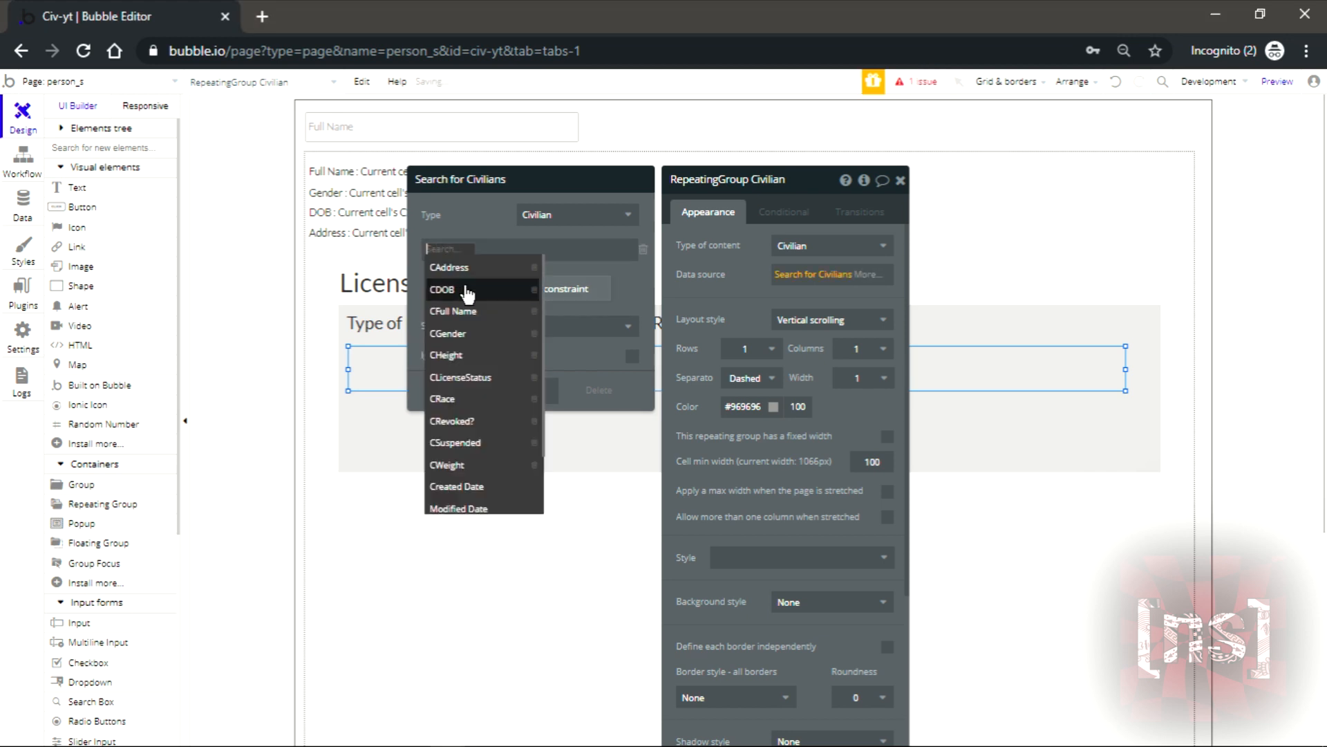
{"action": "left_click", "coordinate": [454, 311]}
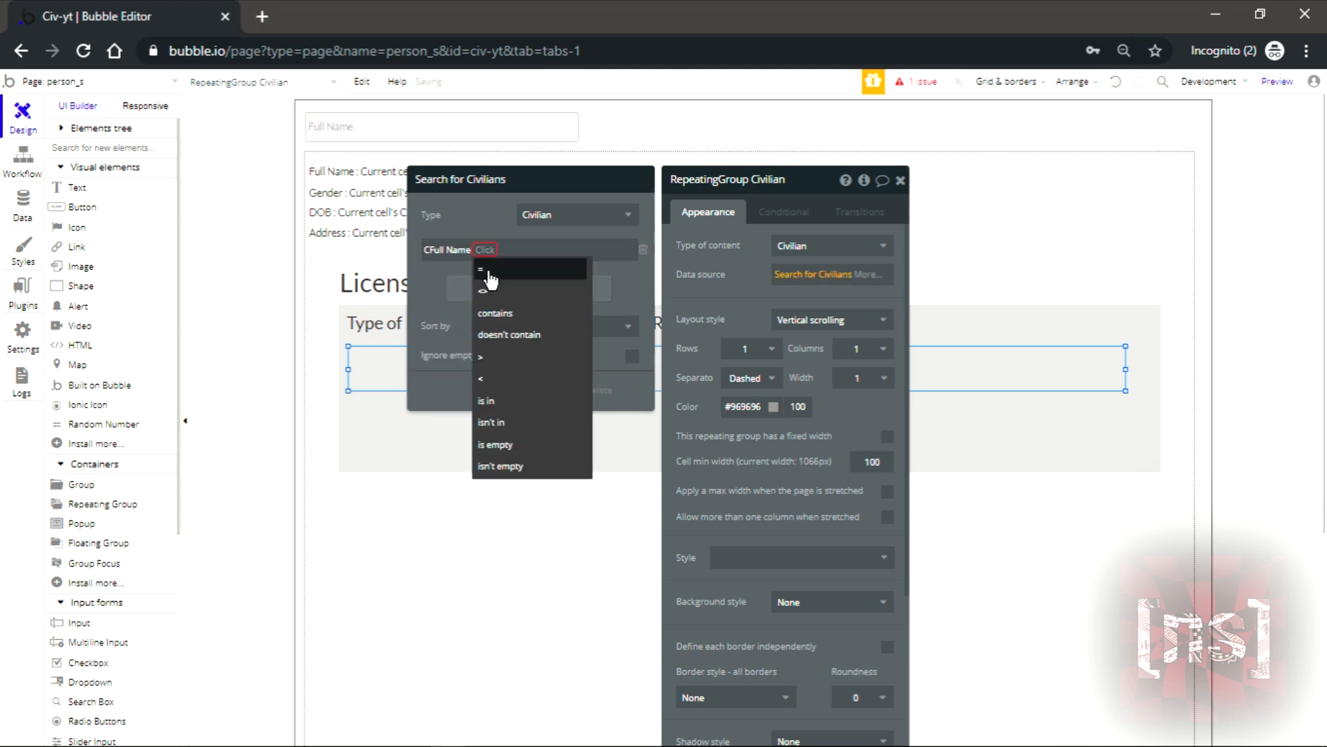
{"action": "left_click", "coordinate": [481, 269]}
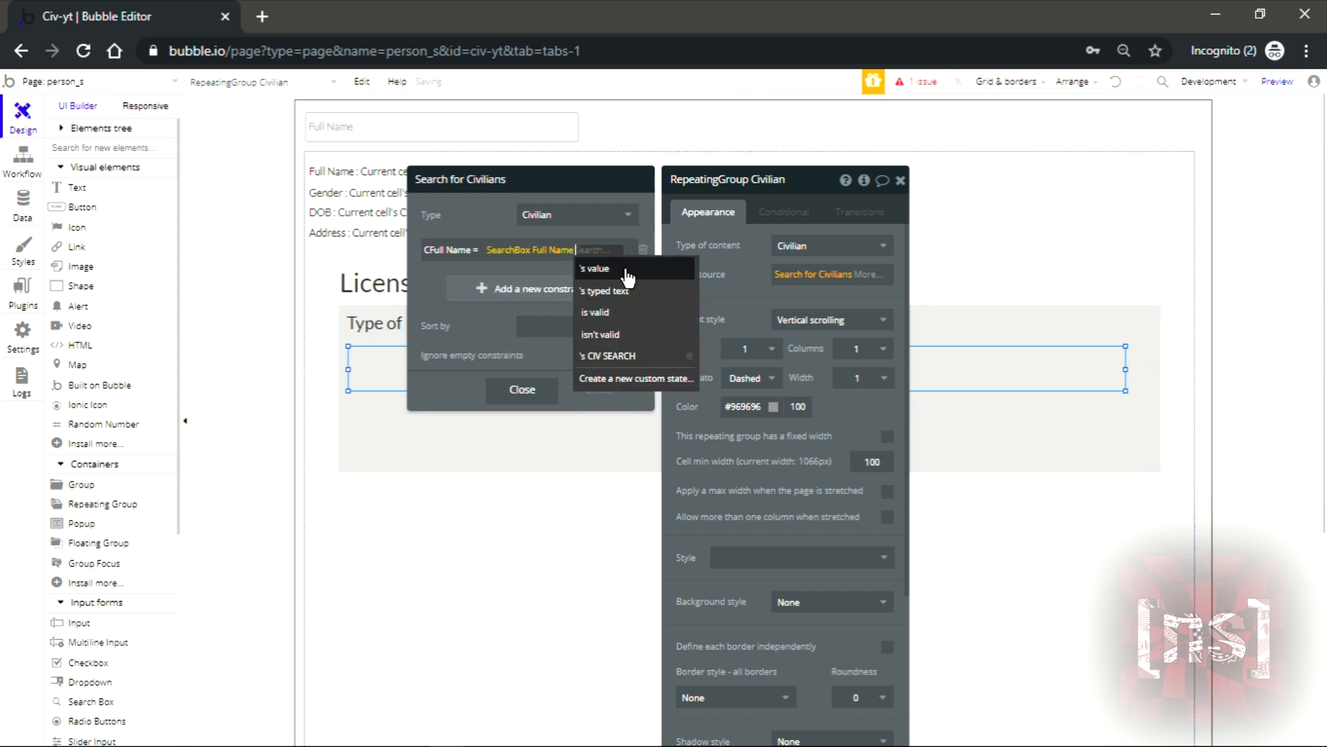
{"action": "left_click", "coordinate": [593, 269]}
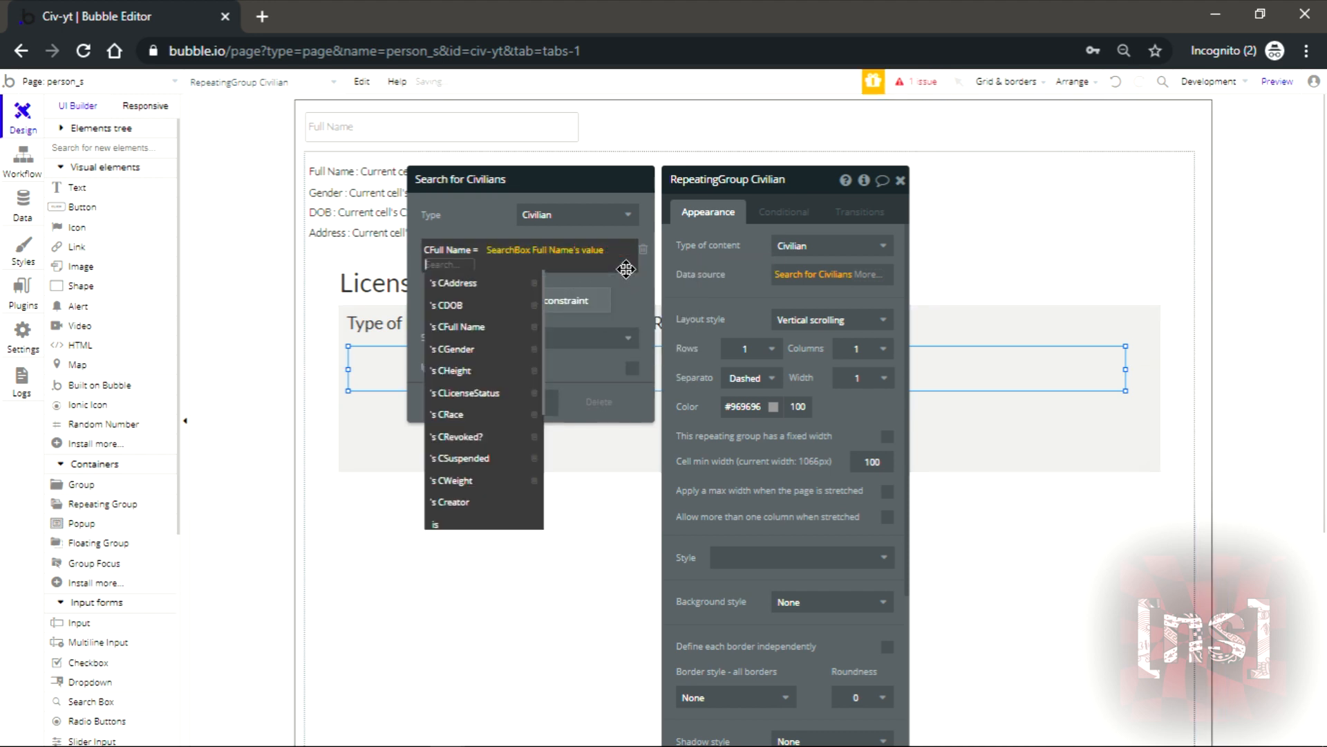
{"action": "left_click", "coordinate": [460, 326]}
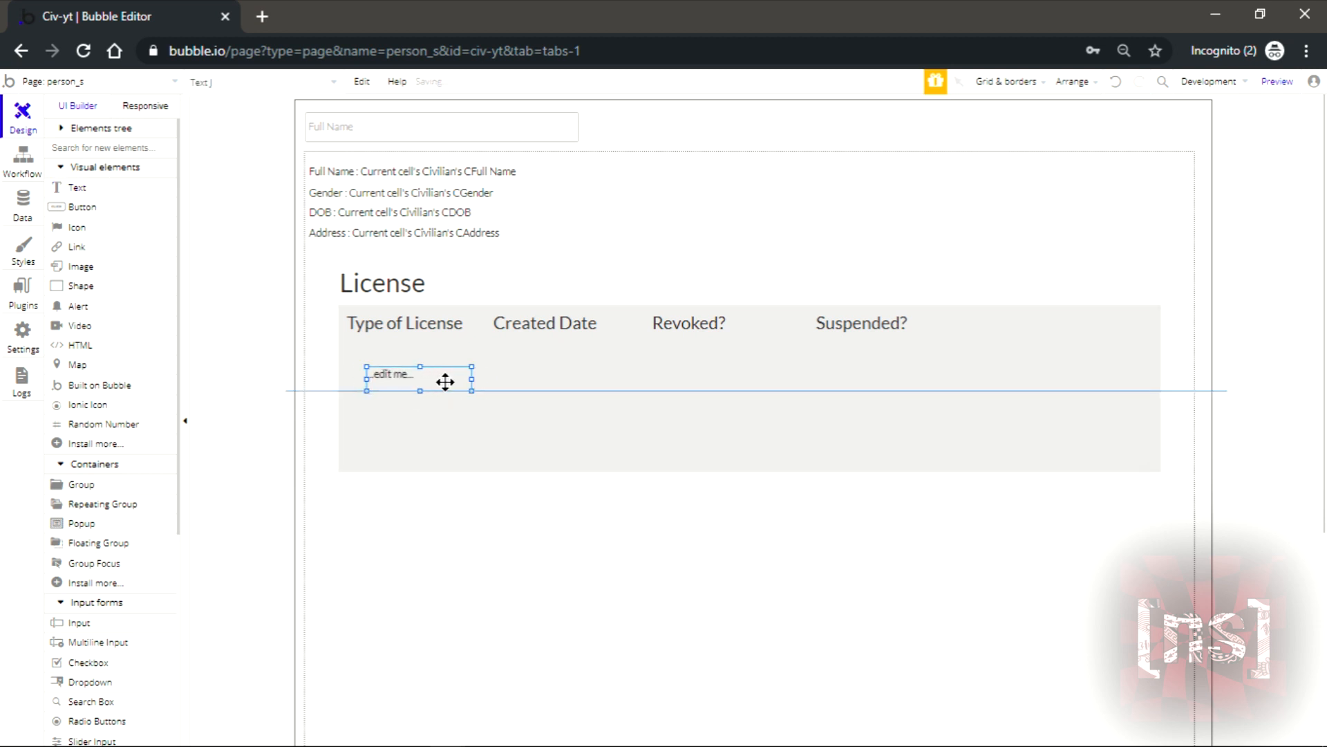
- Add a 'Driver's License' text label in the repeating group's row
{"action": "left_click_drag", "start_coordinate": [416, 374], "coordinate": [409, 358]}
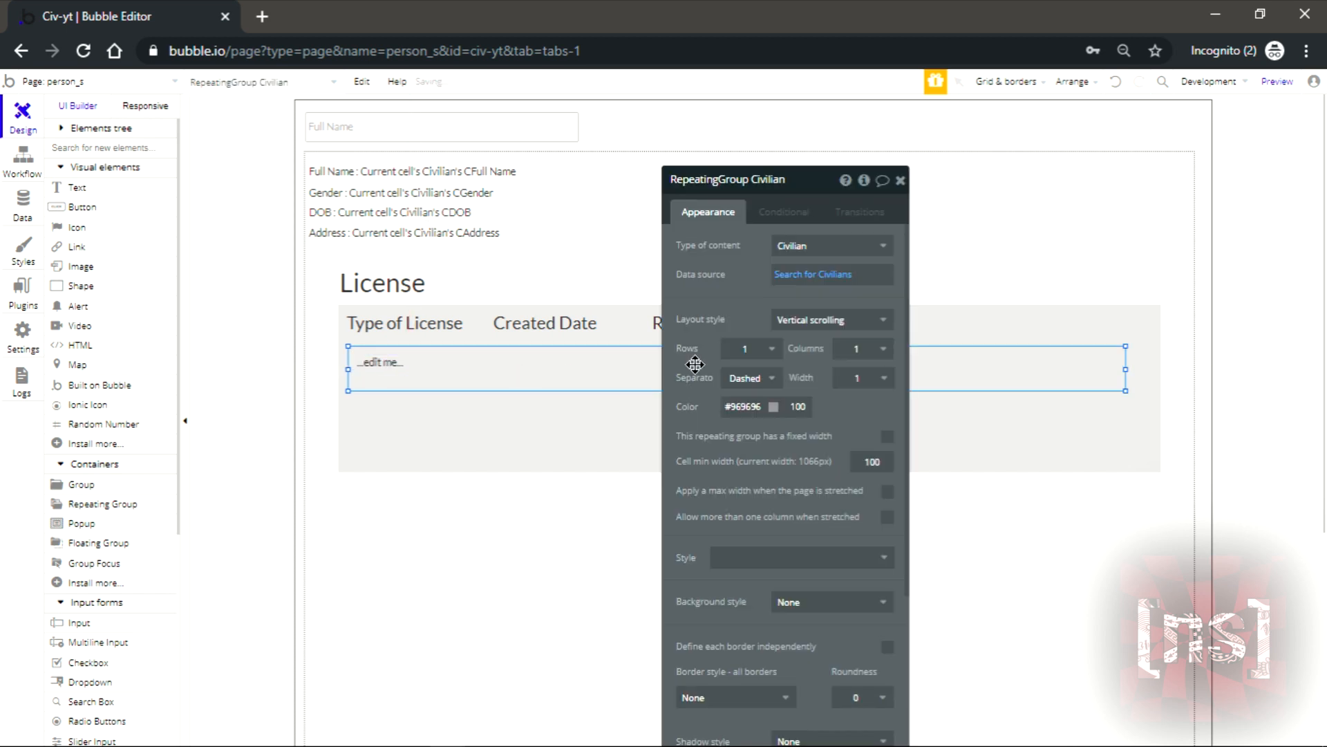
{"action": "left_click", "coordinate": [733, 599]}
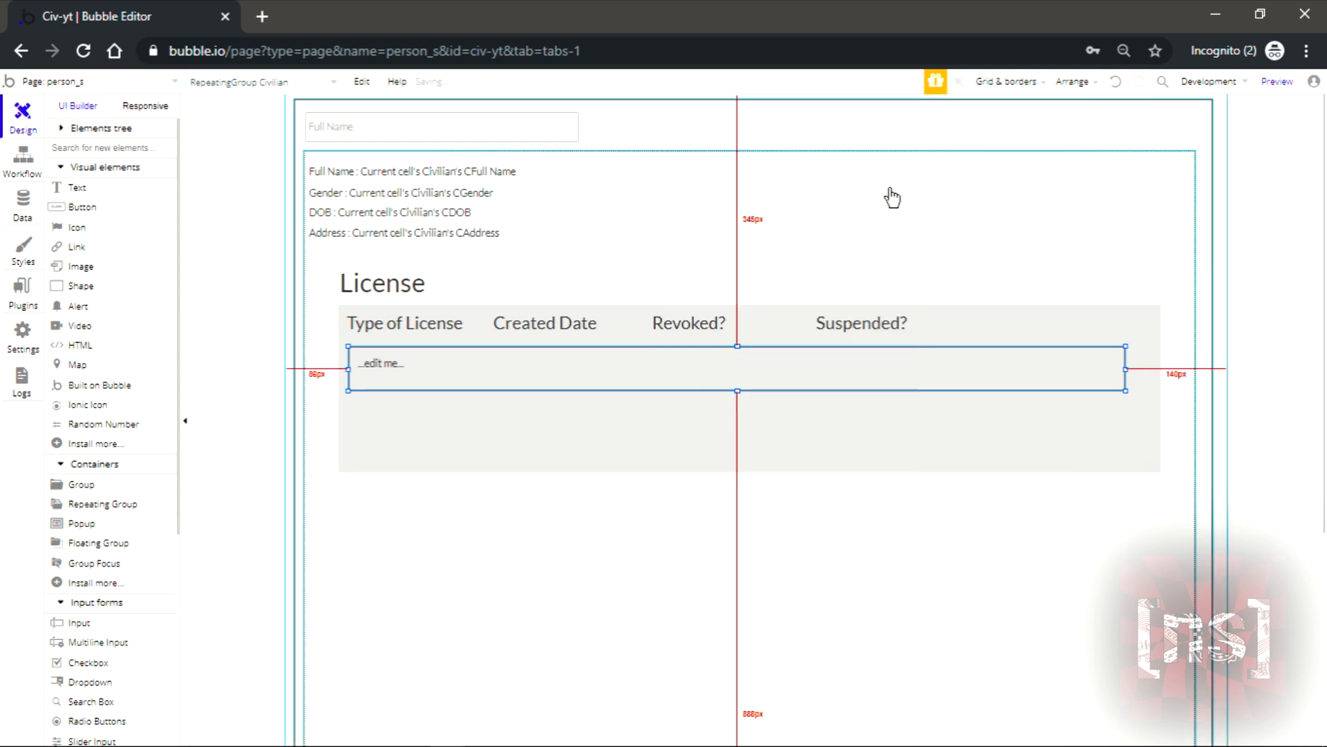
{"action": "left_click", "coordinate": [382, 362]}
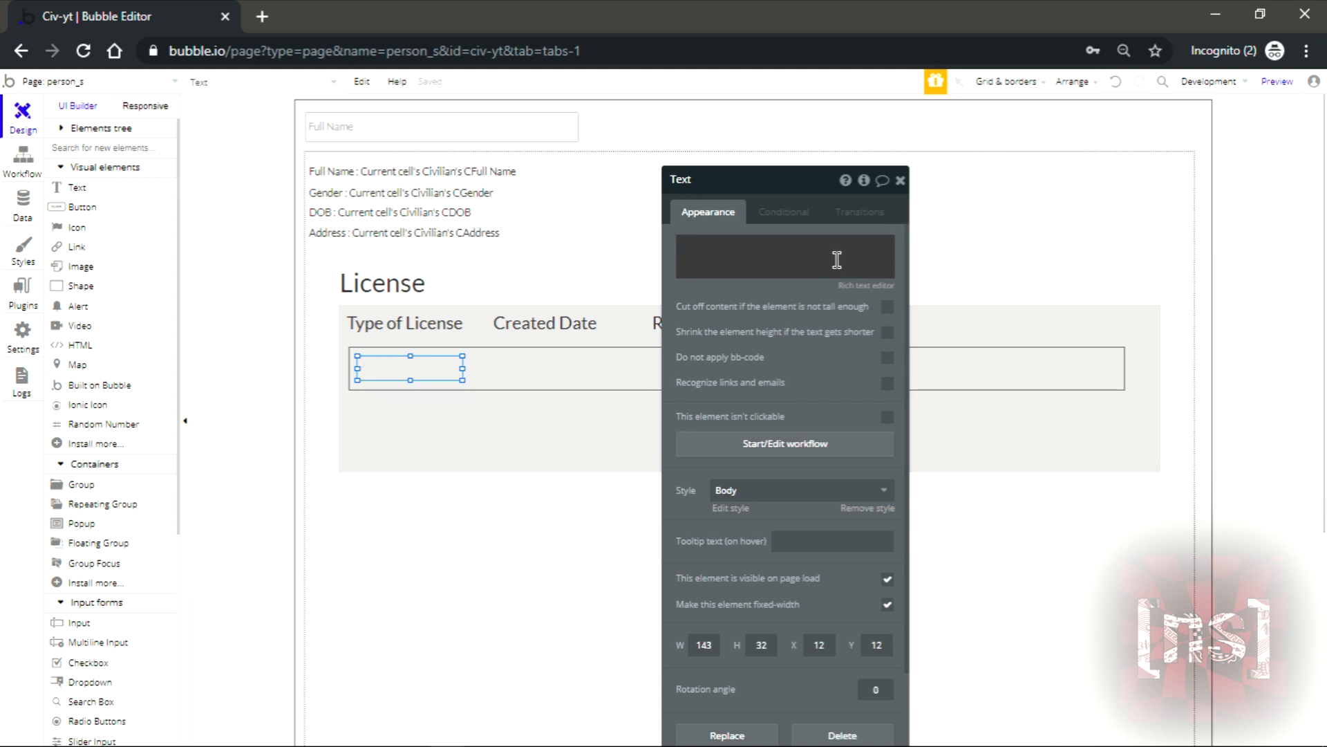
{"action": "type", "text": "Driver's License"}
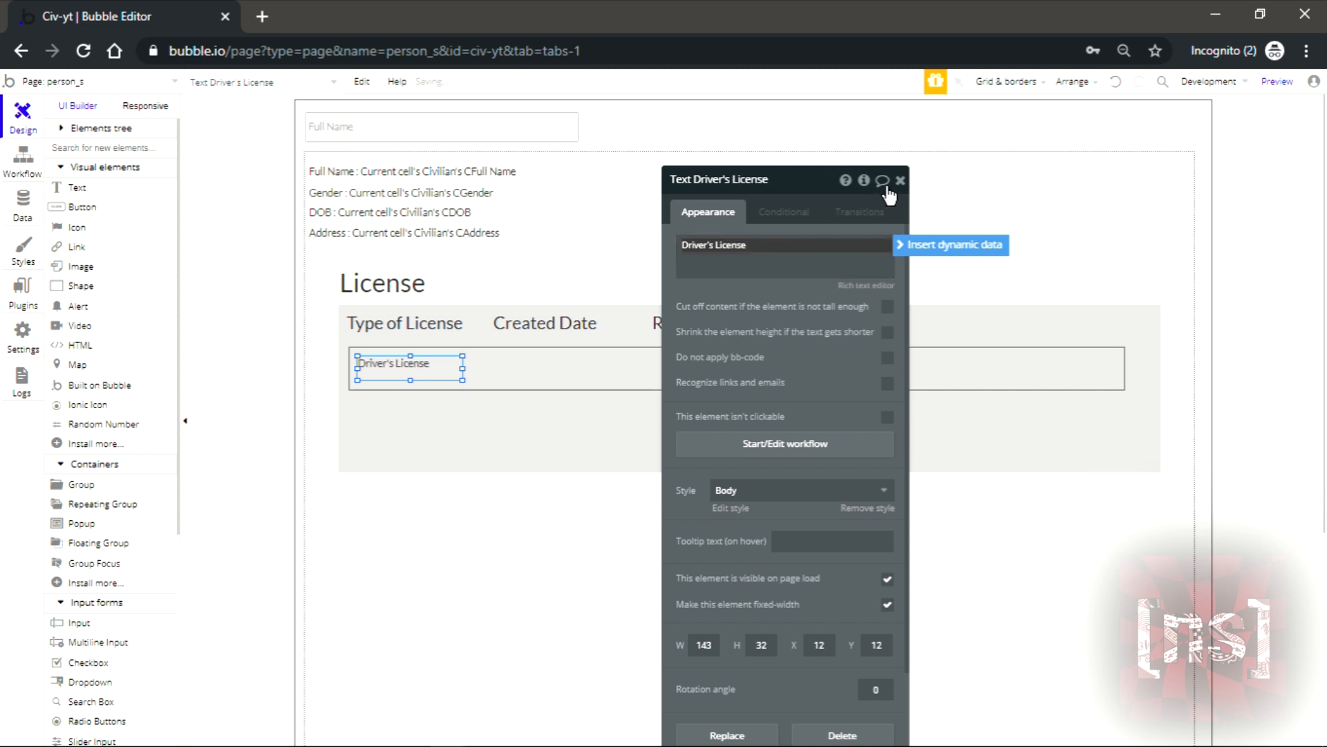
{"action": "left_click", "coordinate": [900, 179]}
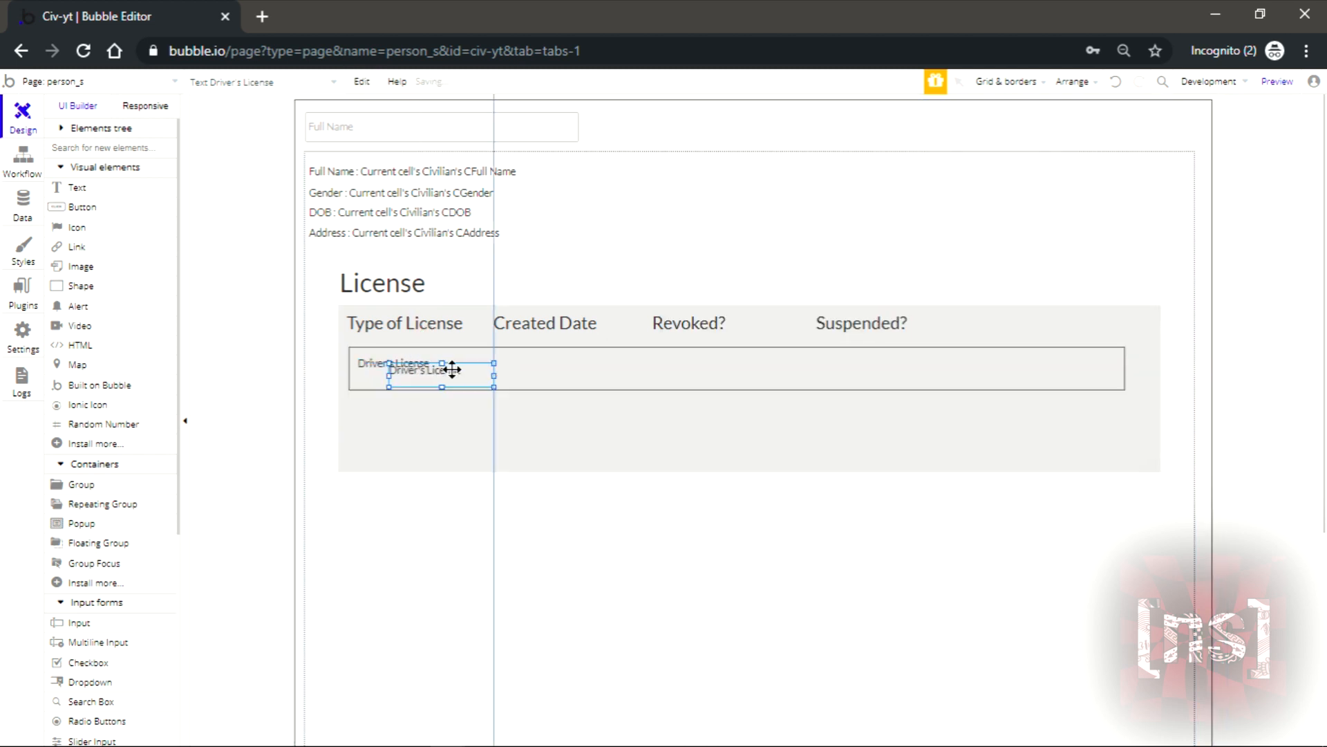
- Copy the label under Created Date, Revoked? and Suspended? showing current civilian's values
{"action": "left_click_drag", "start_coordinate": [423, 370], "coordinate": [542, 363]}
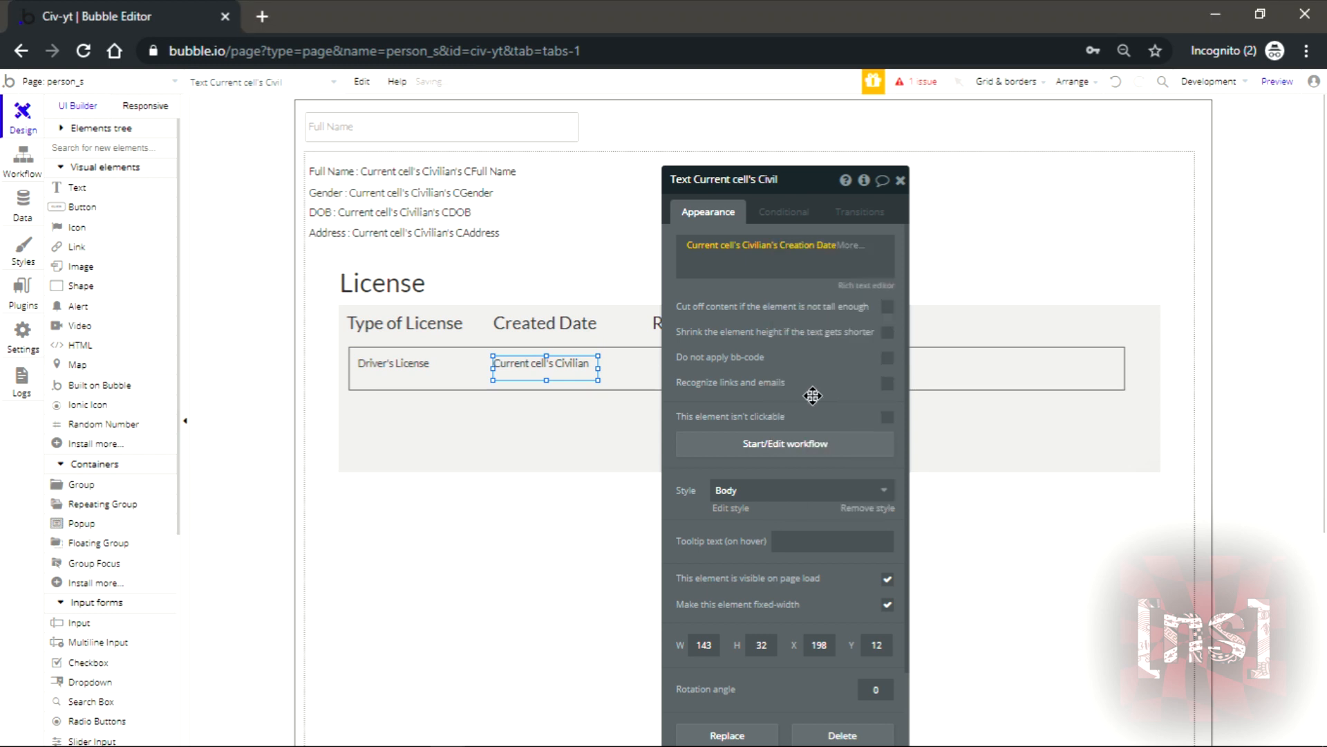
{"action": "left_click", "coordinate": [900, 180]}
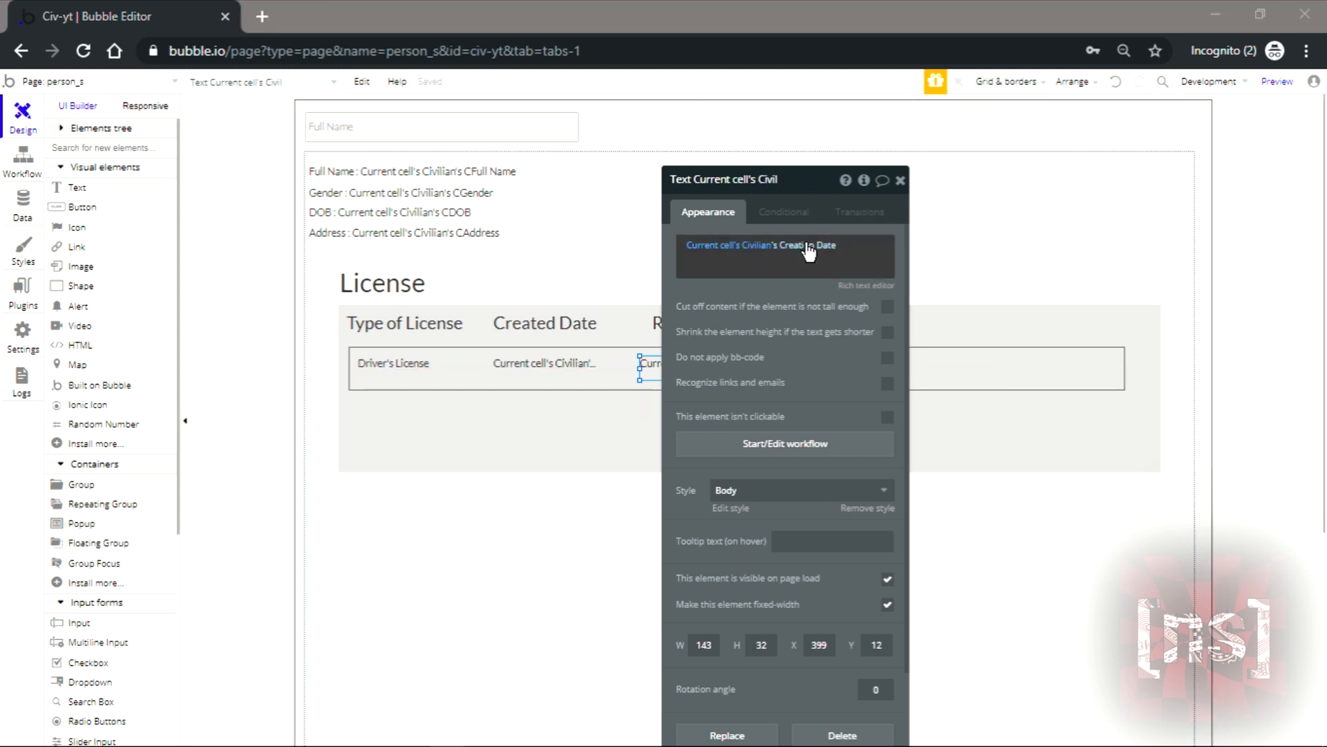
{"action": "left_click", "coordinate": [758, 245]}
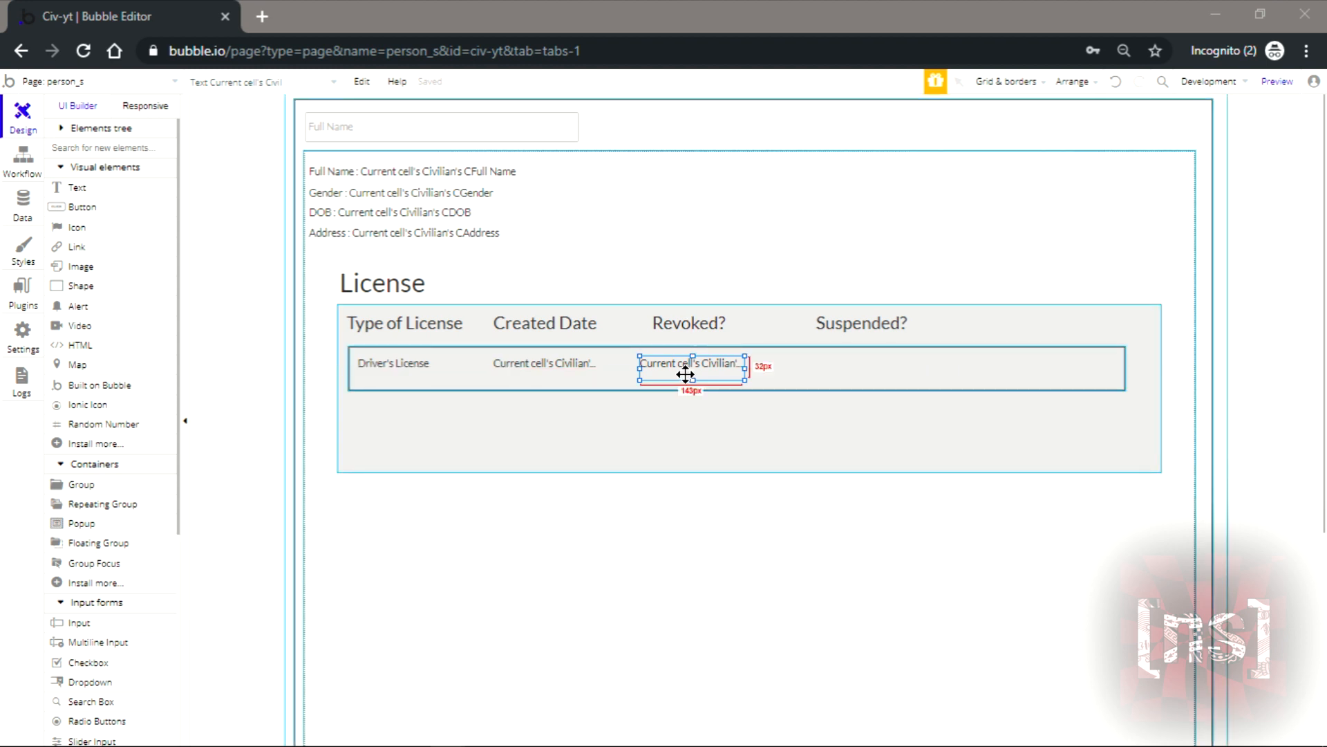
{"action": "left_click_drag", "start_coordinate": [693, 364], "coordinate": [828, 370]}
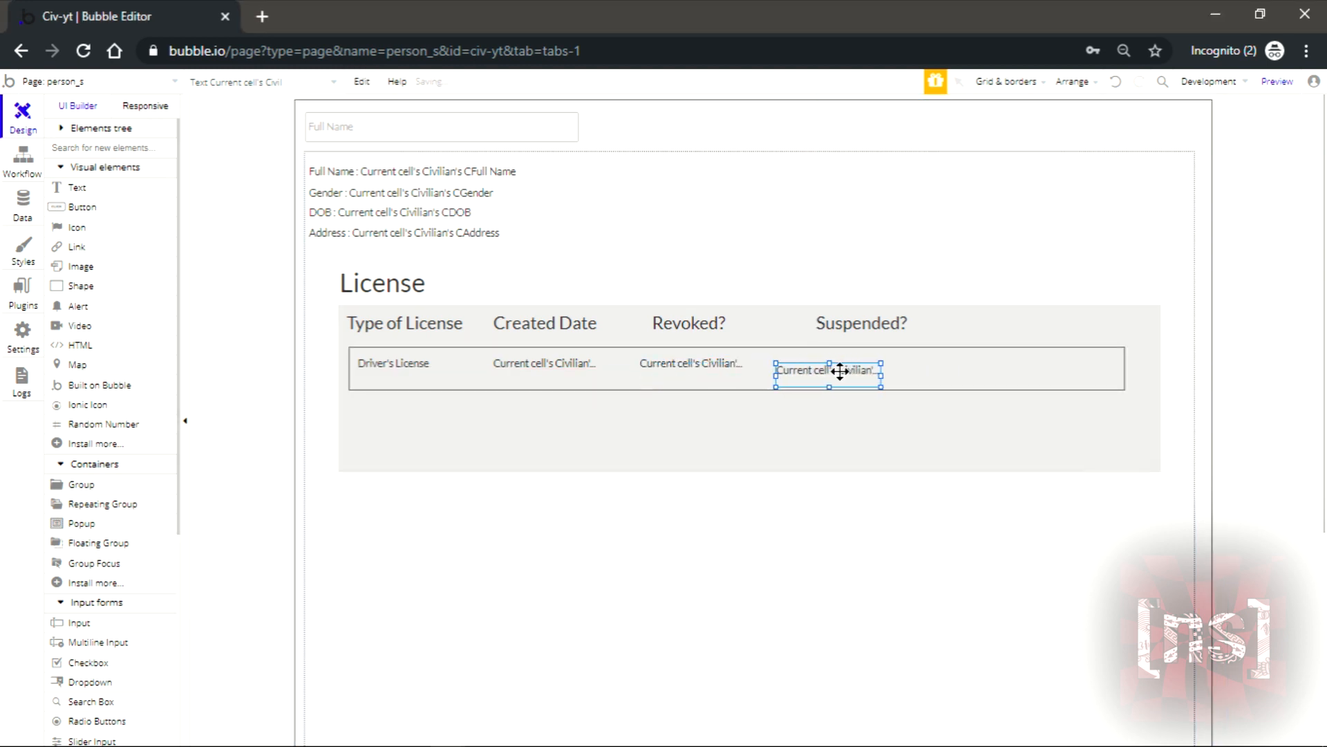
{"action": "left_click_drag", "start_coordinate": [829, 371], "coordinate": [861, 364]}
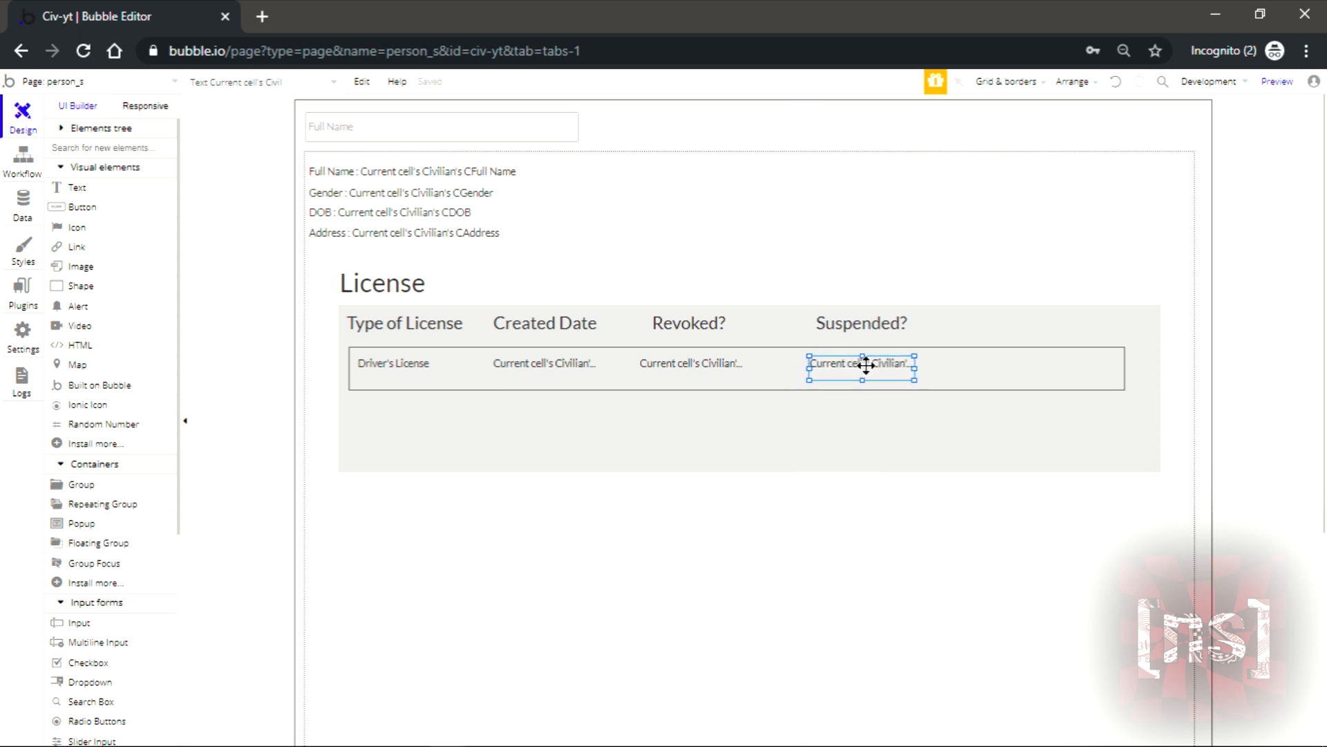
{"action": "double_click", "coordinate": [860, 363]}
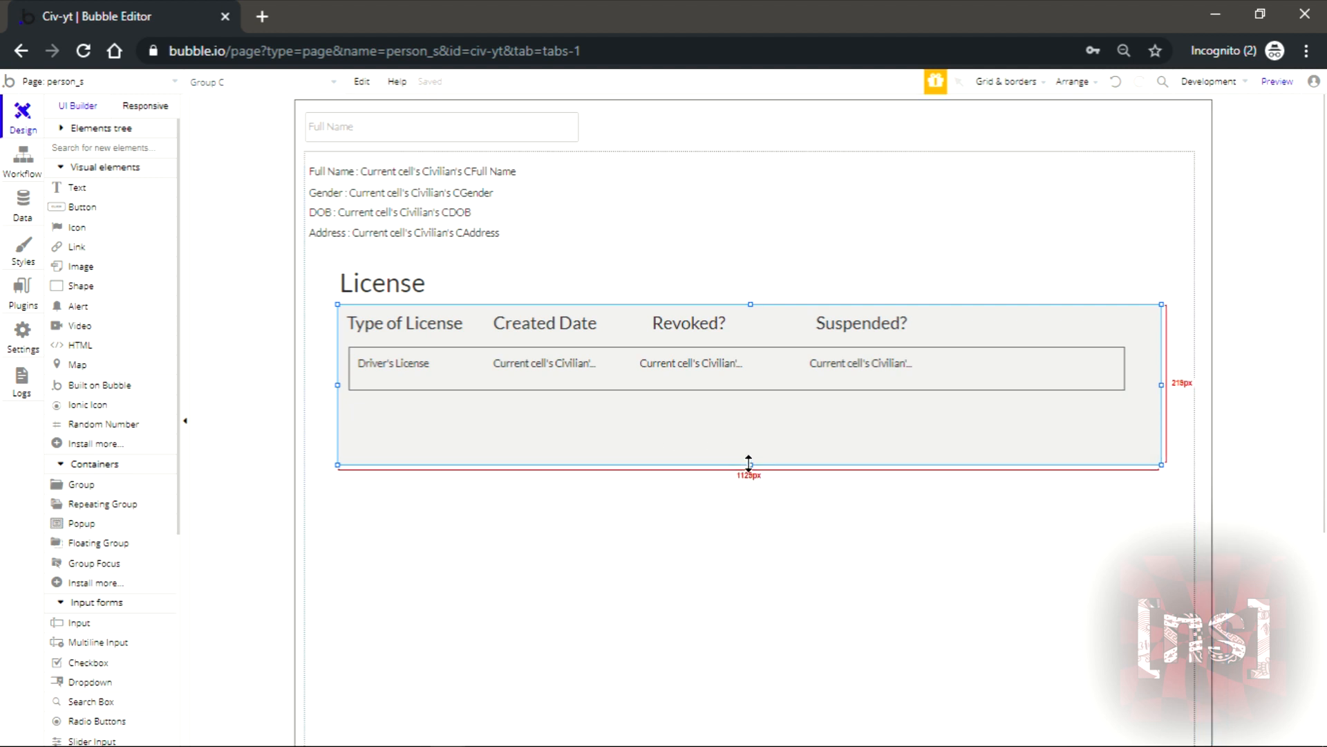
- Shorten the License group and reshape the copied section's inner list into a taller box
{"action": "left_click_drag", "start_coordinate": [749, 463], "coordinate": [748, 423]}
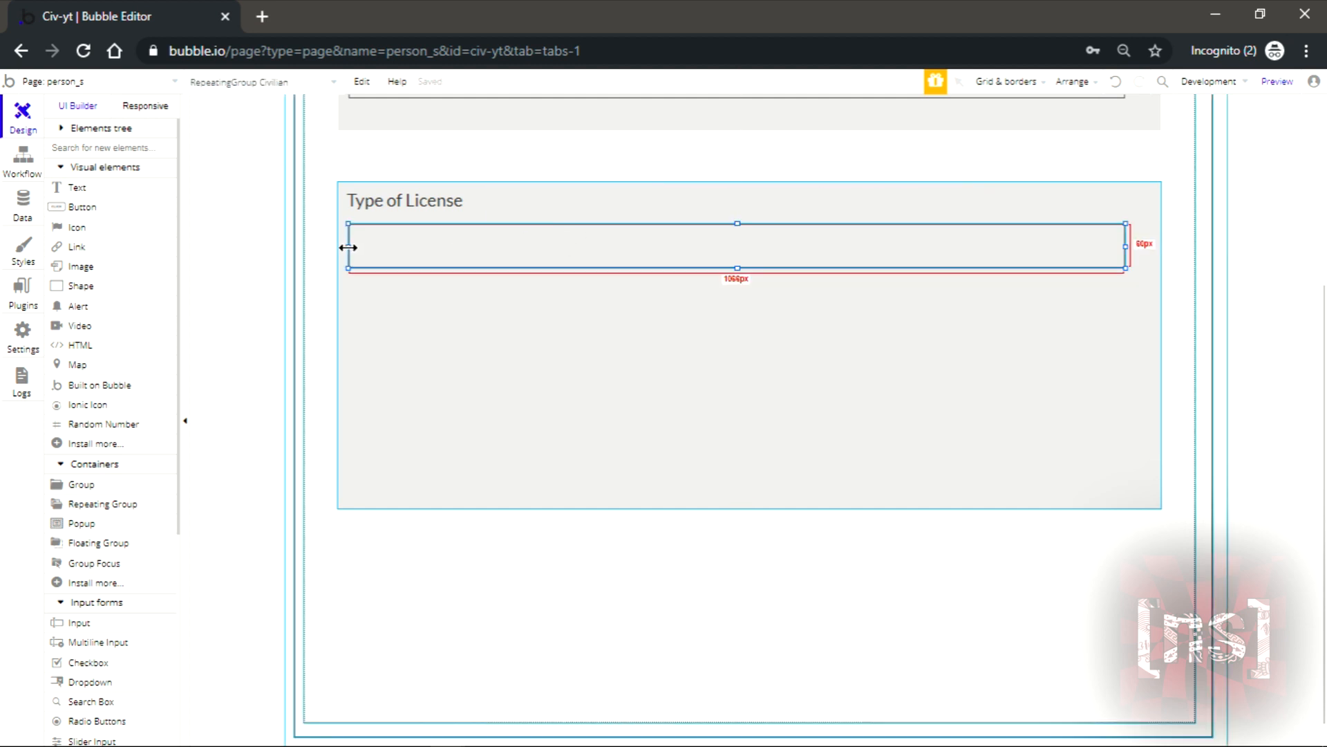
{"action": "left_click_drag", "start_coordinate": [1126, 267], "coordinate": [1125, 402]}
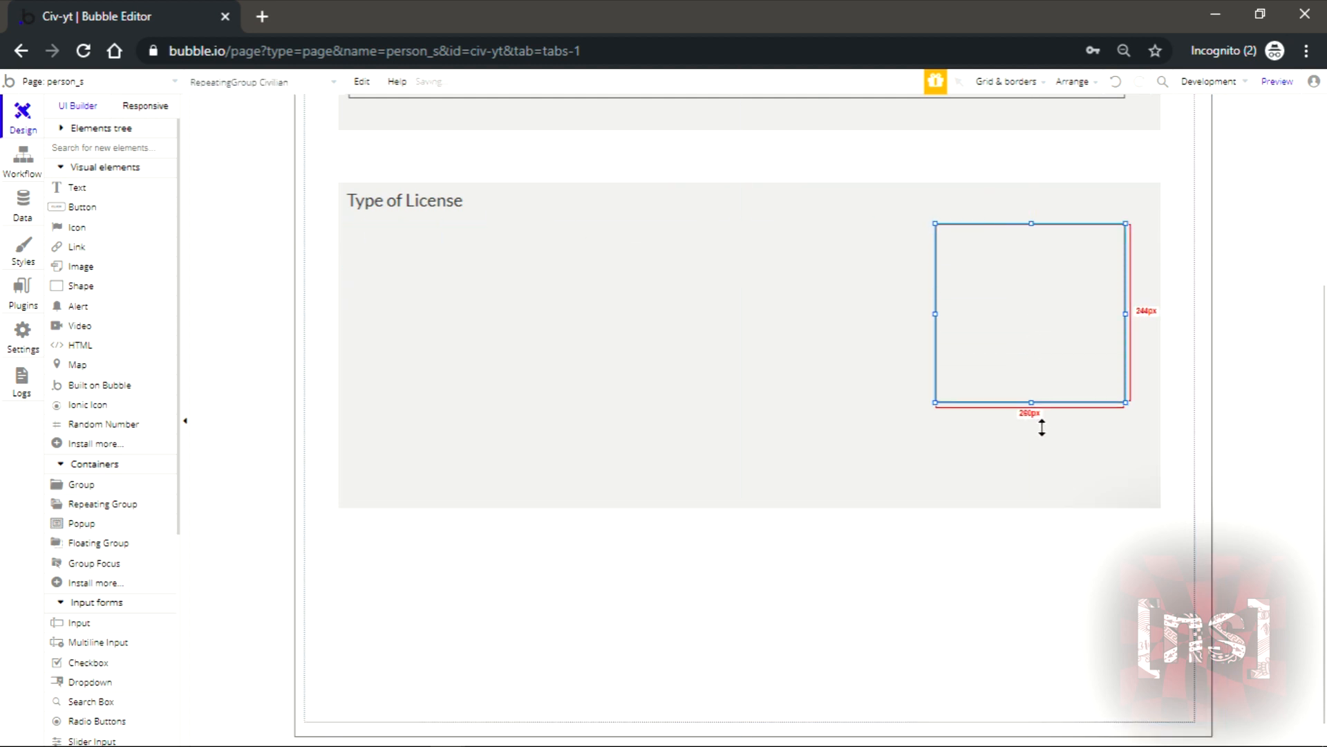
{"action": "left_click_drag", "start_coordinate": [1031, 402], "coordinate": [1031, 396]}
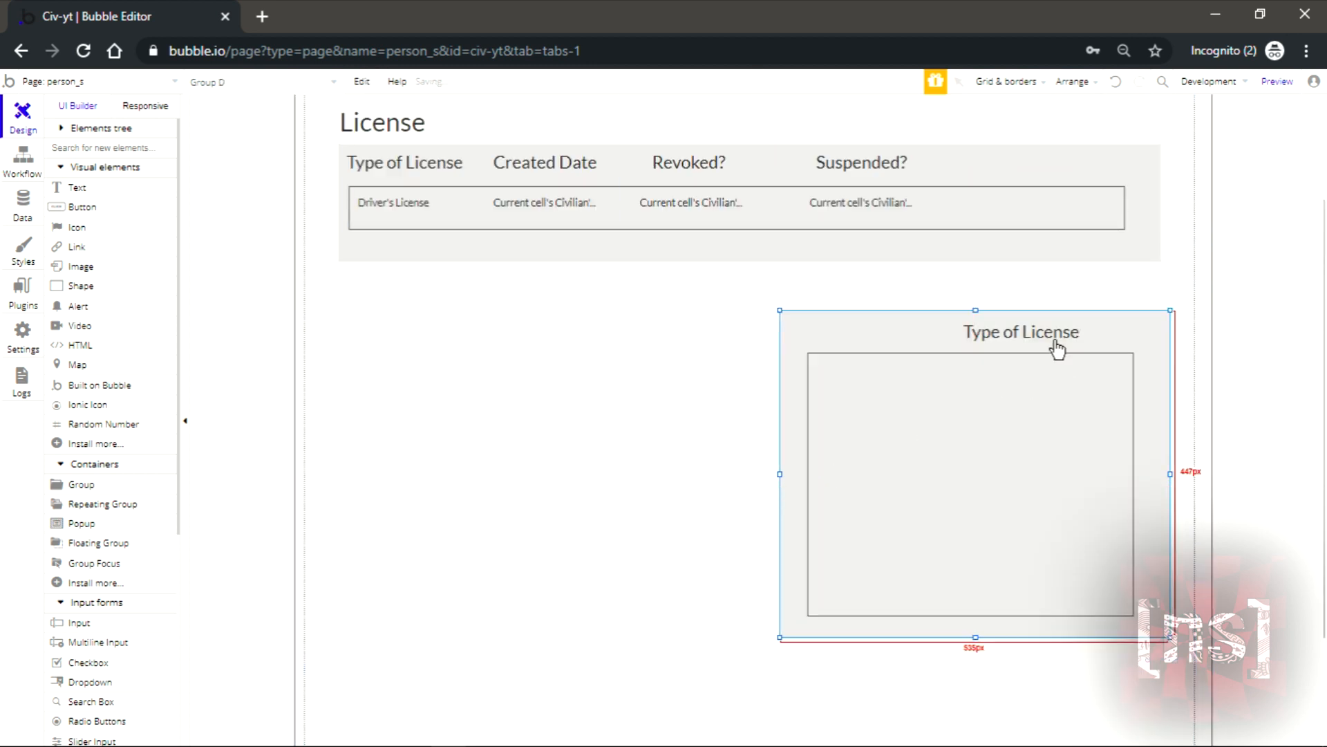
- Rename the copied heading to 'Firearm' and centre it horizontally over its list
{"action": "left_click", "coordinate": [1021, 330]}
{"action": "type", "text": "Firearm"}
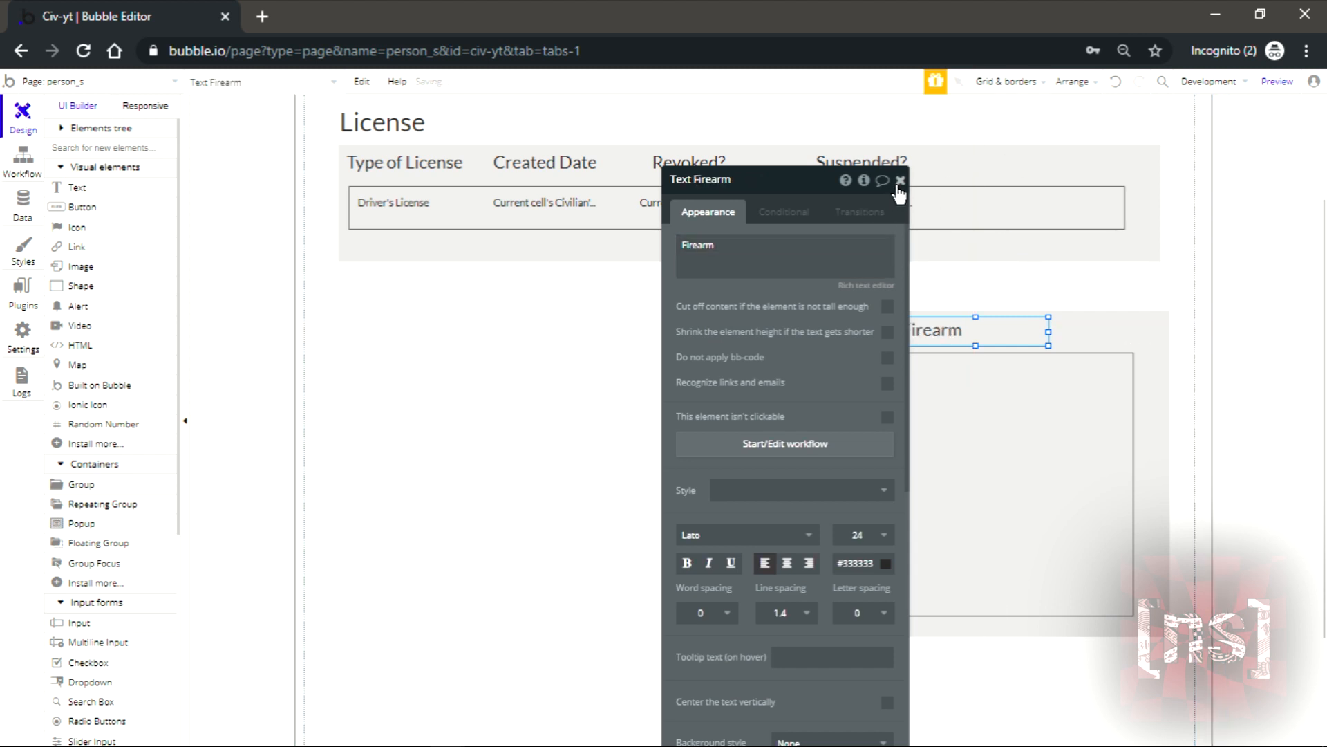
{"action": "left_click", "coordinate": [900, 179]}
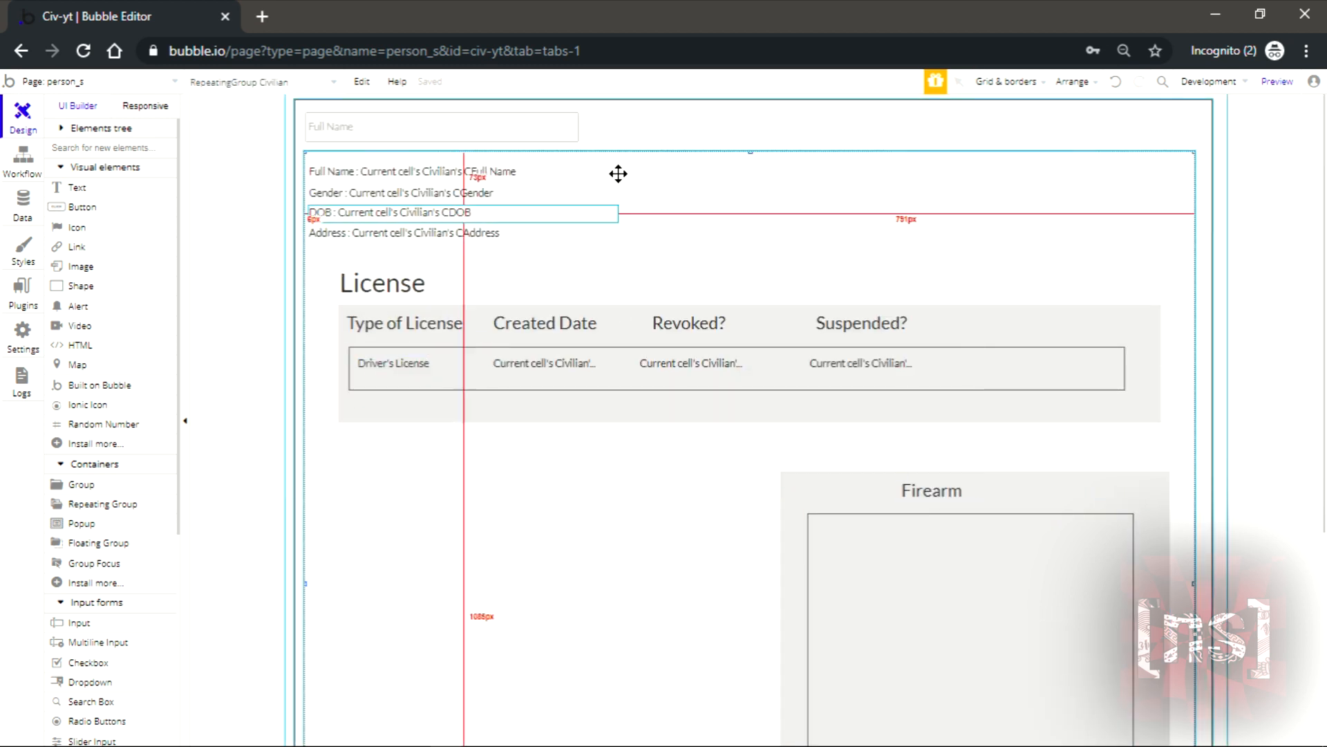
{"action": "left_click", "coordinate": [470, 373]}
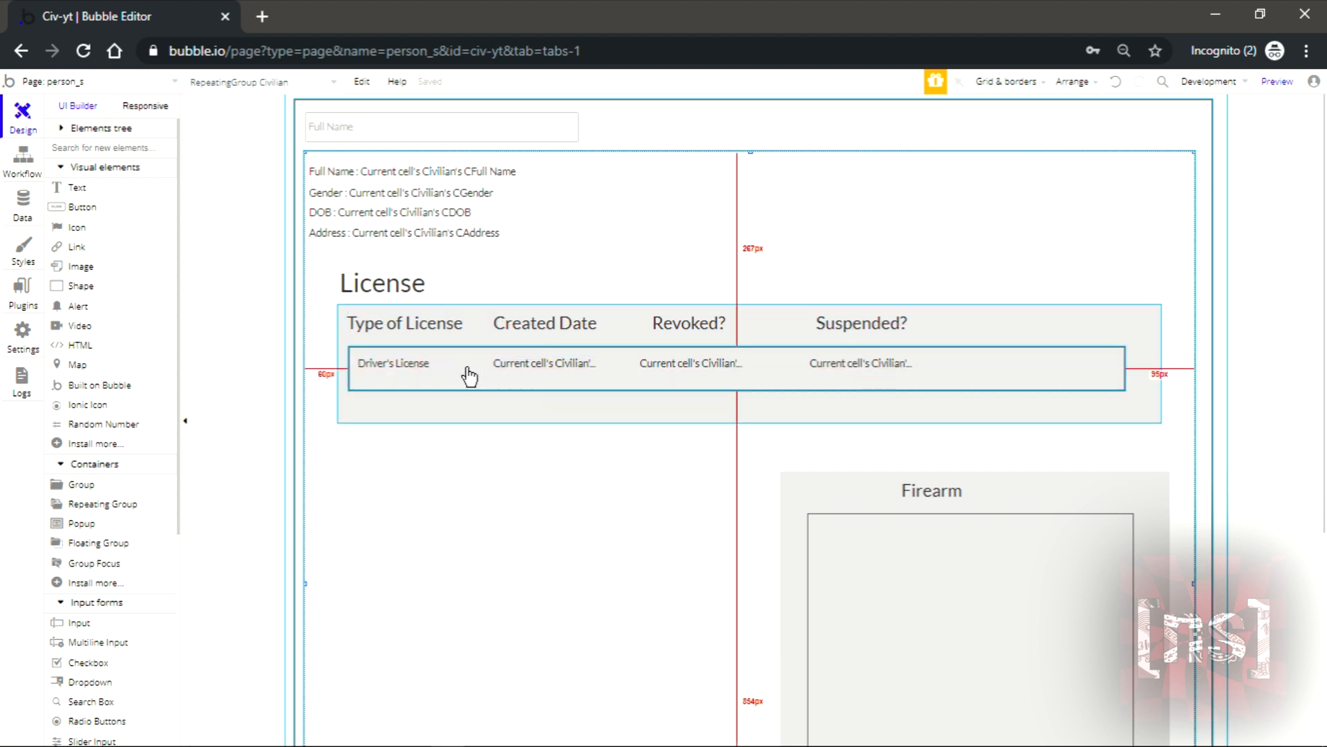
{"action": "left_click", "coordinate": [470, 372]}
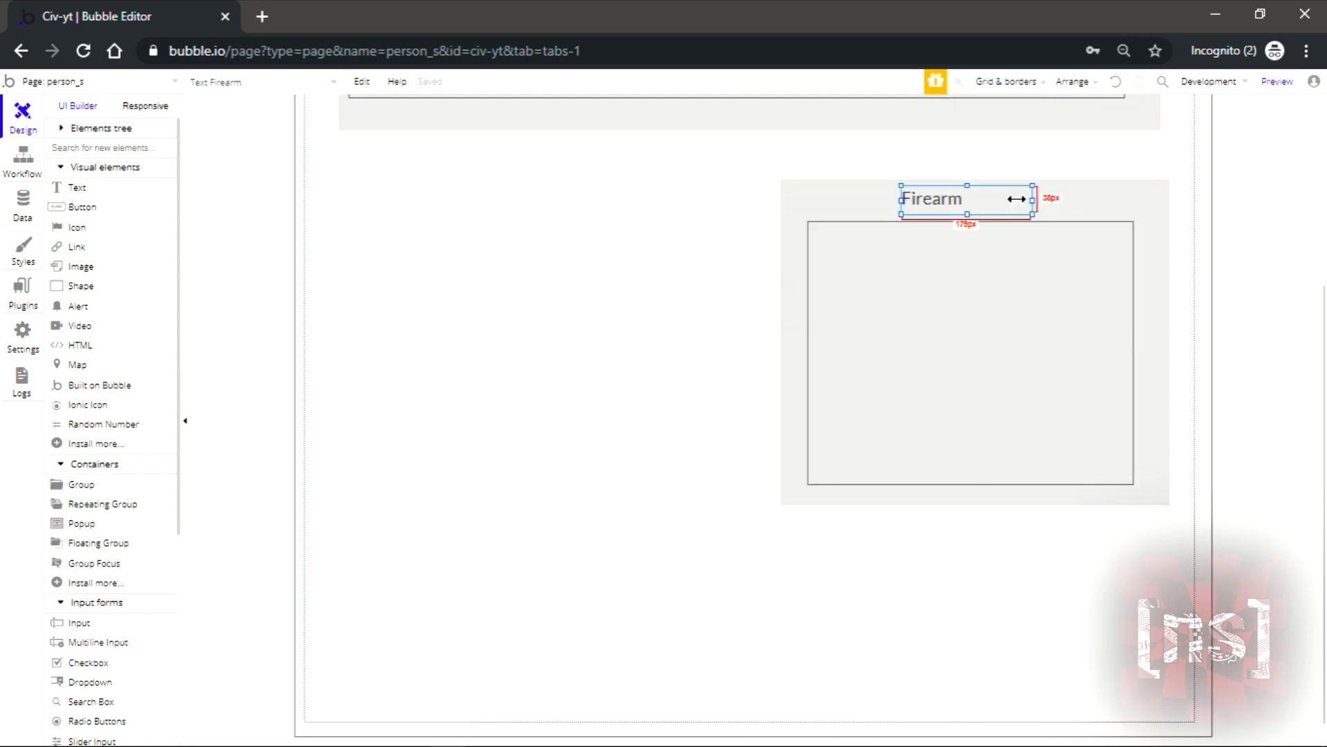
{"action": "right_click", "coordinate": [931, 198]}
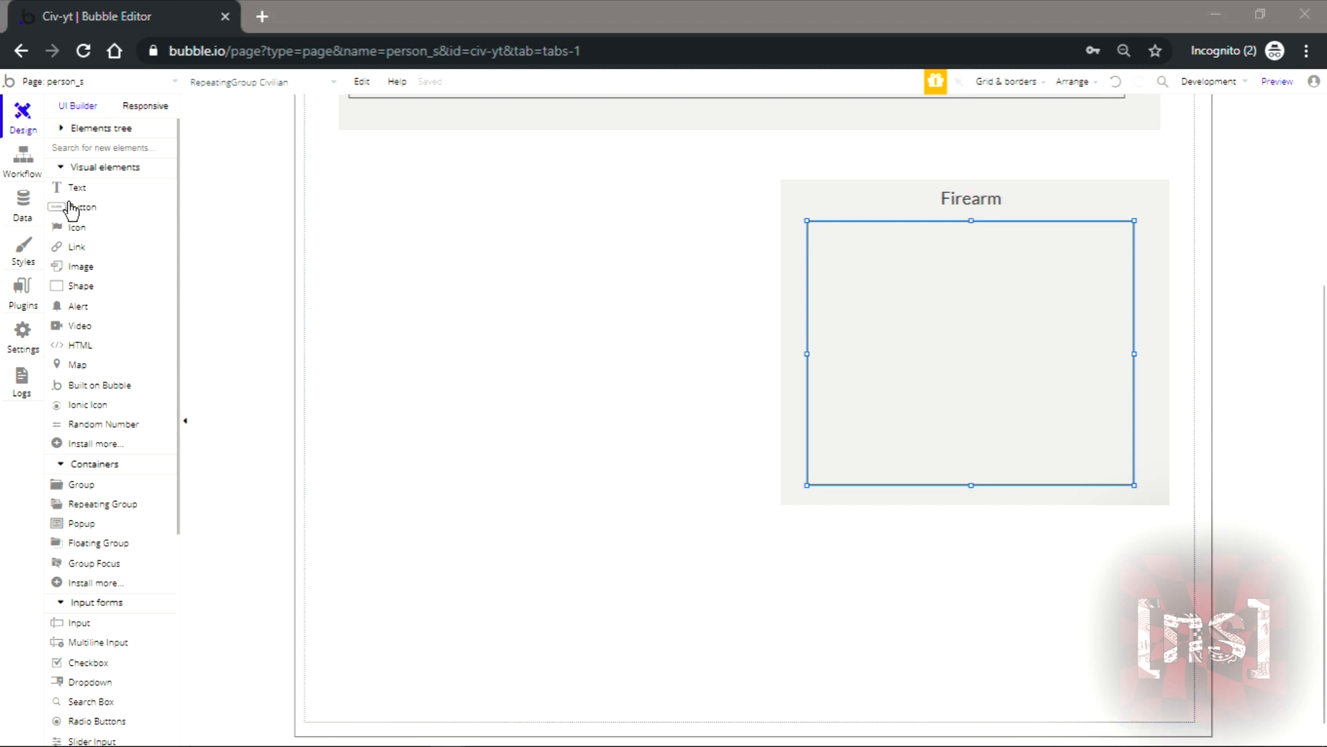
- Add a current-cell text in the row and set the list's content type to Firearm
{"action": "left_click_drag", "start_coordinate": [909, 230], "coordinate": [1033, 255]}
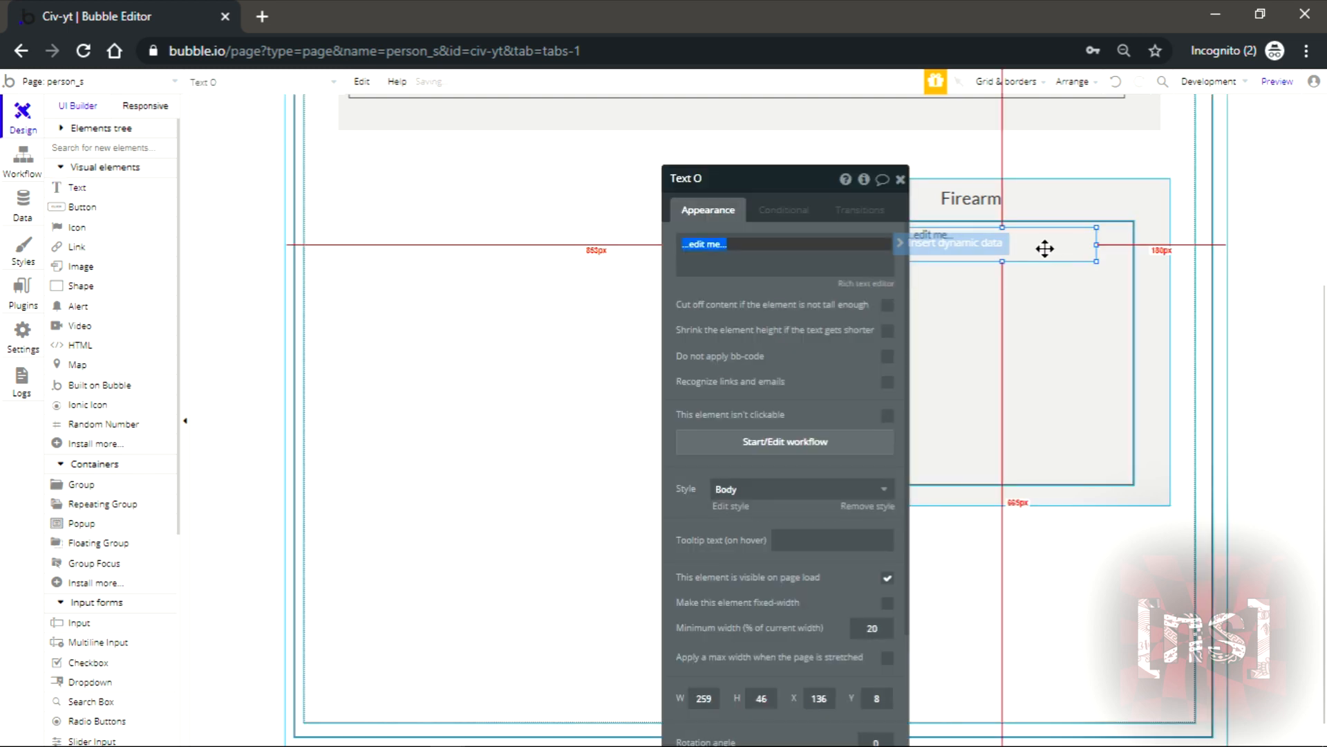
{"action": "left_click", "coordinate": [956, 243]}
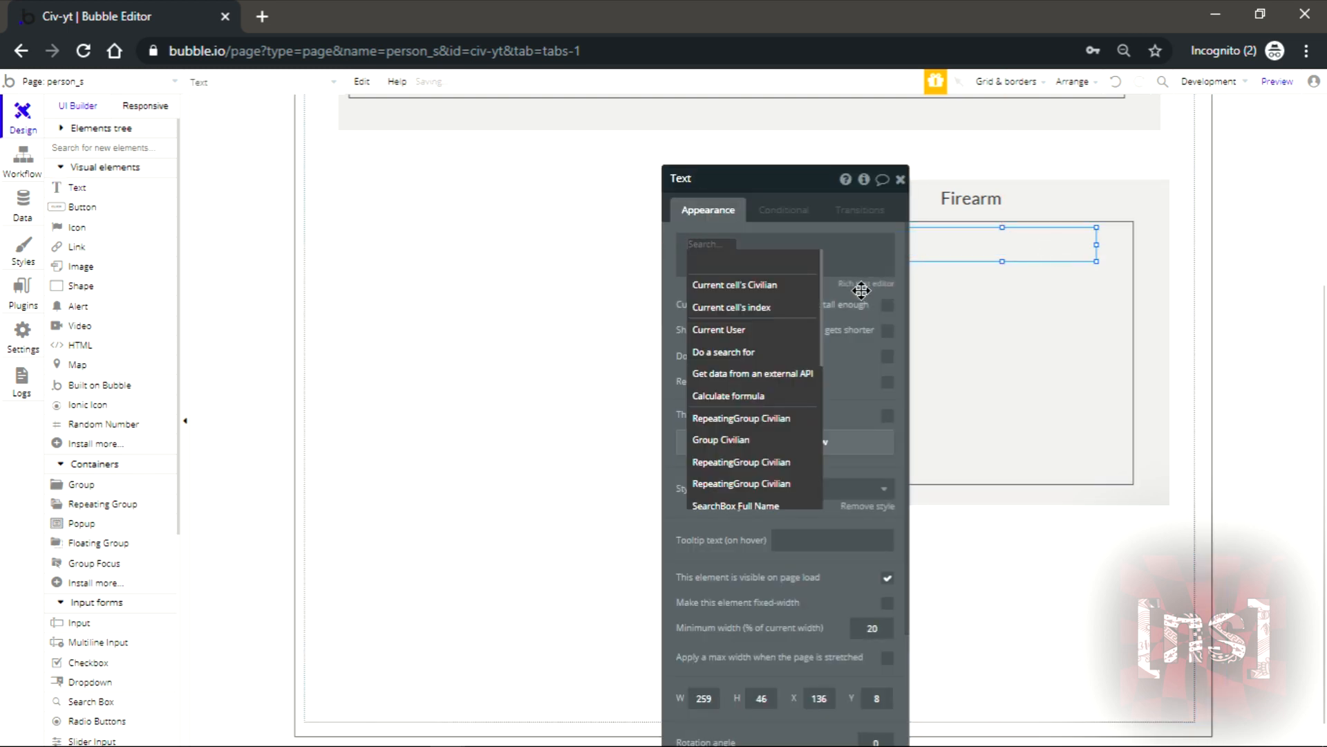
{"action": "left_click", "coordinate": [734, 285]}
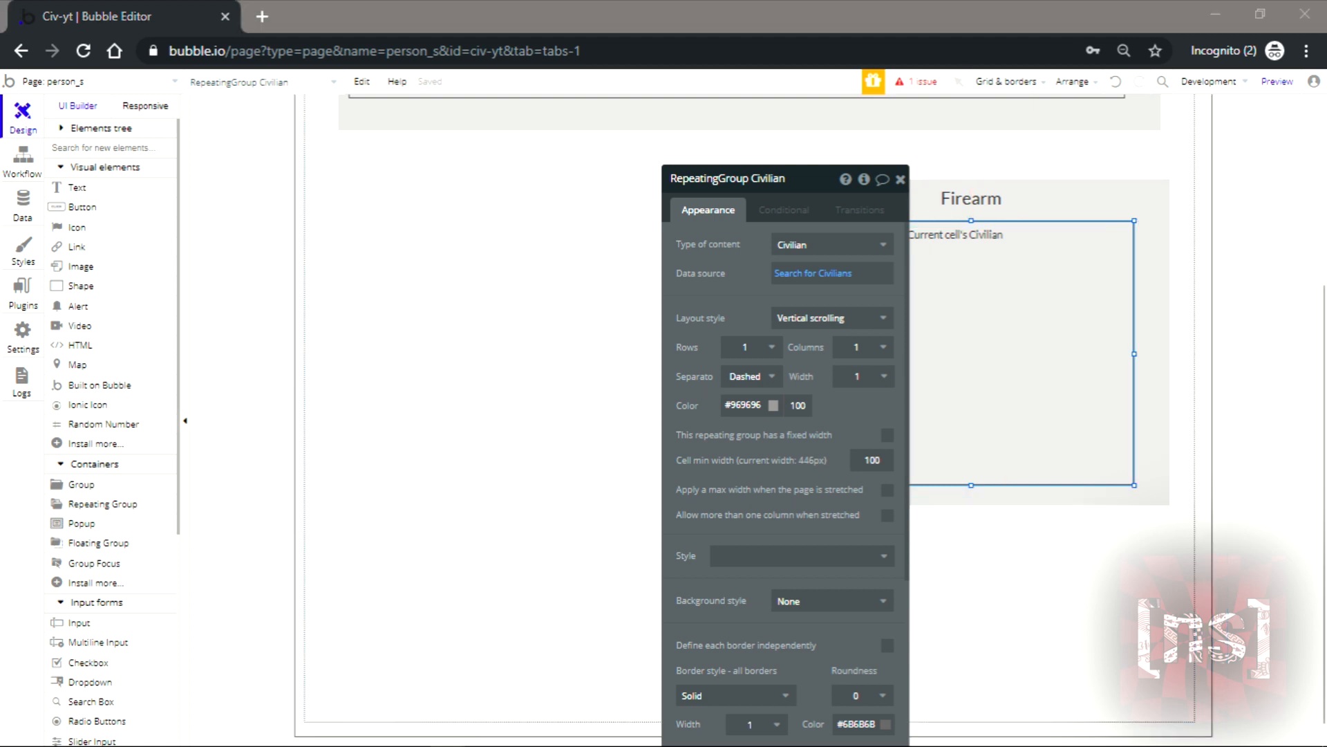
{"action": "left_click", "coordinate": [831, 244]}
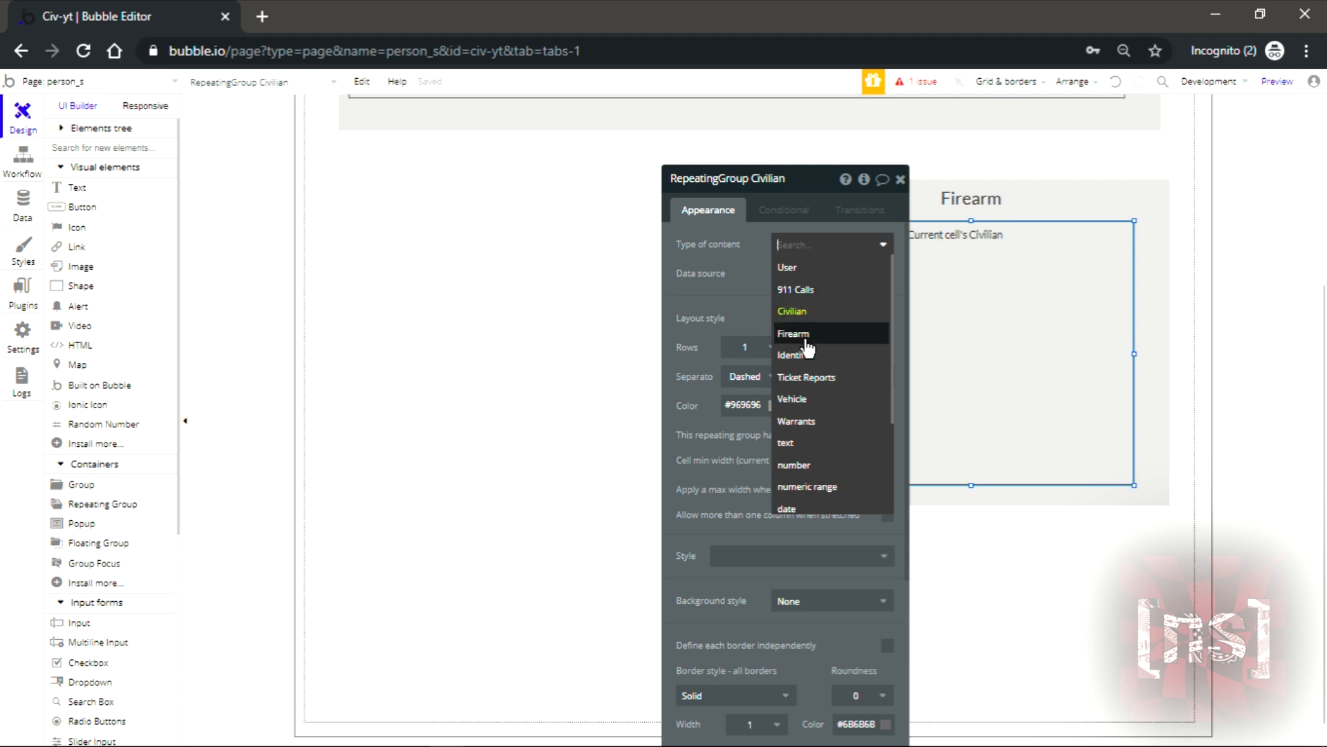
{"action": "left_click", "coordinate": [793, 333]}
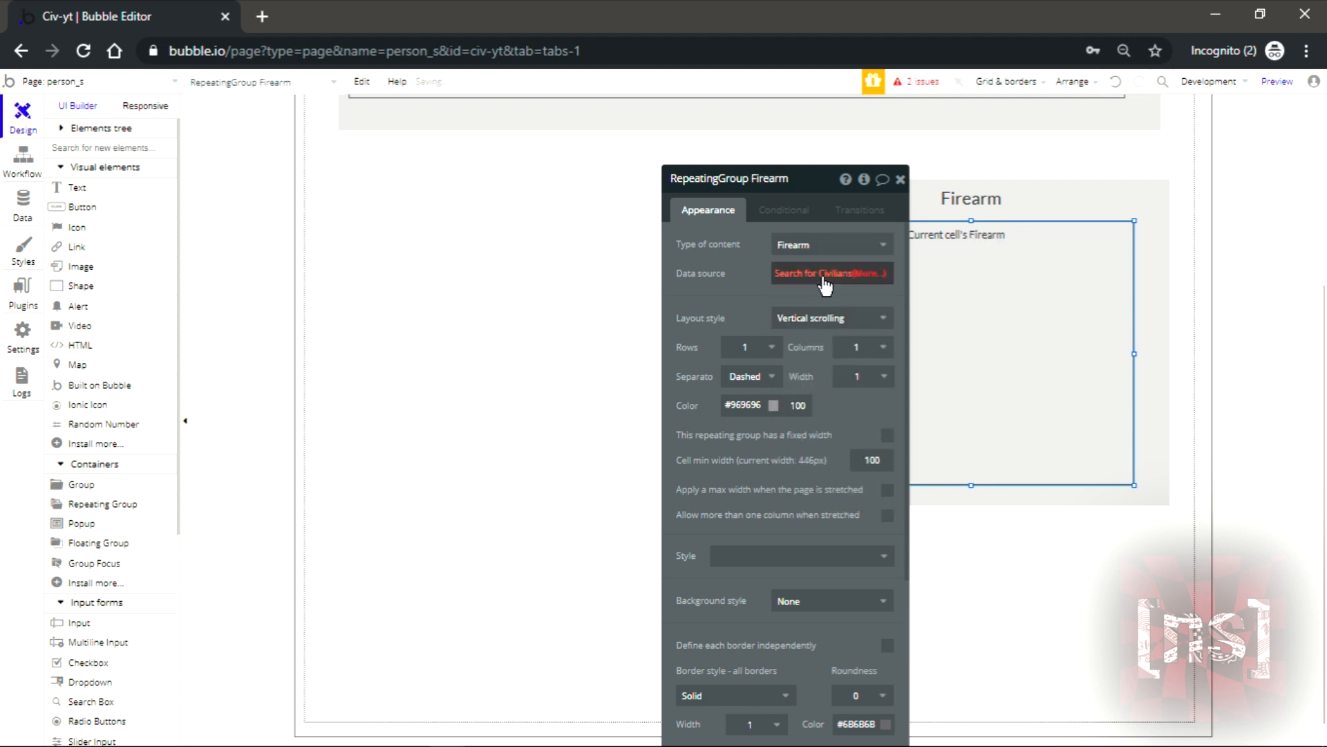
- Search Firearms where Owner = SearchBox Full Name's value as the data source
{"action": "left_click", "coordinate": [830, 272]}
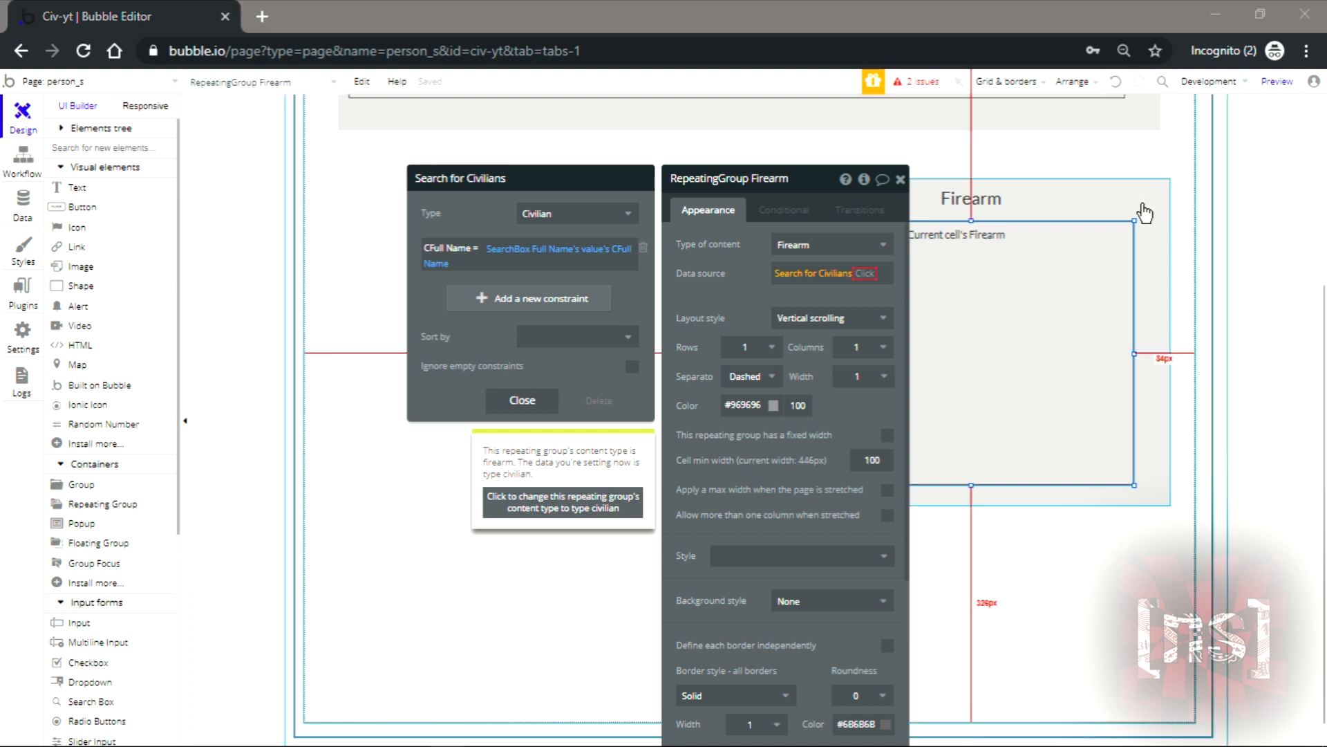
{"action": "left_click", "coordinate": [575, 213]}
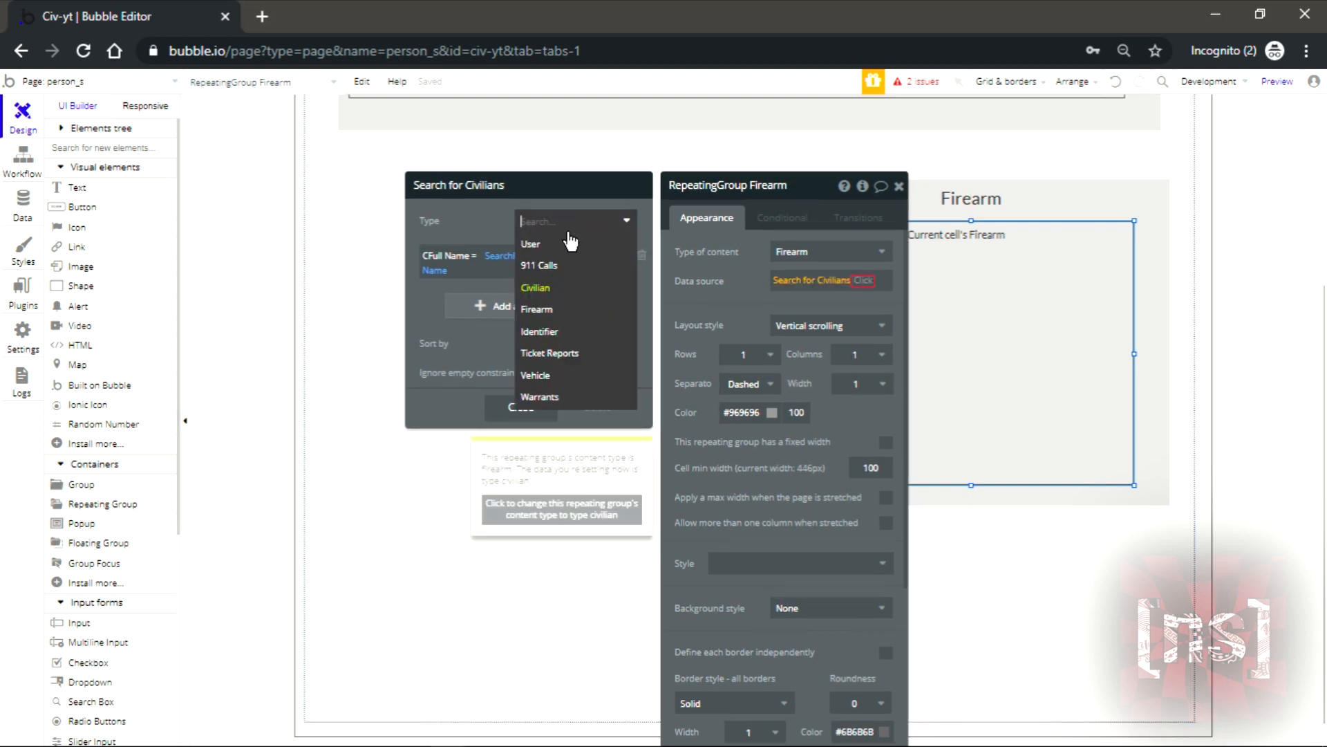
{"action": "left_click", "coordinate": [537, 309]}
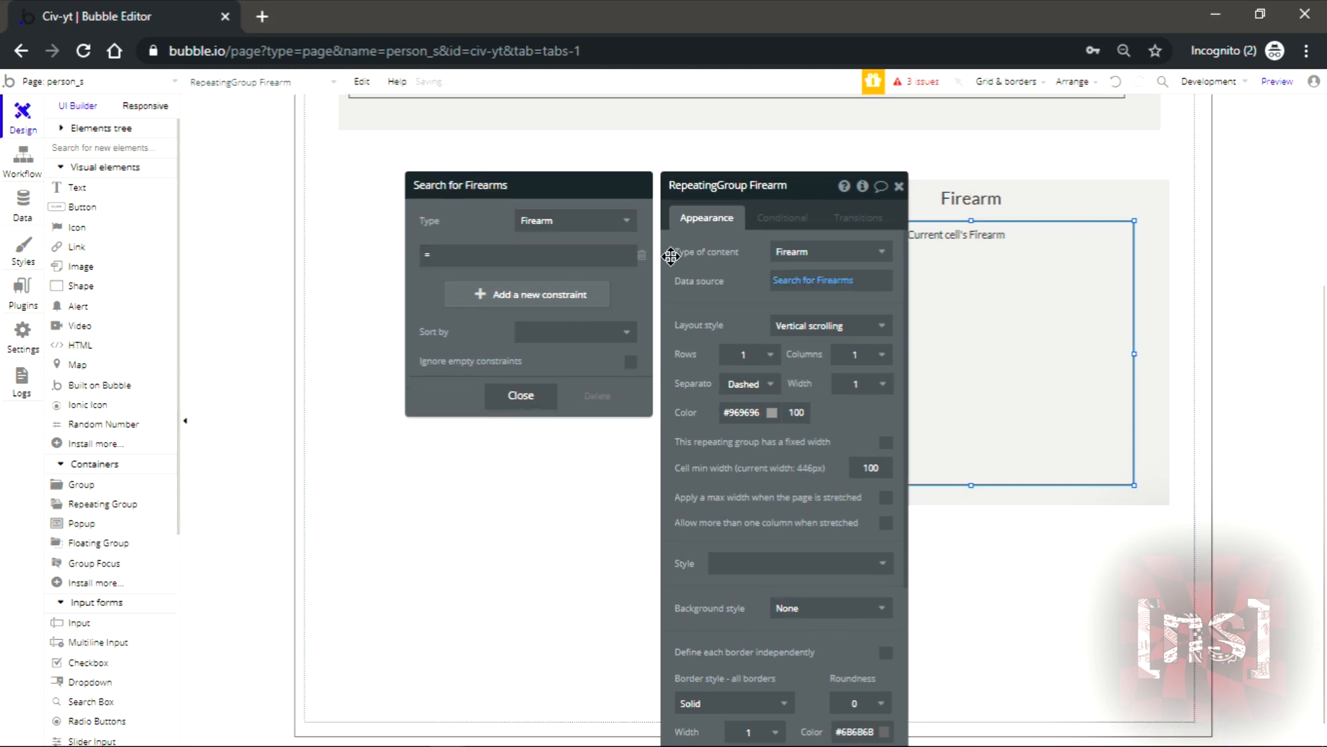
{"action": "left_click", "coordinate": [526, 254]}
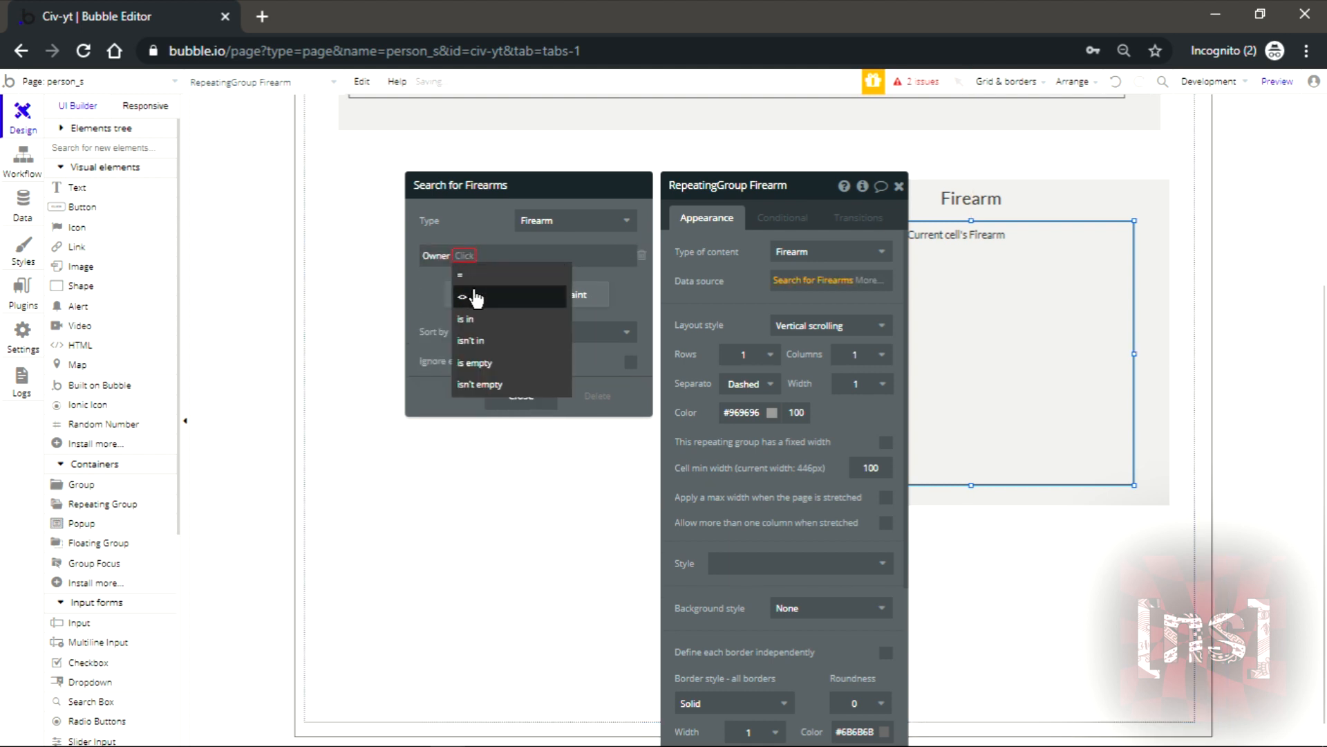
{"action": "left_click", "coordinate": [462, 275]}
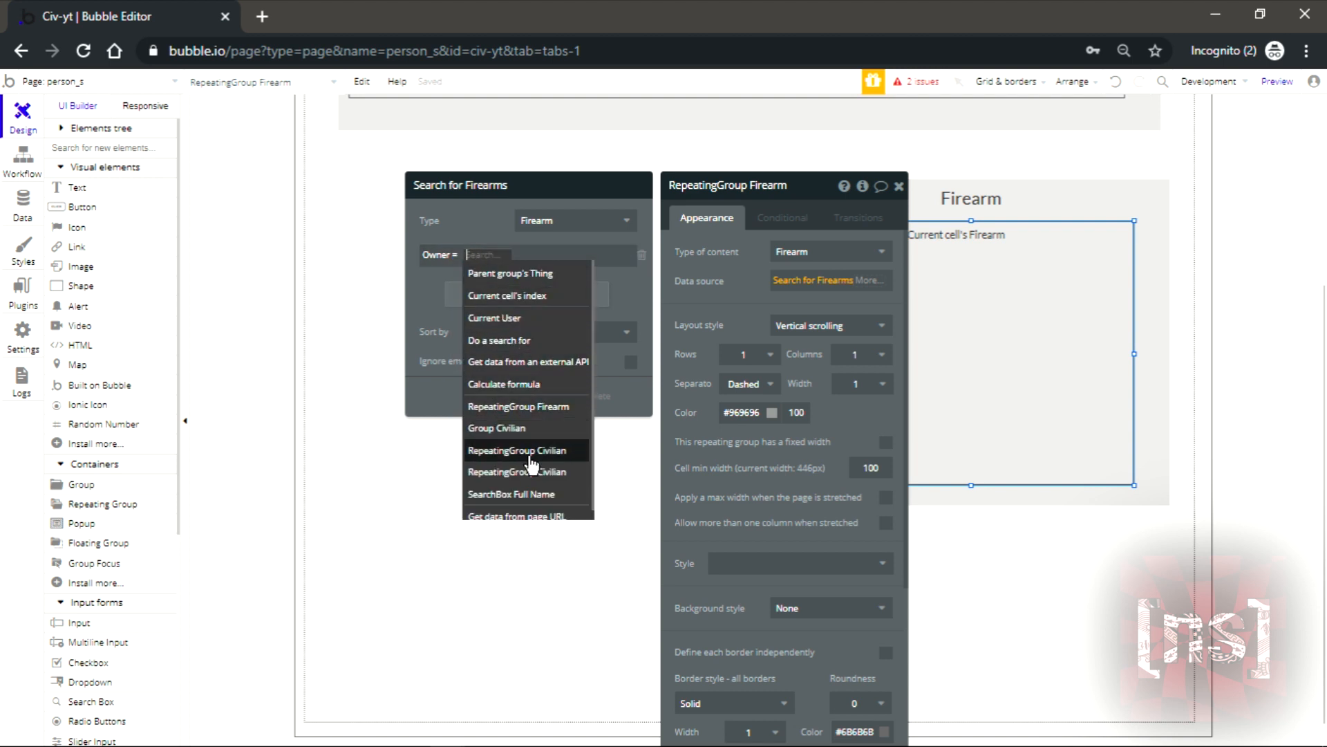
{"action": "left_click", "coordinate": [511, 494]}
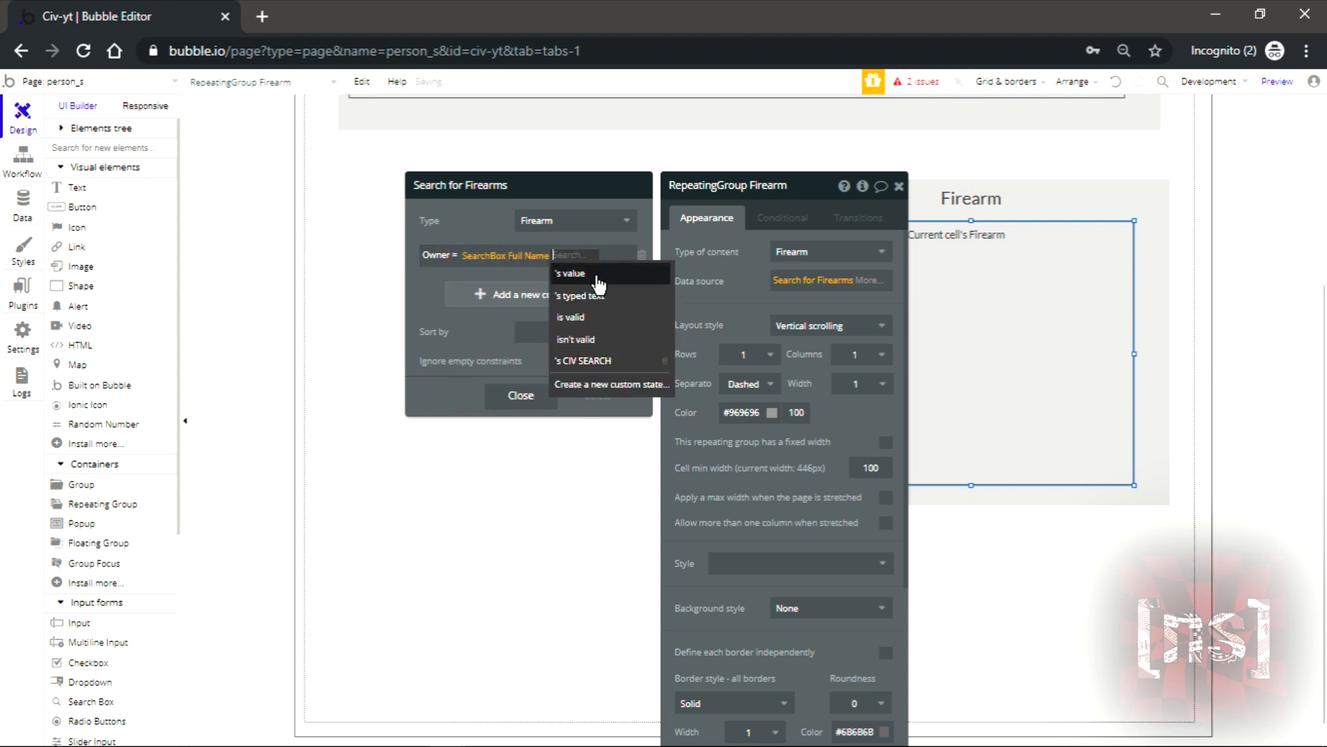
{"action": "left_click", "coordinate": [570, 273]}
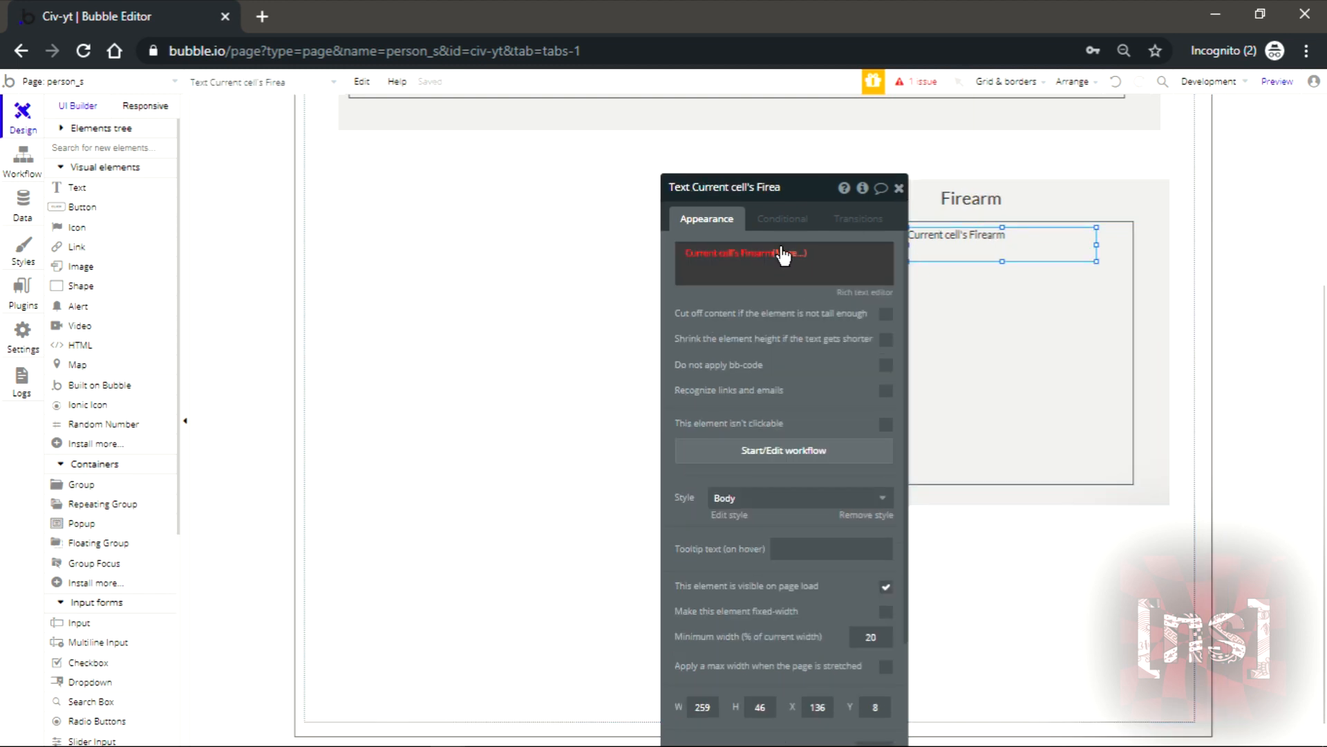
- Show the firearm's ID in the text, set Rows to 3 and centre the text horizontally
{"action": "left_click", "coordinate": [754, 251]}
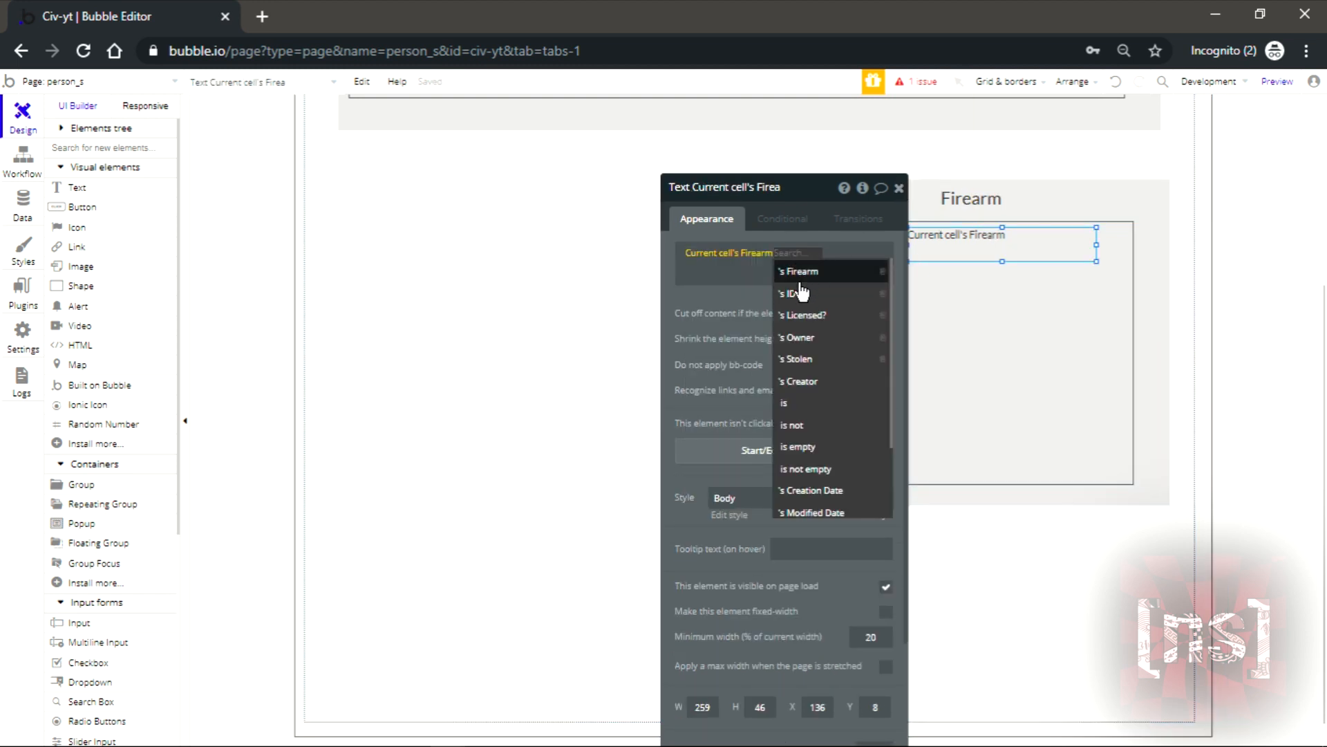
{"action": "left_click", "coordinate": [789, 294]}
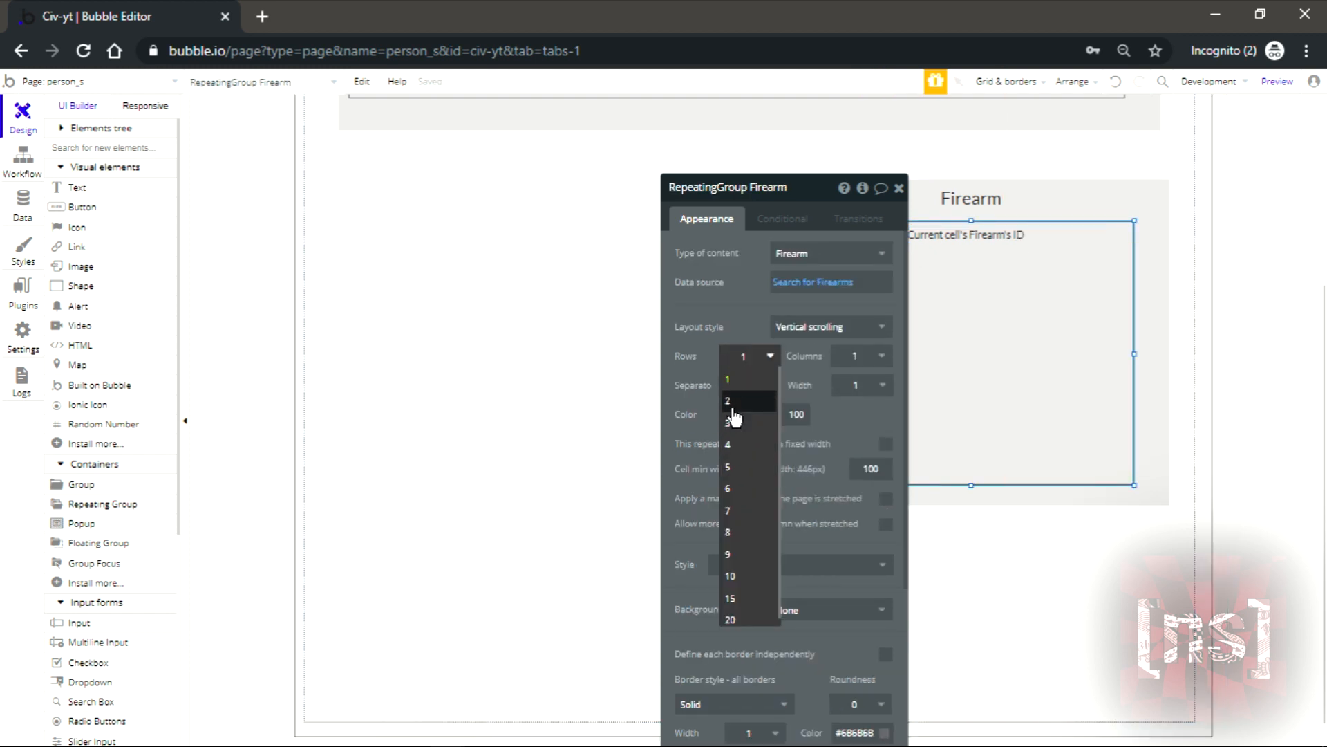
{"action": "left_click", "coordinate": [727, 399]}
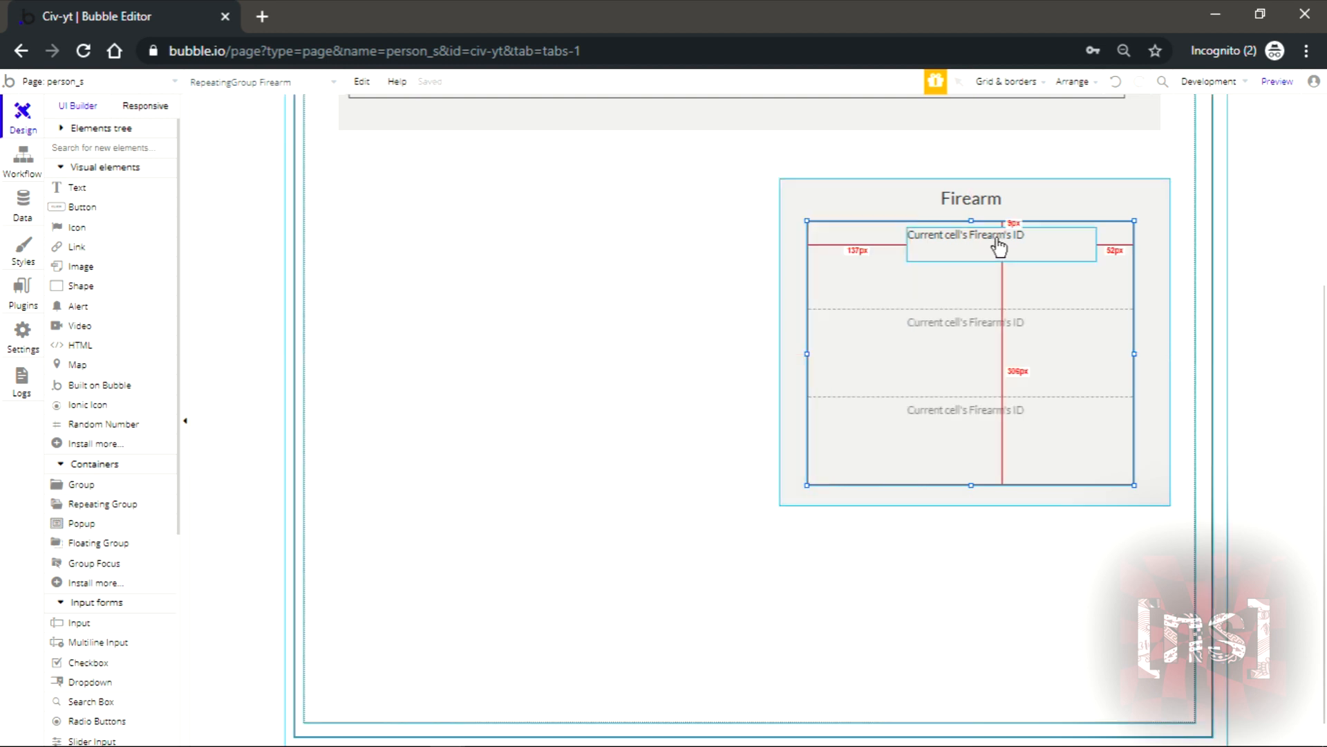
{"action": "right_click", "coordinate": [1000, 245]}
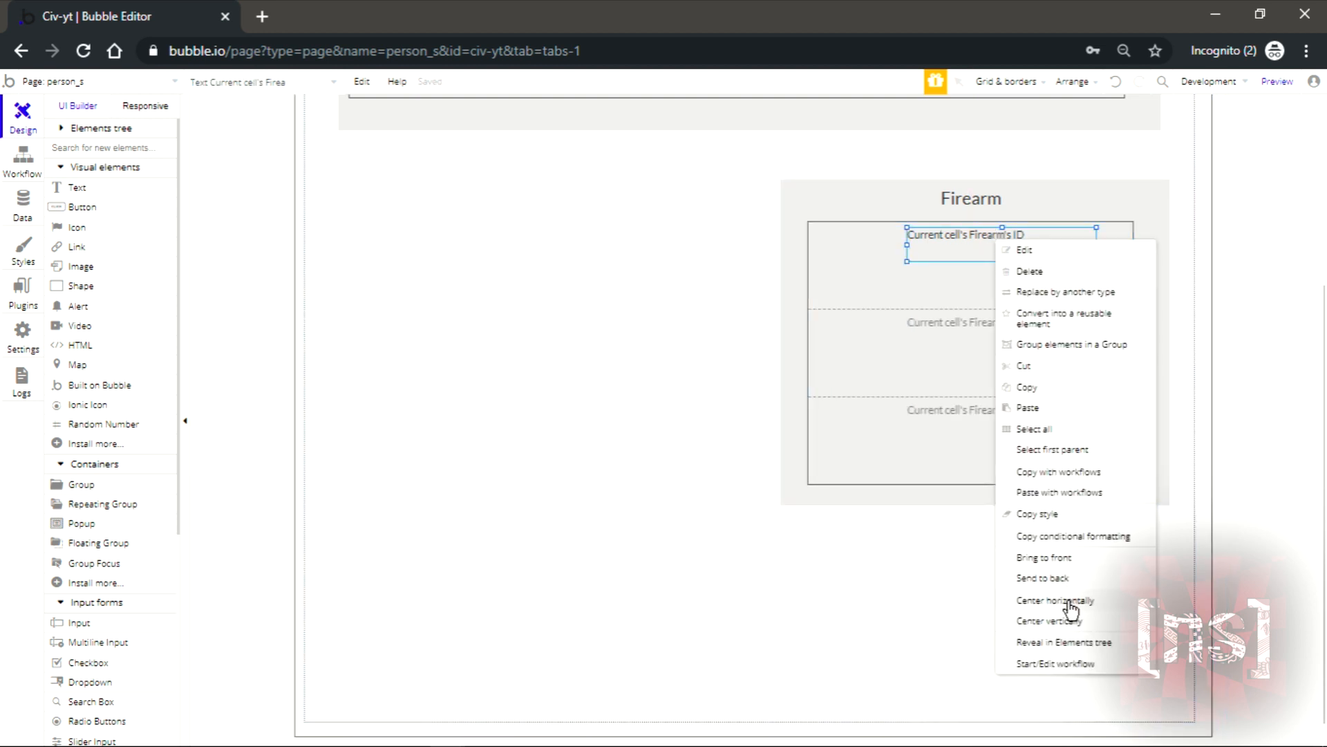
{"action": "left_click", "coordinate": [1056, 601]}
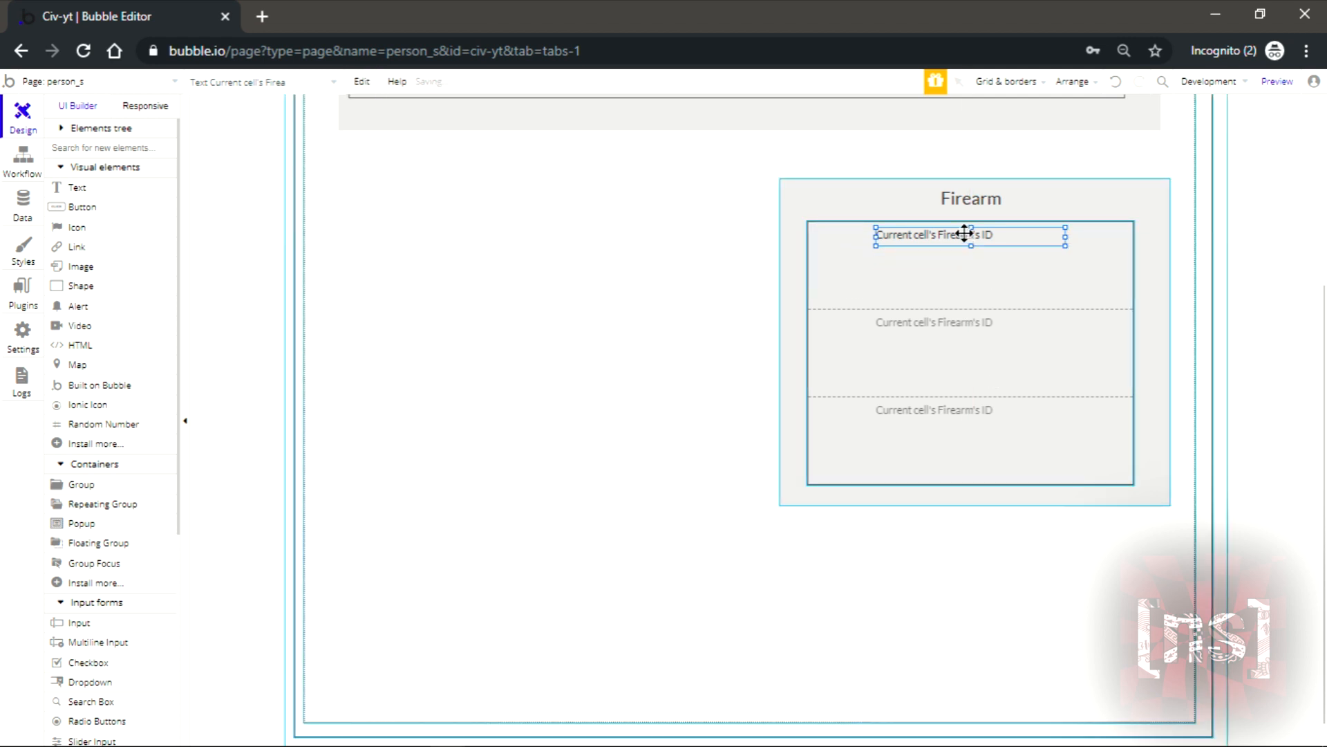
- Copy the ID text below and make it show the Owner's CFull Name
{"action": "left_click_drag", "start_coordinate": [971, 235], "coordinate": [971, 251]}
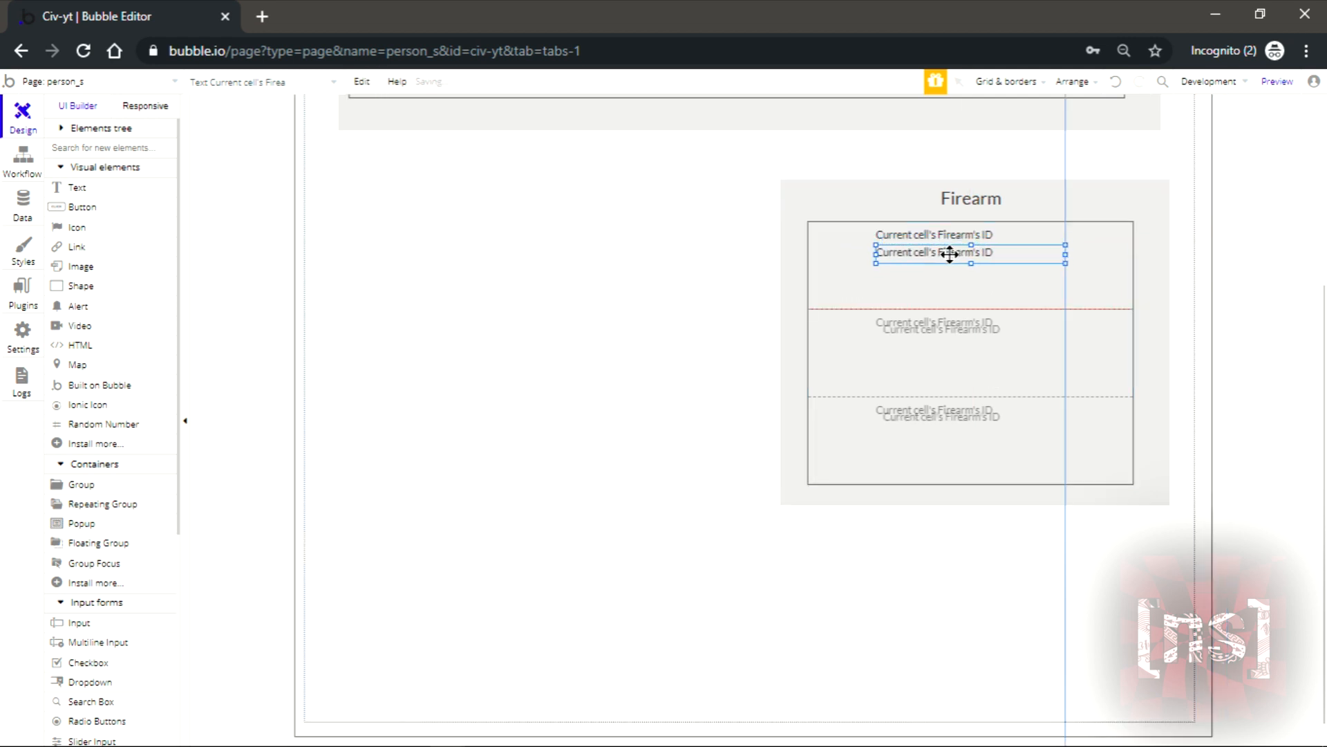
{"action": "double_click", "coordinate": [971, 252]}
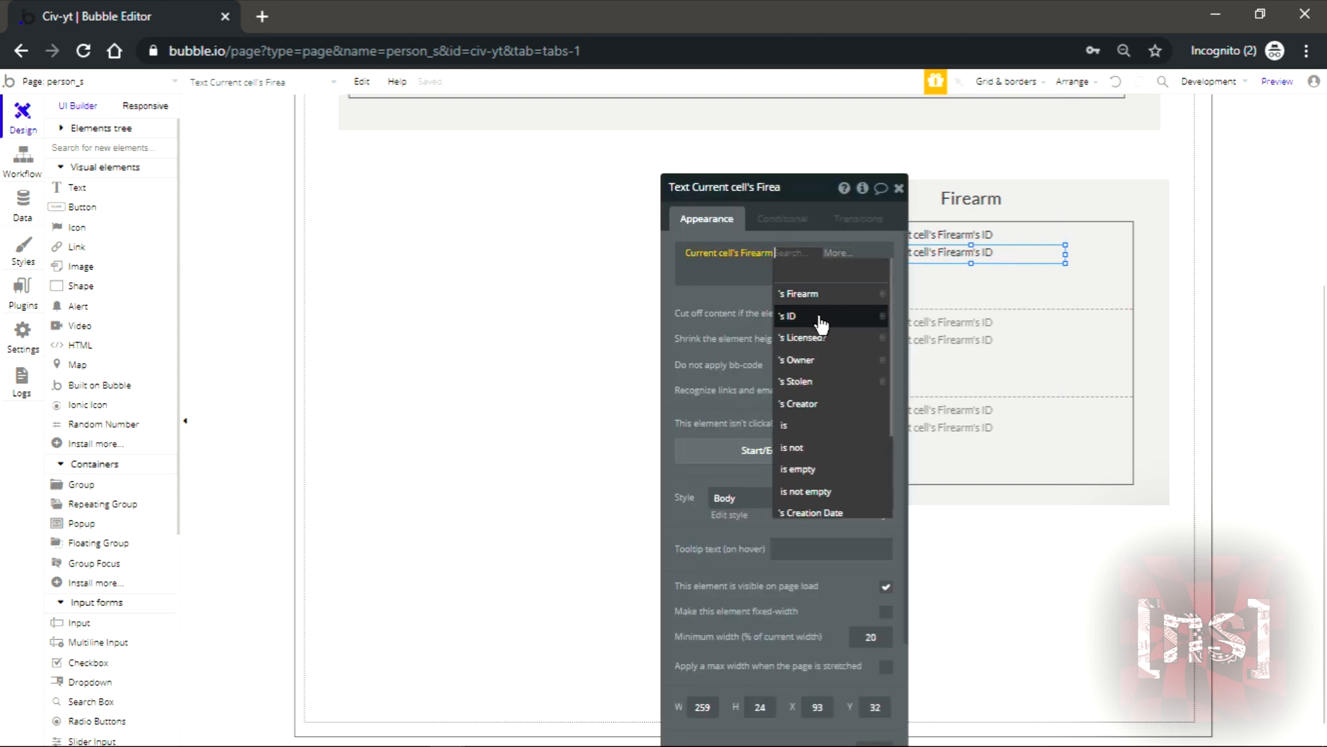
{"action": "mouse_move", "coordinate": [820, 371]}
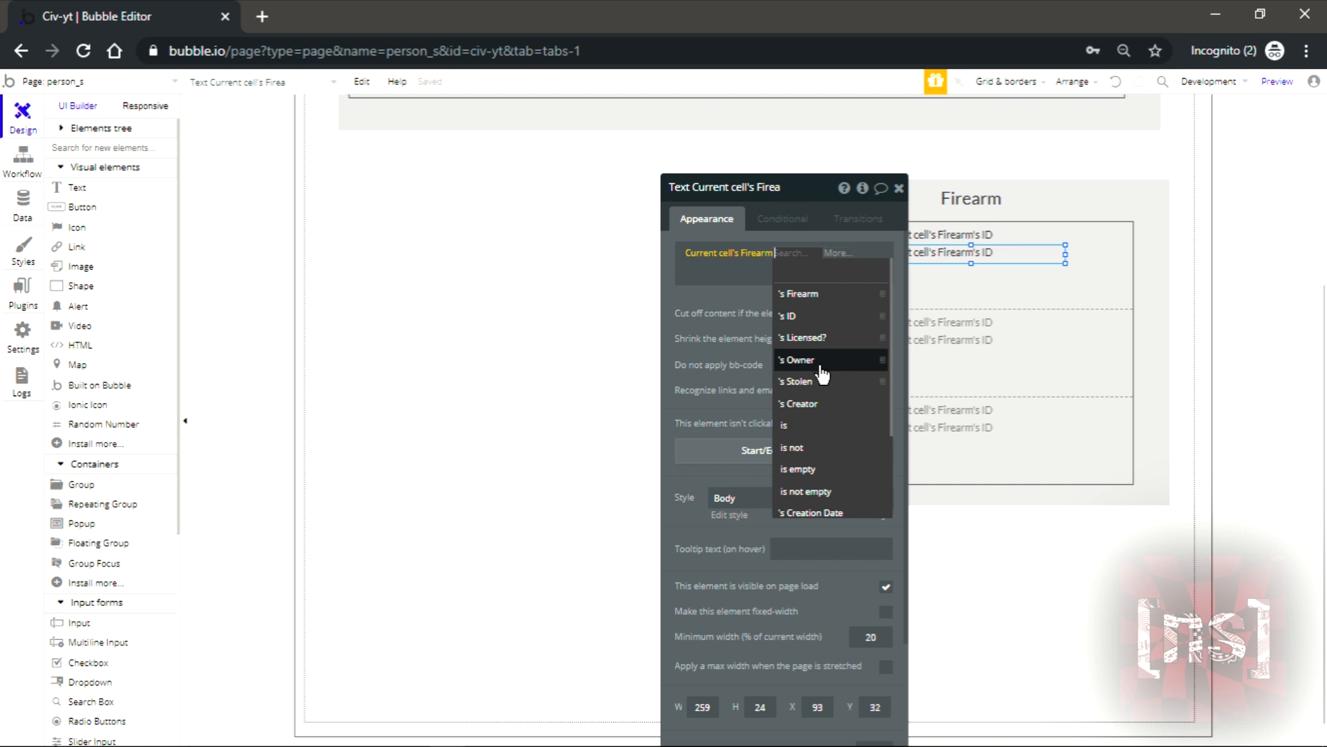
{"action": "left_click", "coordinate": [794, 360]}
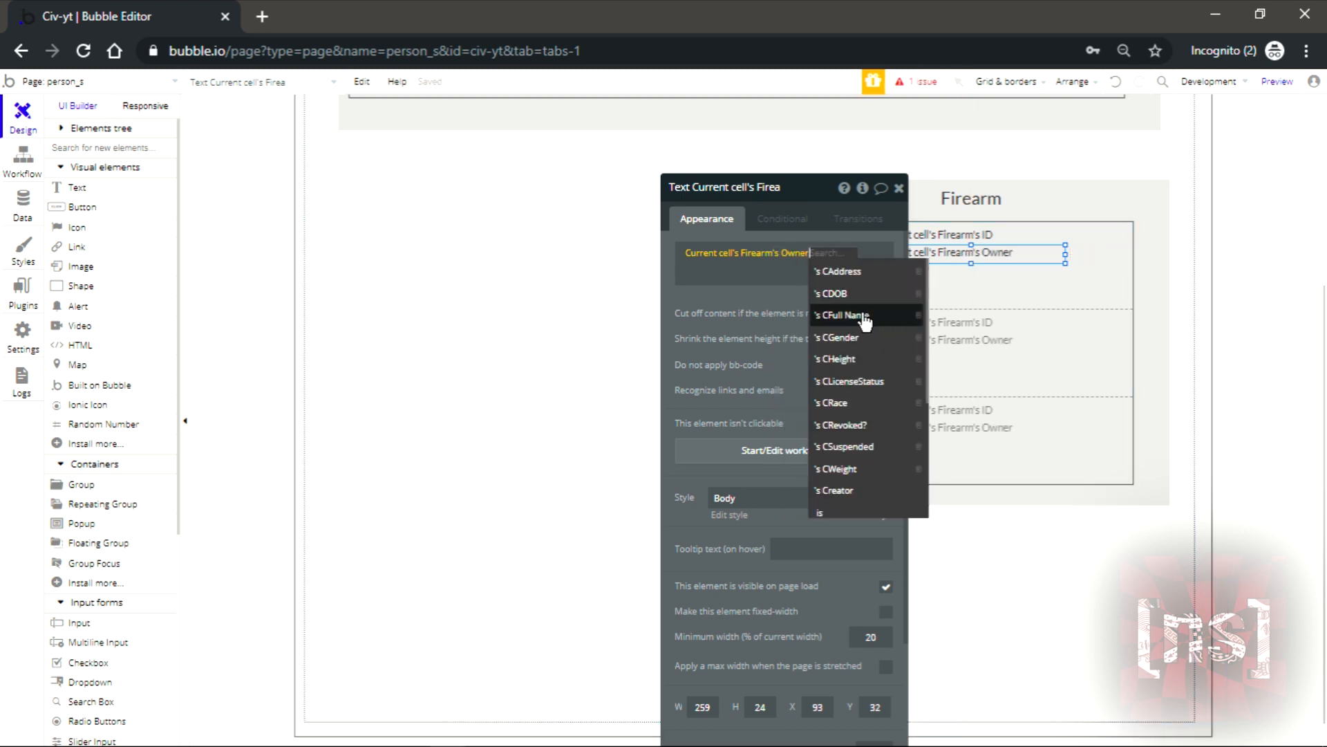
{"action": "left_click", "coordinate": [842, 315]}
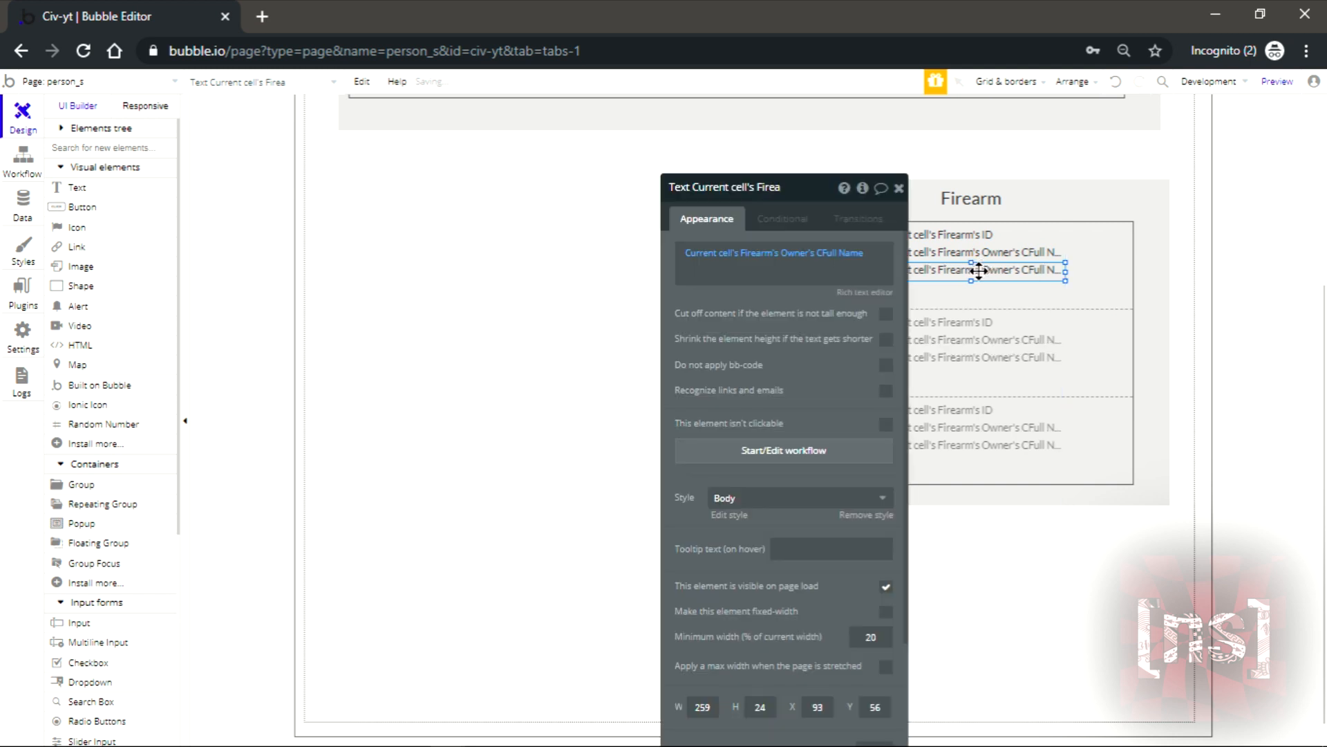
- Make a third copy show Licensed? formatted as text with Yes/No wording
{"action": "left_click", "coordinate": [771, 251]}
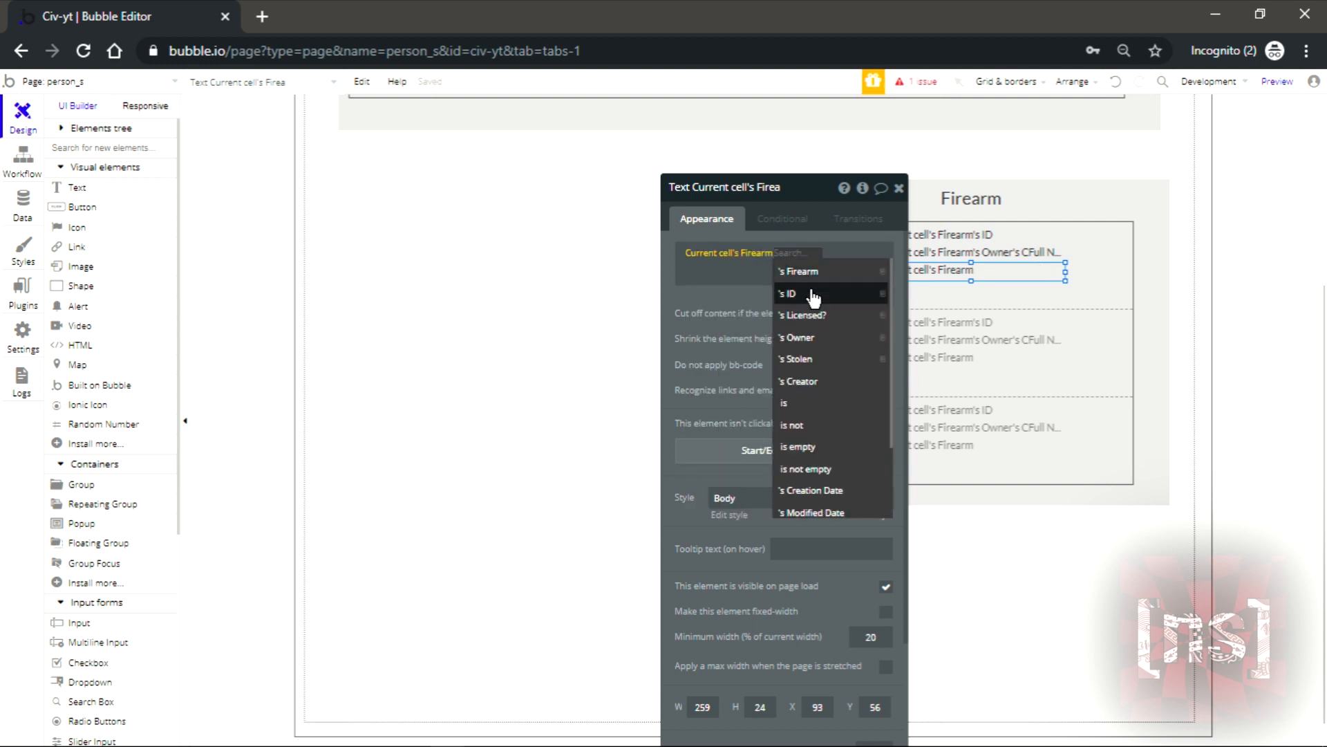
{"action": "mouse_move", "coordinate": [820, 330]}
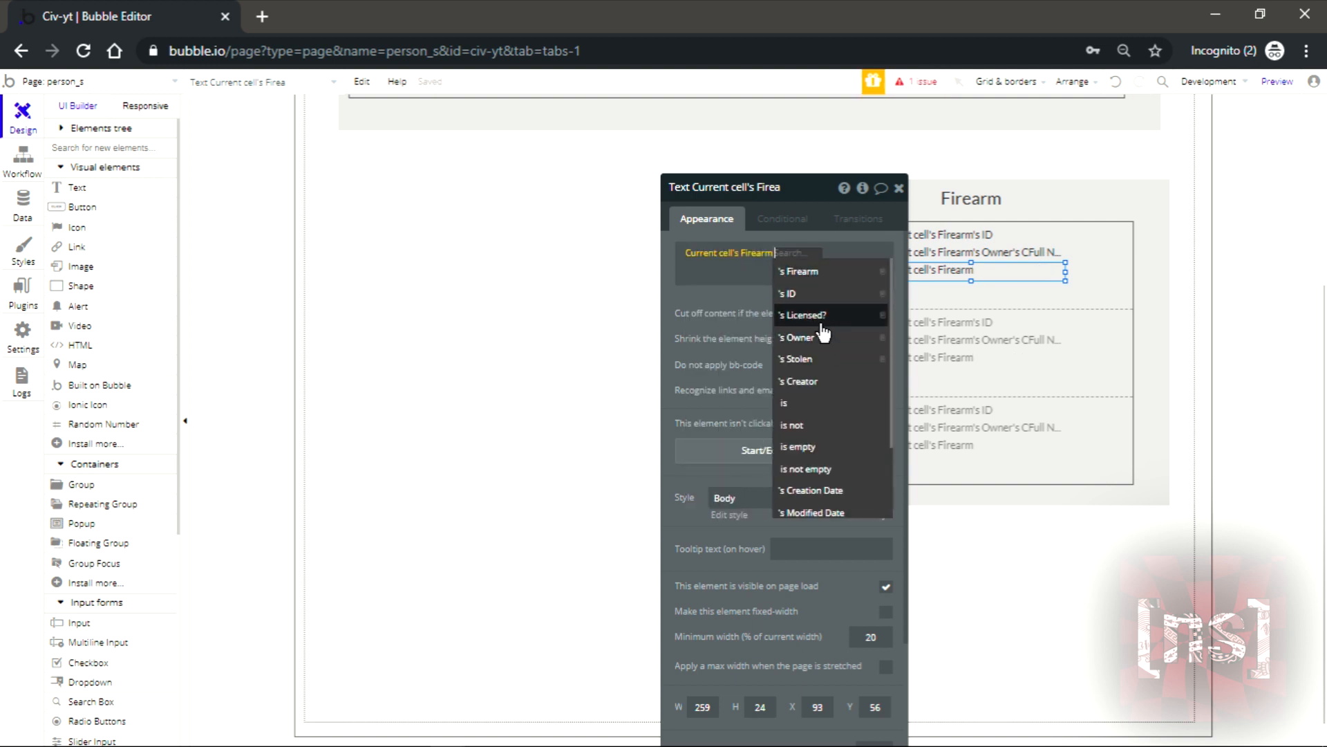
{"action": "mouse_move", "coordinate": [801, 293]}
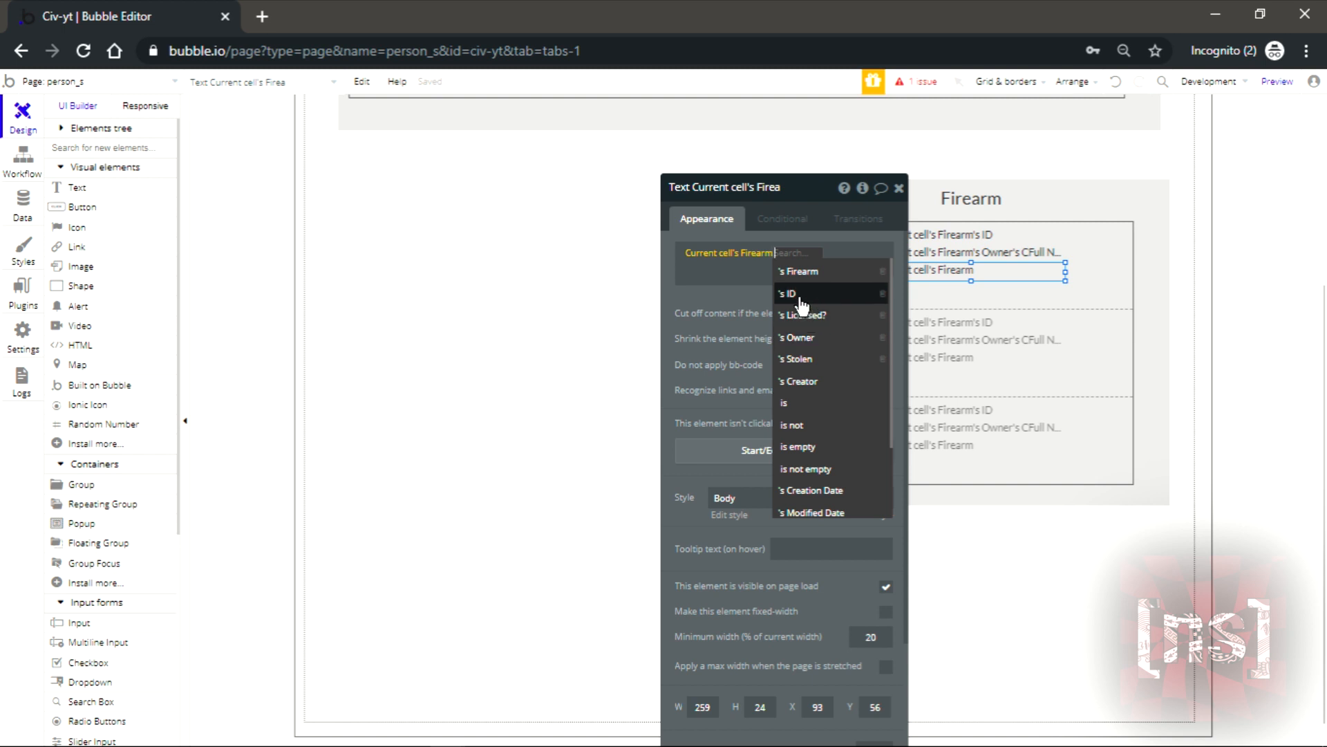
{"action": "left_click", "coordinate": [802, 314]}
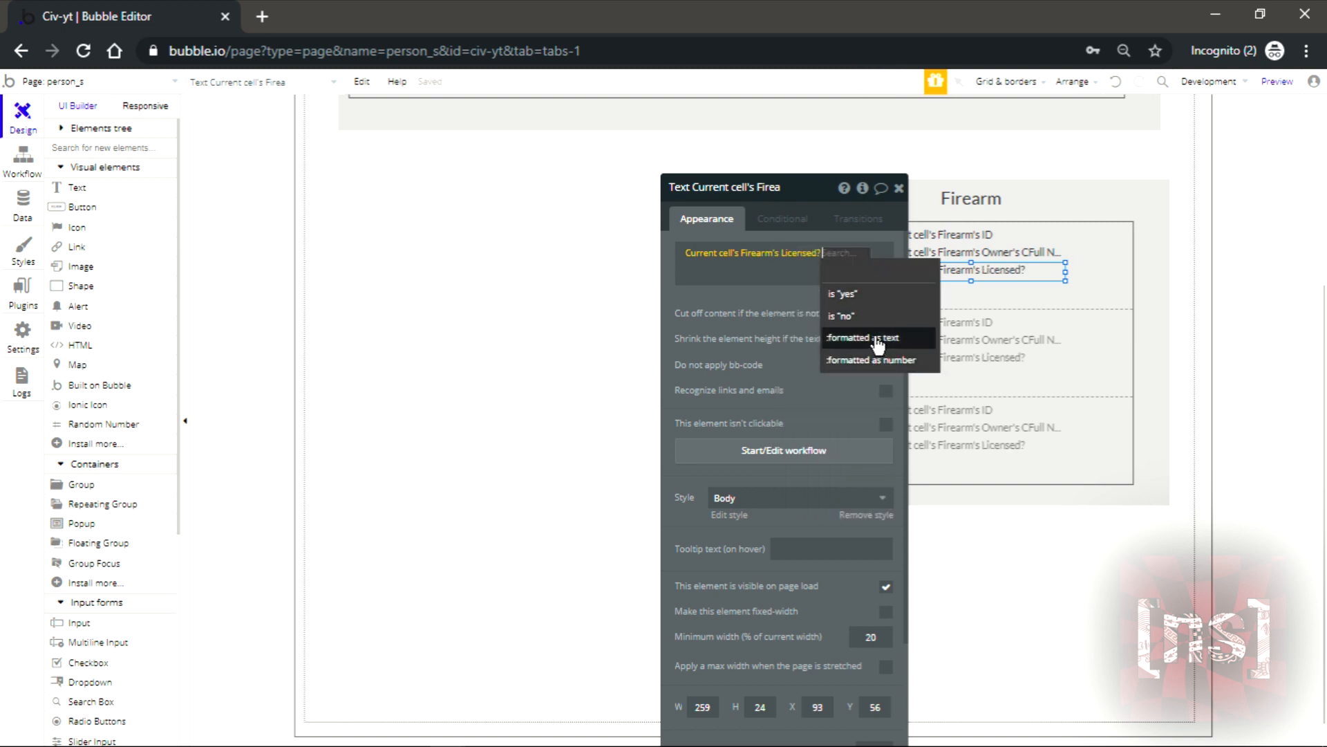
{"action": "left_click", "coordinate": [862, 337]}
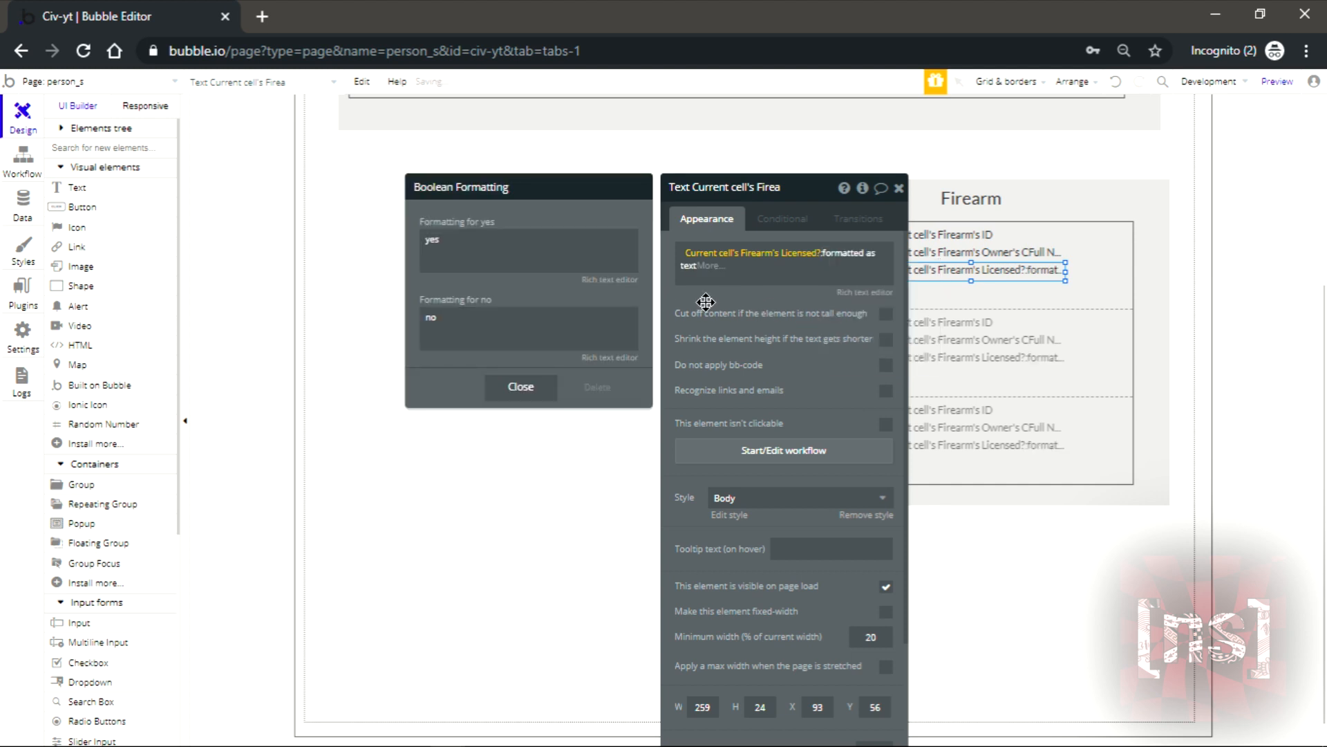
{"action": "left_click", "coordinate": [526, 239]}
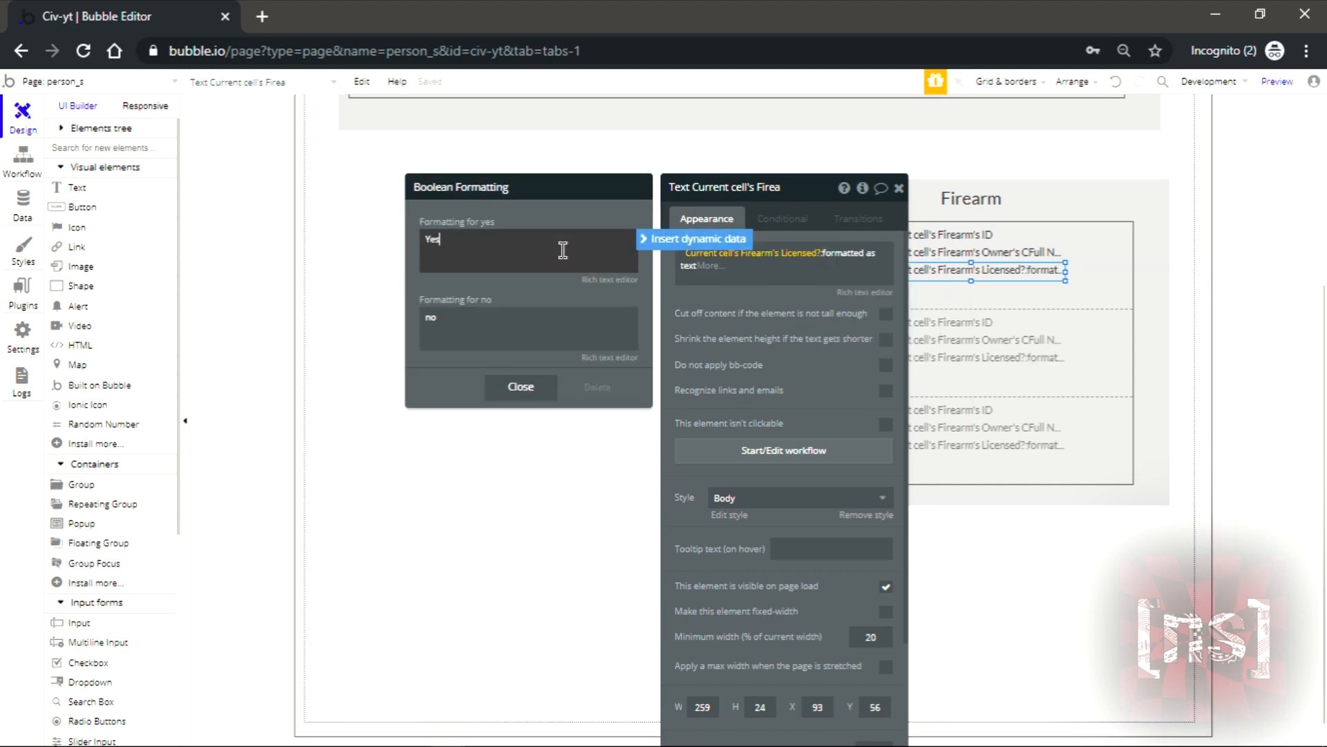
{"action": "left_click", "coordinate": [495, 334]}
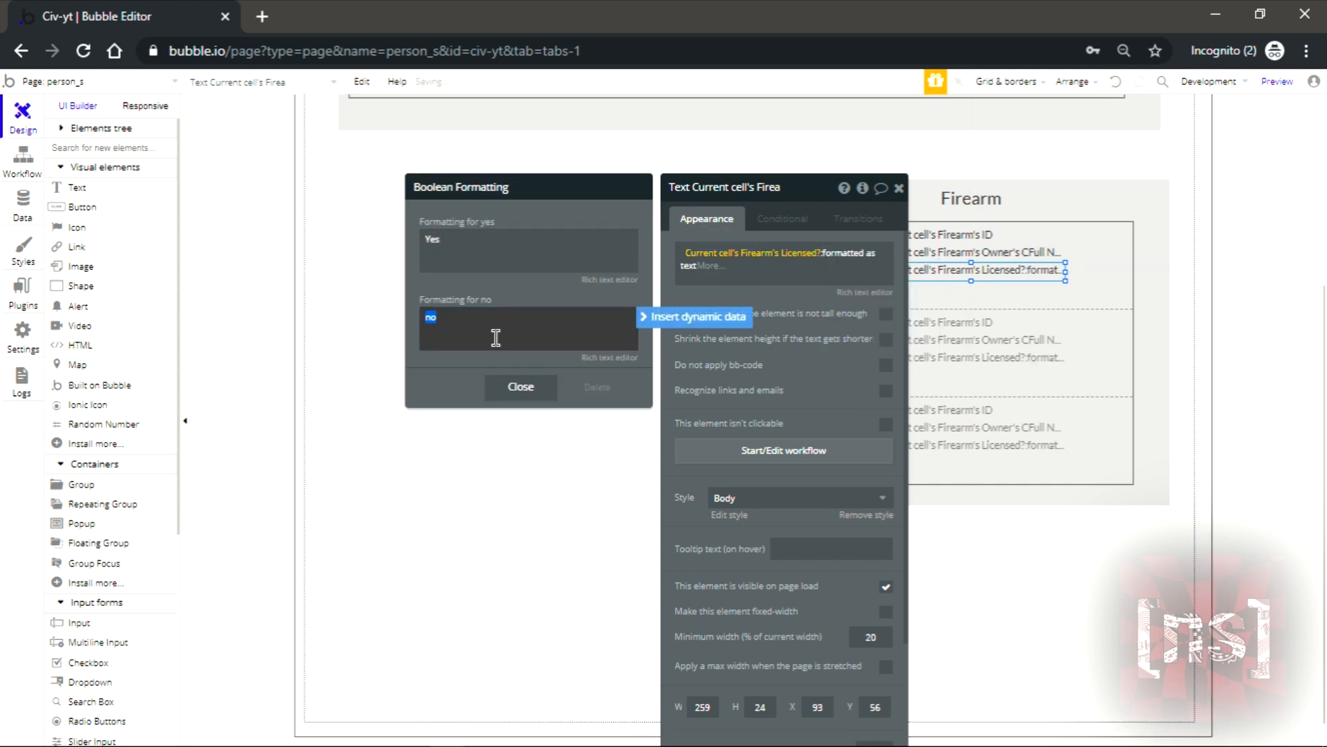
{"action": "left_click", "coordinate": [520, 386]}
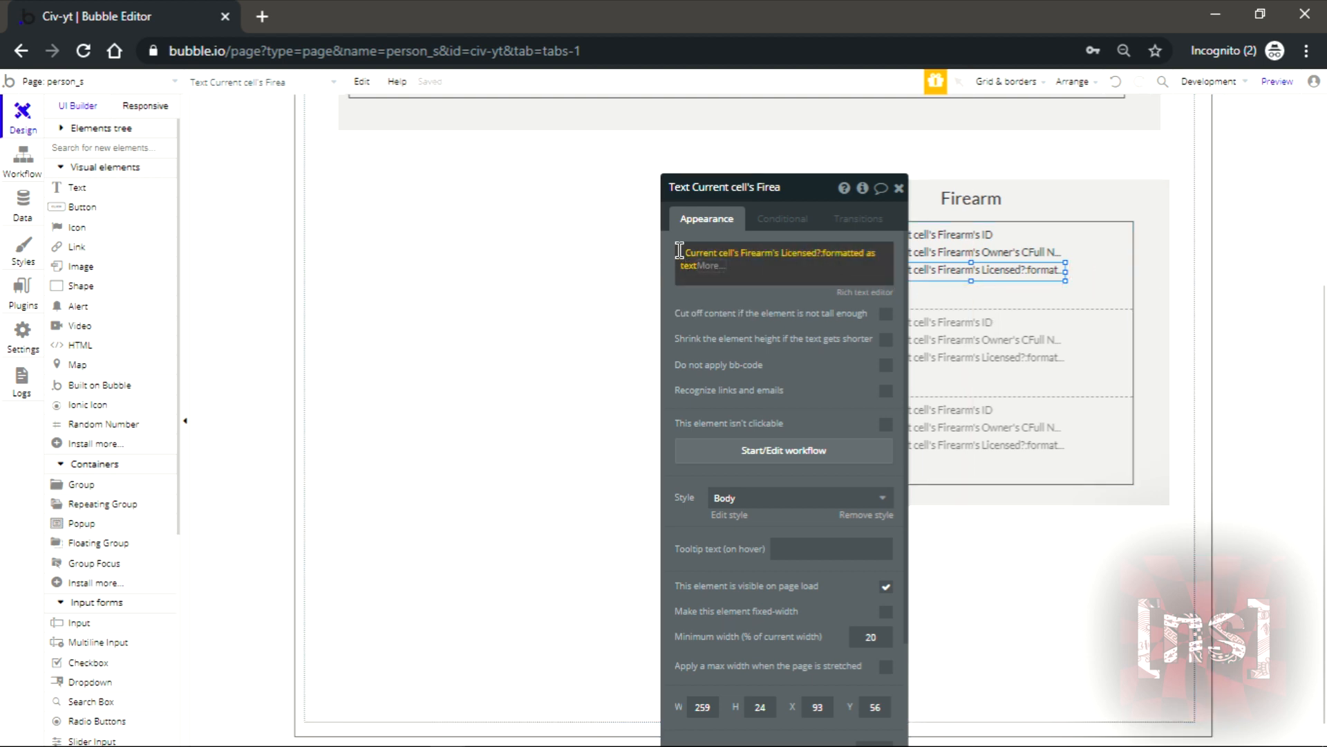
- Prefix the value with 'Licensed? :' and add a blank fourth text copy
{"action": "left_click", "coordinate": [761, 279]}
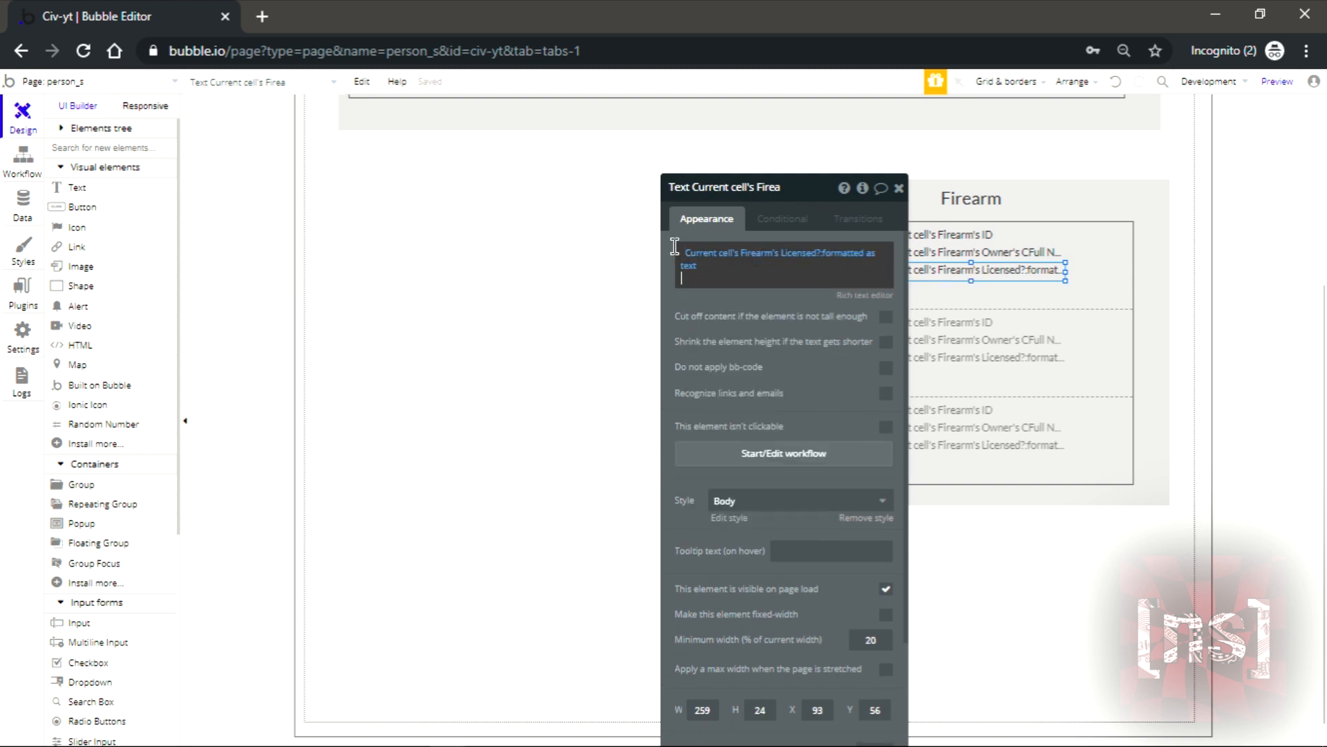
{"action": "left_click", "coordinate": [779, 259]}
{"action": "type", "text": "Licensed? :"}
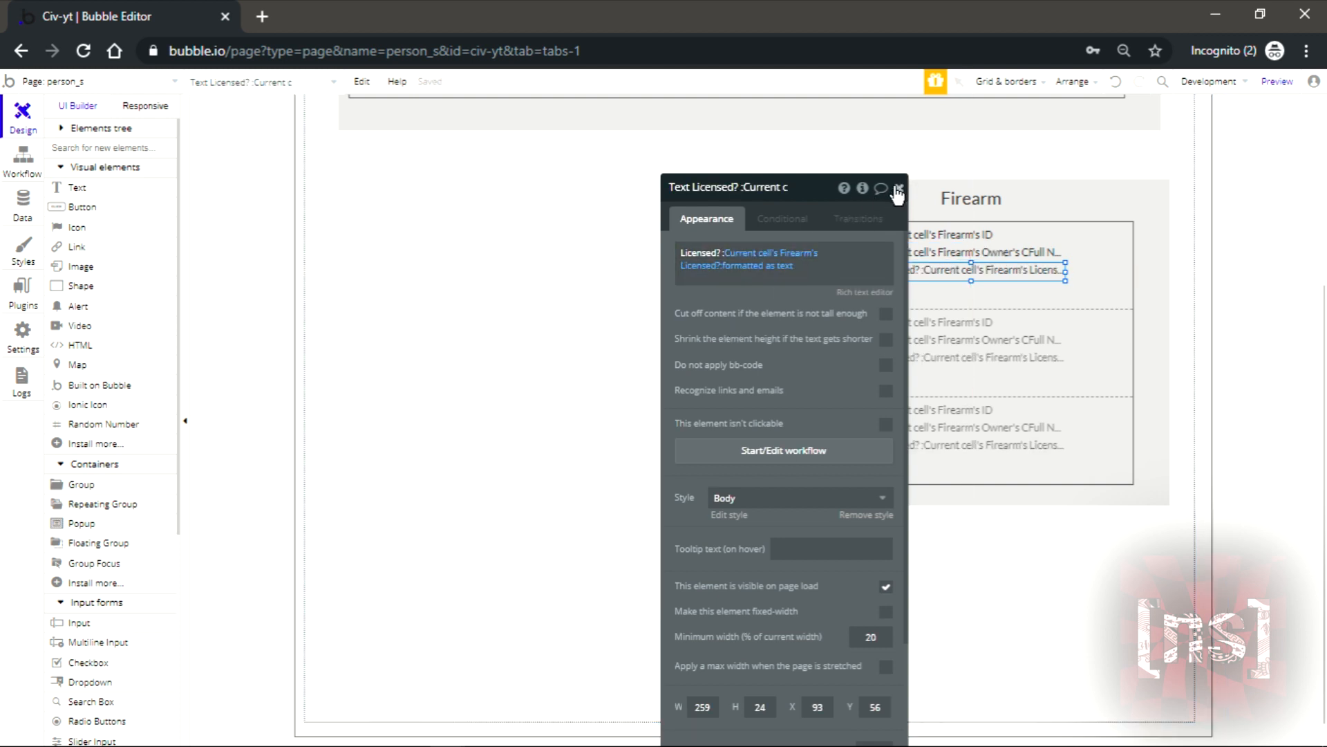
{"action": "left_click", "coordinate": [899, 187]}
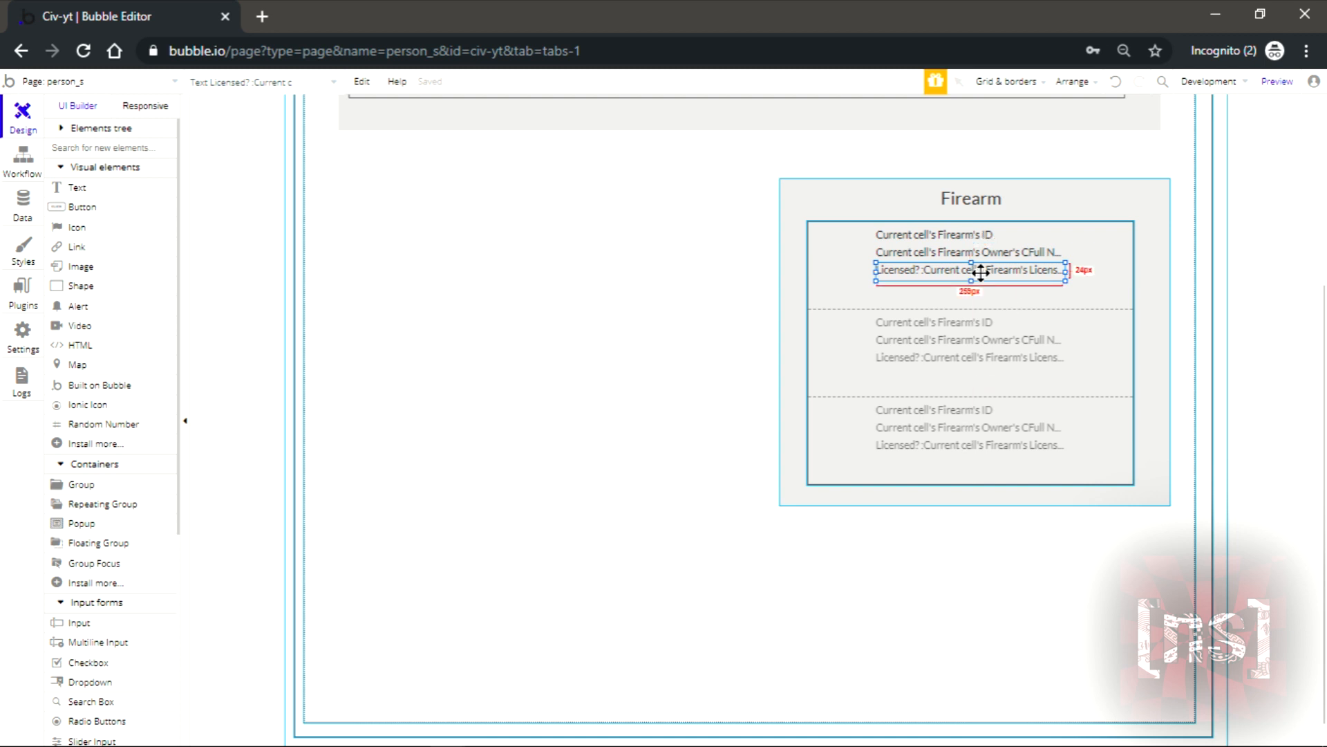
{"action": "double_click", "coordinate": [970, 270]}
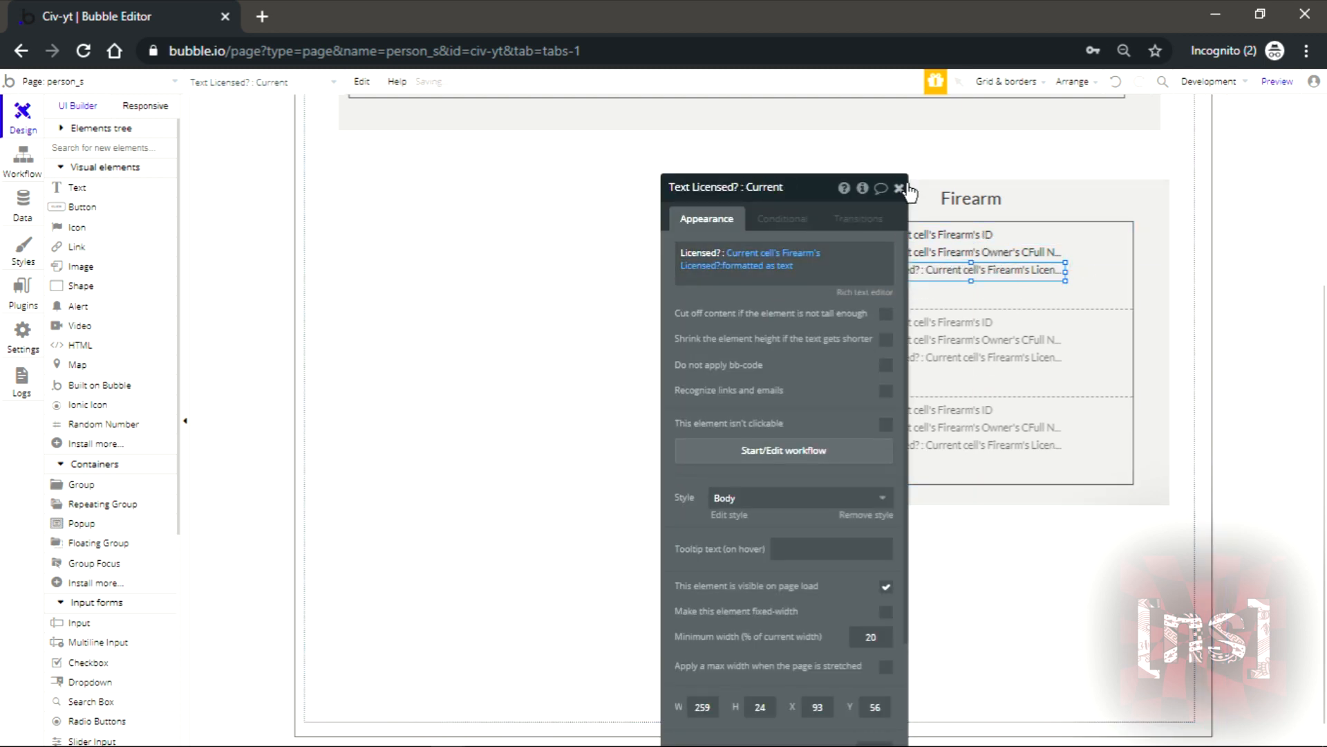
{"action": "left_click", "coordinate": [899, 188]}
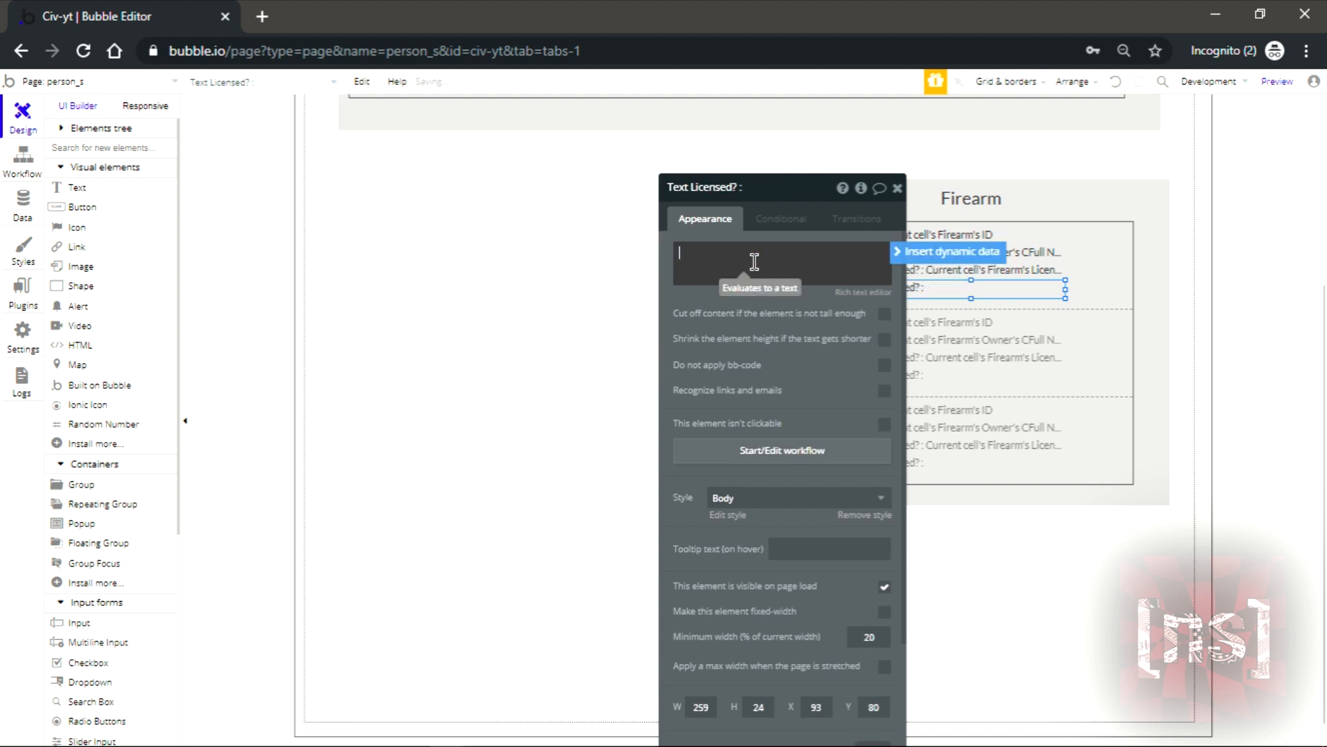
- Make the fourth line read 'Stolen? :' followed by Current cell's Firearm's Stolen
{"action": "type", "text": "s"}
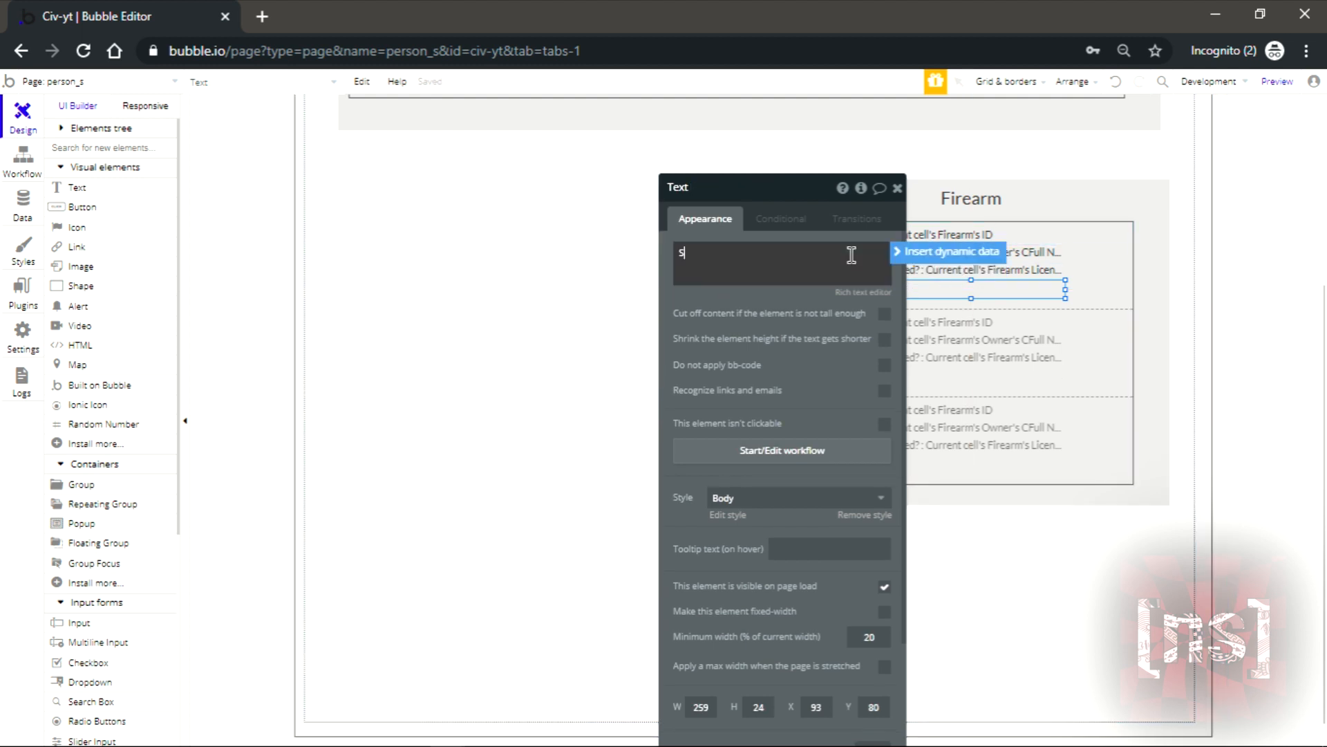
{"action": "type", "text": "Stolen?:"}
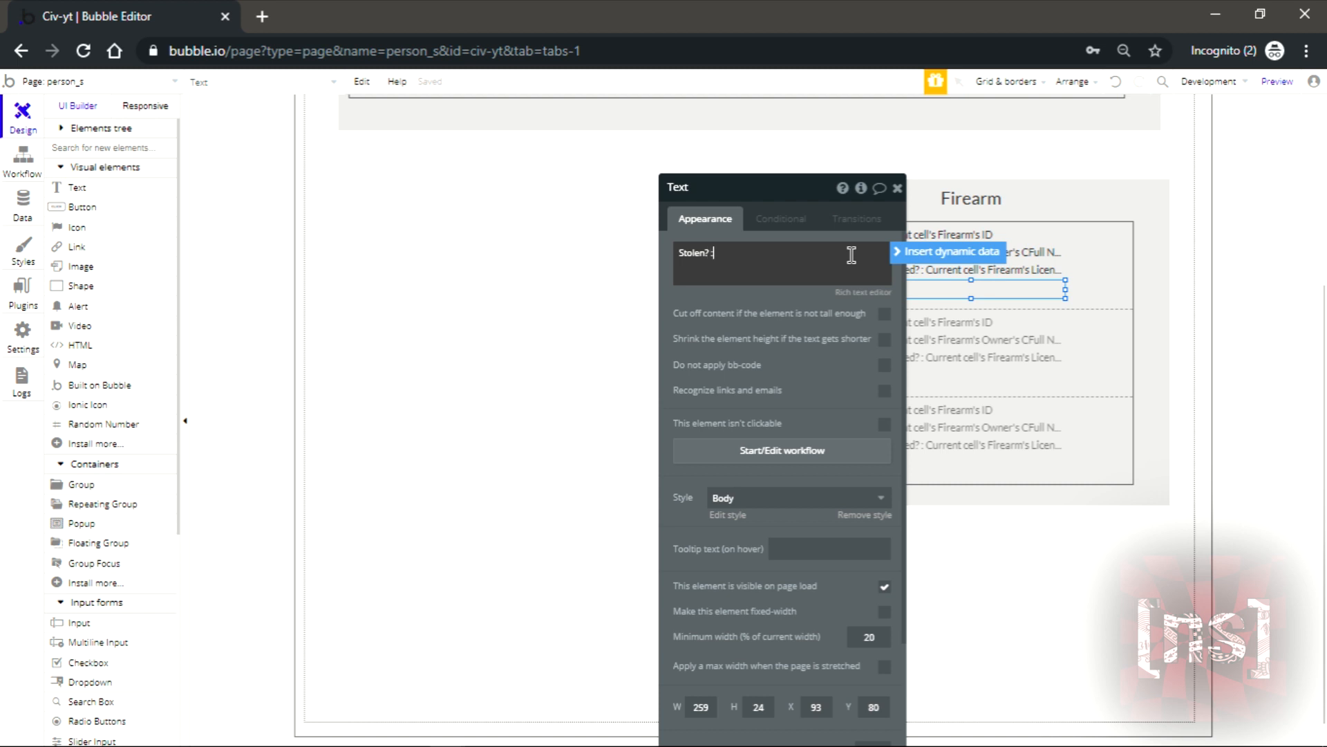
{"action": "left_click", "coordinate": [950, 252]}
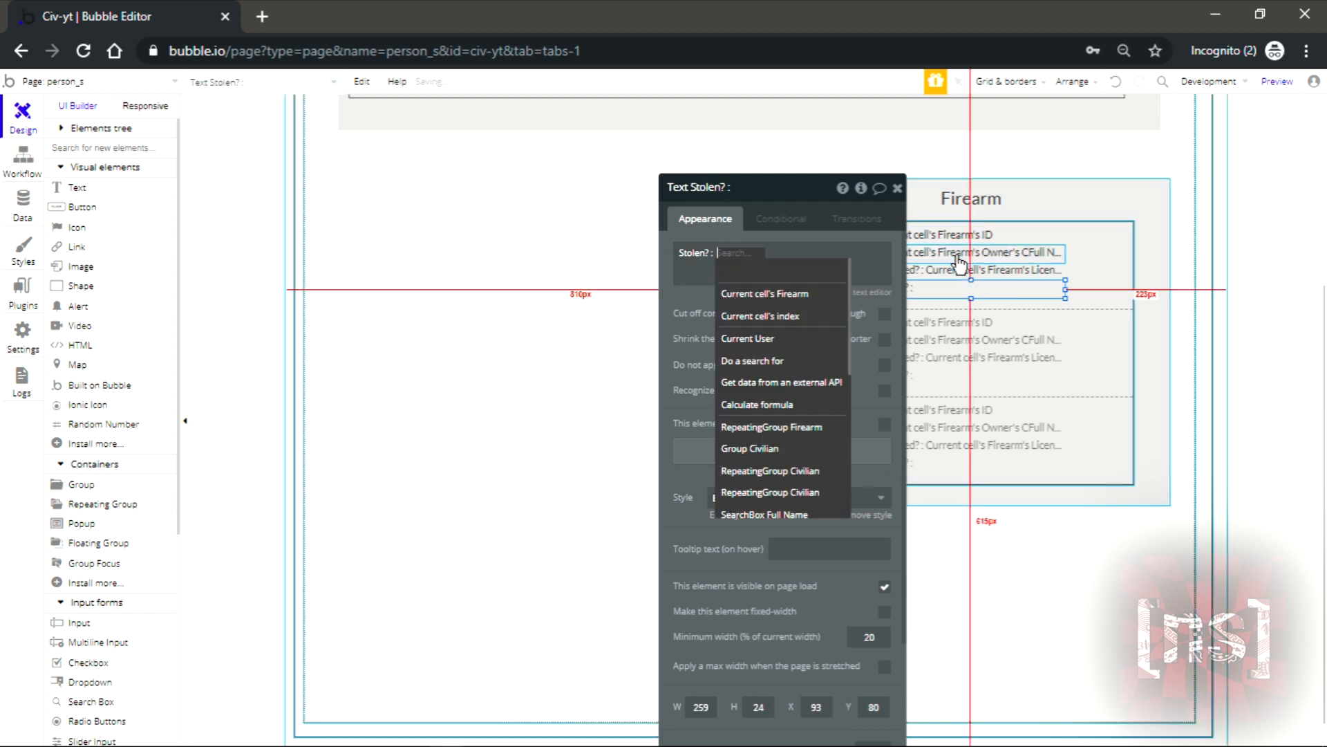
{"action": "left_click", "coordinate": [764, 293]}
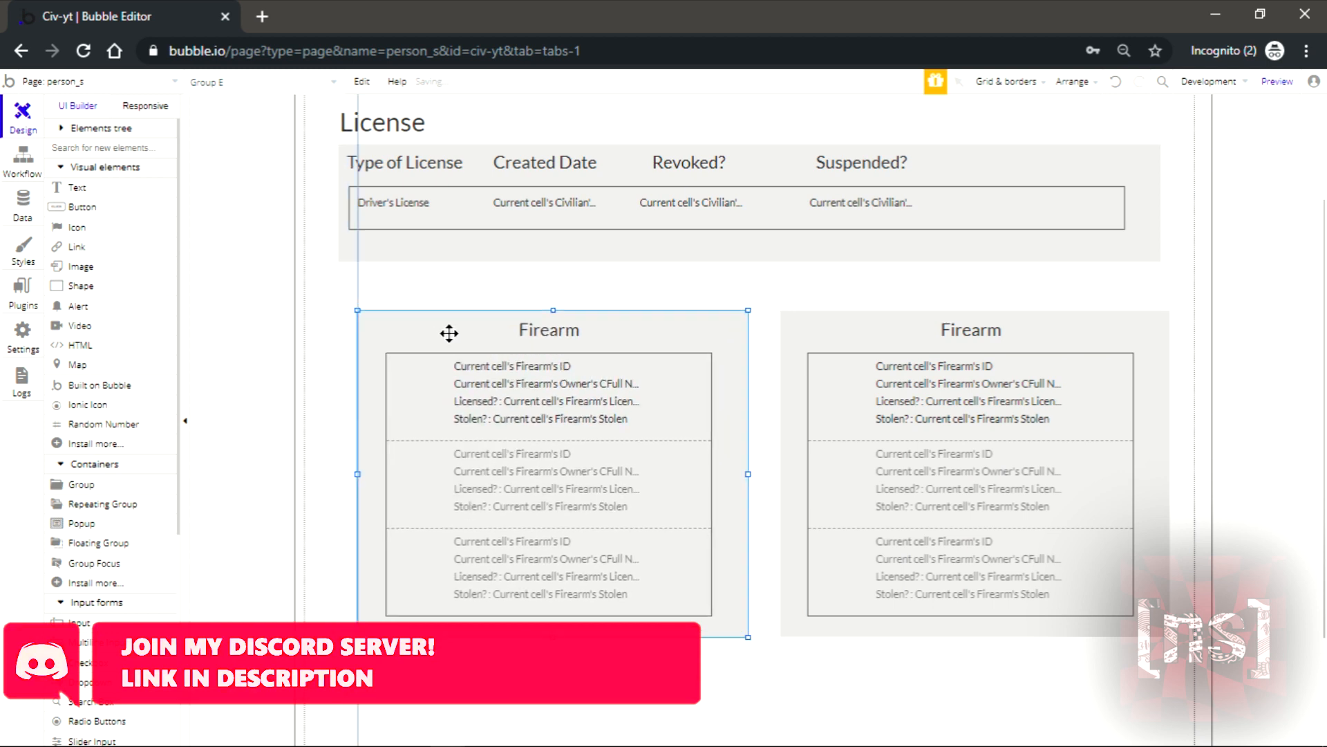
- Retitle the duplicated section 'Vehicles' and set its list to hold Vehicles
{"action": "left_click", "coordinate": [551, 365]}
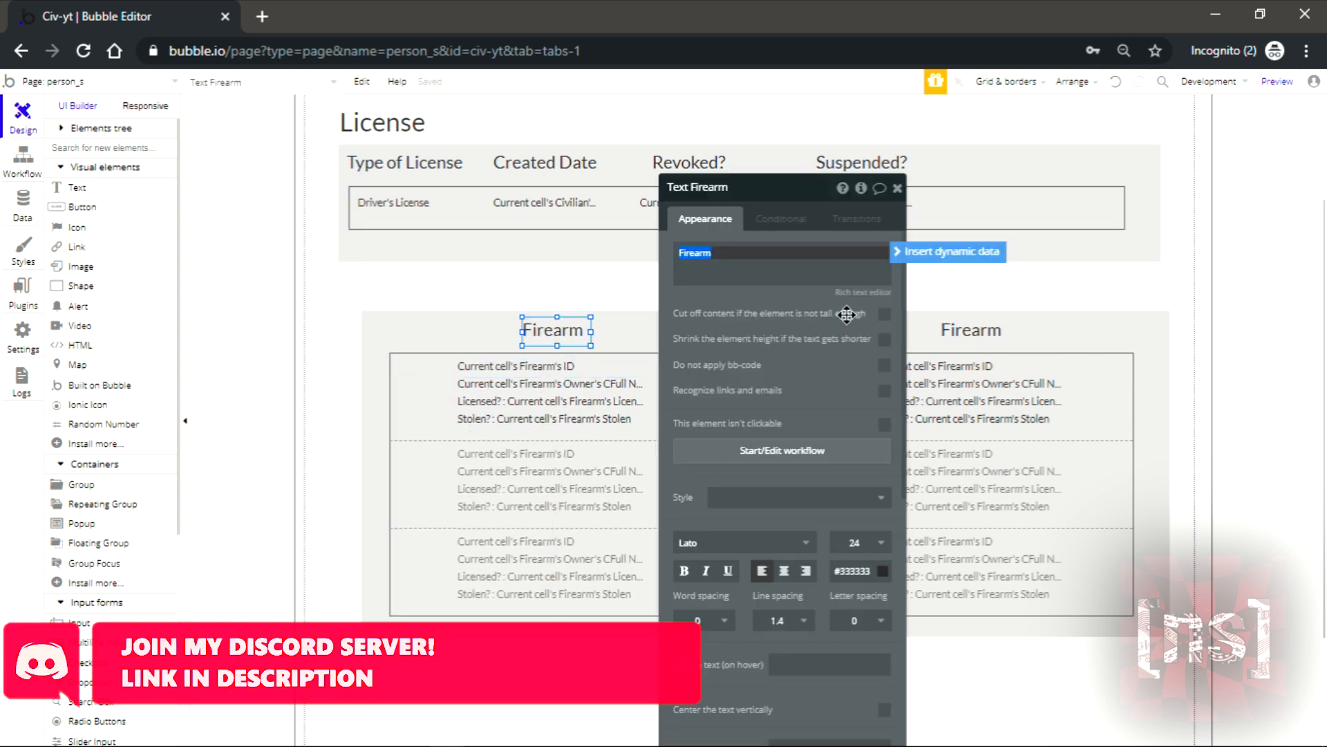
{"action": "type", "text": "Vehicles"}
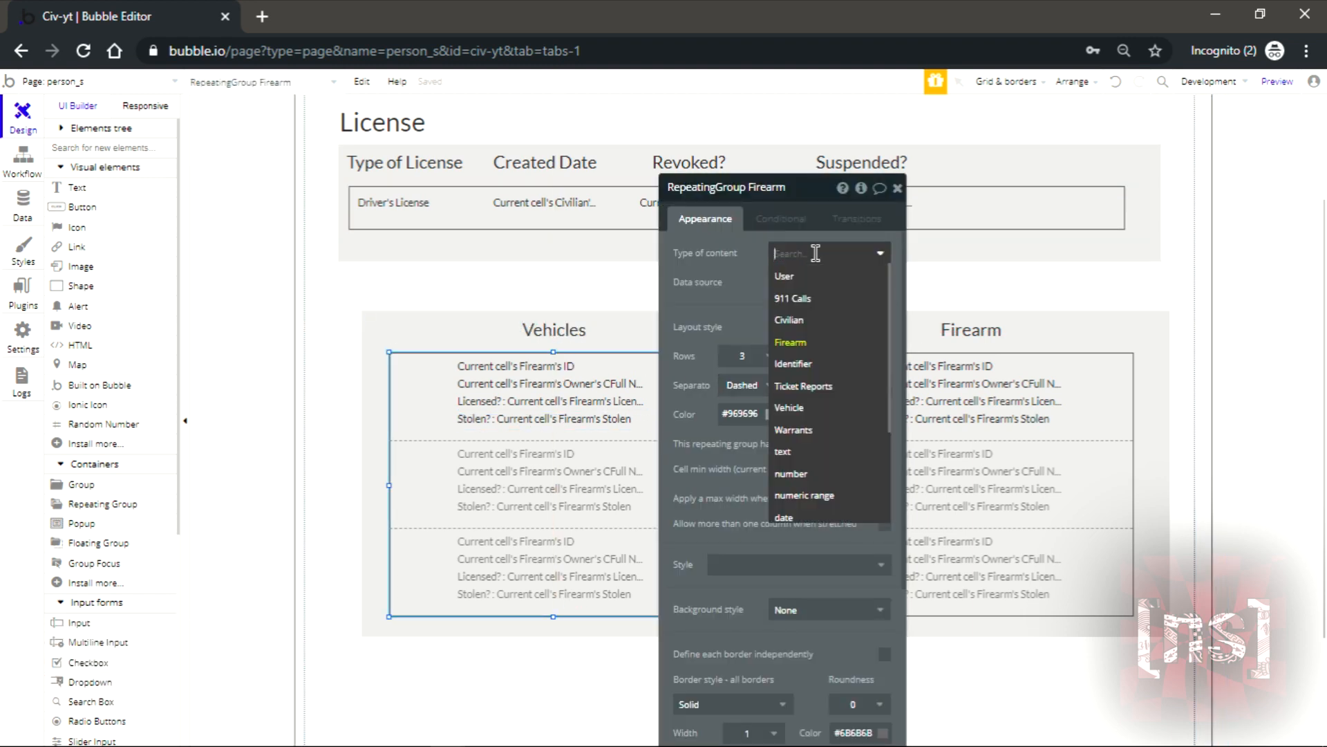
{"action": "left_click", "coordinate": [788, 406]}
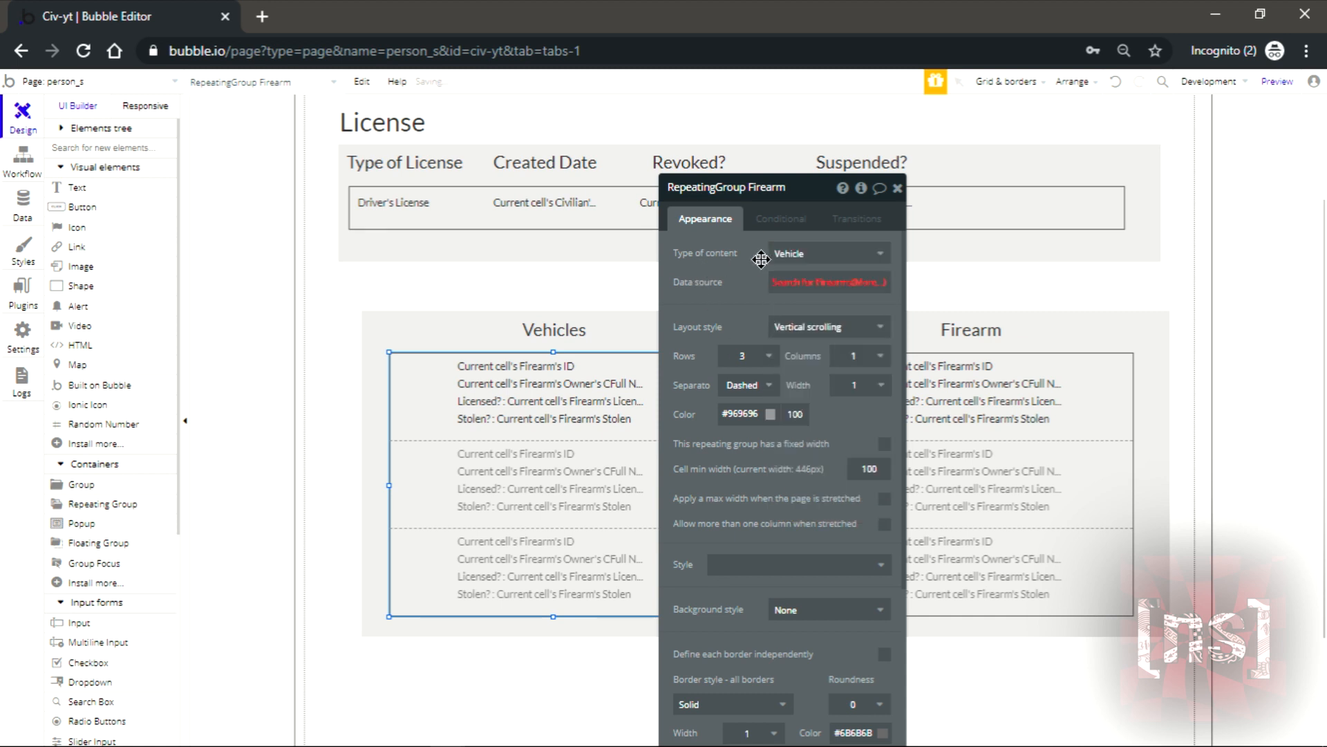
- Search Vehicles where Owner = SearchBox Full Name's value as the list's data source
{"action": "left_click", "coordinate": [828, 282]}
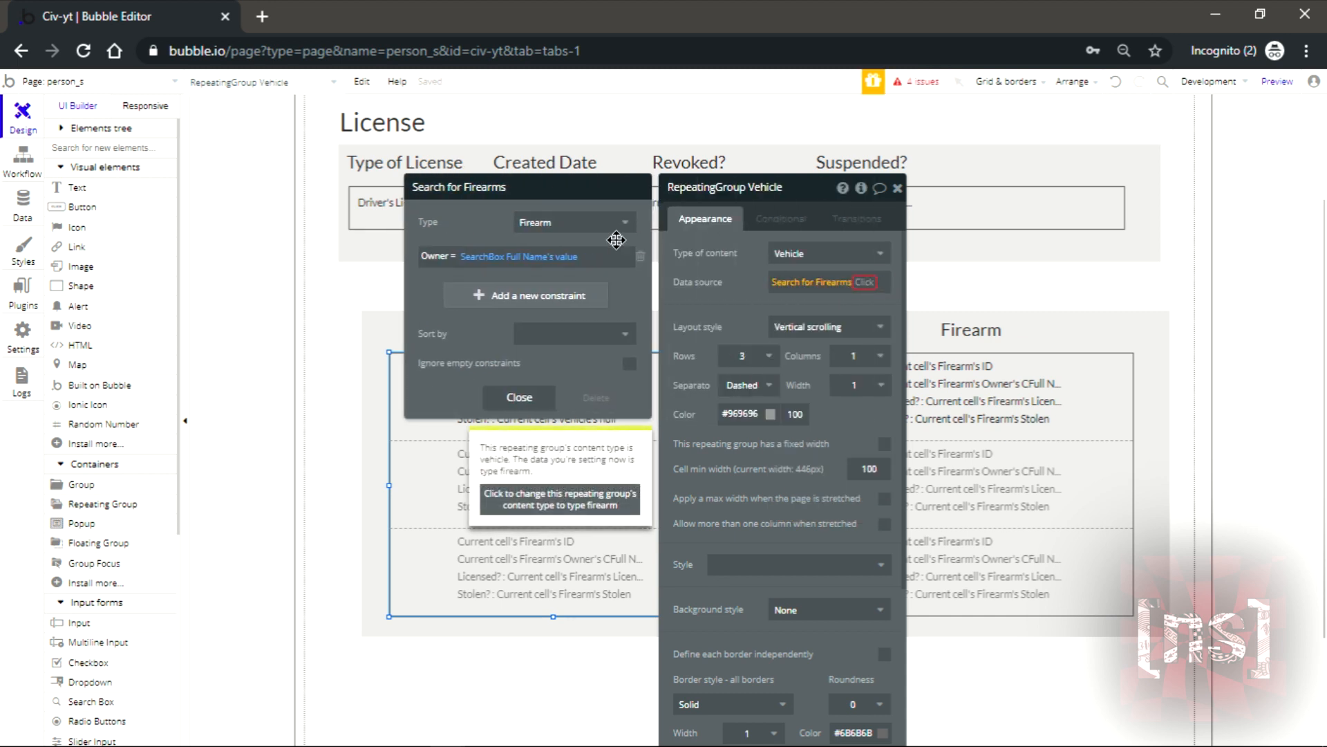
{"action": "left_click", "coordinate": [571, 221]}
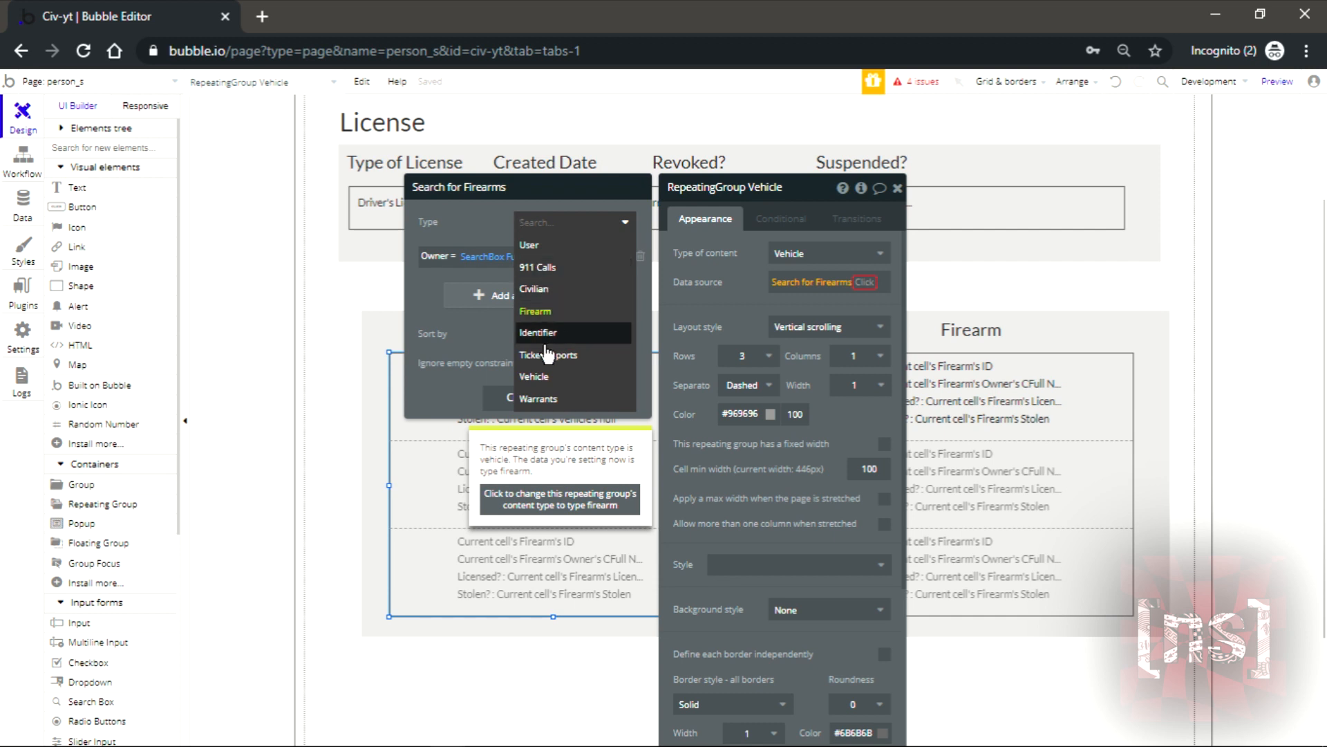
{"action": "left_click", "coordinate": [533, 377]}
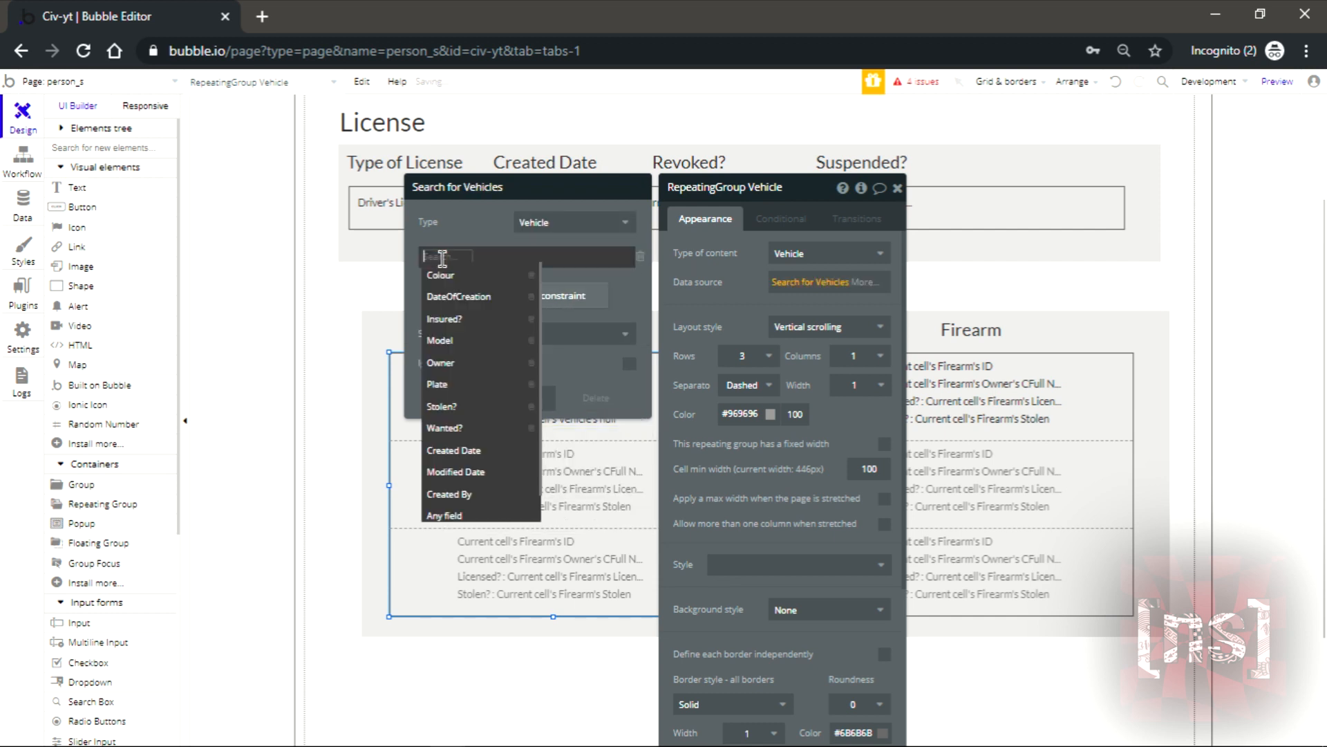
{"action": "left_click", "coordinate": [439, 363]}
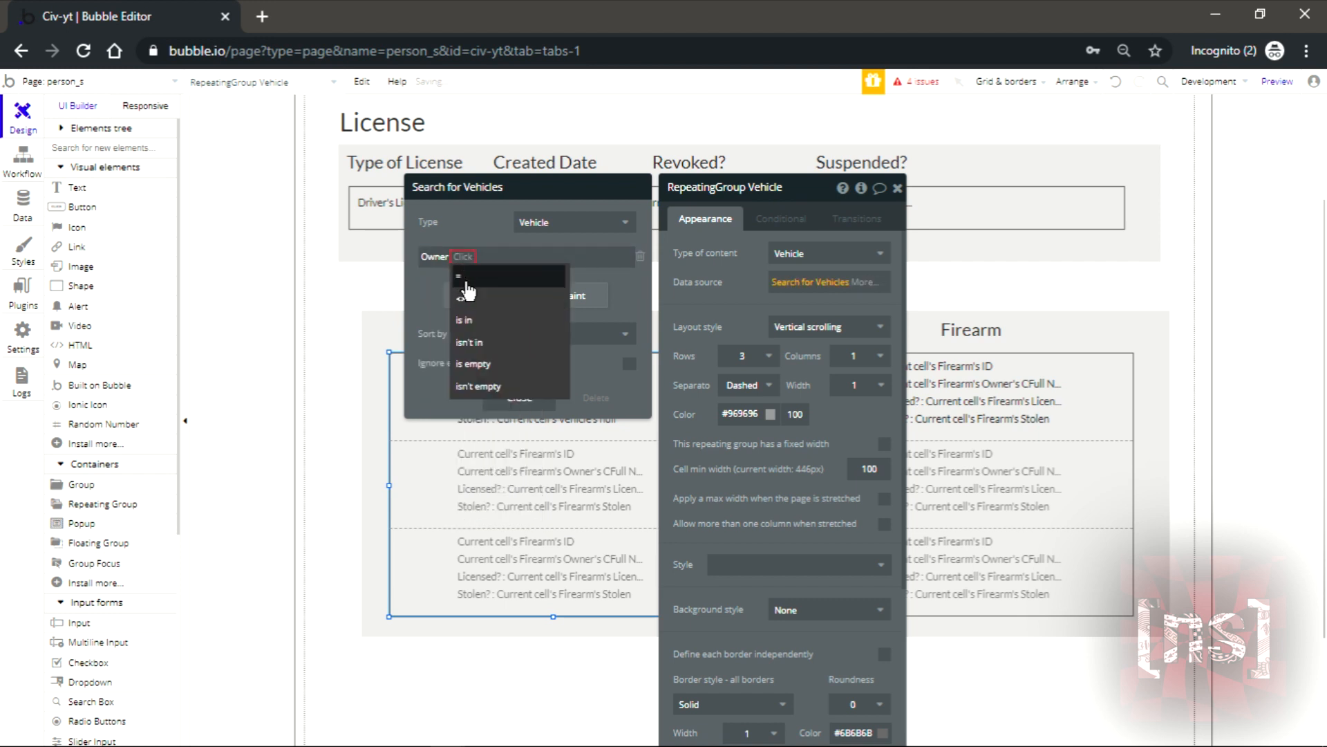
{"action": "left_click", "coordinate": [463, 276]}
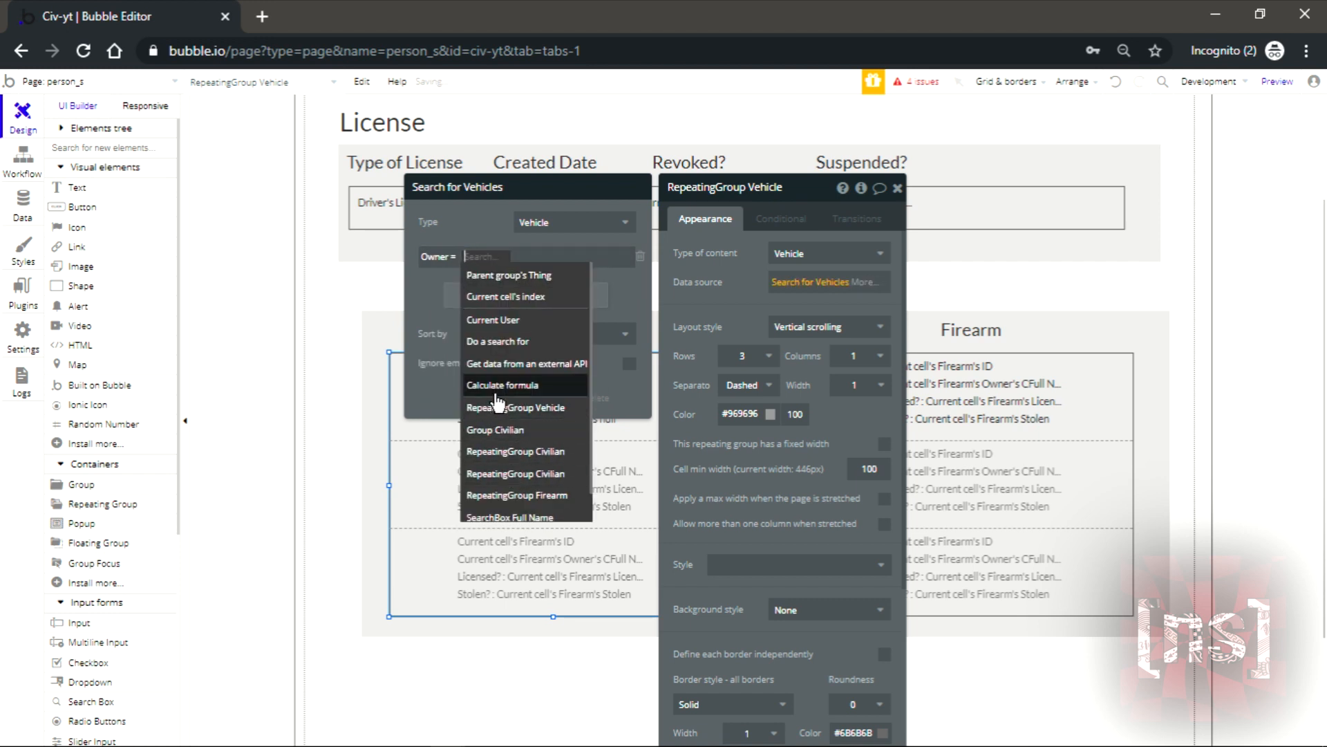
{"action": "scroll", "scroll_direction": "down", "scroll_amount": 3}
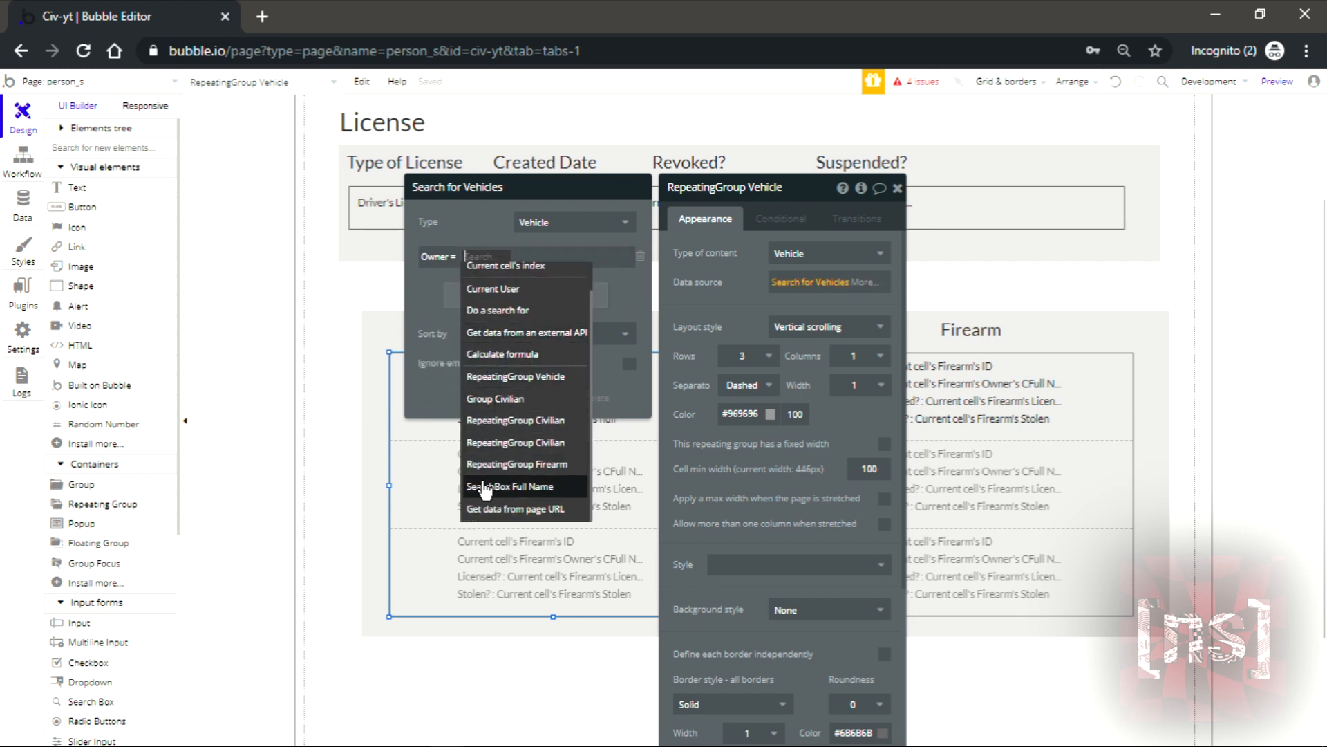
{"action": "left_click", "coordinate": [508, 485]}
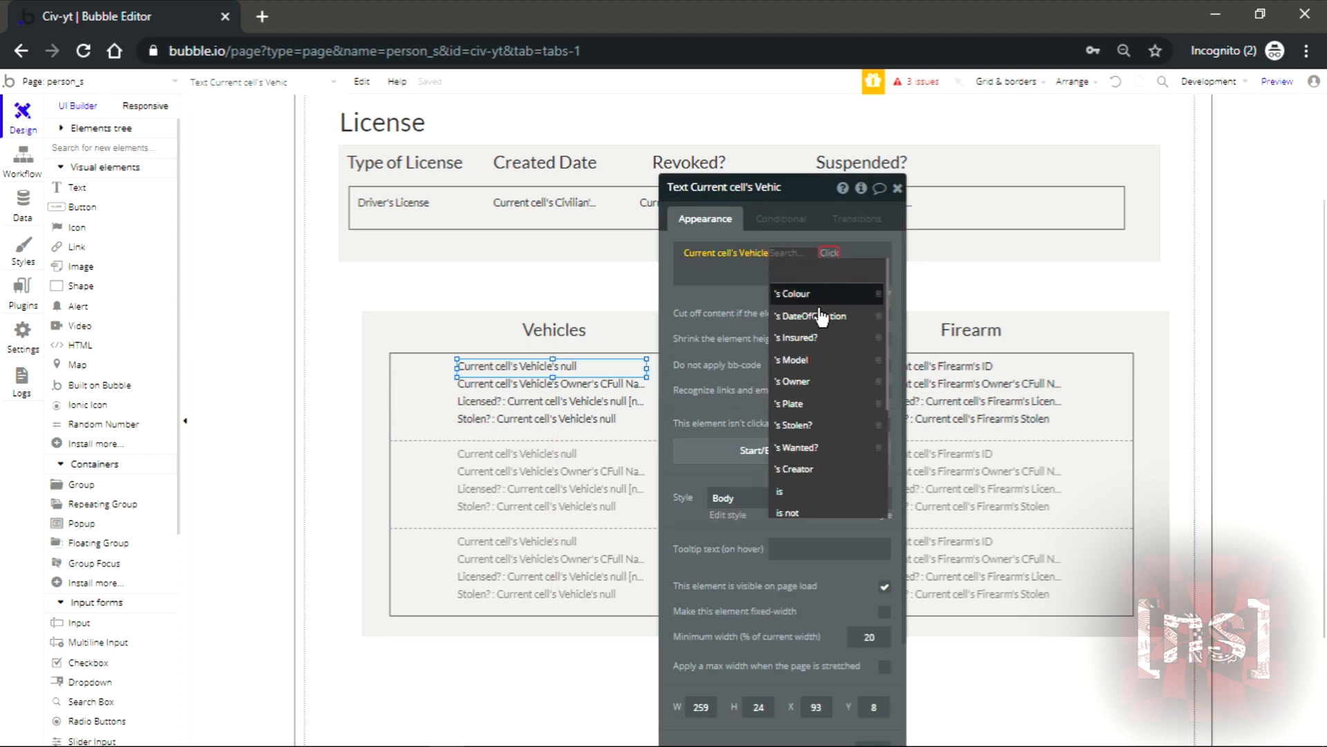
- Show Current cell's Vehicle's Plate and Model on the first two lines
{"action": "left_click", "coordinate": [788, 402]}
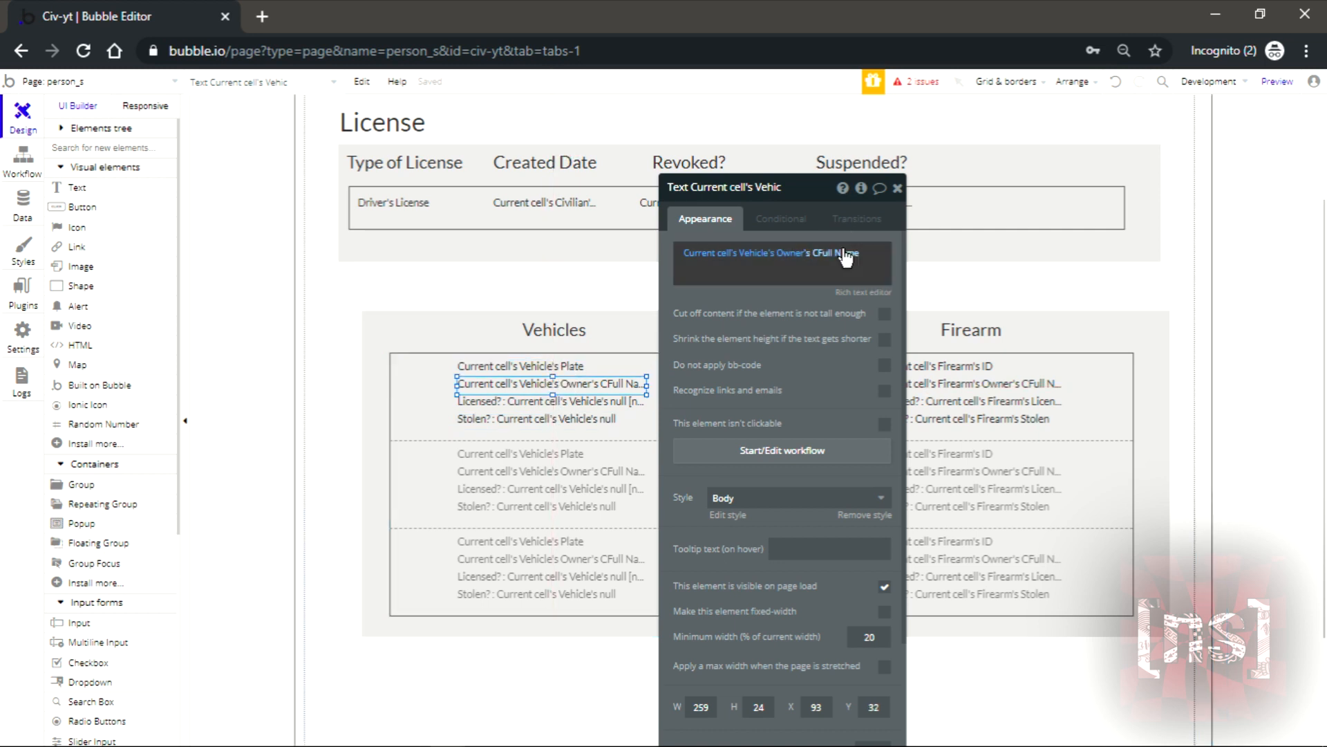
{"action": "left_click", "coordinate": [749, 252]}
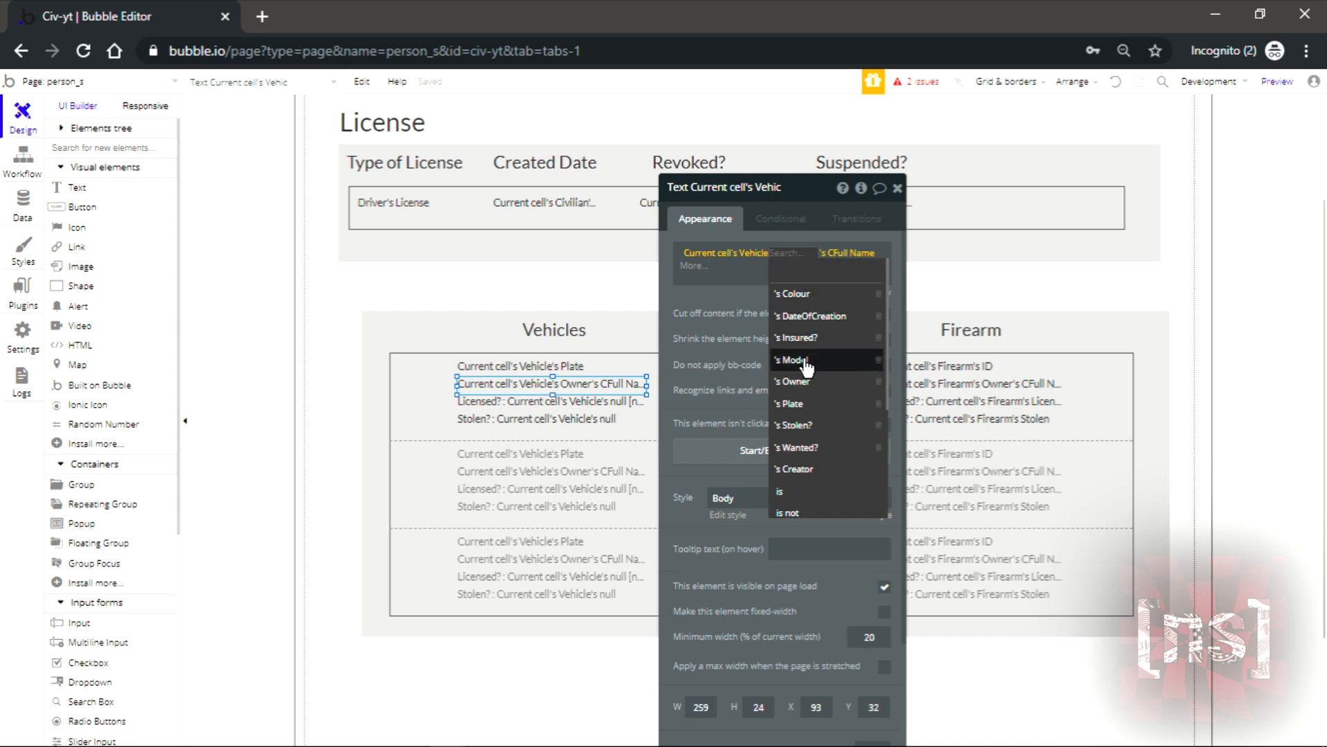
{"action": "left_click", "coordinate": [792, 359]}
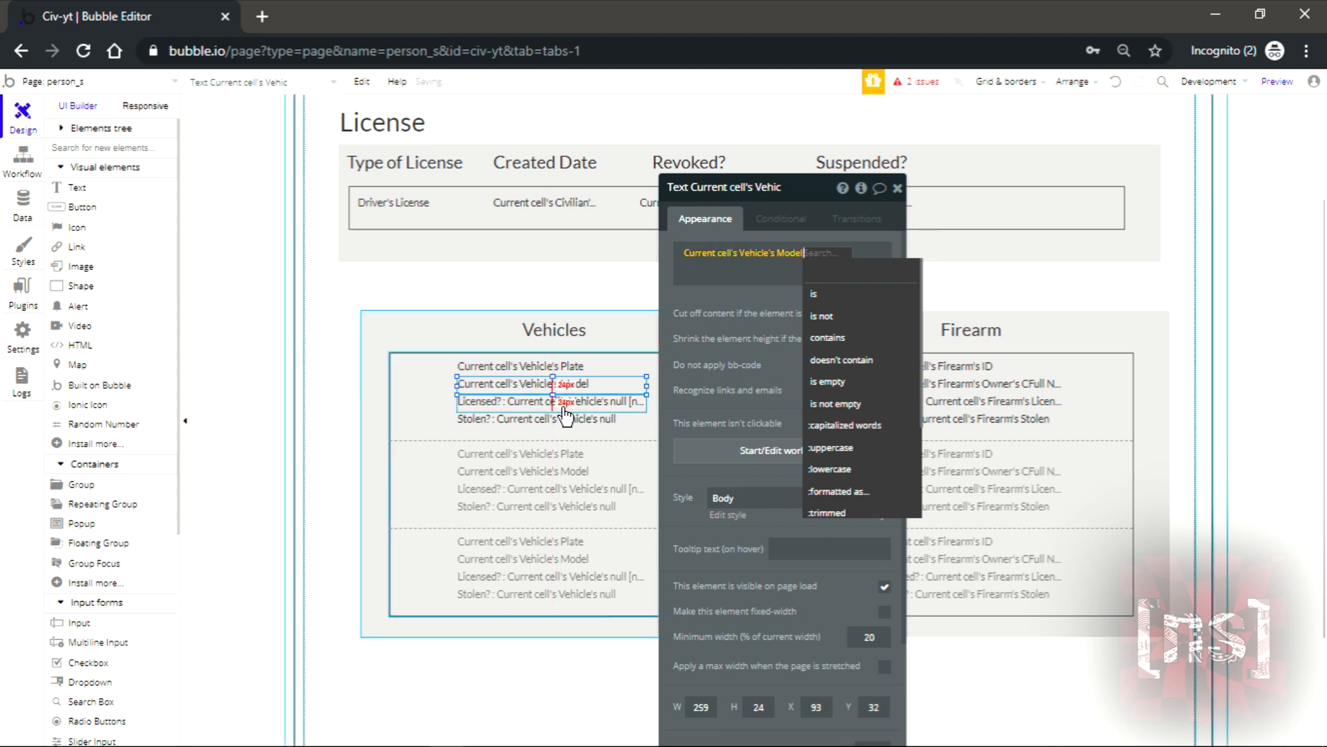
- Change the Licensed? line to the vehicle's Insured? status and select the Stolen? line
{"action": "left_click", "coordinate": [550, 401]}
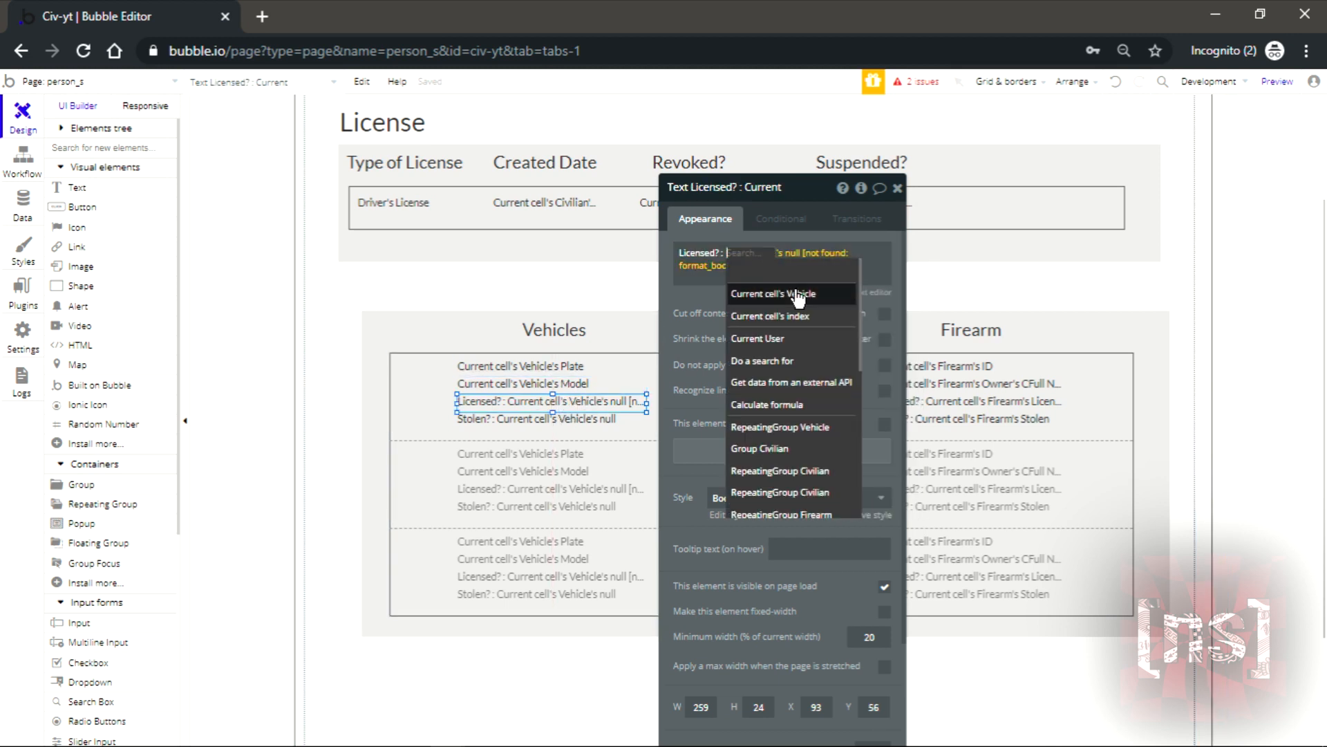
{"action": "mouse_move", "coordinate": [821, 310]}
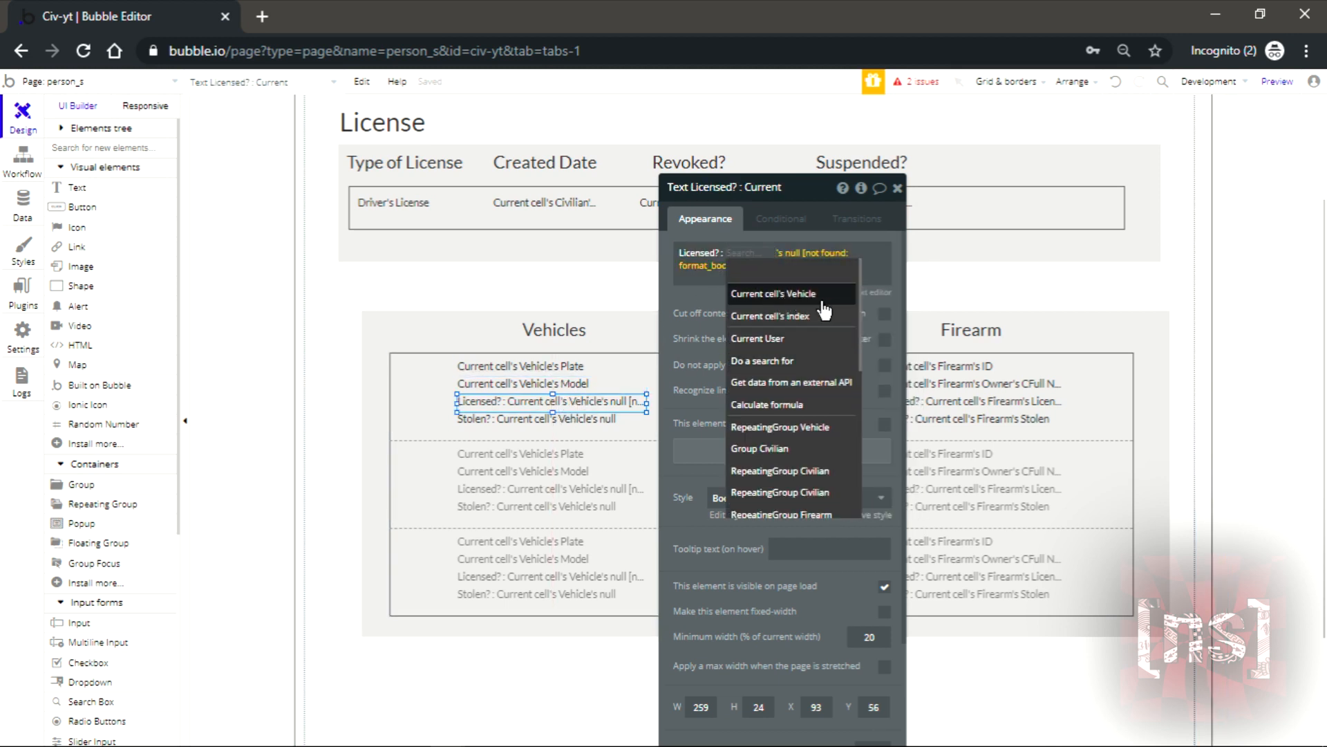
{"action": "left_click", "coordinate": [772, 293]}
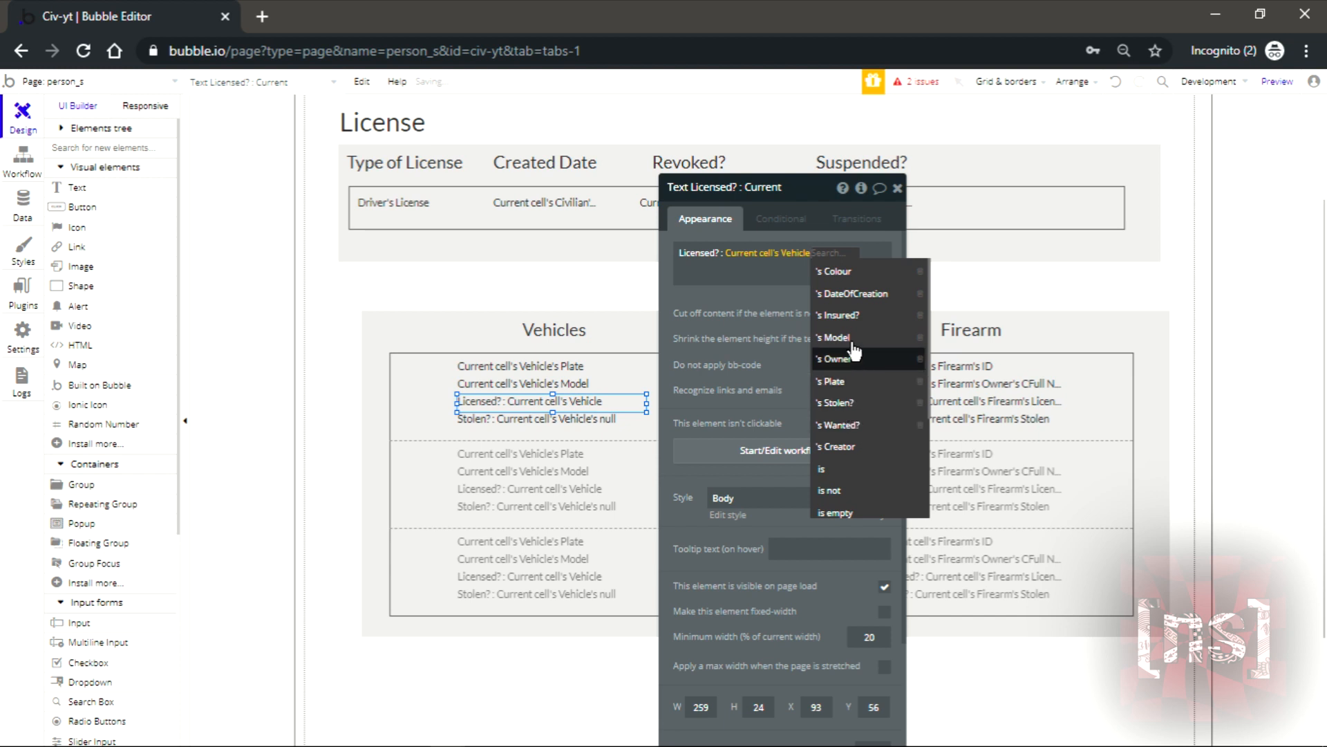
{"action": "left_click", "coordinate": [838, 315]}
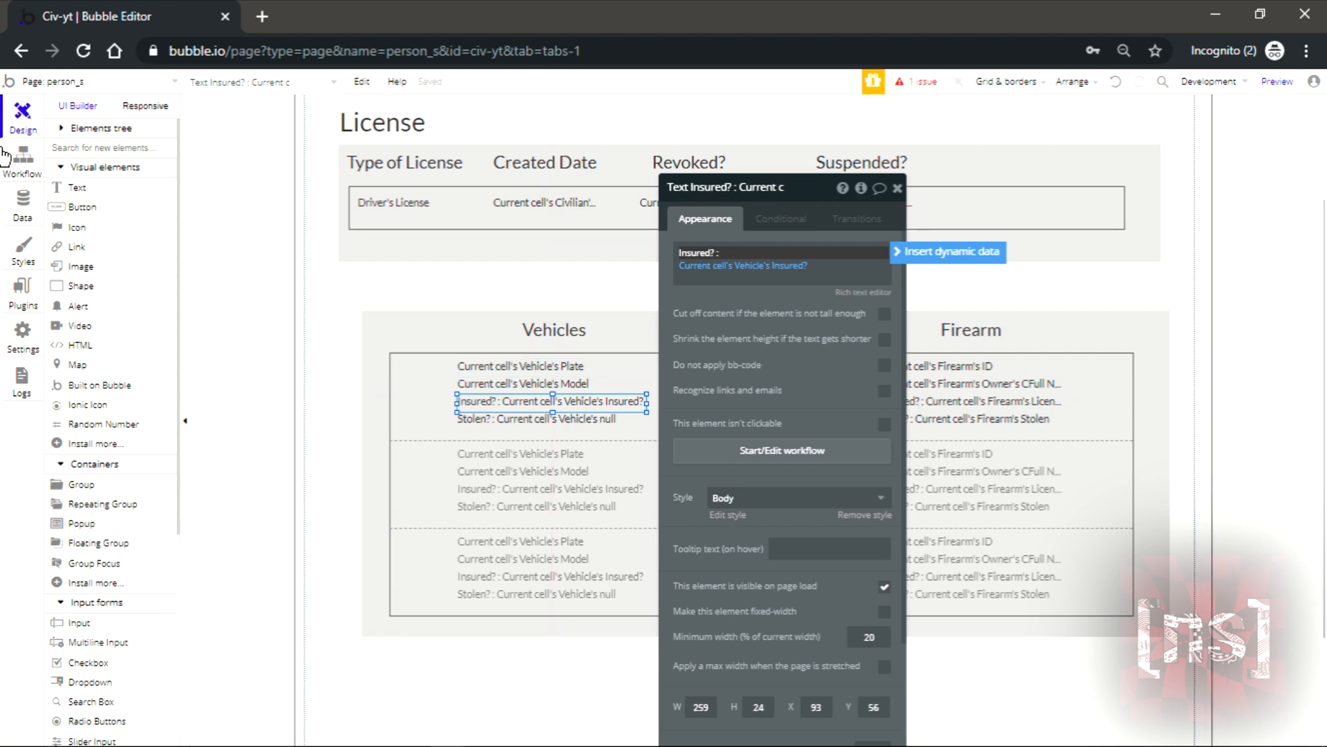
{"action": "mouse_move", "coordinate": [190, 212]}
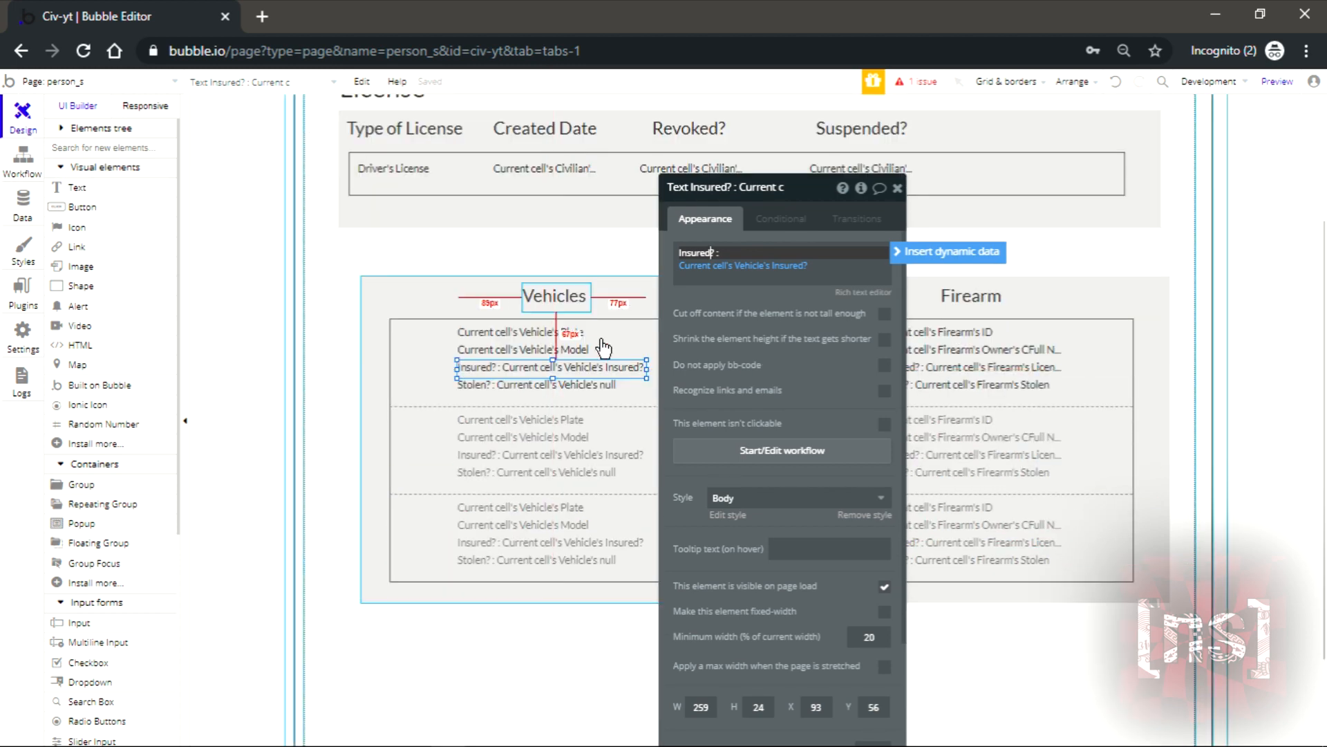
{"action": "left_click", "coordinate": [538, 384]}
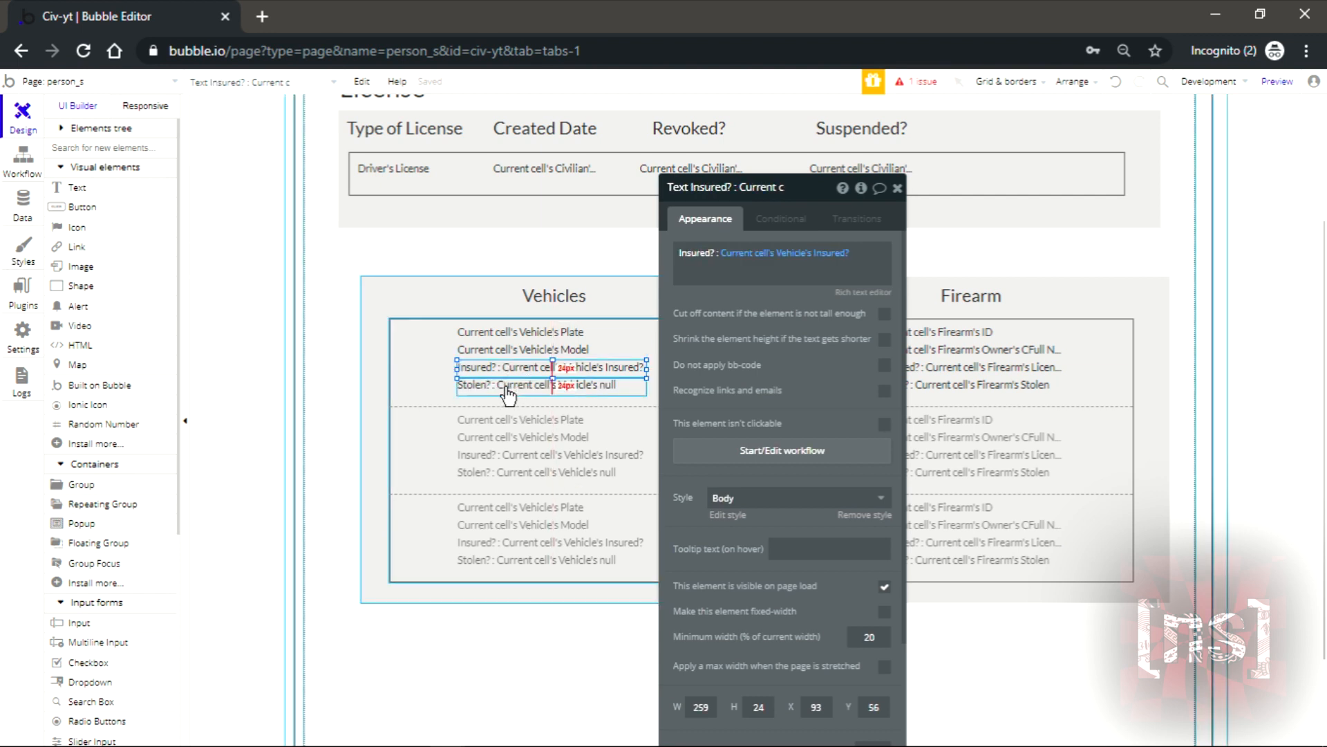
{"action": "left_click", "coordinate": [538, 385]}
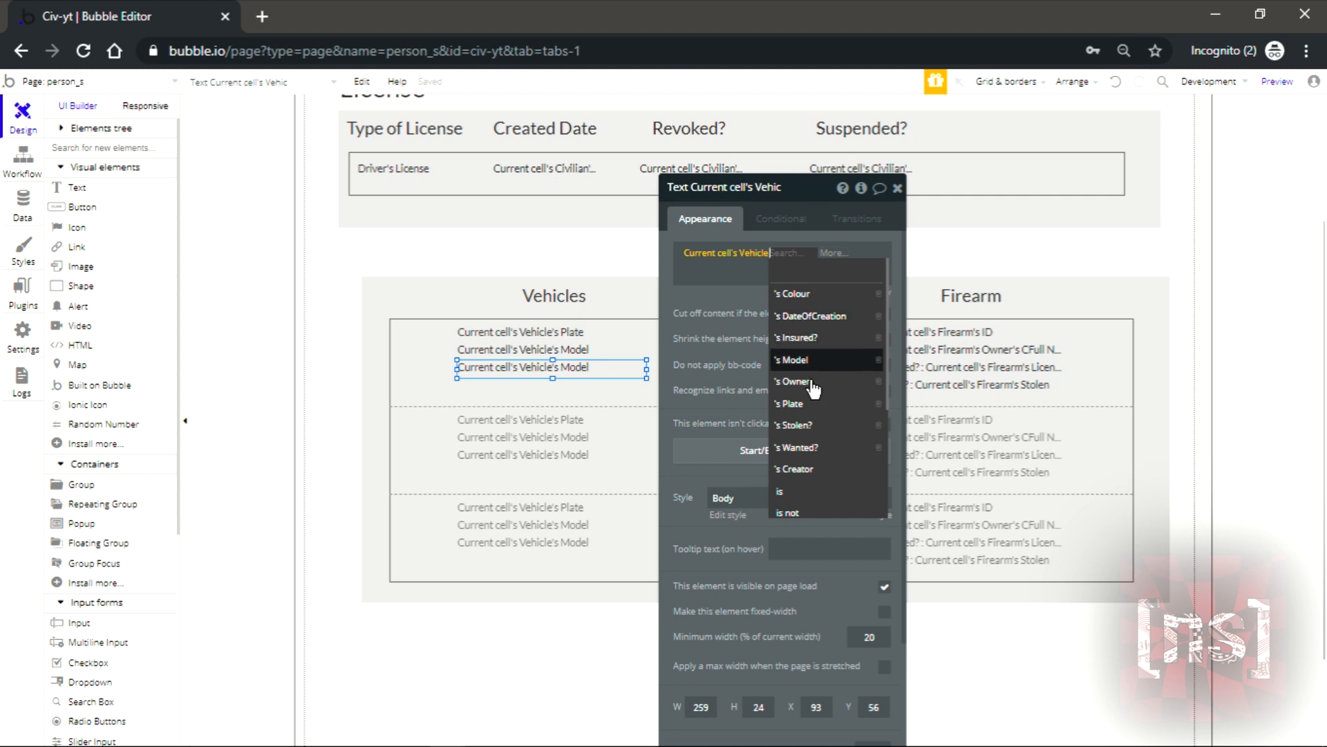
{"action": "mouse_move", "coordinate": [835, 426]}
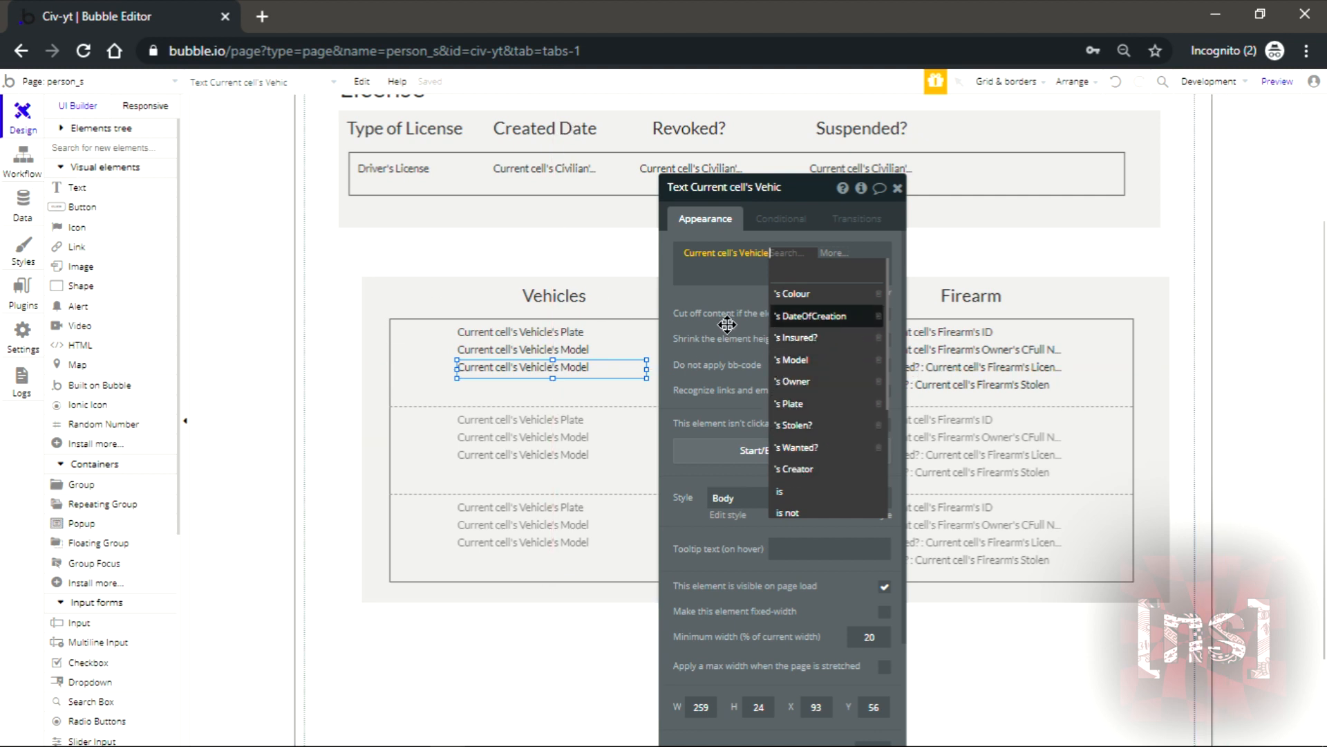
- Show Current cell's Vehicle's DateOfCreation on the third line and close the property panel
{"action": "left_click", "coordinate": [812, 315]}
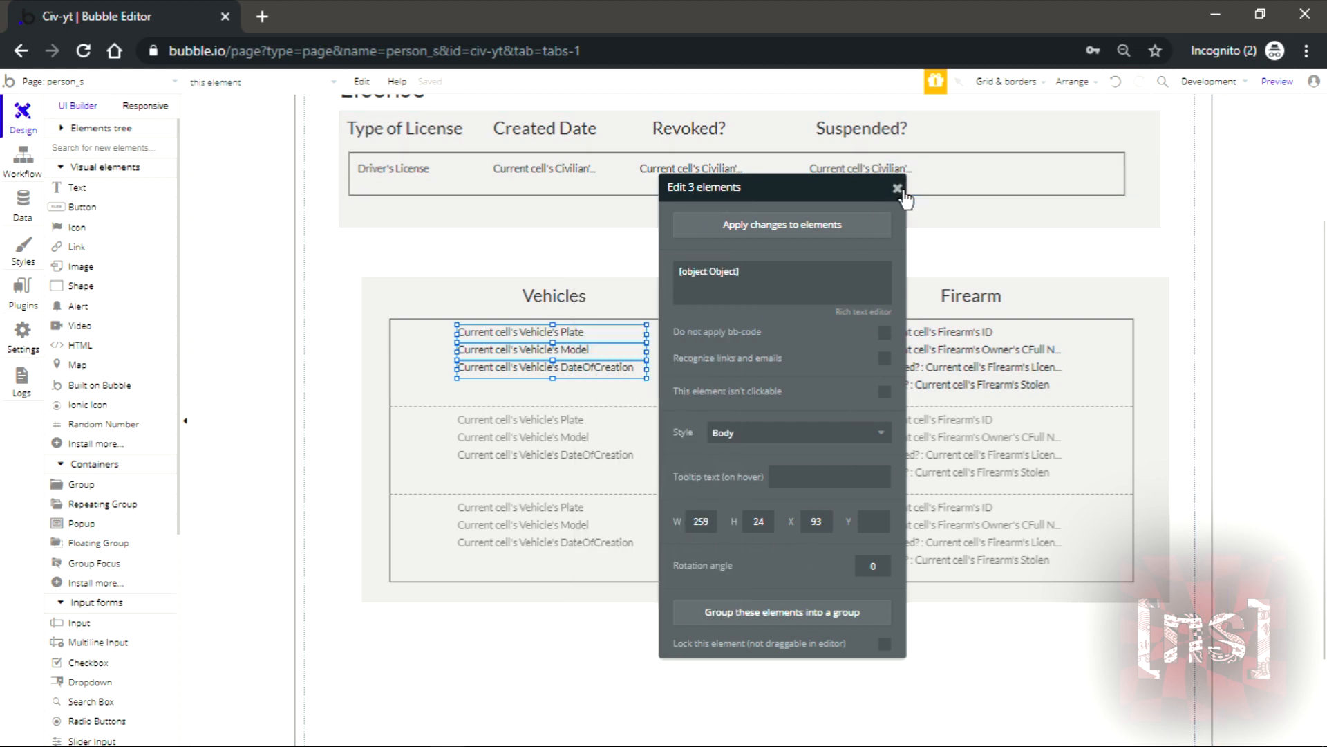
{"action": "left_click", "coordinate": [897, 187]}
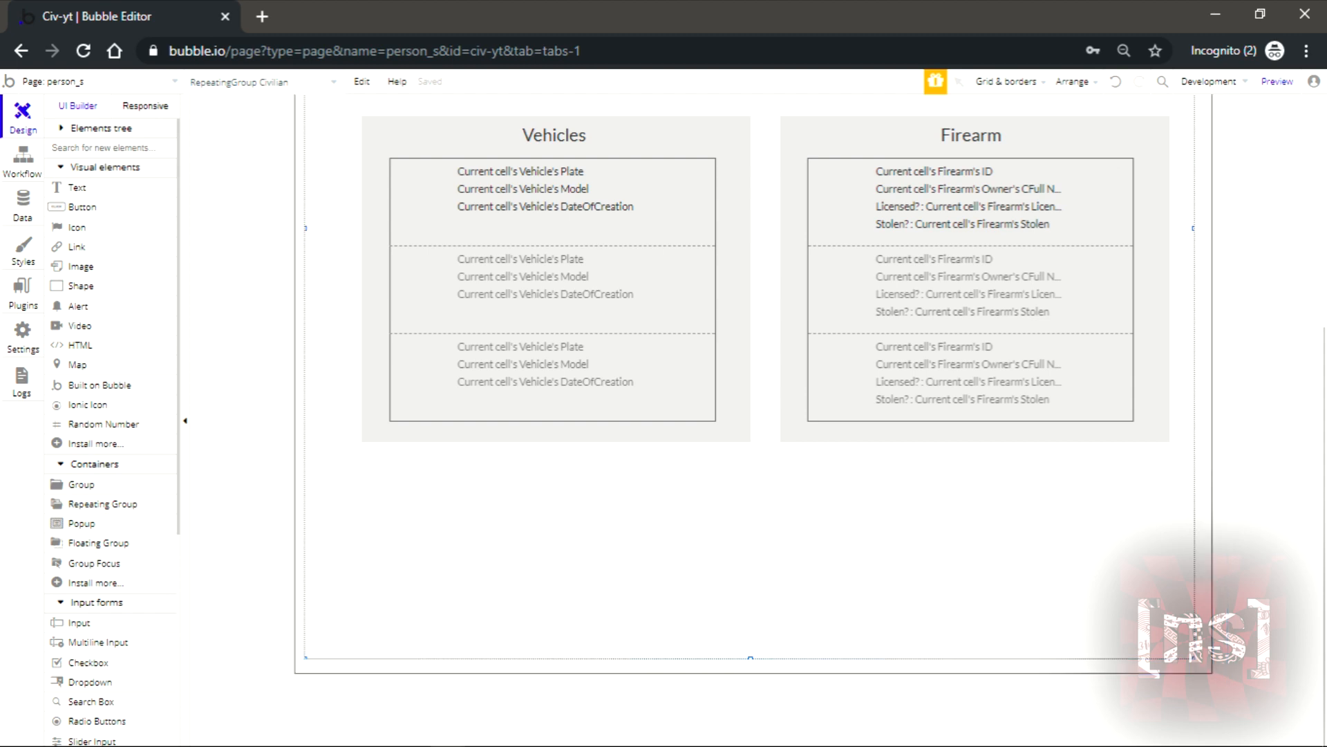
{"action": "scroll", "scroll_direction": "up", "scroll_amount": 3}
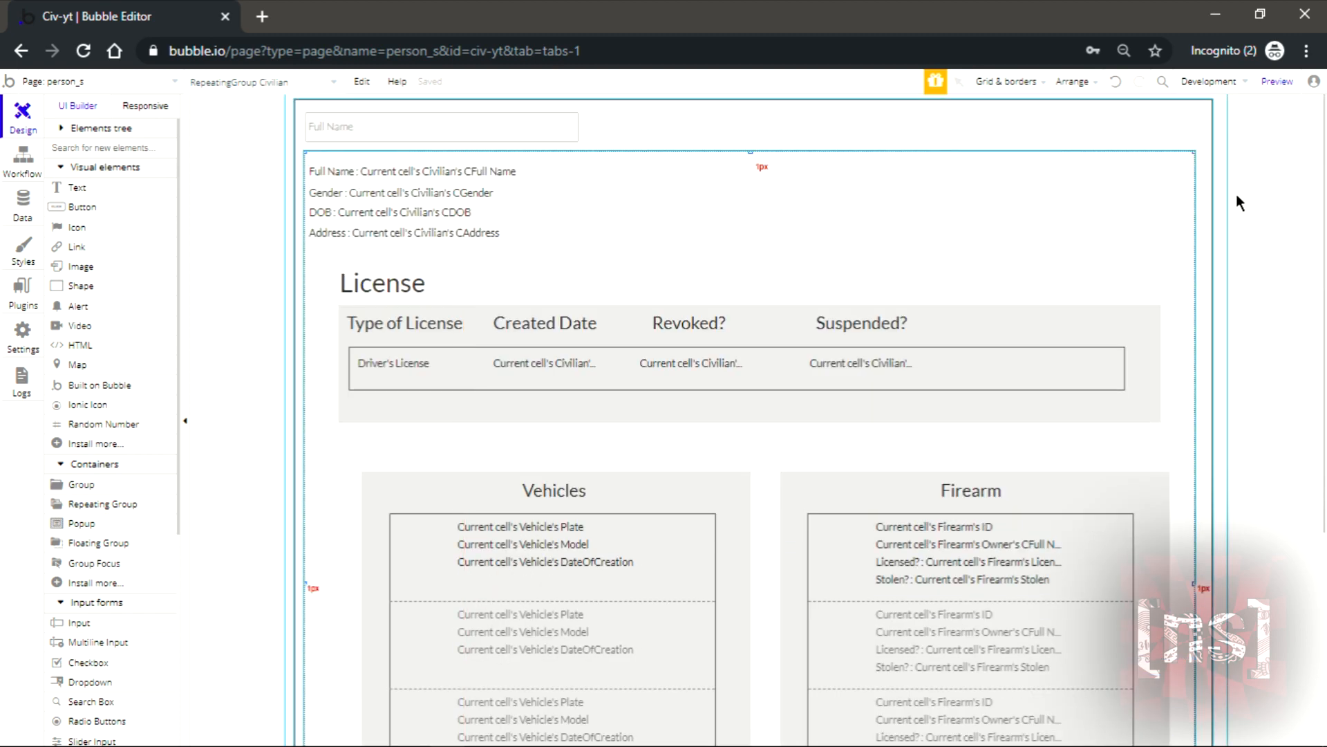
{"action": "left_click", "coordinate": [1276, 82]}
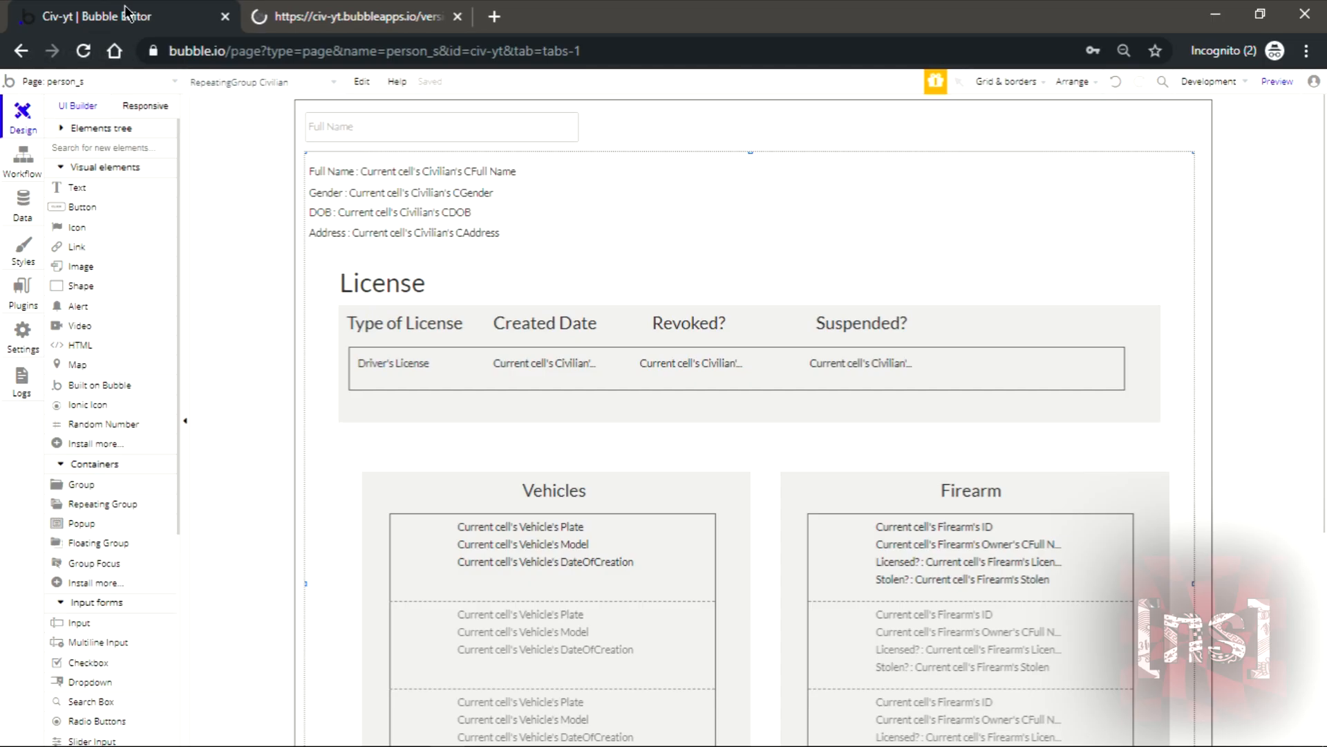
- Switch to the index page and run the app in preview
{"action": "left_click", "coordinate": [88, 81]}
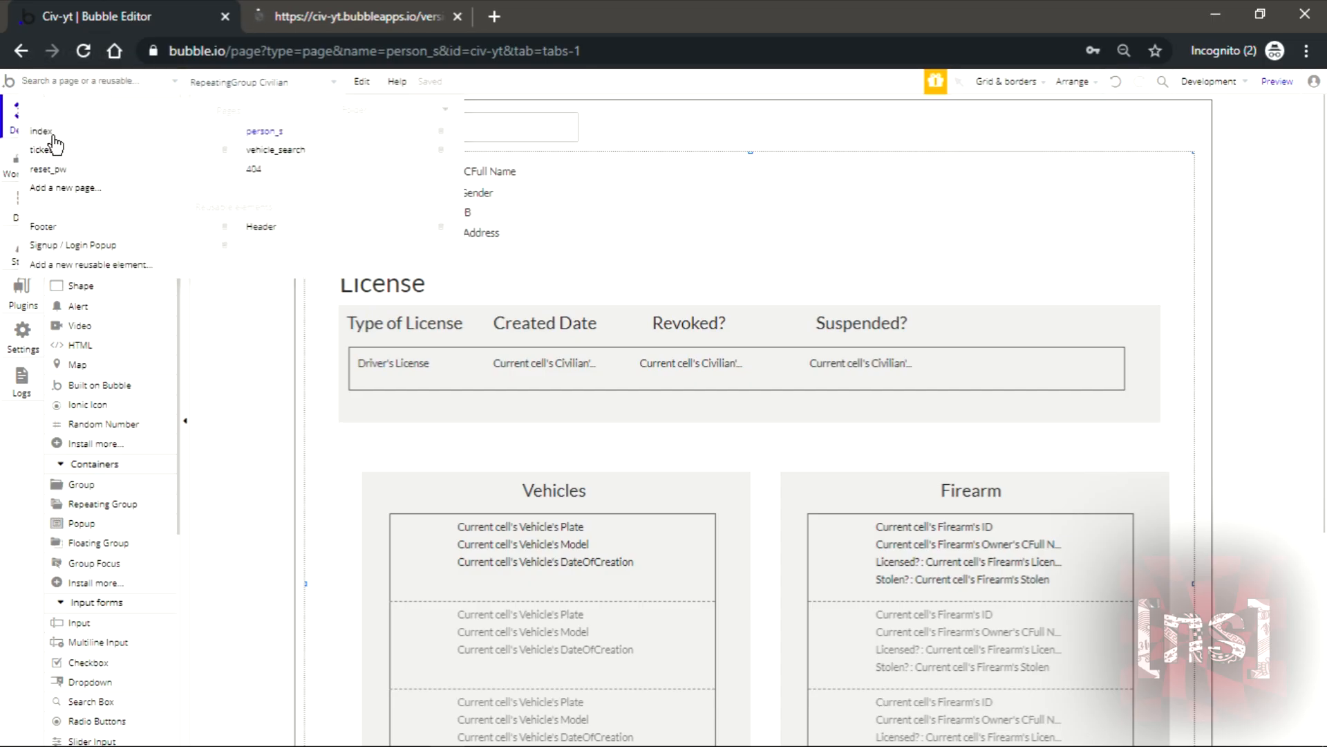
{"action": "left_click", "coordinate": [41, 131]}
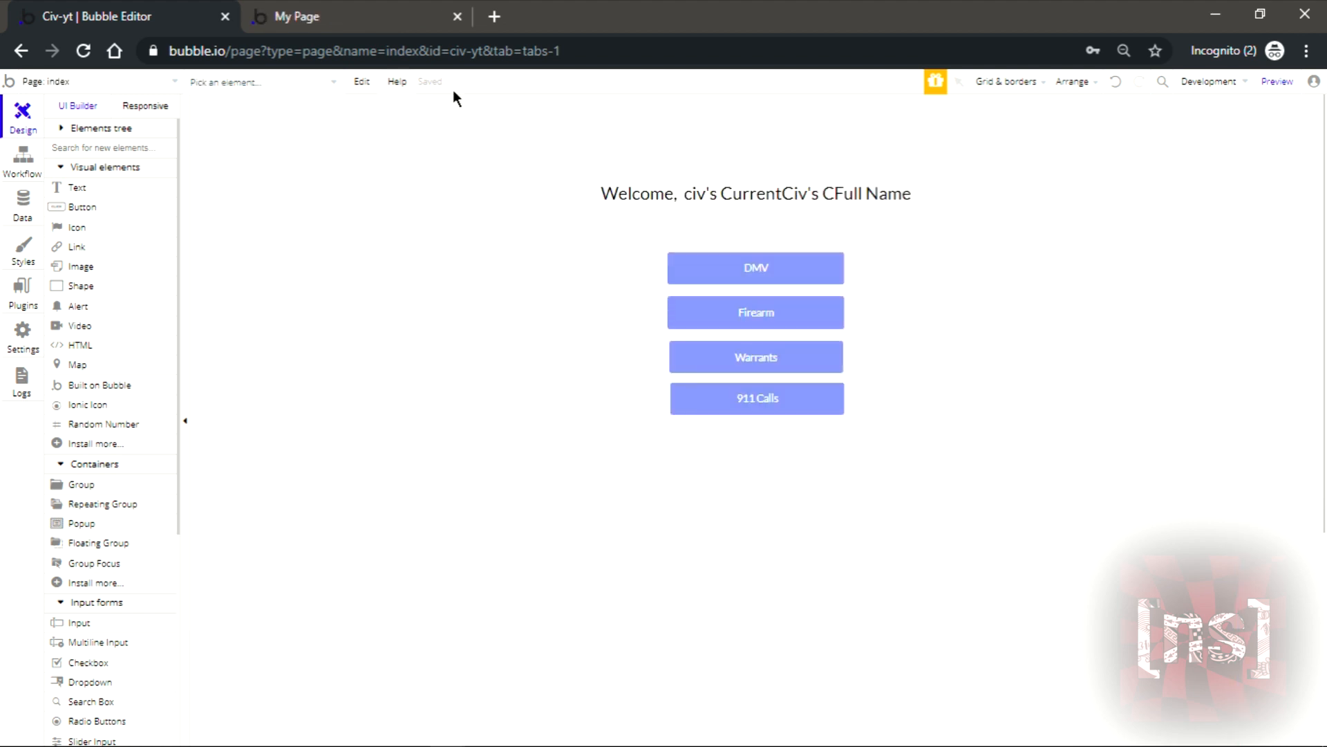
{"action": "left_click", "coordinate": [1276, 81]}
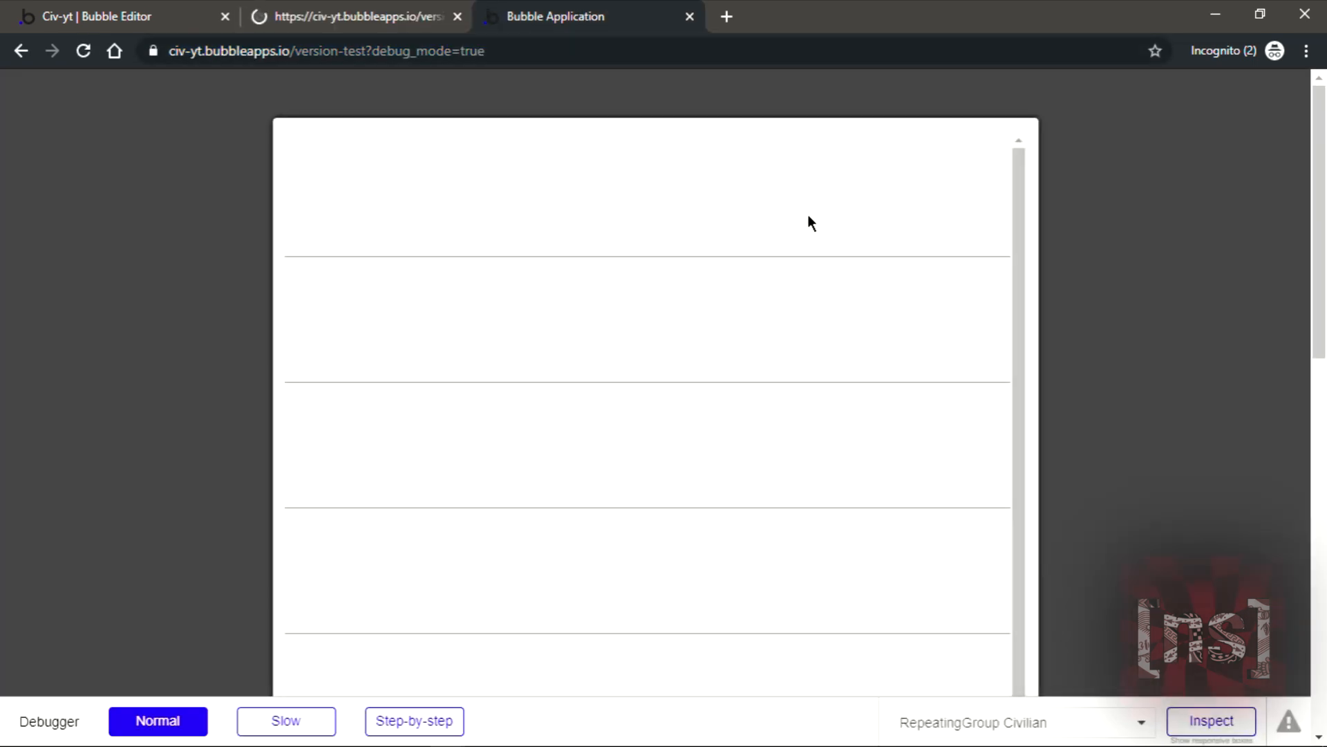
- Return to the editor and go through the Workflow tab to the Data tab
{"action": "left_click", "coordinate": [111, 16]}
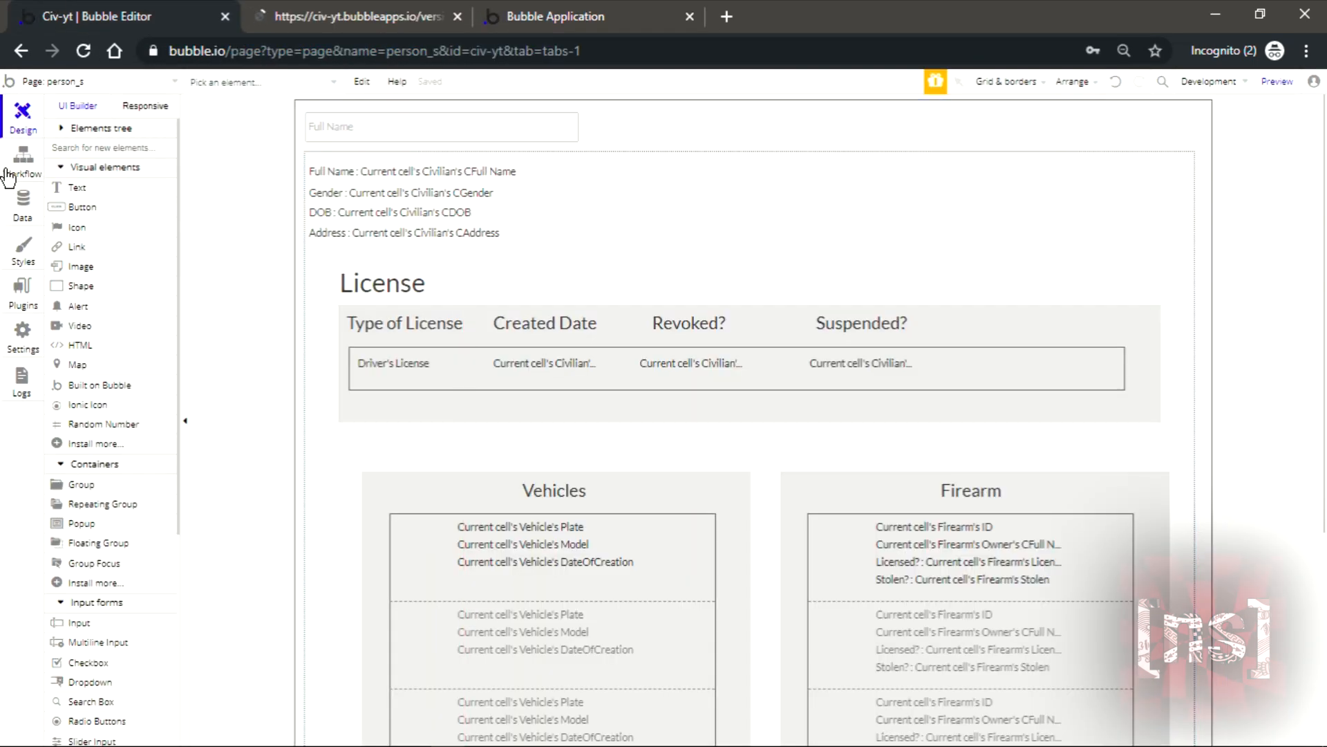
{"action": "left_click", "coordinate": [22, 160]}
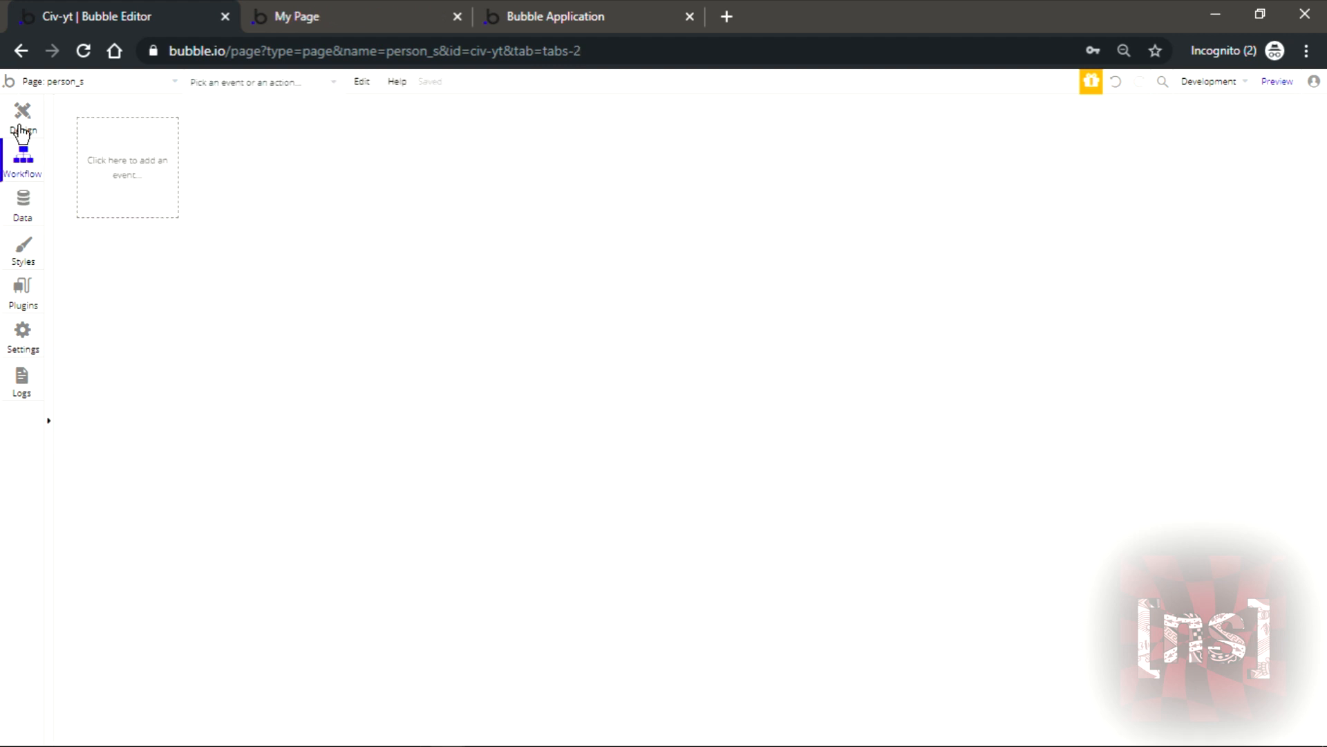
{"action": "left_click", "coordinate": [22, 206]}
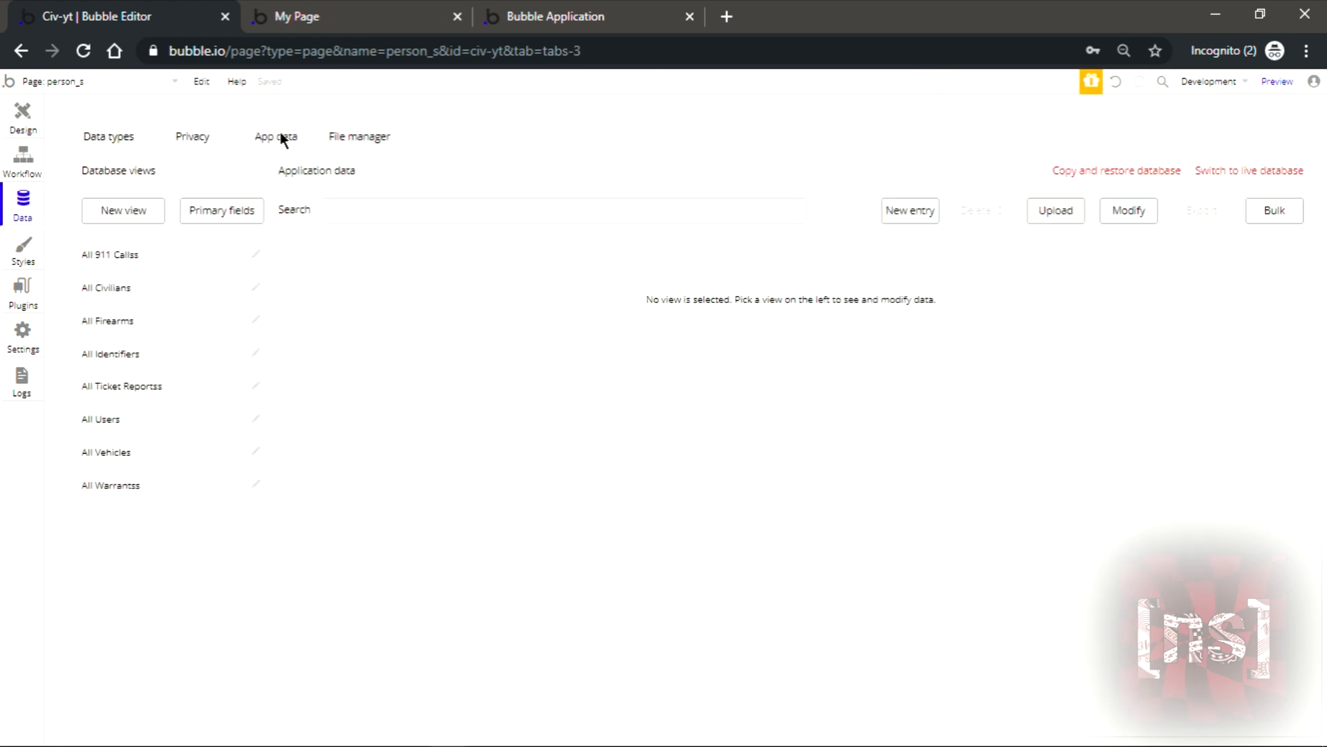
- Search Member1 in the preview and review the returned civilian details and driver's license
{"action": "left_click", "coordinate": [101, 417]}
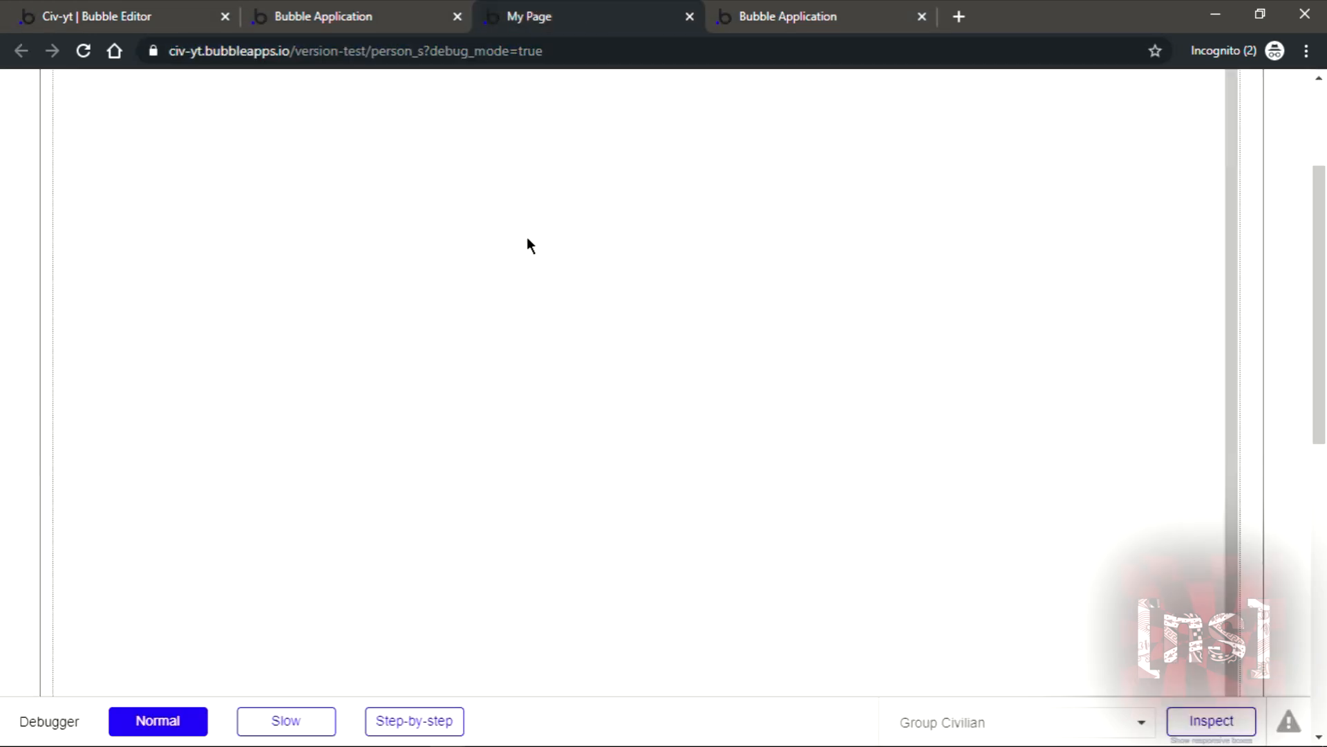
{"action": "mouse_move", "coordinate": [686, 175]}
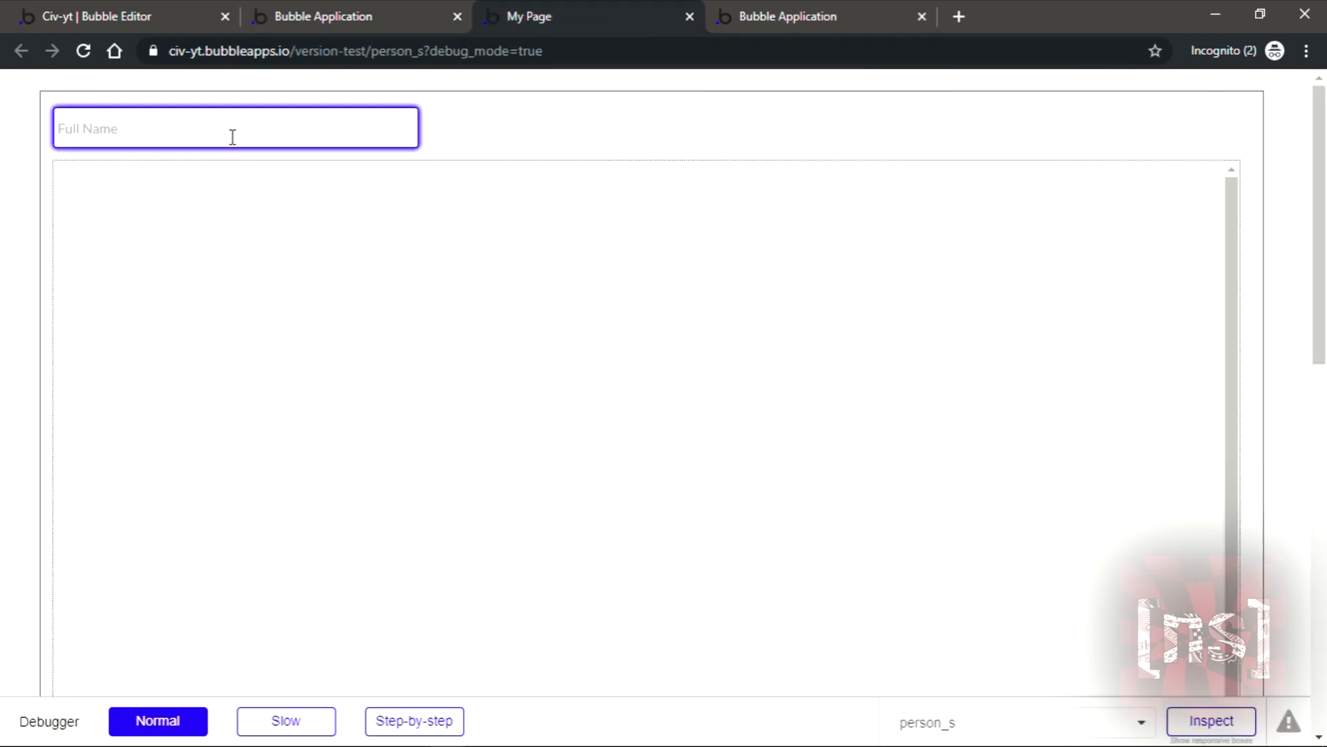
{"action": "type", "text": "Member"}
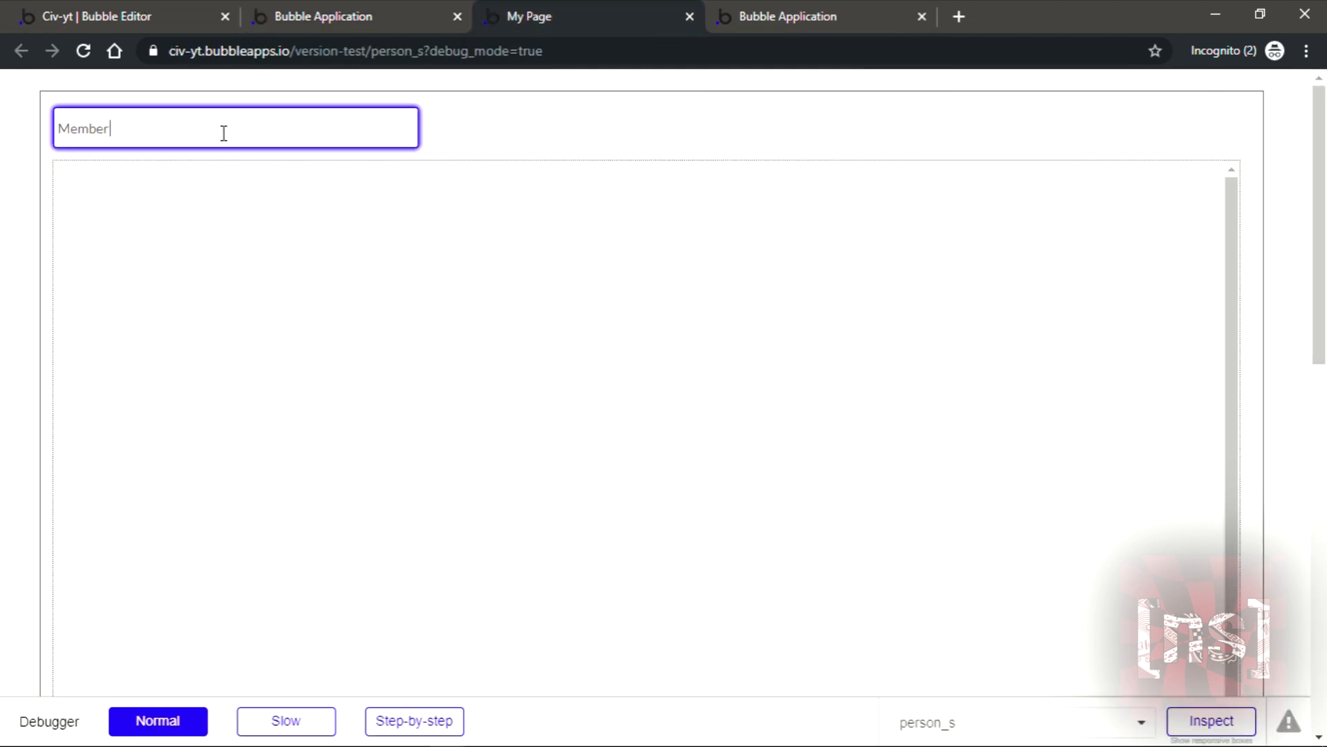
{"action": "type", "text": "1"}
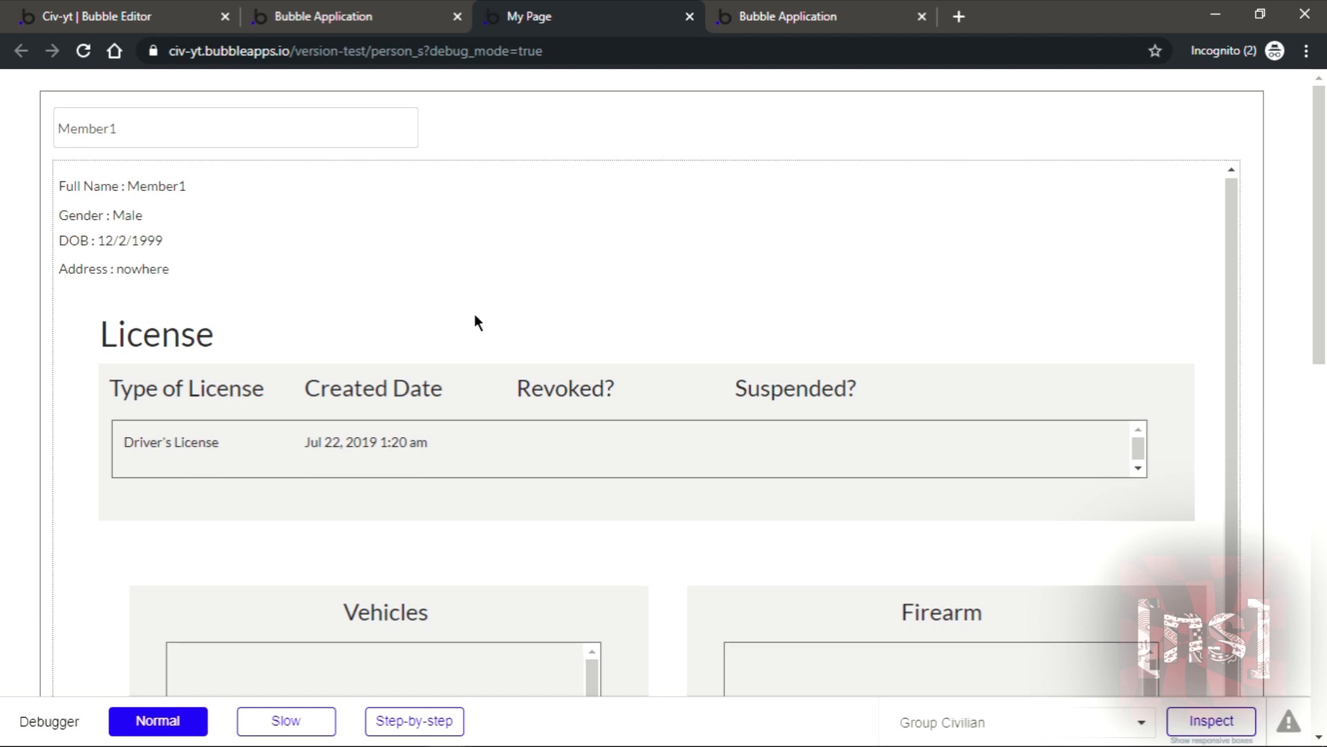
{"action": "scroll", "scroll_direction": "down", "scroll_amount": 3}
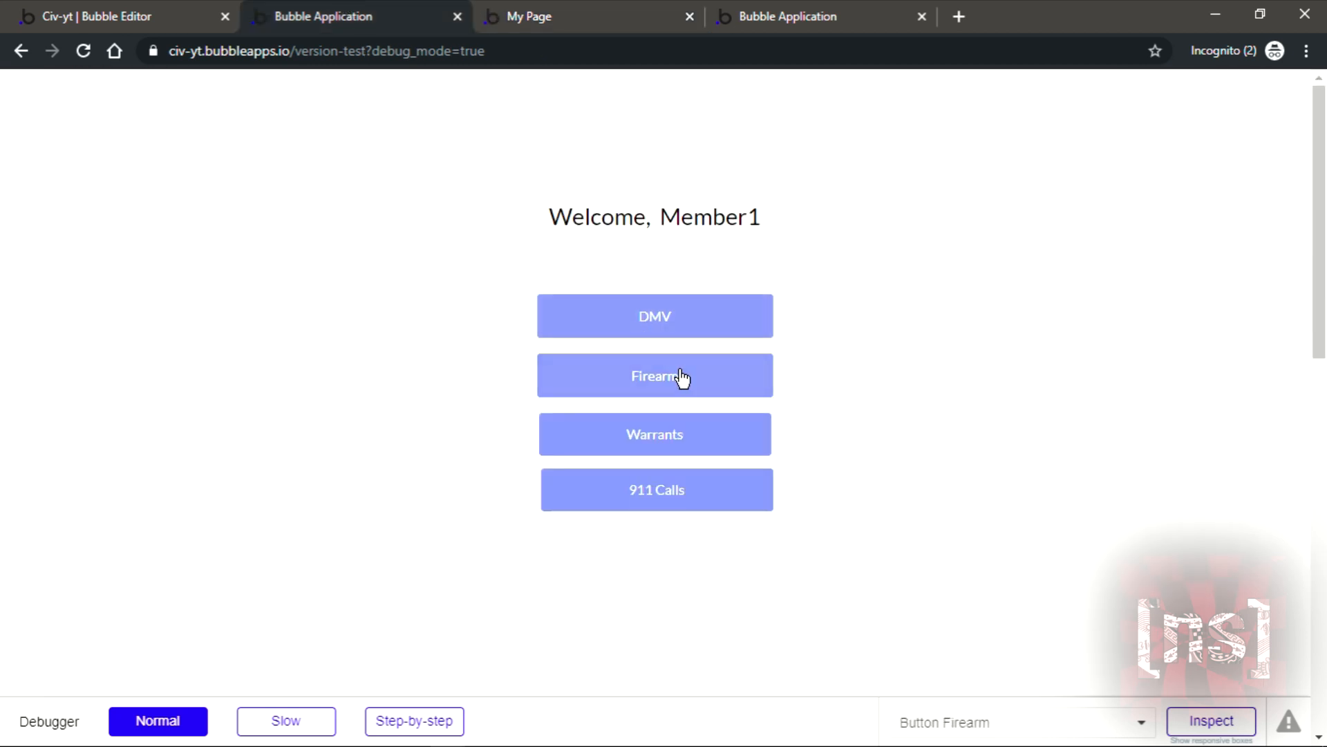
- Search Test1 in the preview, review their license and vehicle rows, then return to the editor
{"action": "left_click", "coordinate": [654, 316]}
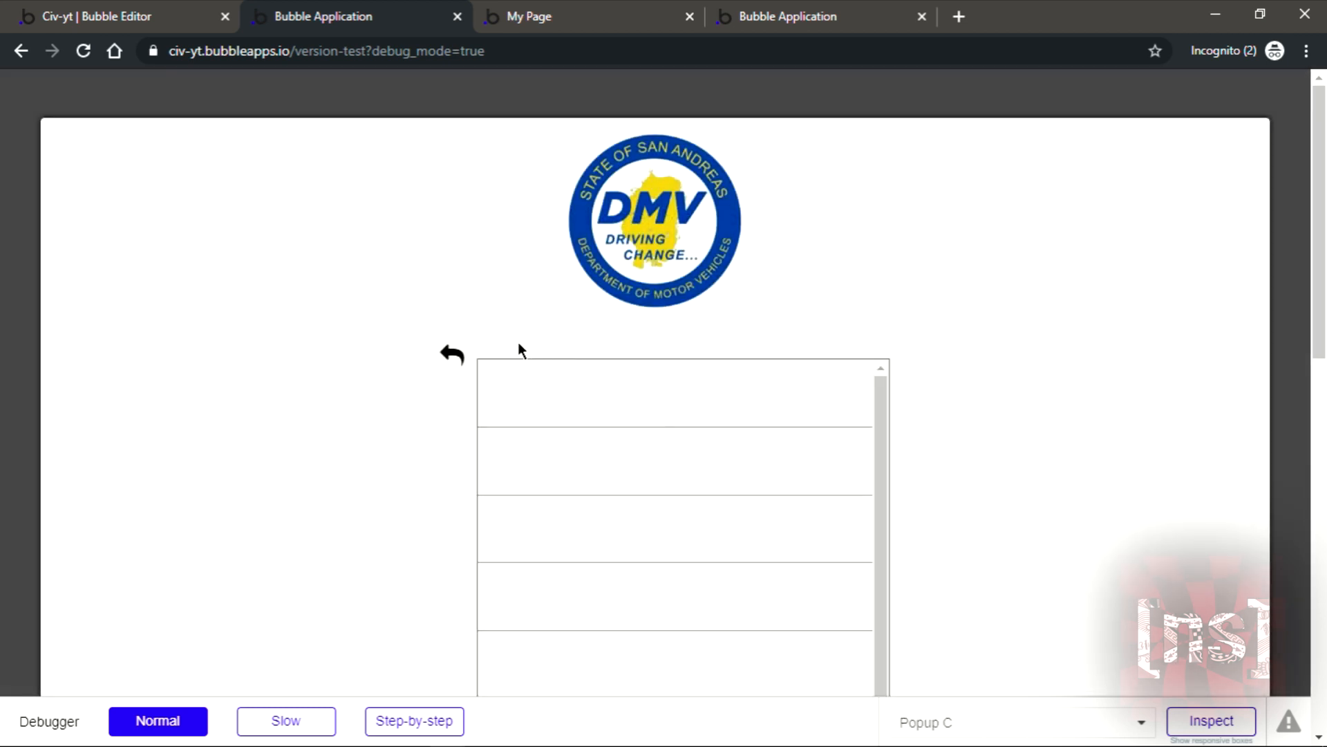
{"action": "scroll", "scroll_direction": "down", "scroll_amount": 3}
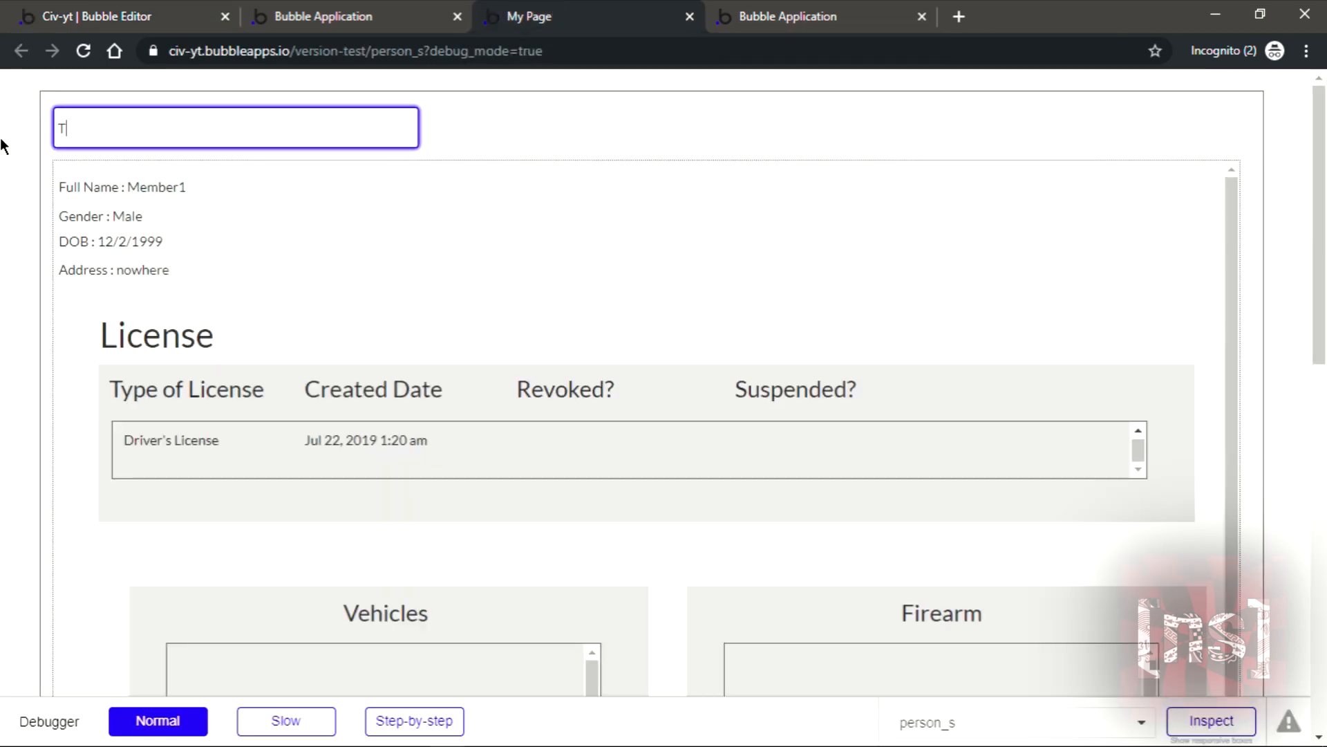
{"action": "type", "text": "est1"}
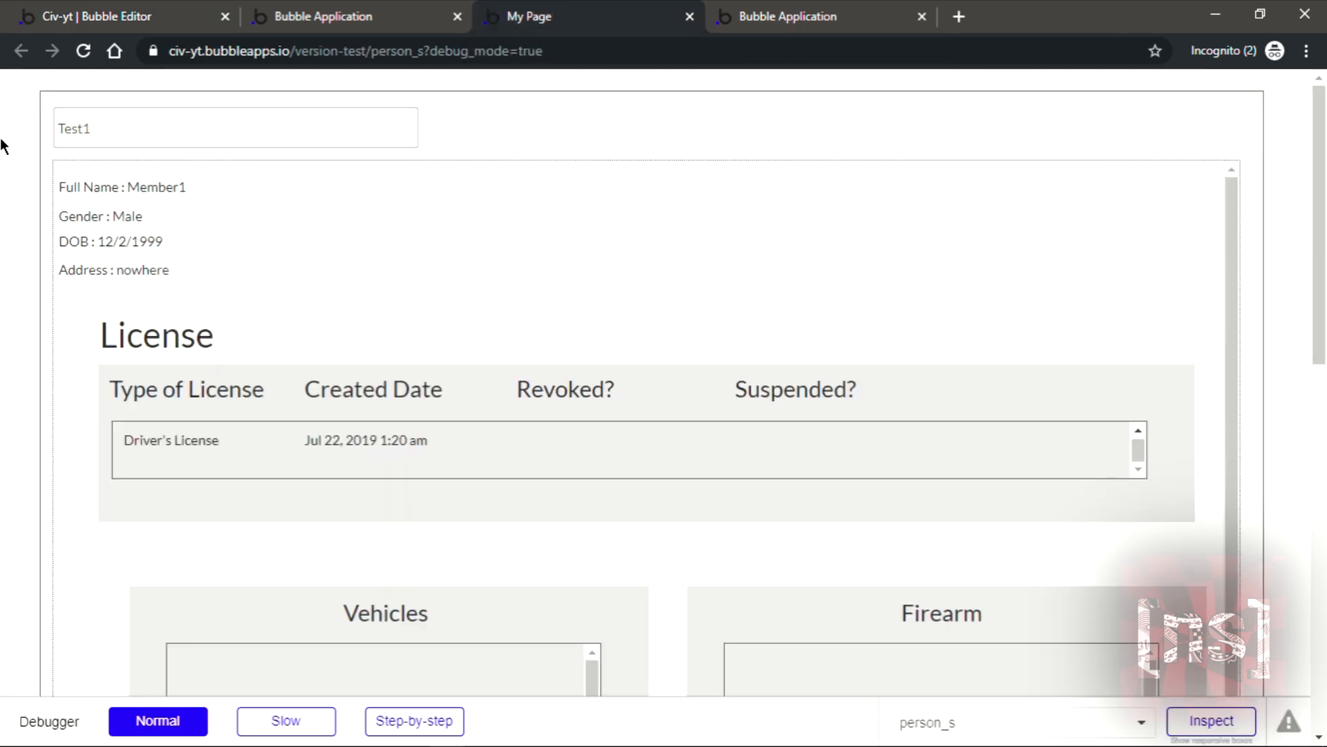
{"action": "scroll", "scroll_direction": "down", "scroll_amount": 3}
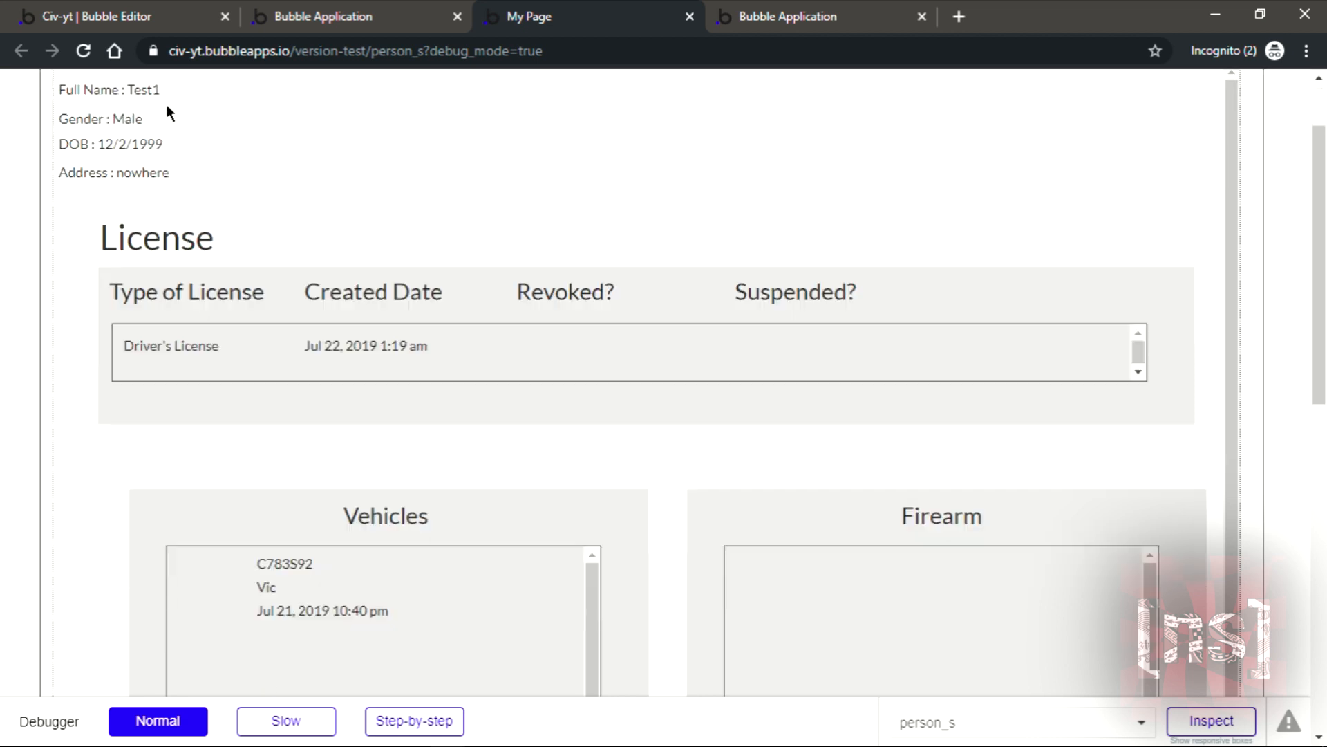
{"action": "scroll", "scroll_direction": "down", "scroll_amount": 3}
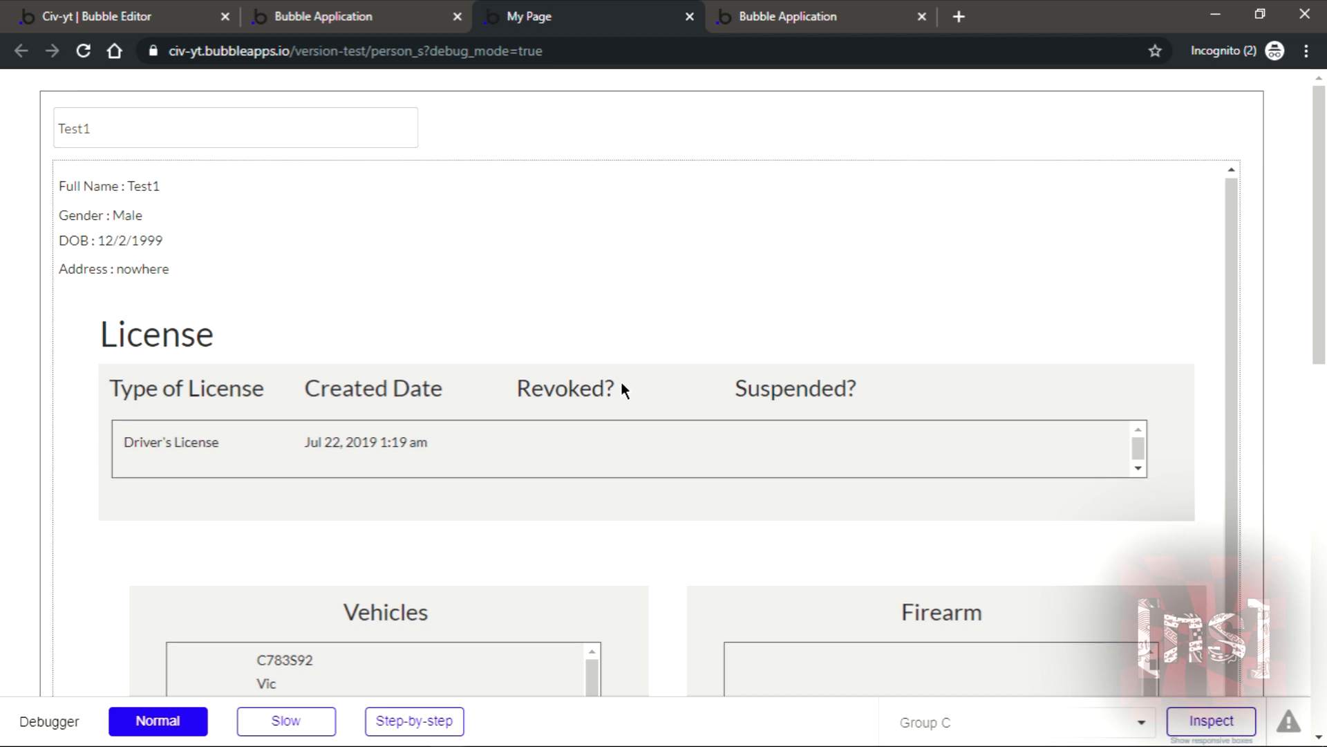
{"action": "mouse_move", "coordinate": [514, 396]}
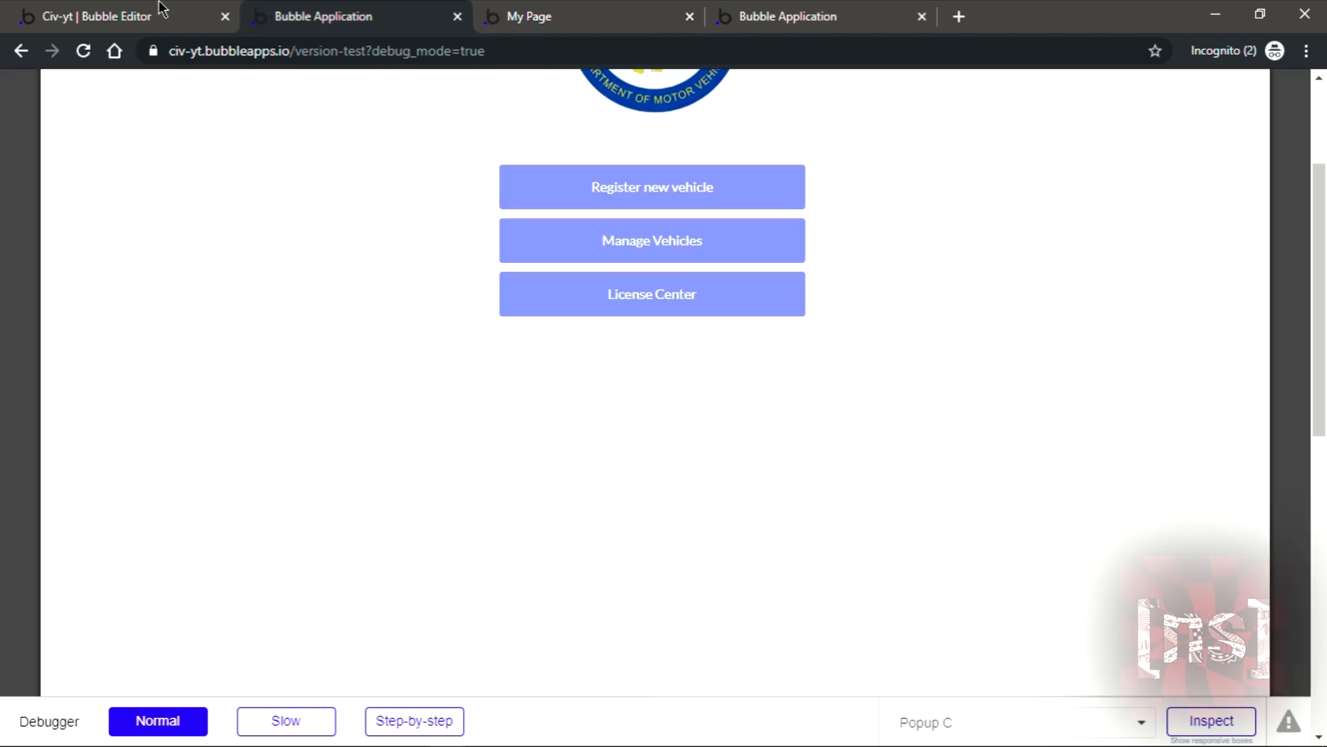
{"action": "left_click", "coordinate": [110, 17]}
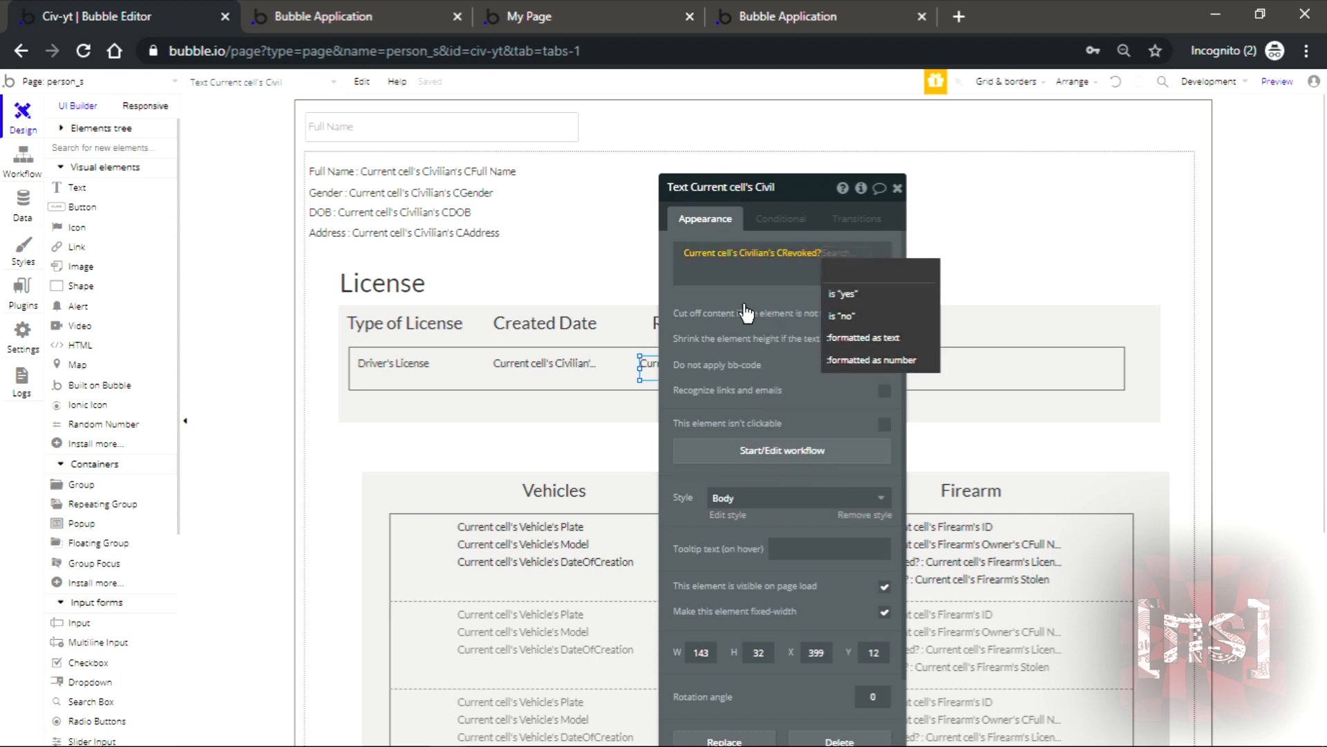
- Format the Revoked? and Suspended? values as text reading Yes or No
{"action": "left_click", "coordinate": [864, 338]}
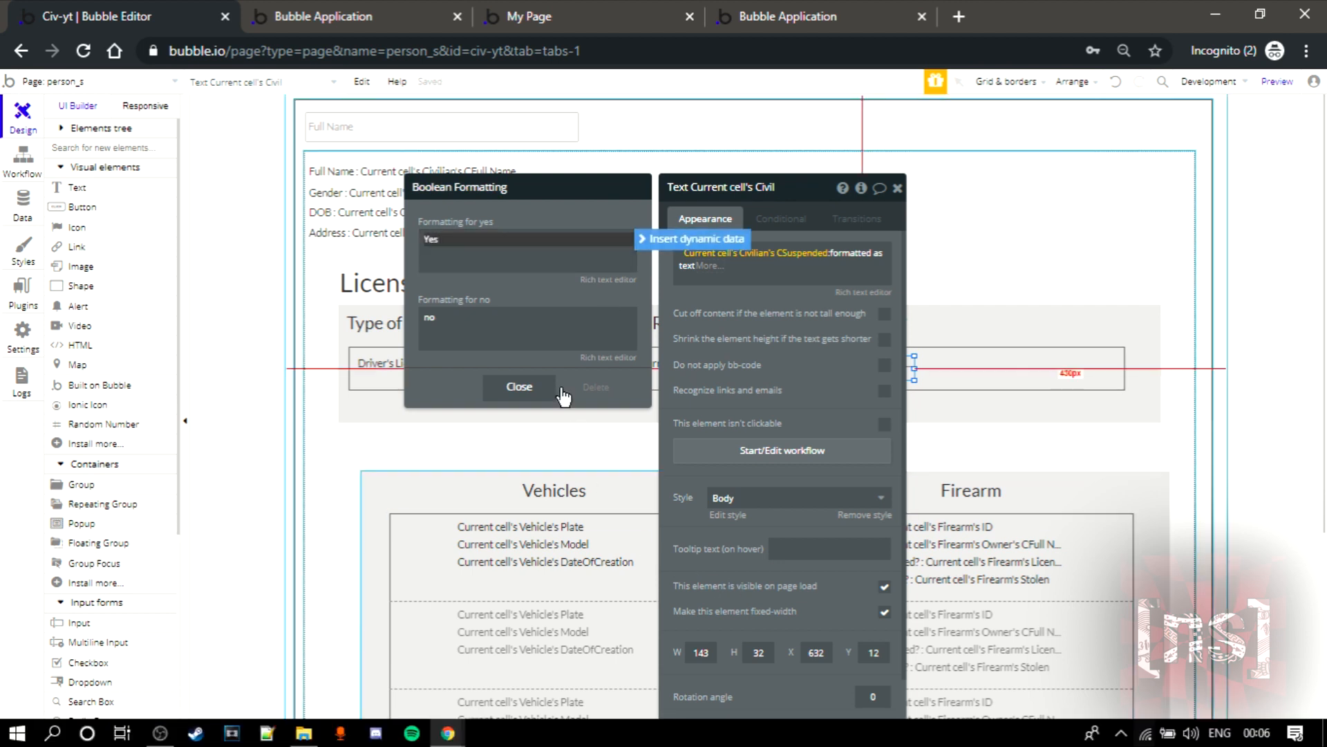
{"action": "left_click", "coordinate": [526, 329]}
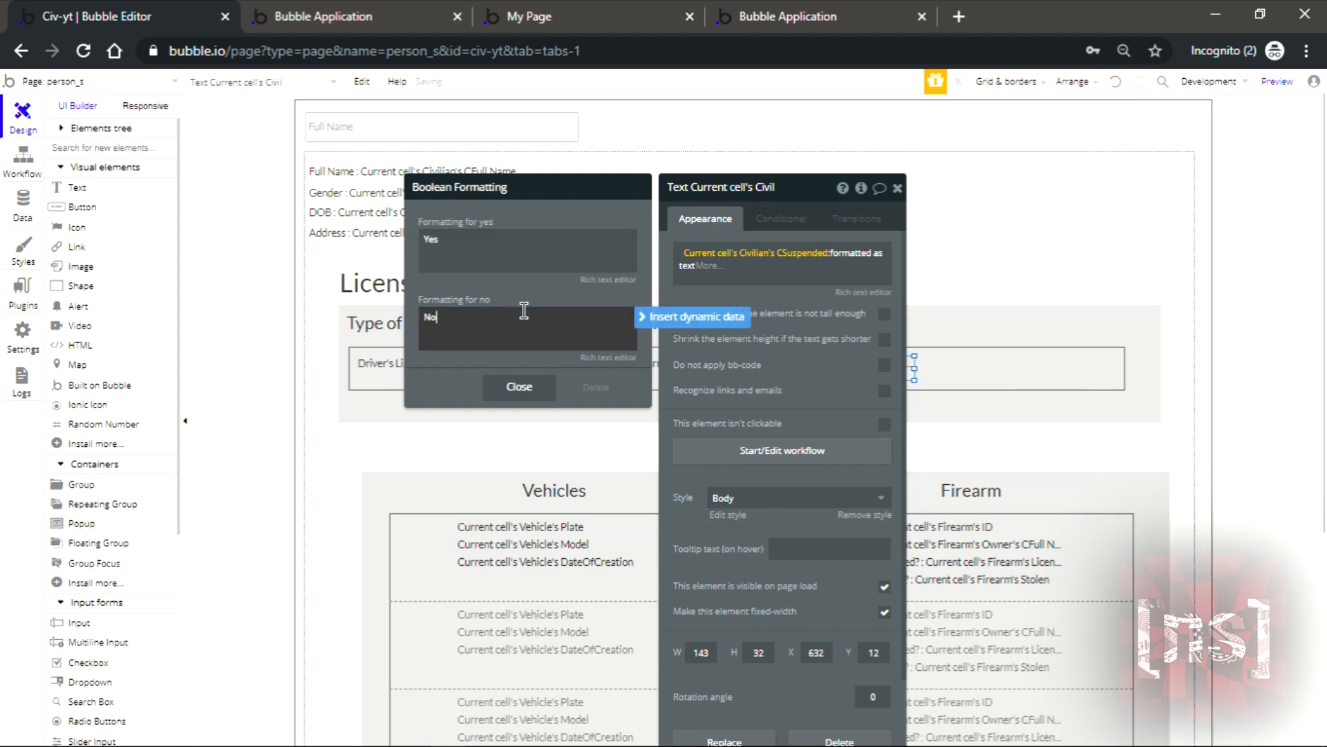
{"action": "left_click", "coordinate": [356, 17]}
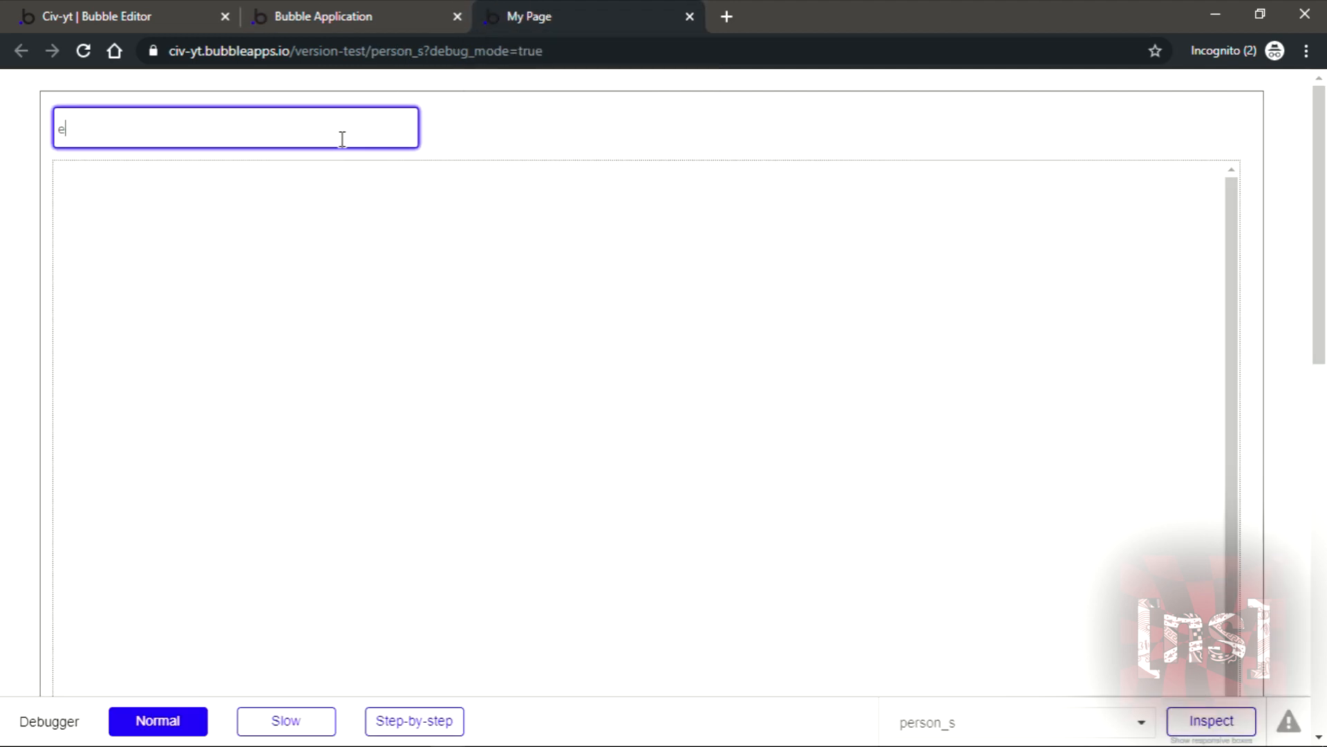
- Search Test1 again and check the license row shows Revoked? No and Suspended? No
{"action": "type", "text": "Test1"}
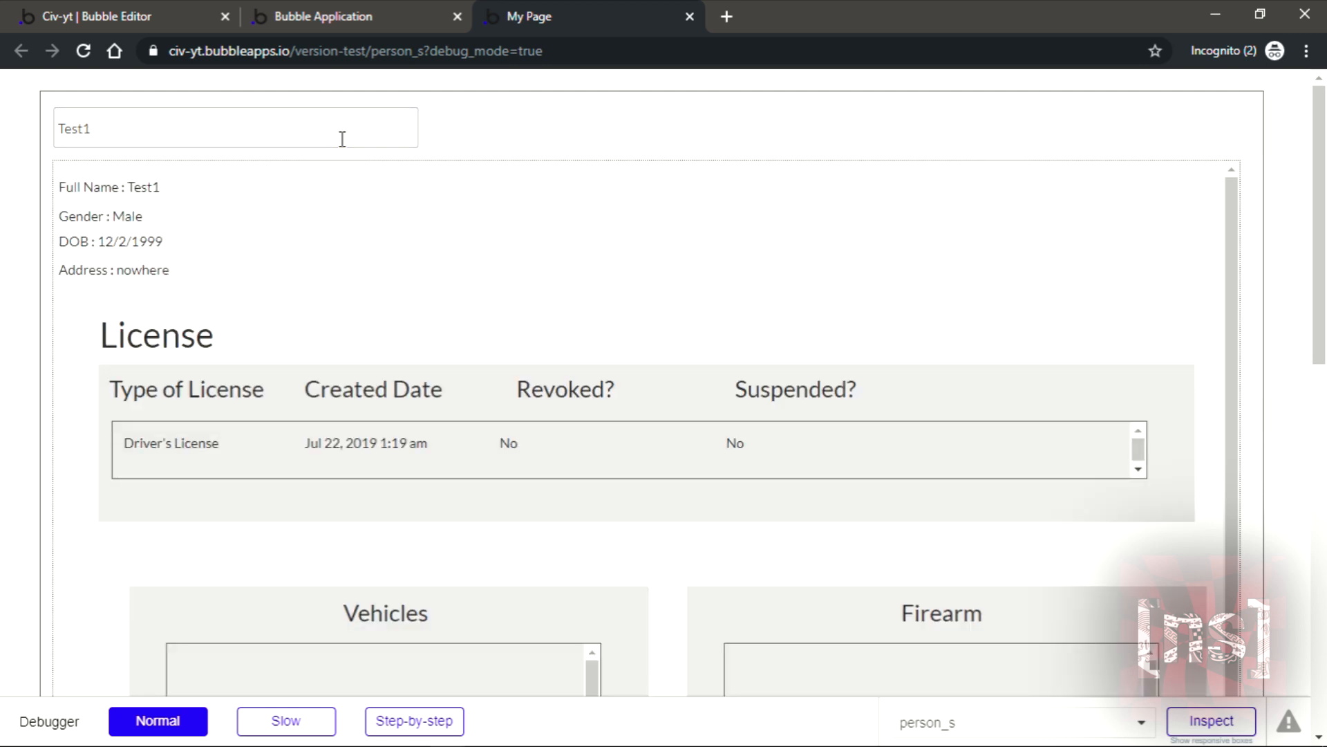
{"action": "scroll", "scroll_direction": "down", "scroll_amount": 3}
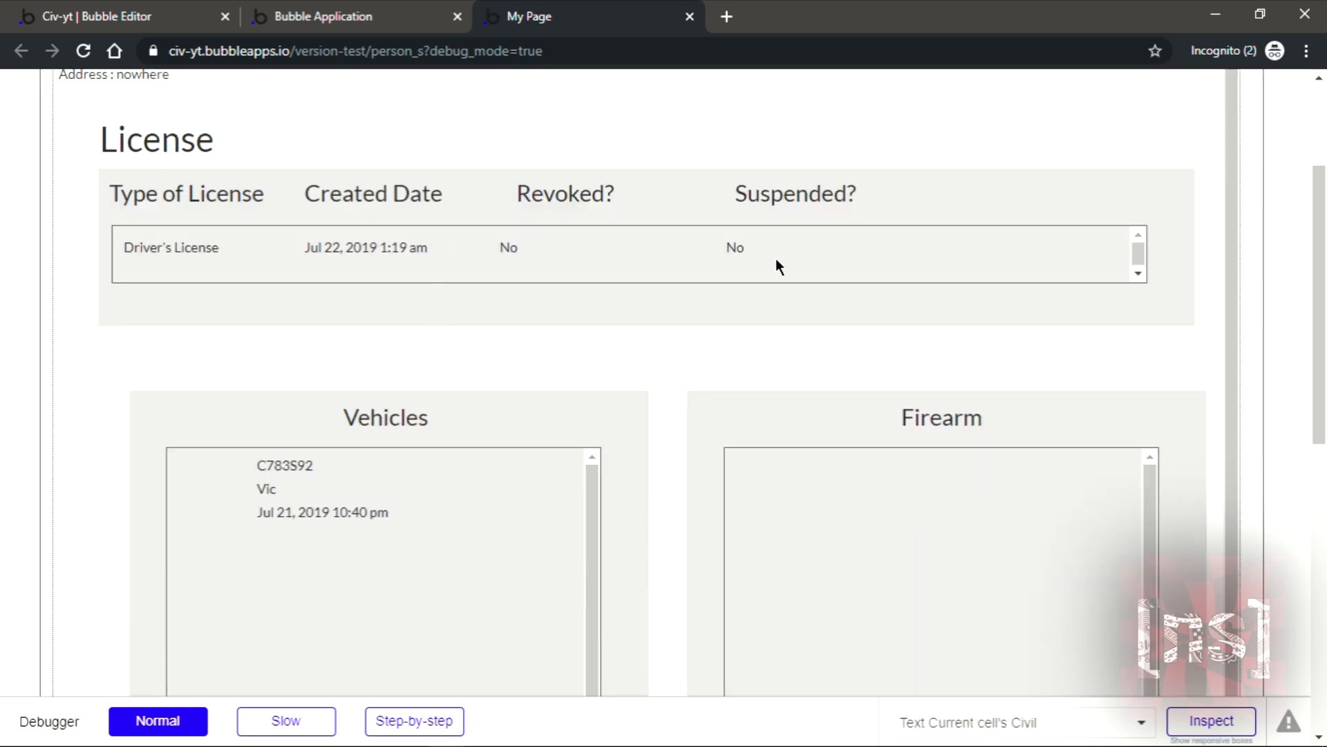
{"action": "scroll", "scroll_direction": "down", "scroll_amount": 3}
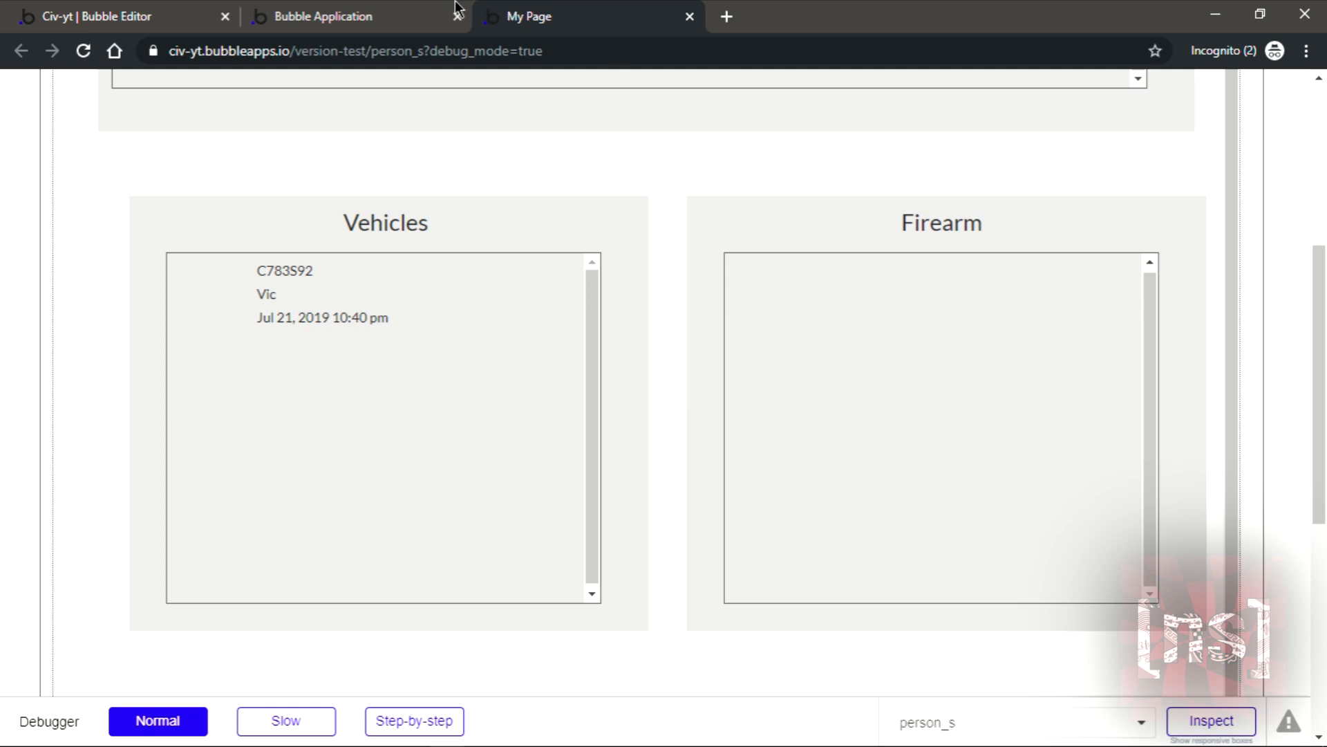
{"action": "mouse_move", "coordinate": [571, 8]}
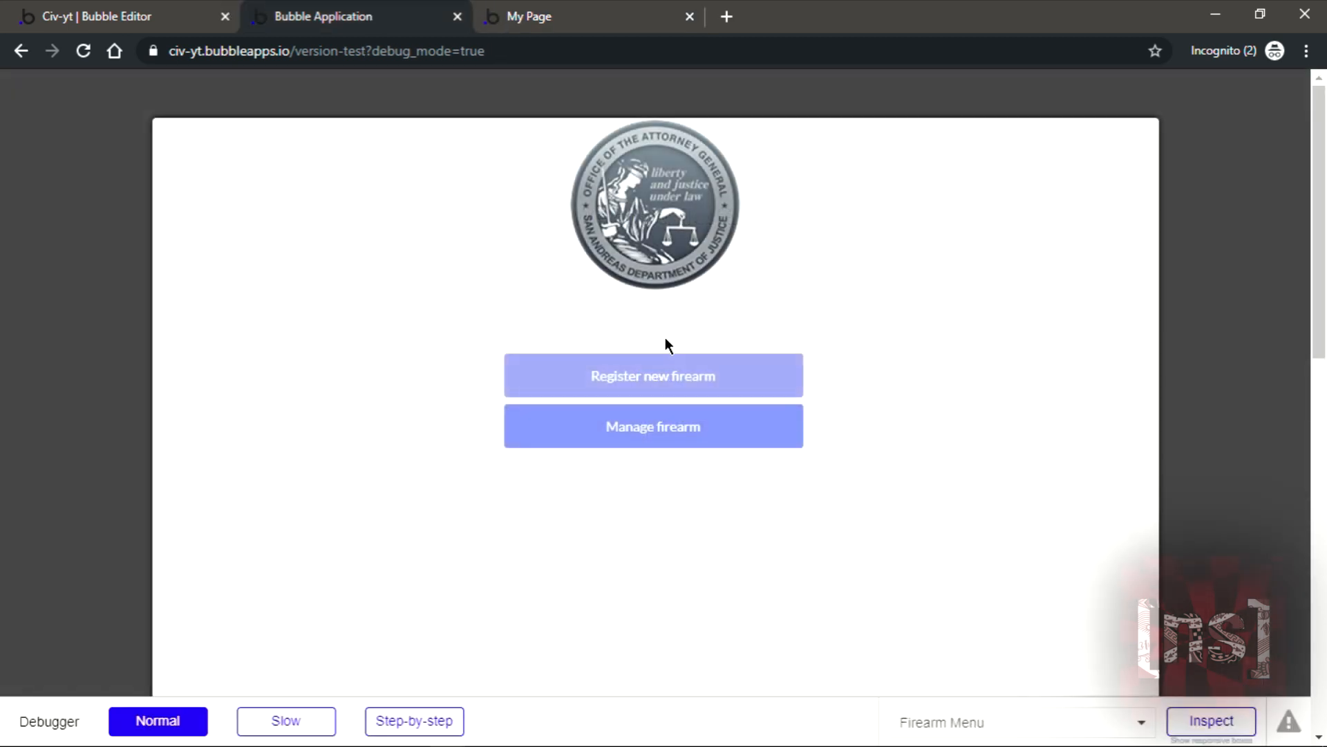
- Register a new firearm named SNS Pistol, not licensed and stolen
{"action": "left_click", "coordinate": [652, 375]}
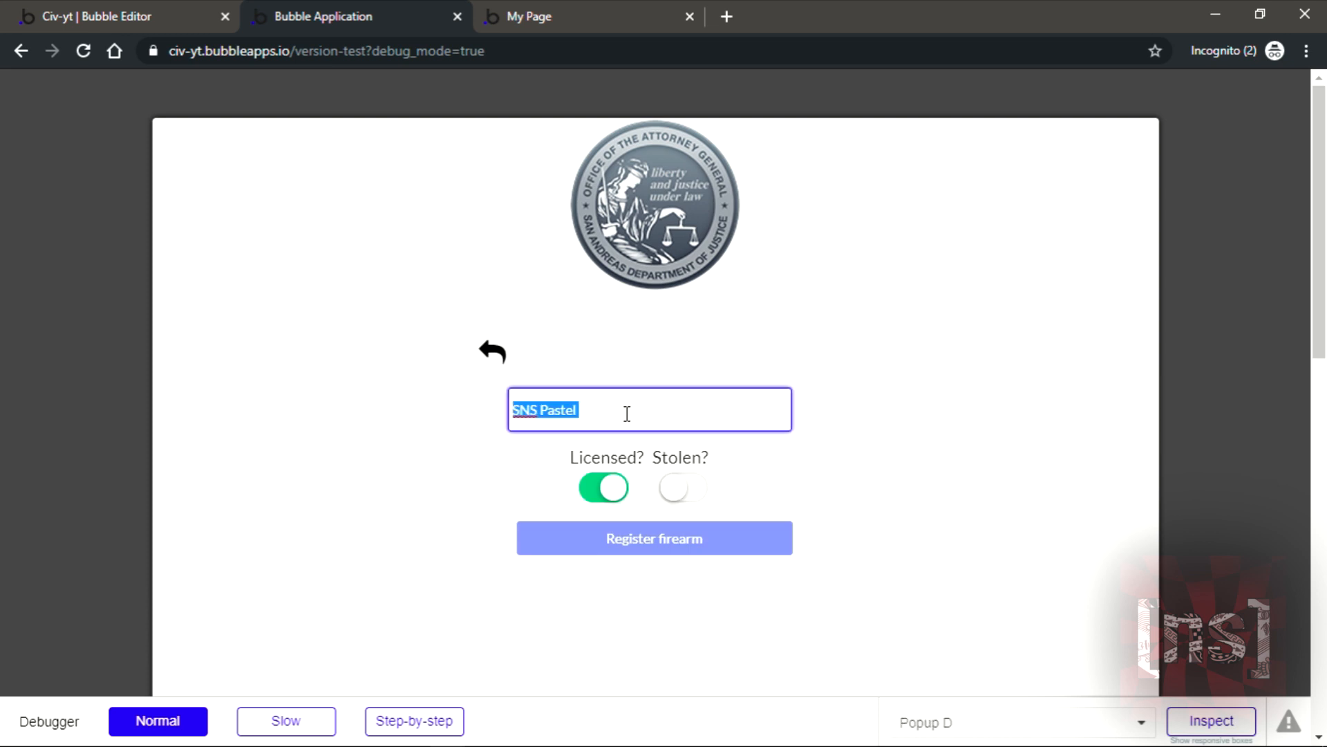
{"action": "type", "text": "SN"}
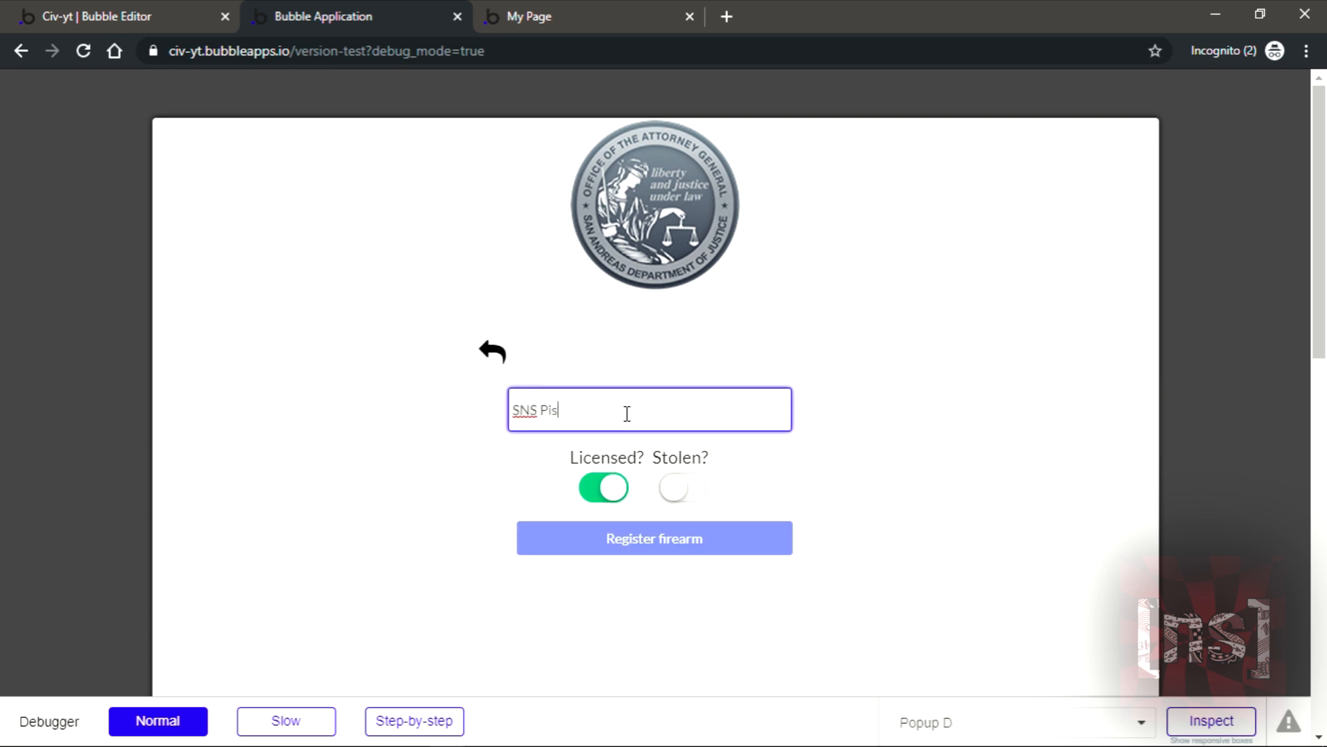
{"action": "type", "text": "tol"}
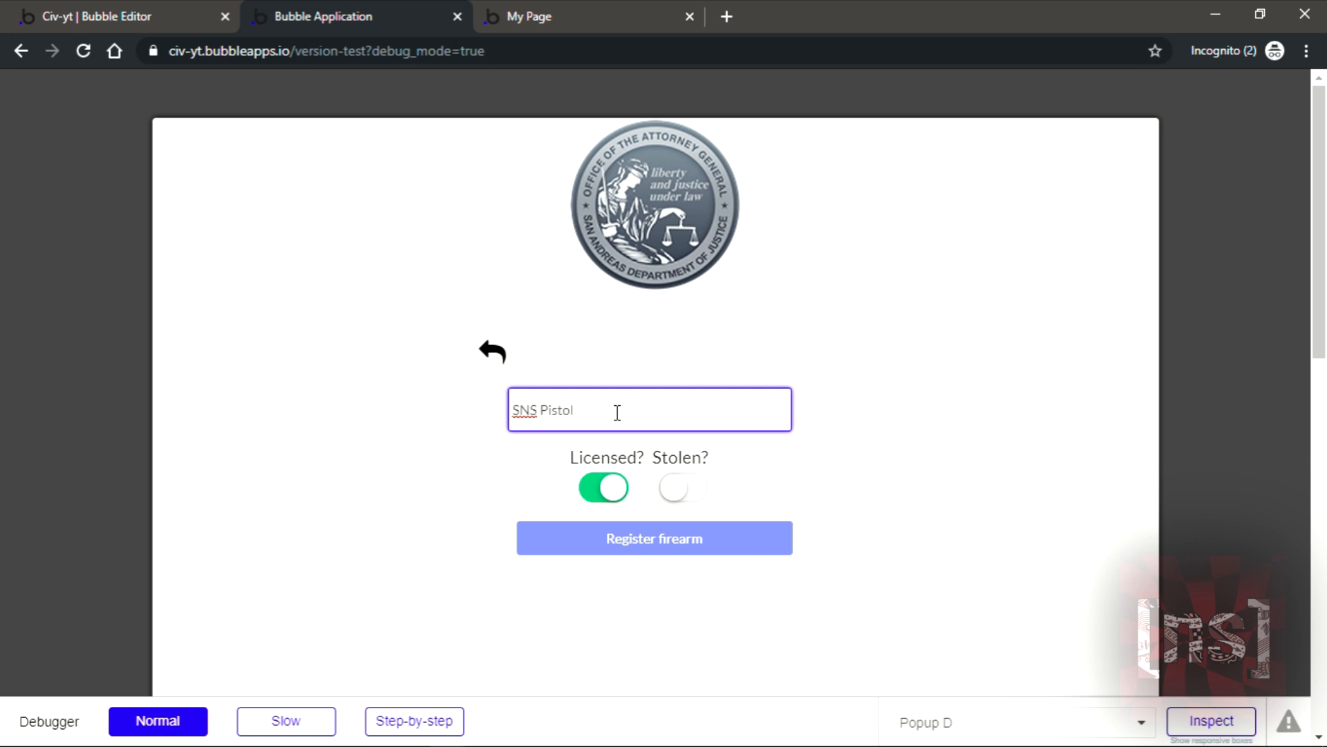
{"action": "left_click", "coordinate": [681, 488]}
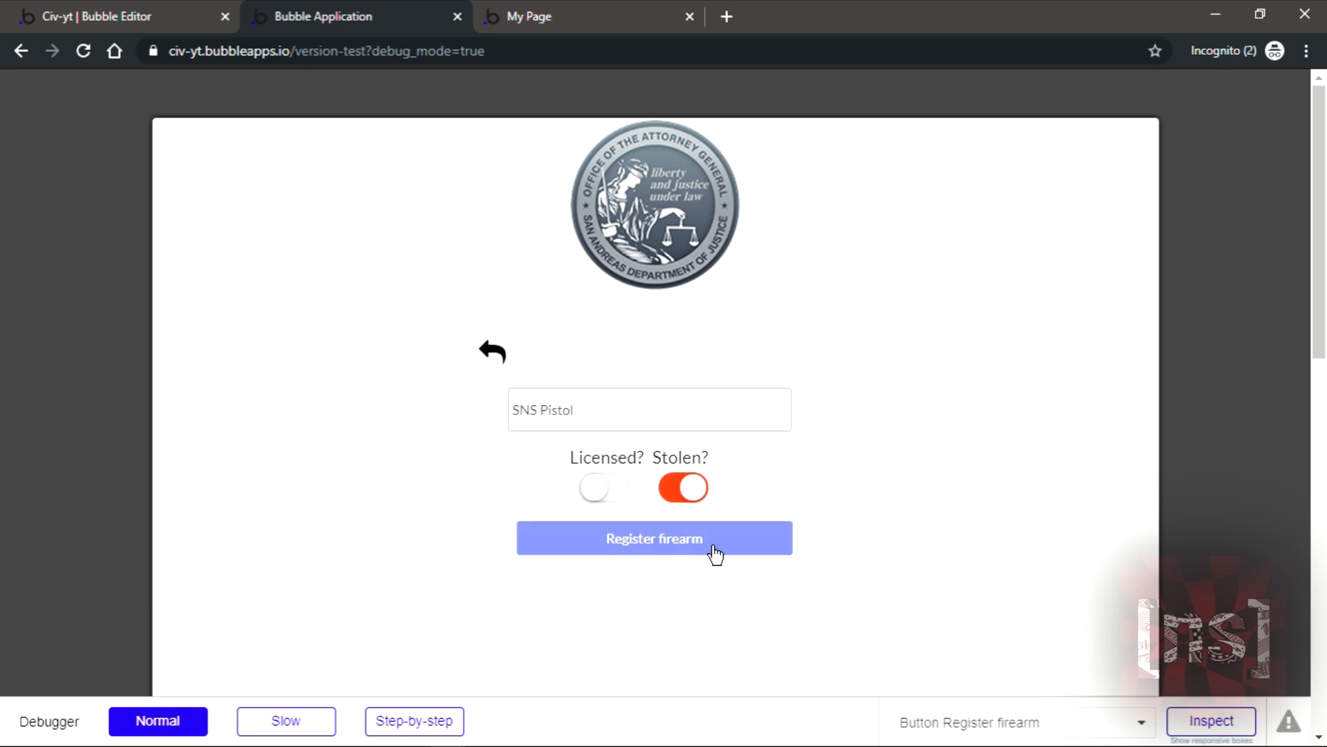
{"action": "left_click", "coordinate": [655, 538]}
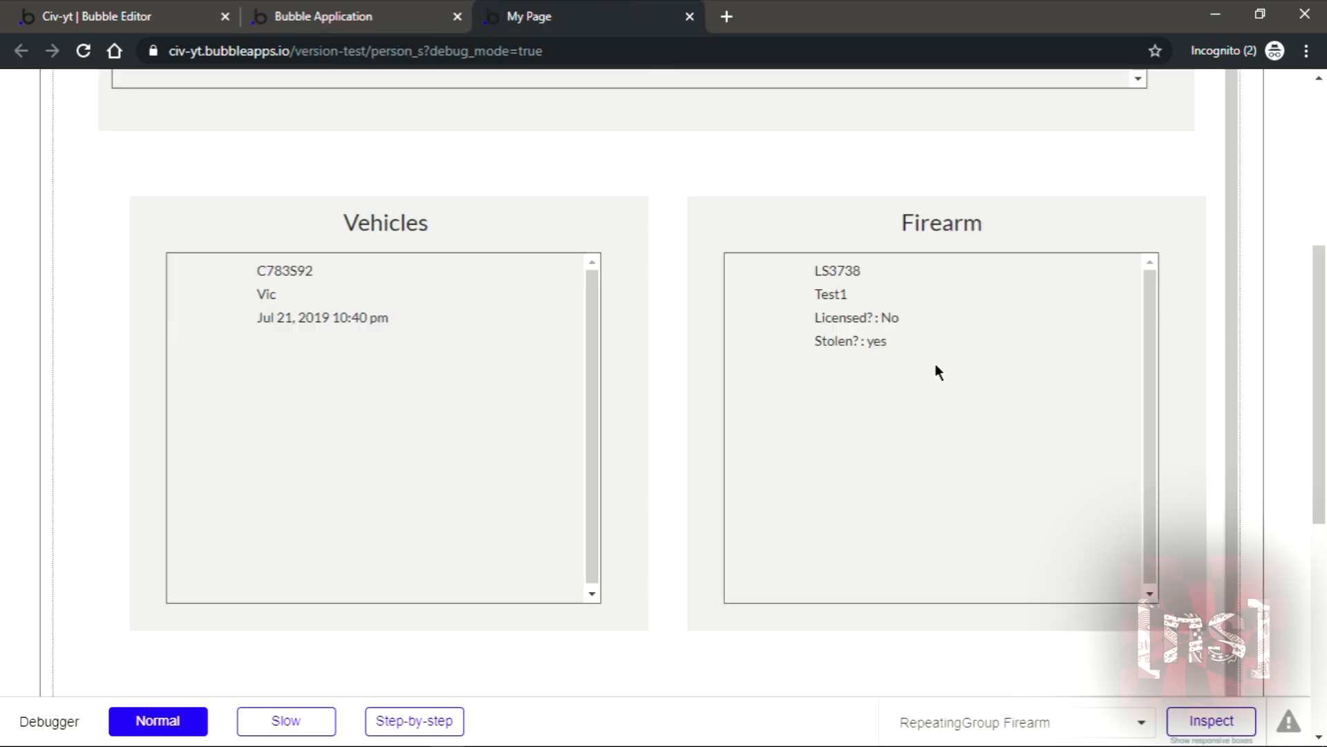
{"action": "left_click_drag", "start_coordinate": [817, 318], "coordinate": [888, 342]}
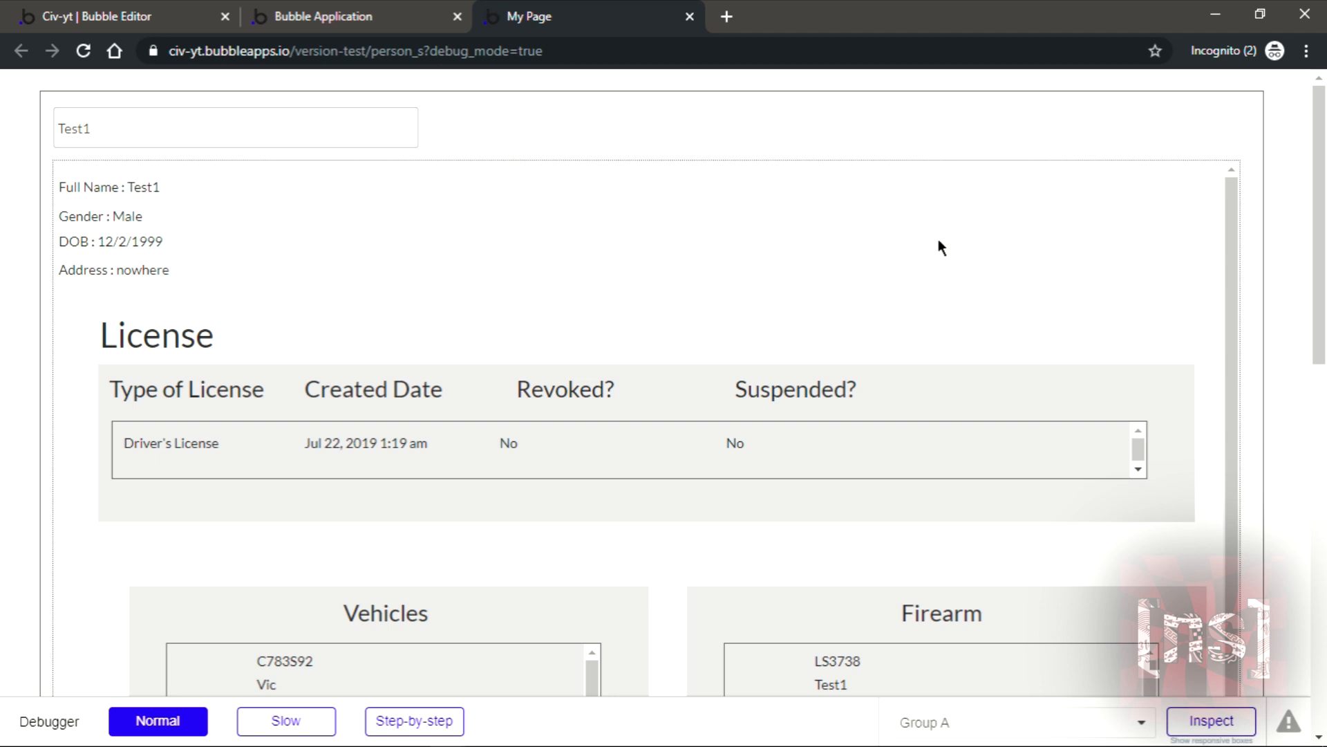
{"action": "mouse_move", "coordinate": [217, 209]}
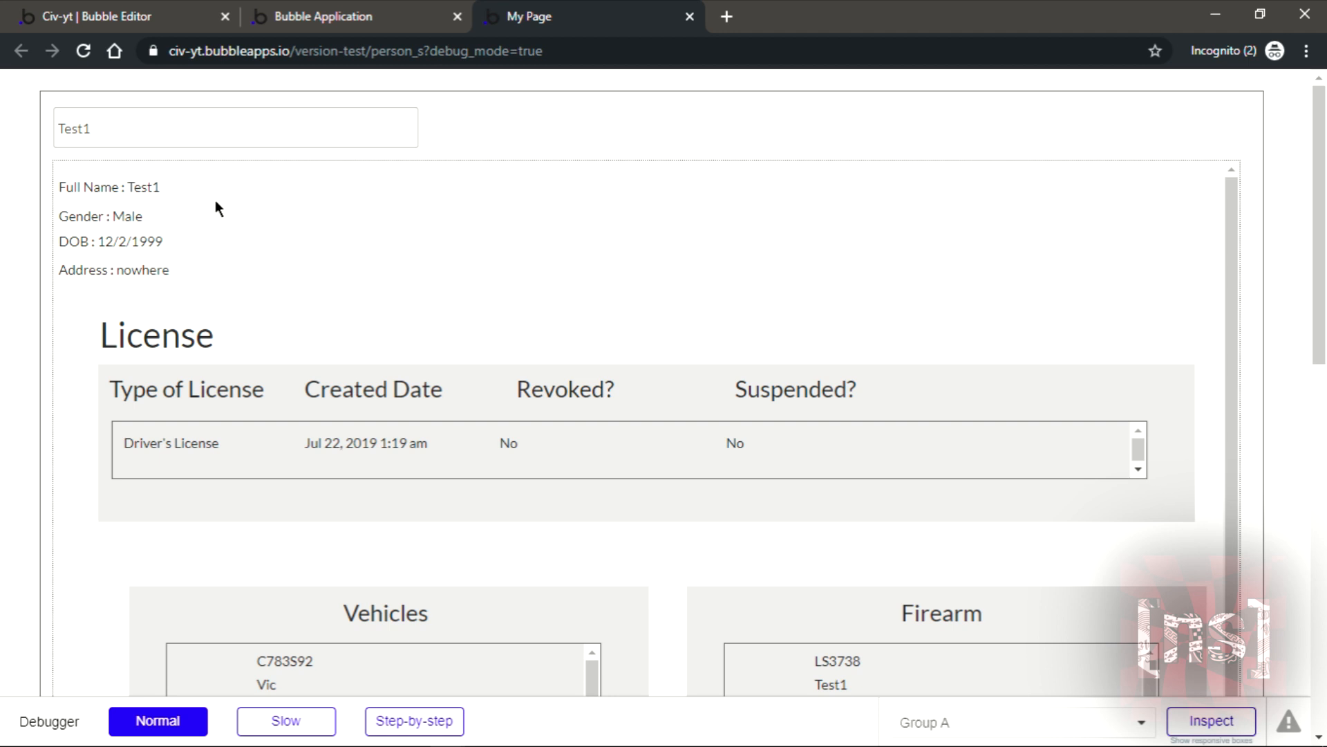
{"action": "left_click", "coordinate": [1016, 721]}
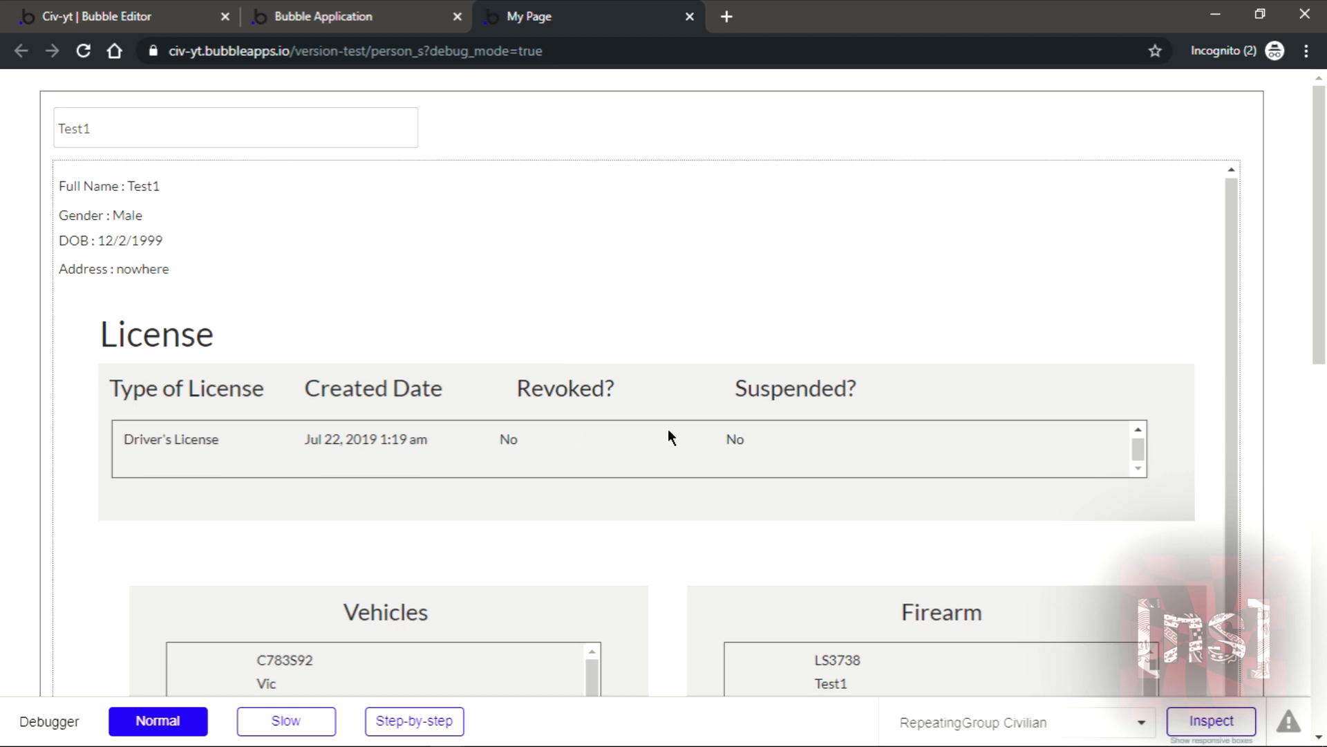
{"action": "scroll", "scroll_direction": "down", "scroll_amount": 3}
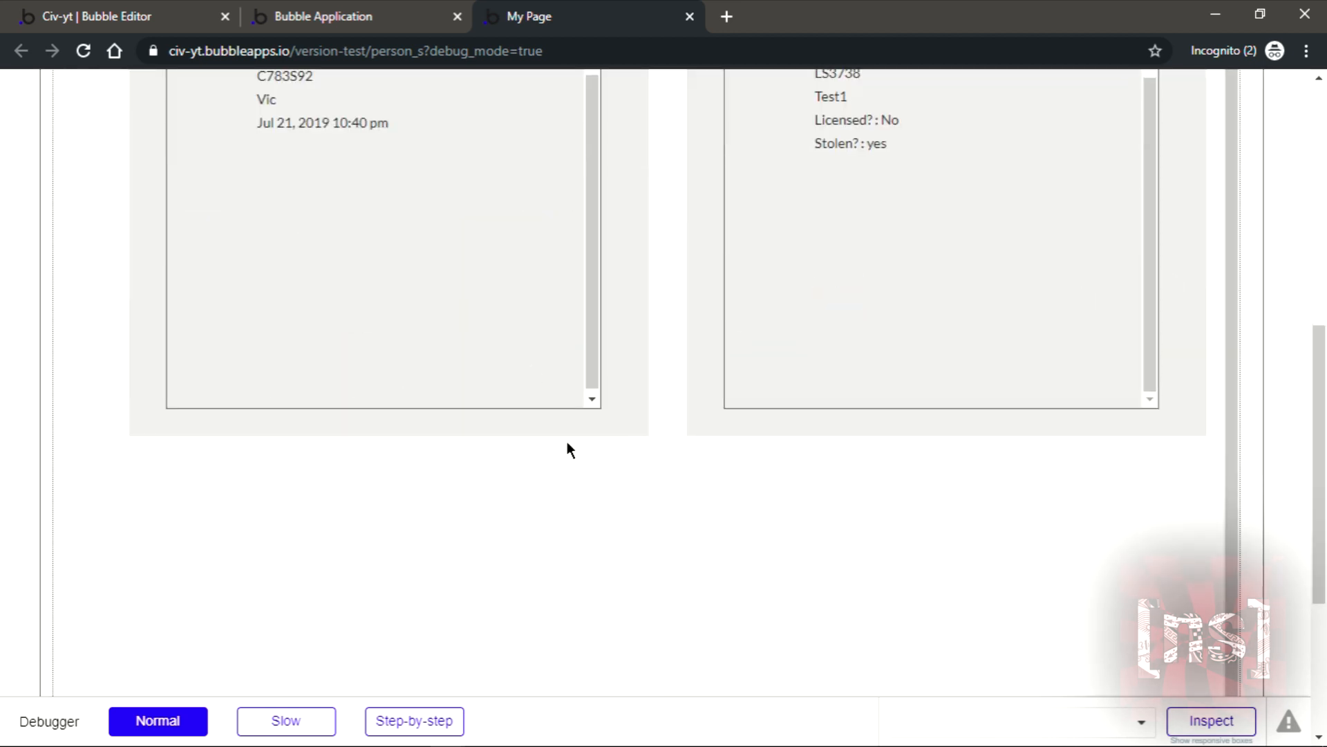
{"action": "mouse_move", "coordinate": [956, 675]}
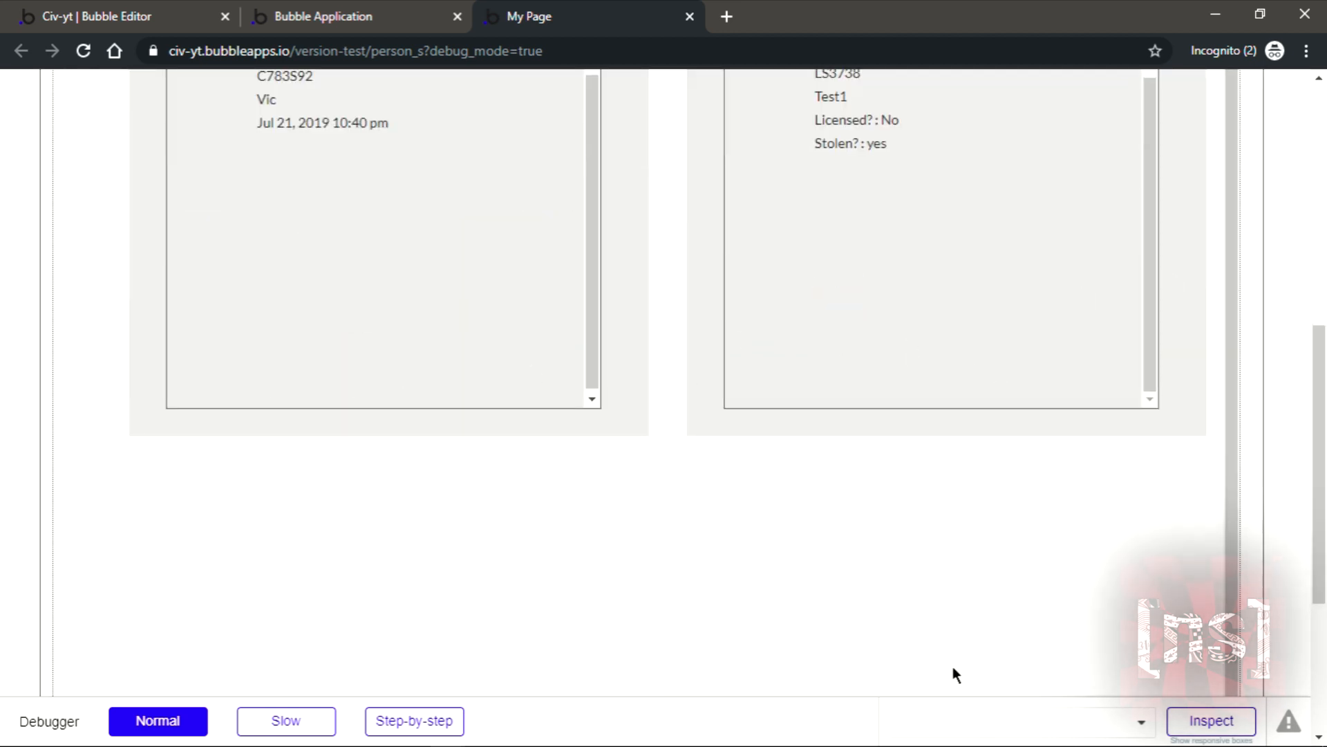
{"action": "scroll", "scroll_direction": "up", "scroll_amount": 3}
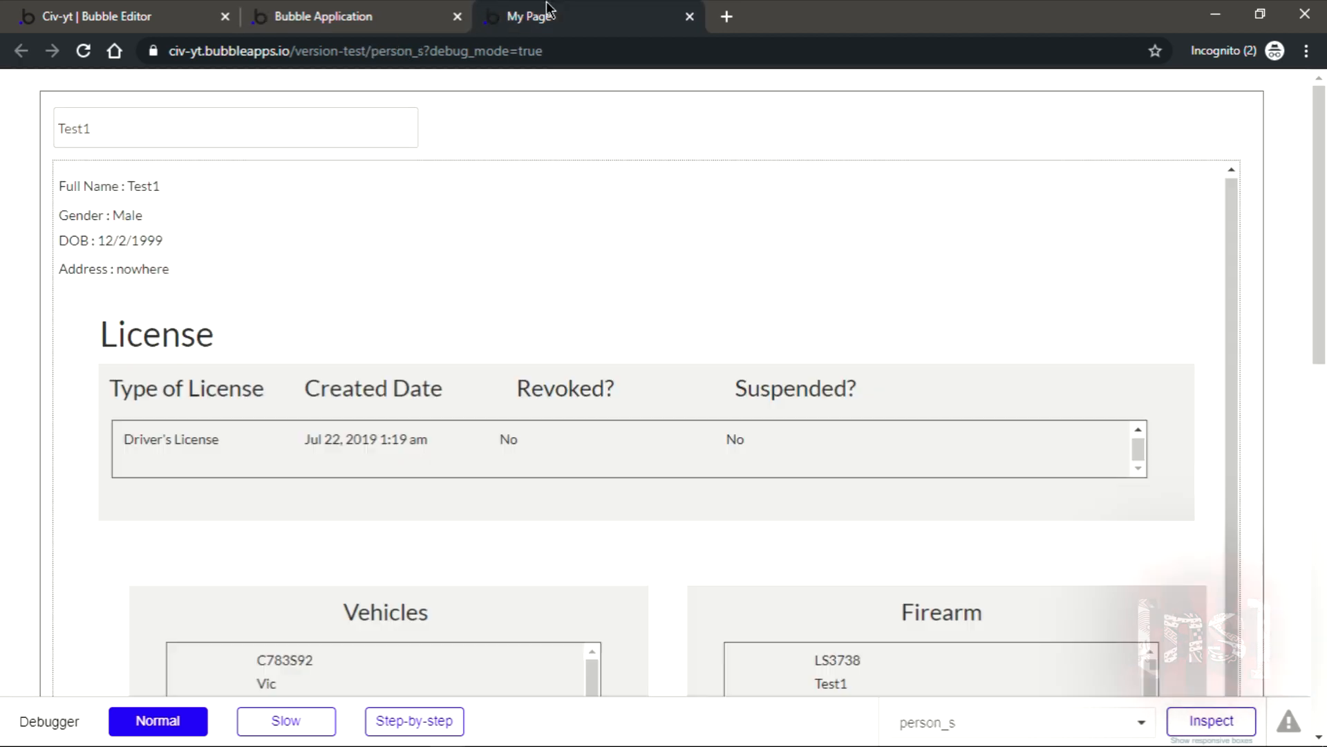
{"action": "scroll", "scroll_direction": "down", "scroll_amount": 3}
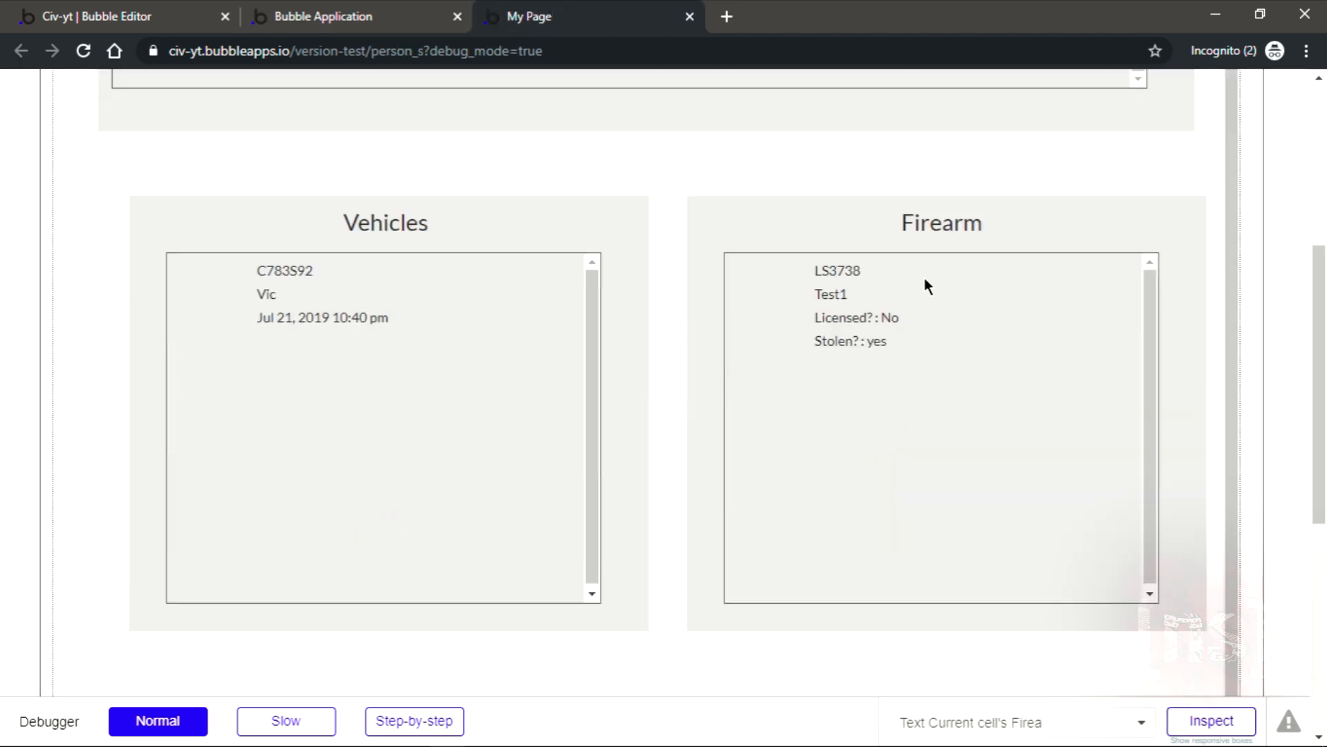